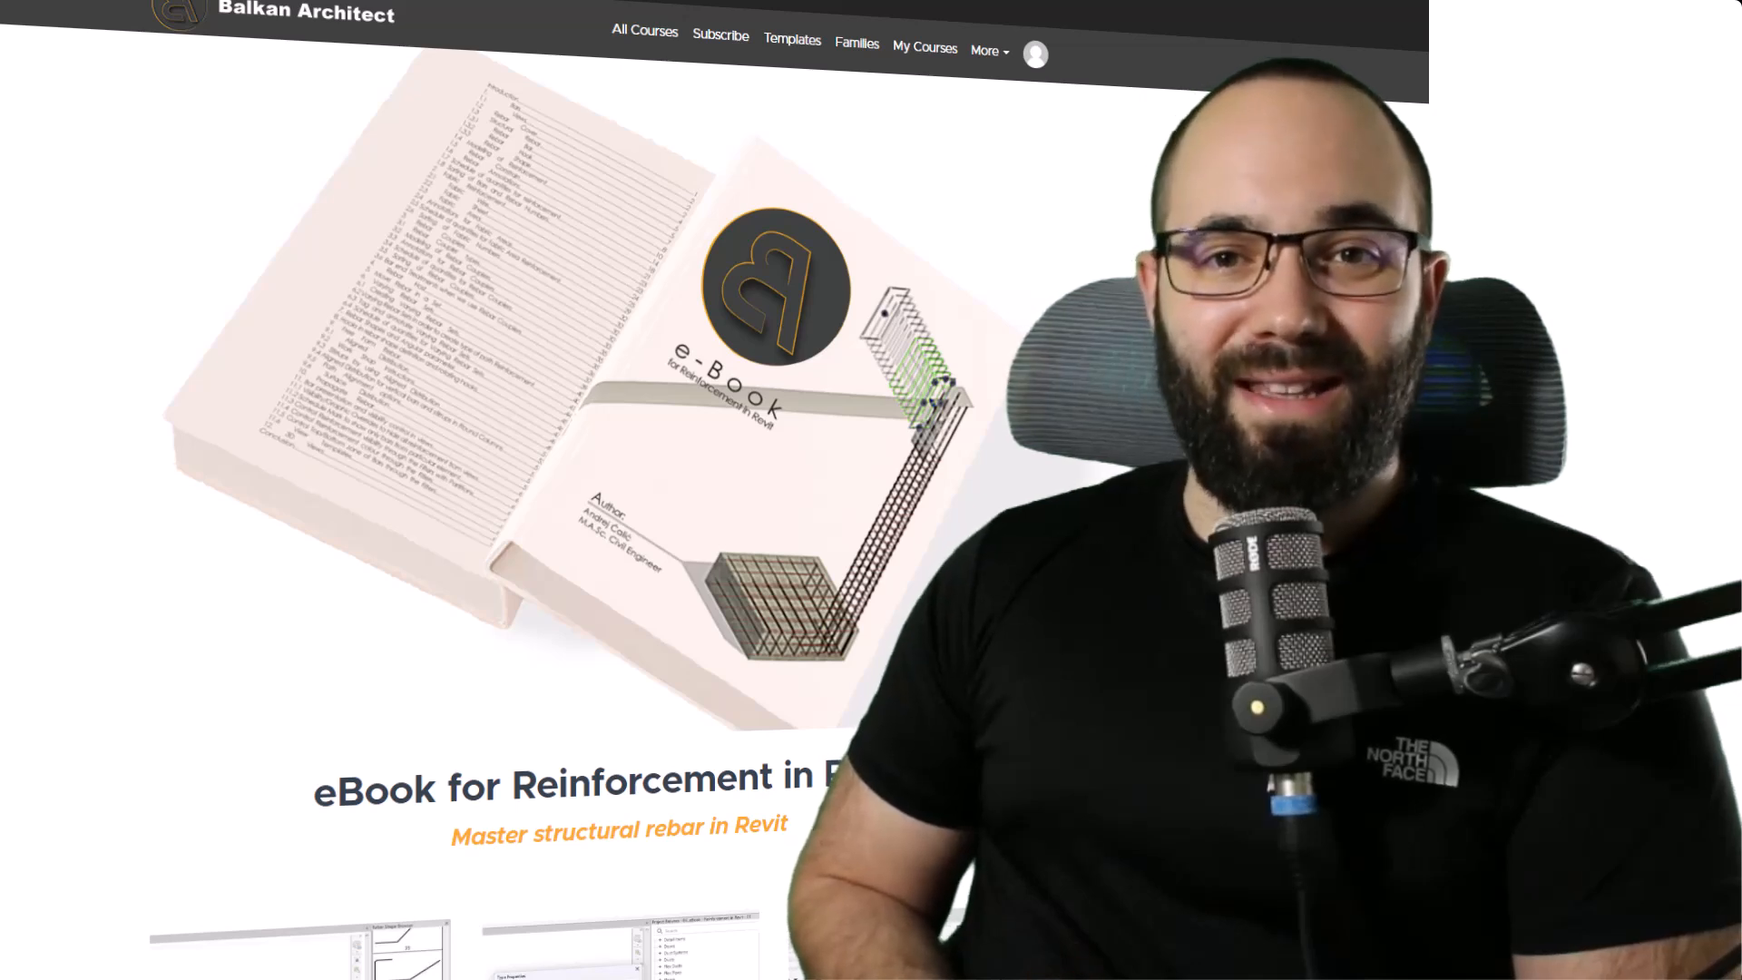
Step: Select the column's stirrup in plan and check the stirrup set in the 3D view
scroll("down", 3)
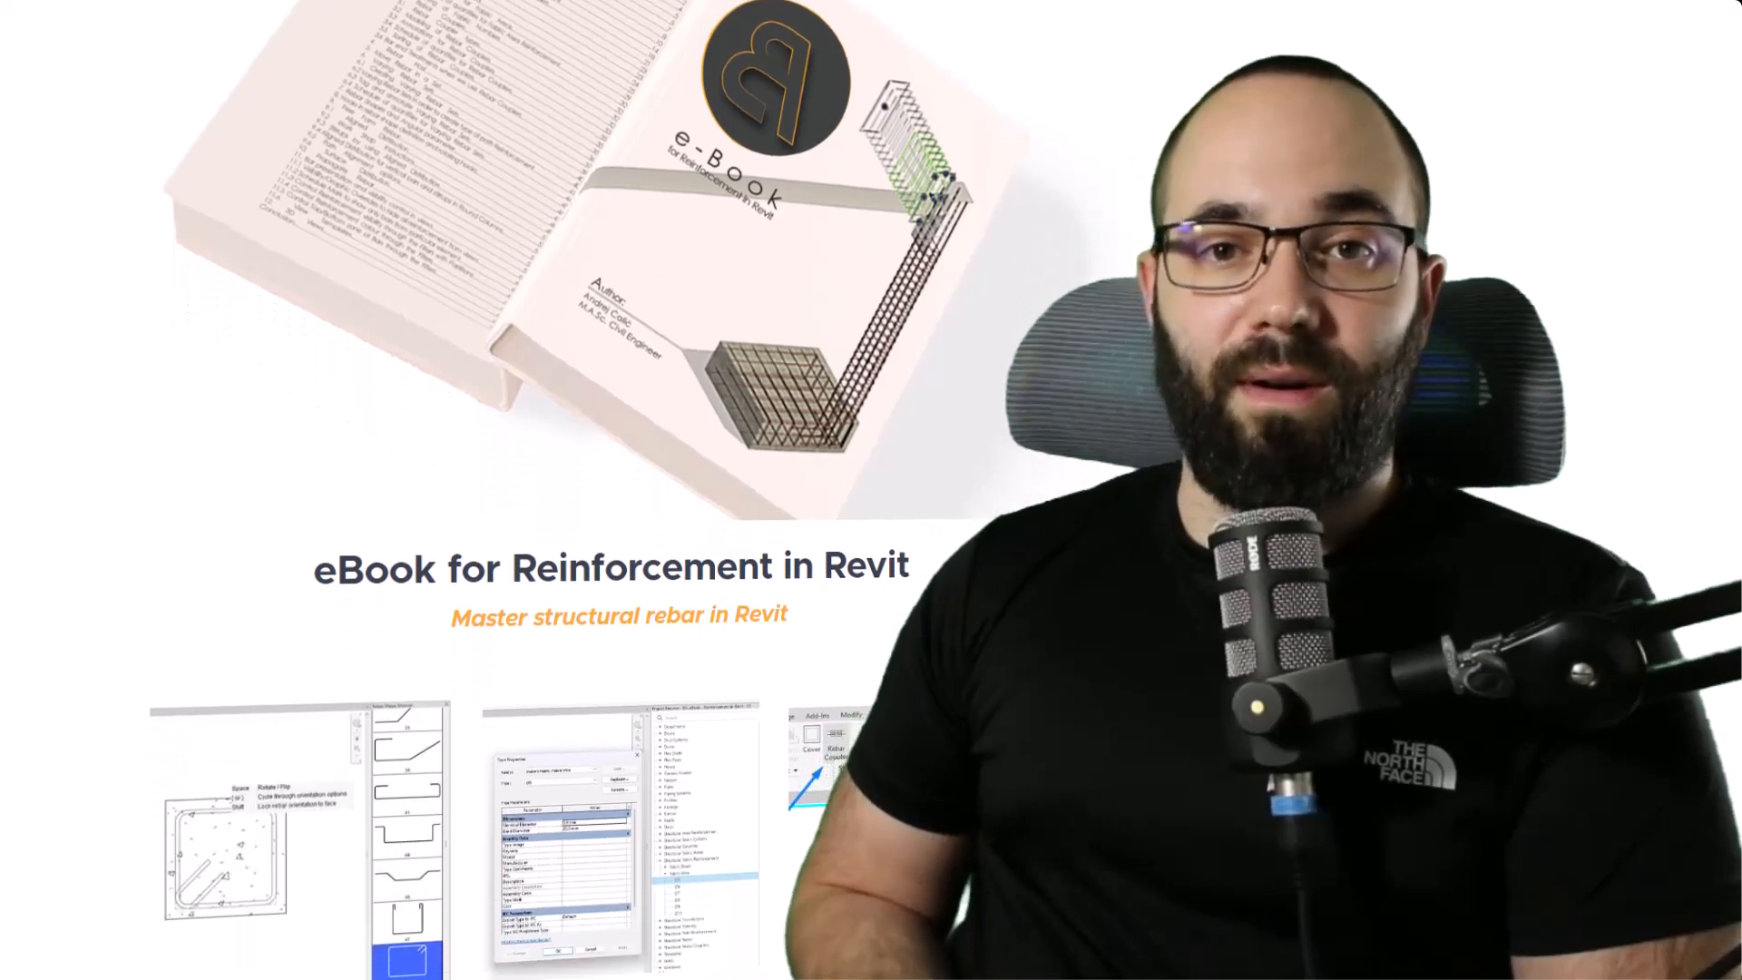
scroll("down", 3)
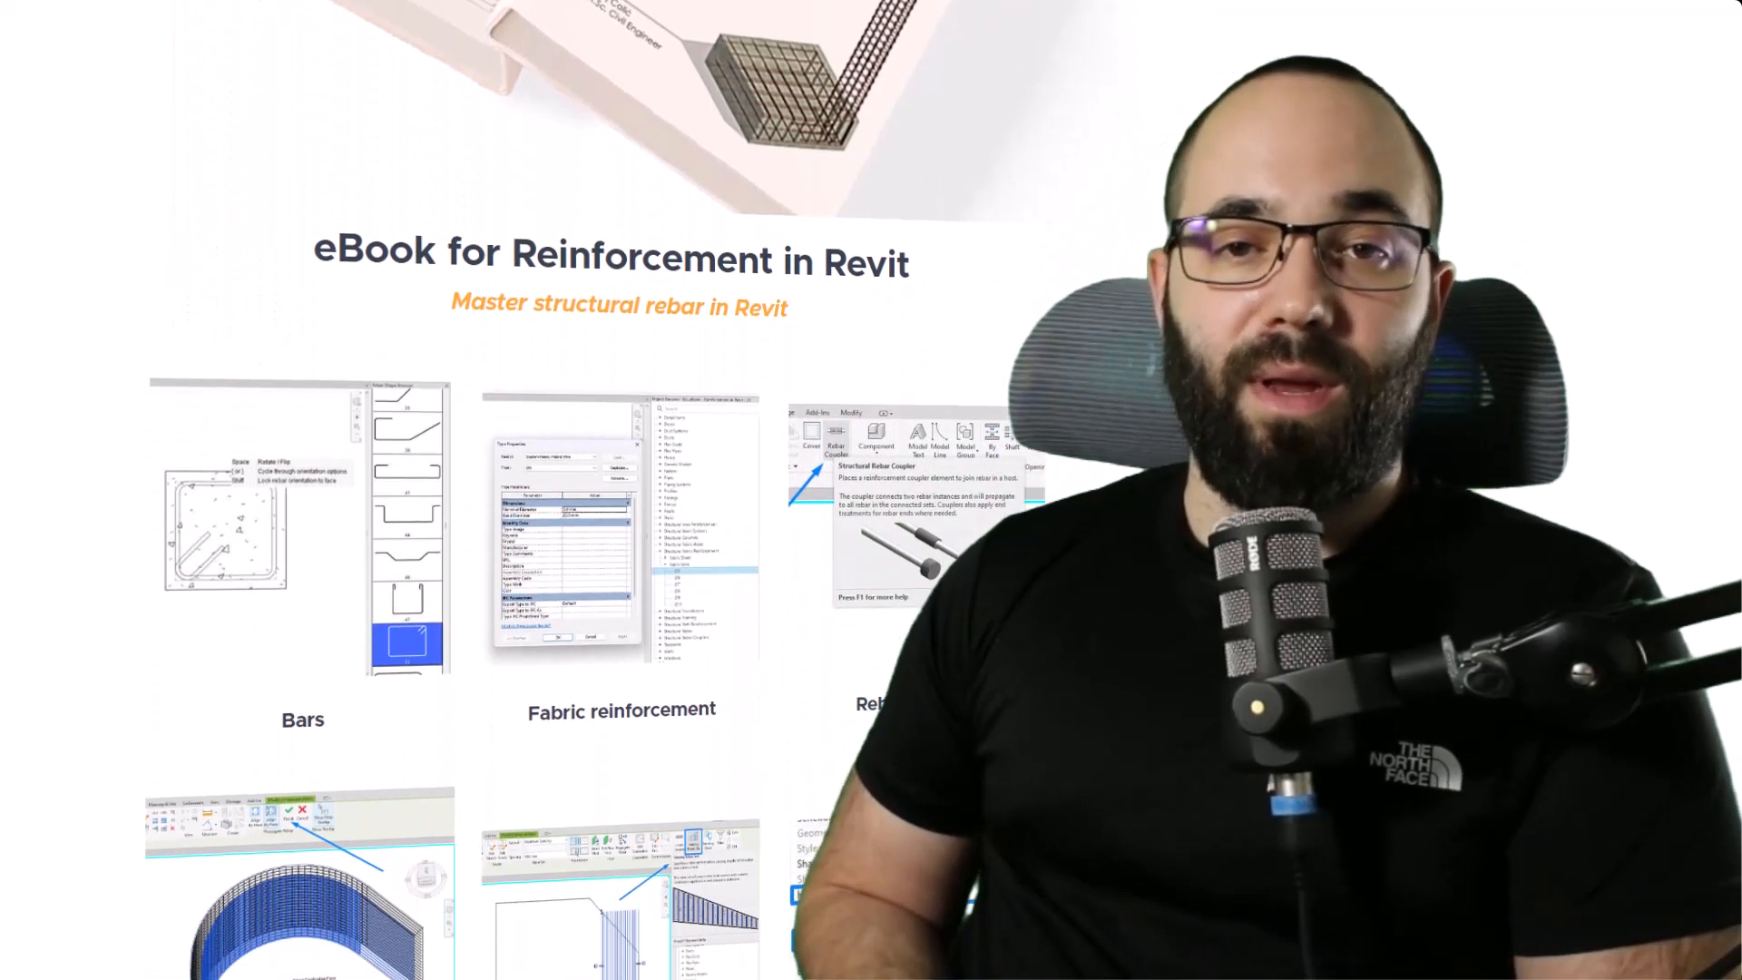
scroll("down", 3)
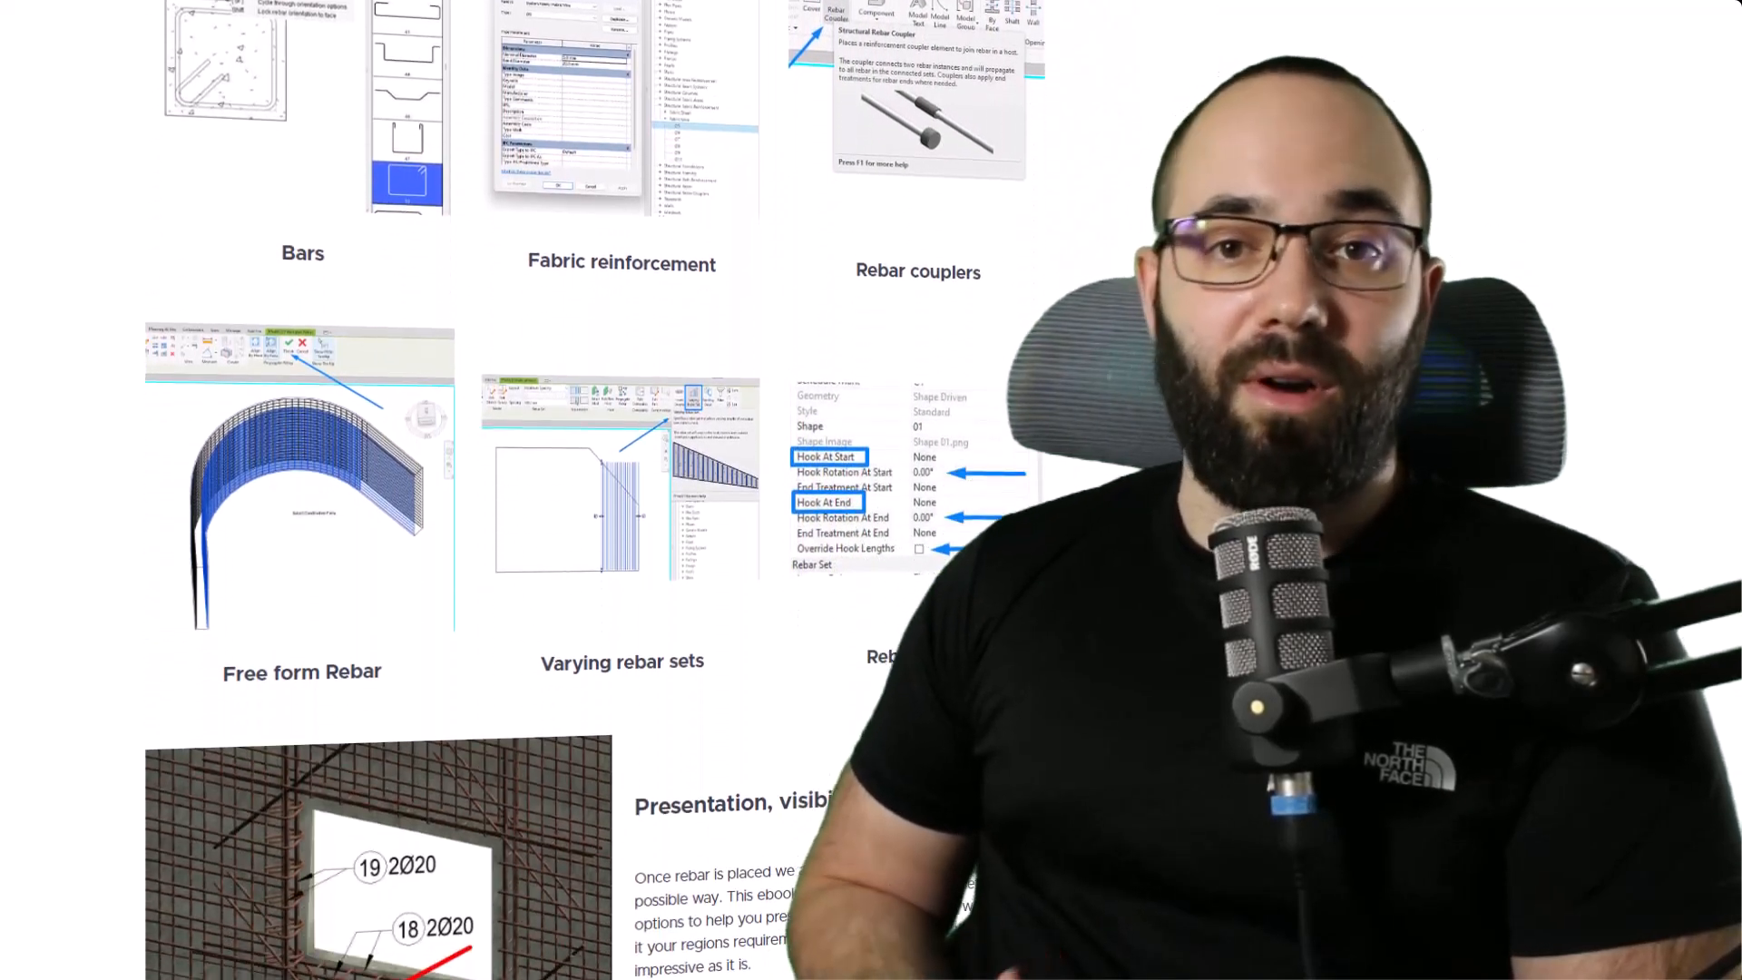
scroll("down", 3)
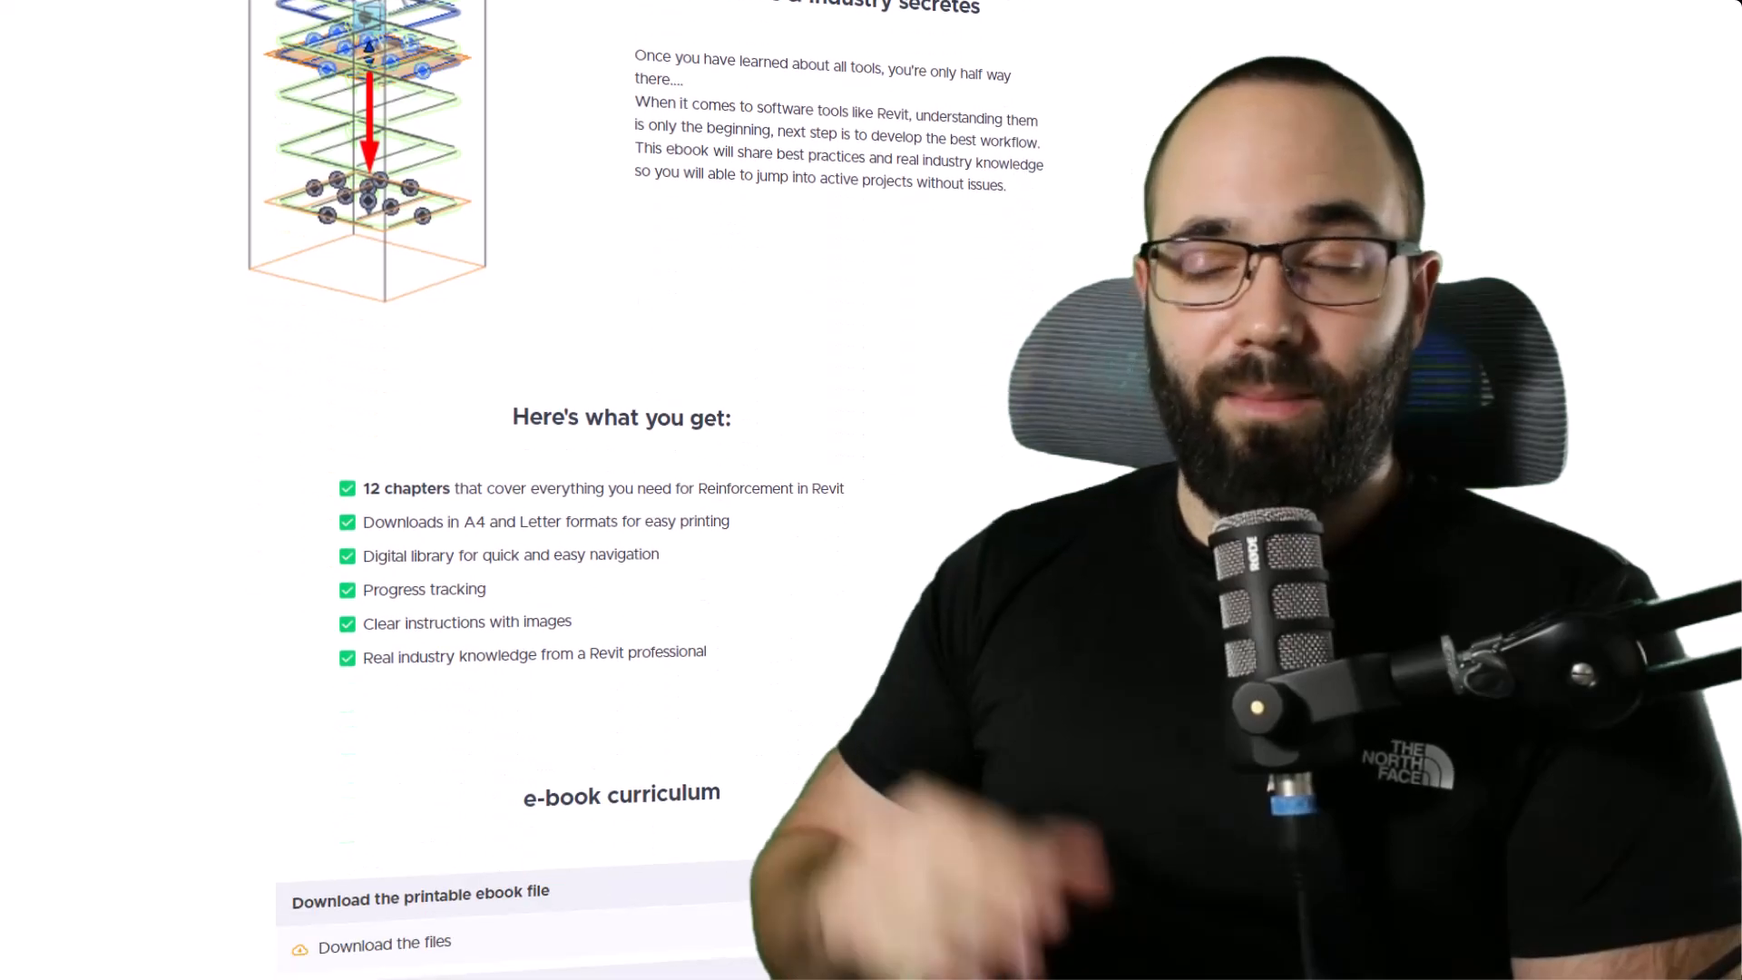
scroll("down", 3)
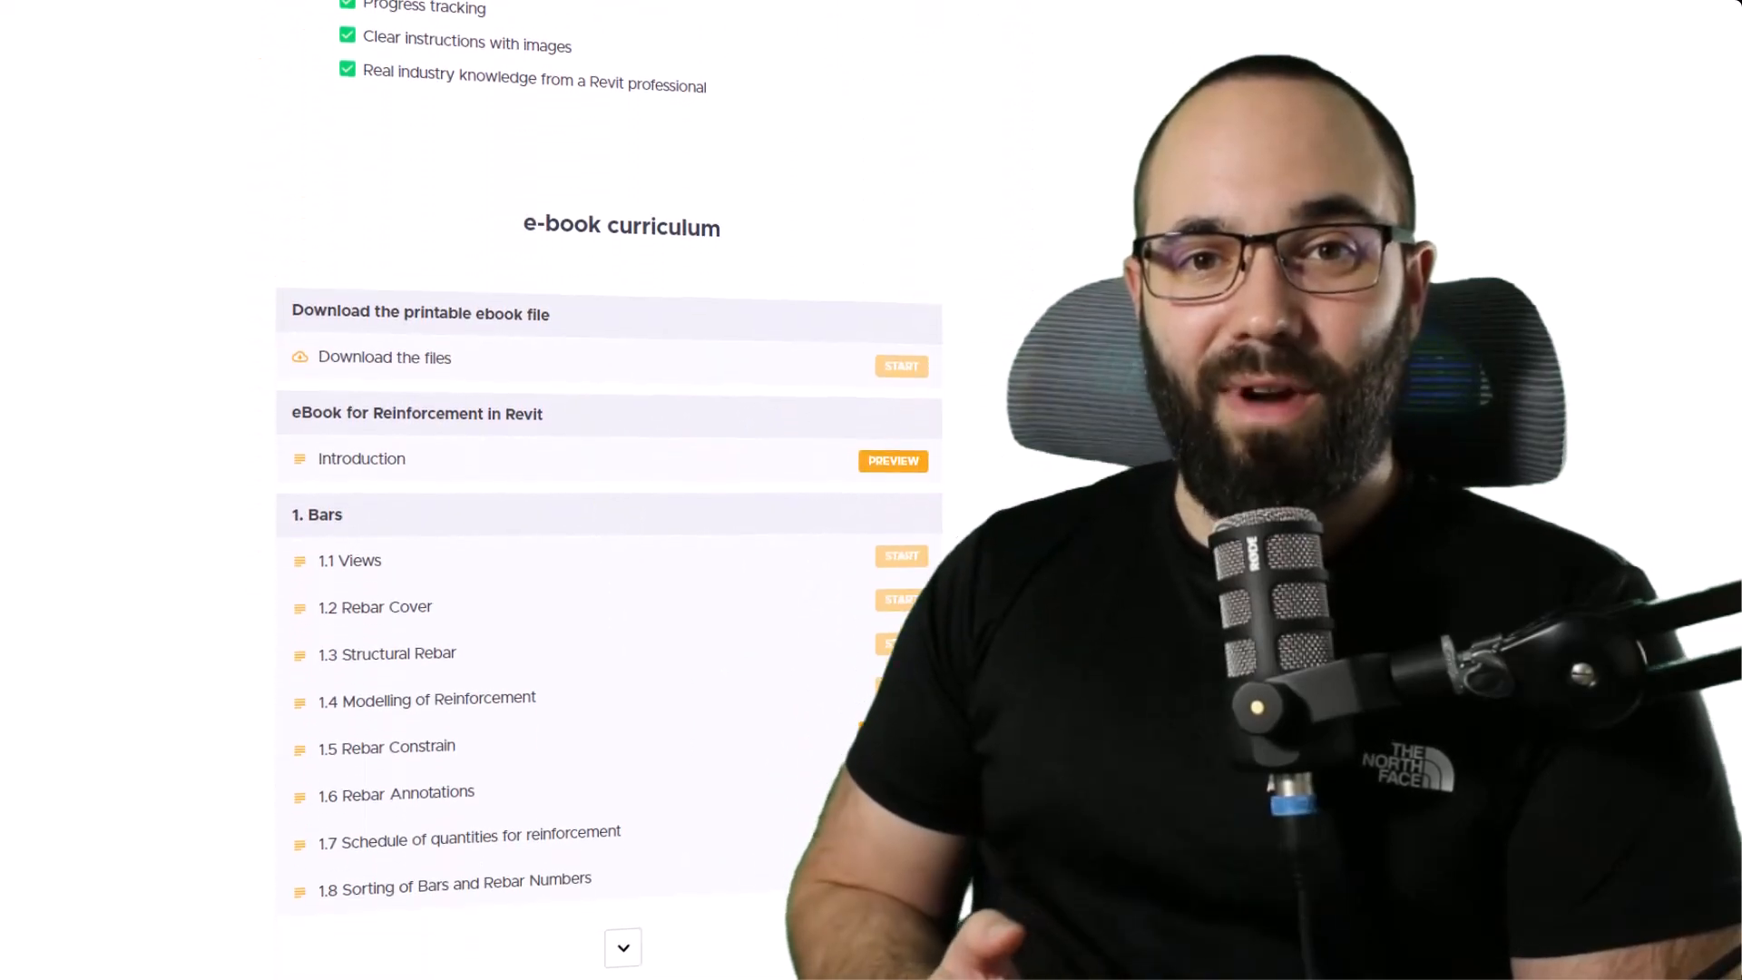
scroll("down", 3)
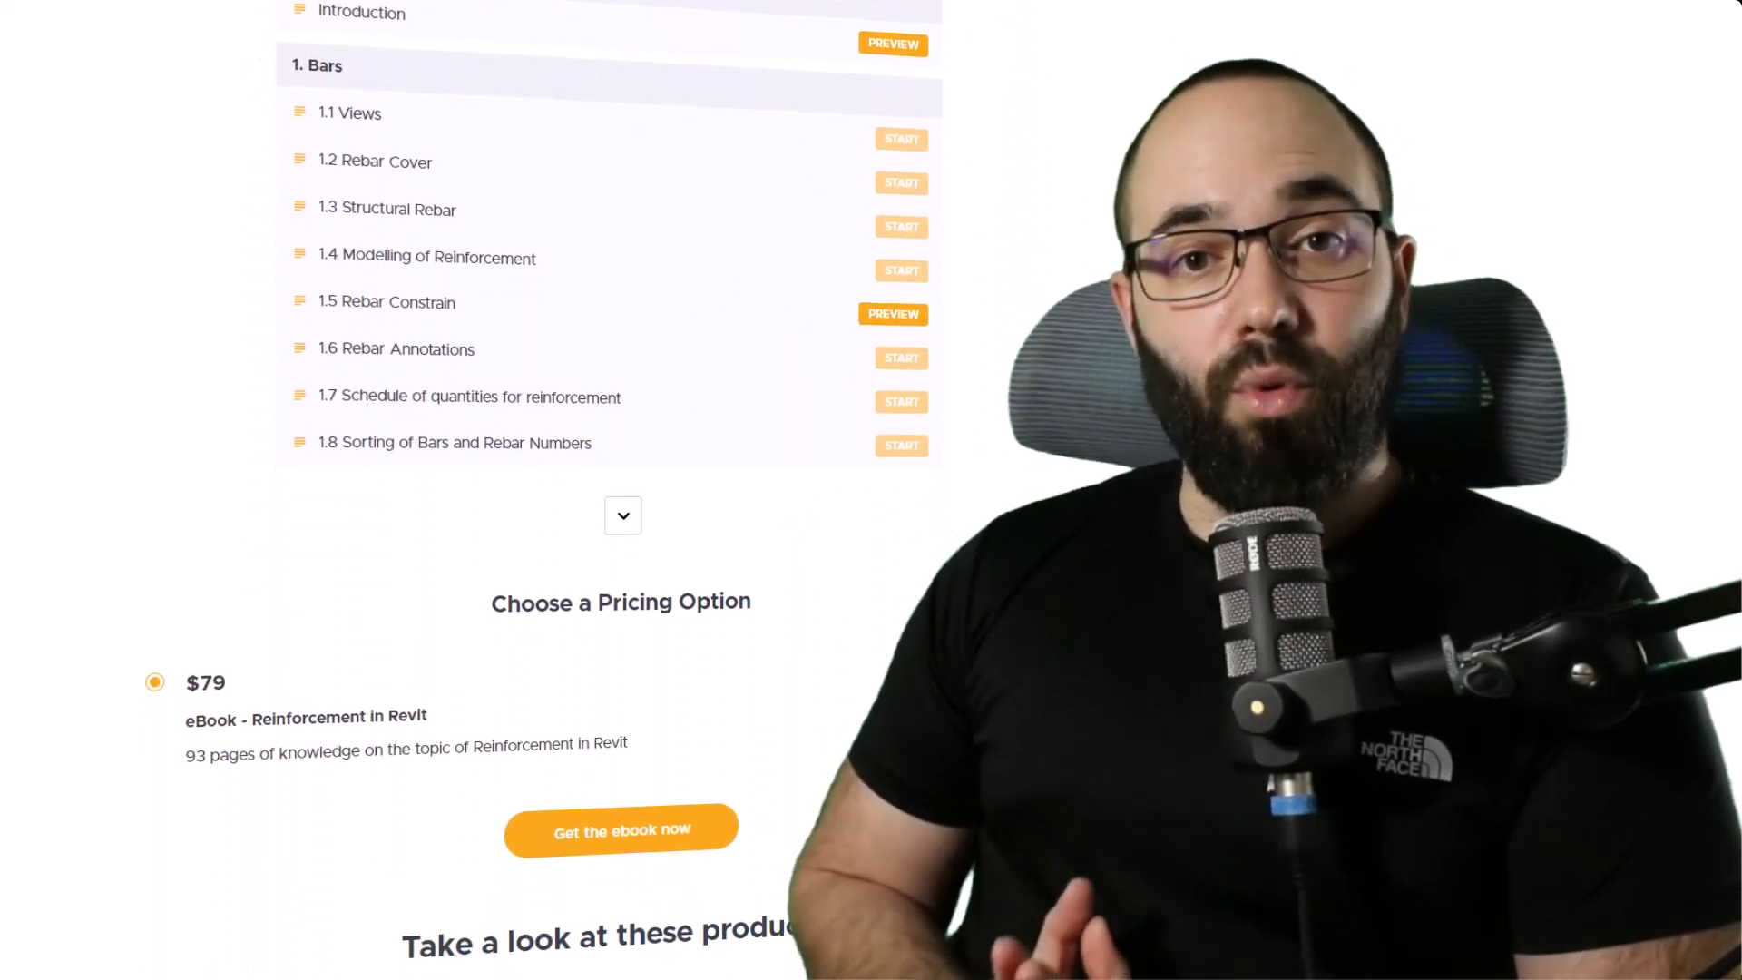
scroll("down", 3)
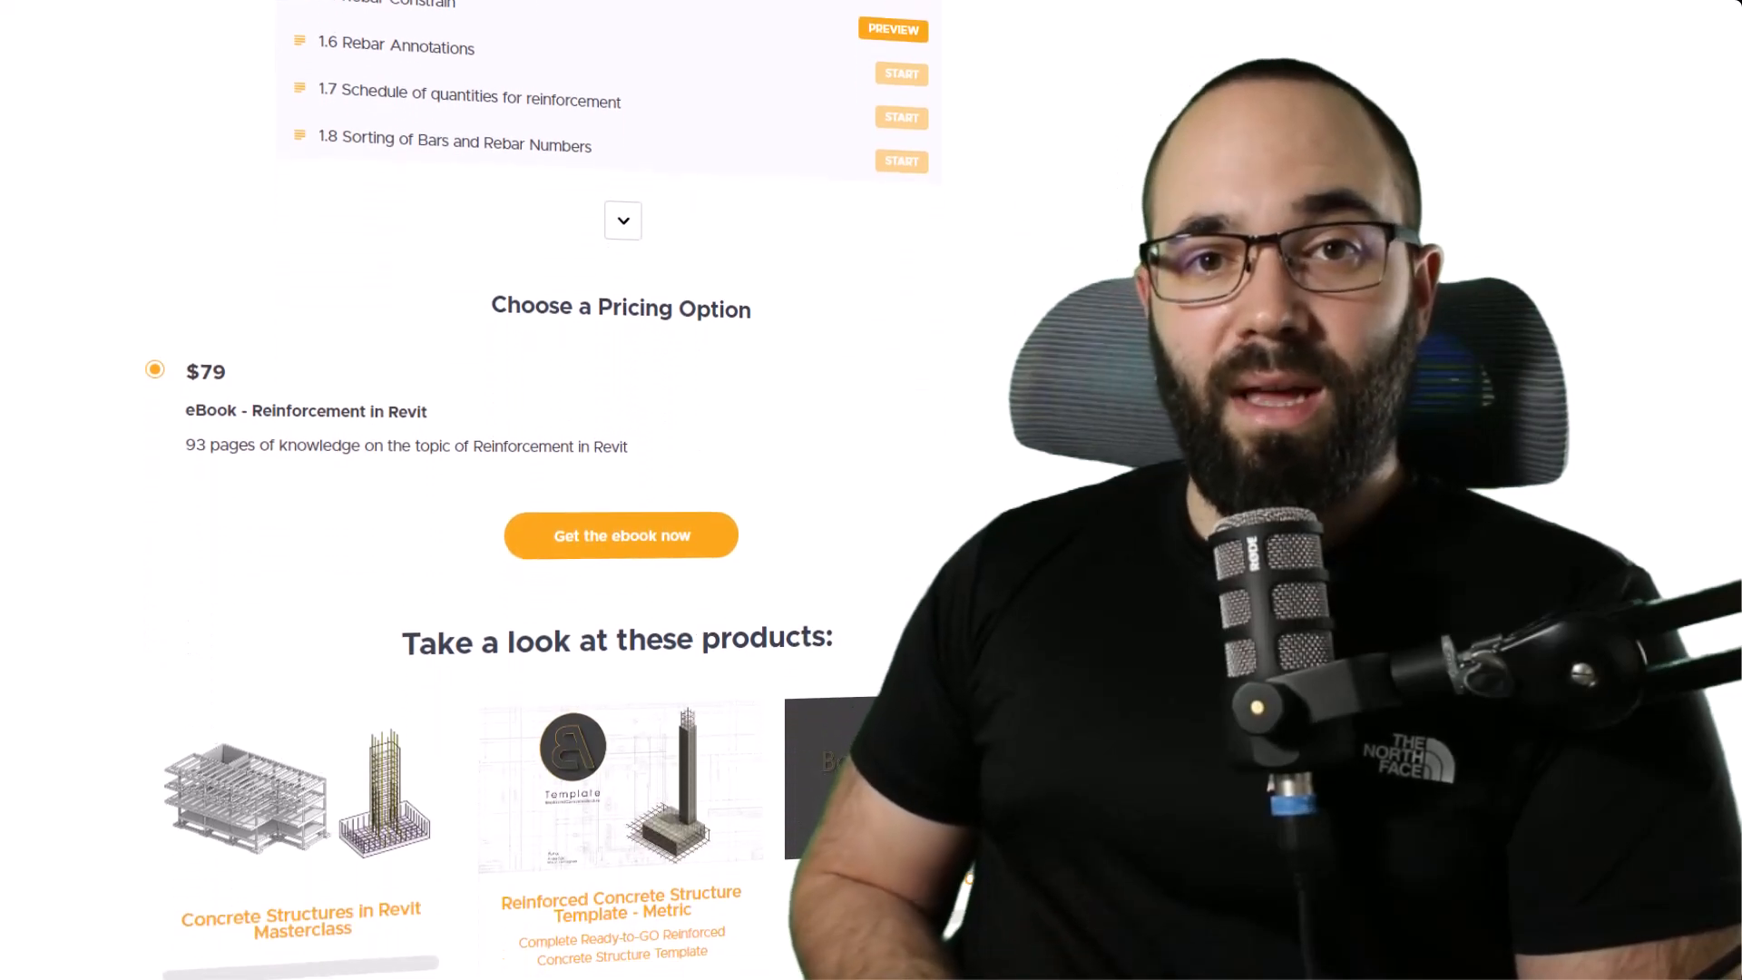
scroll("down", 3)
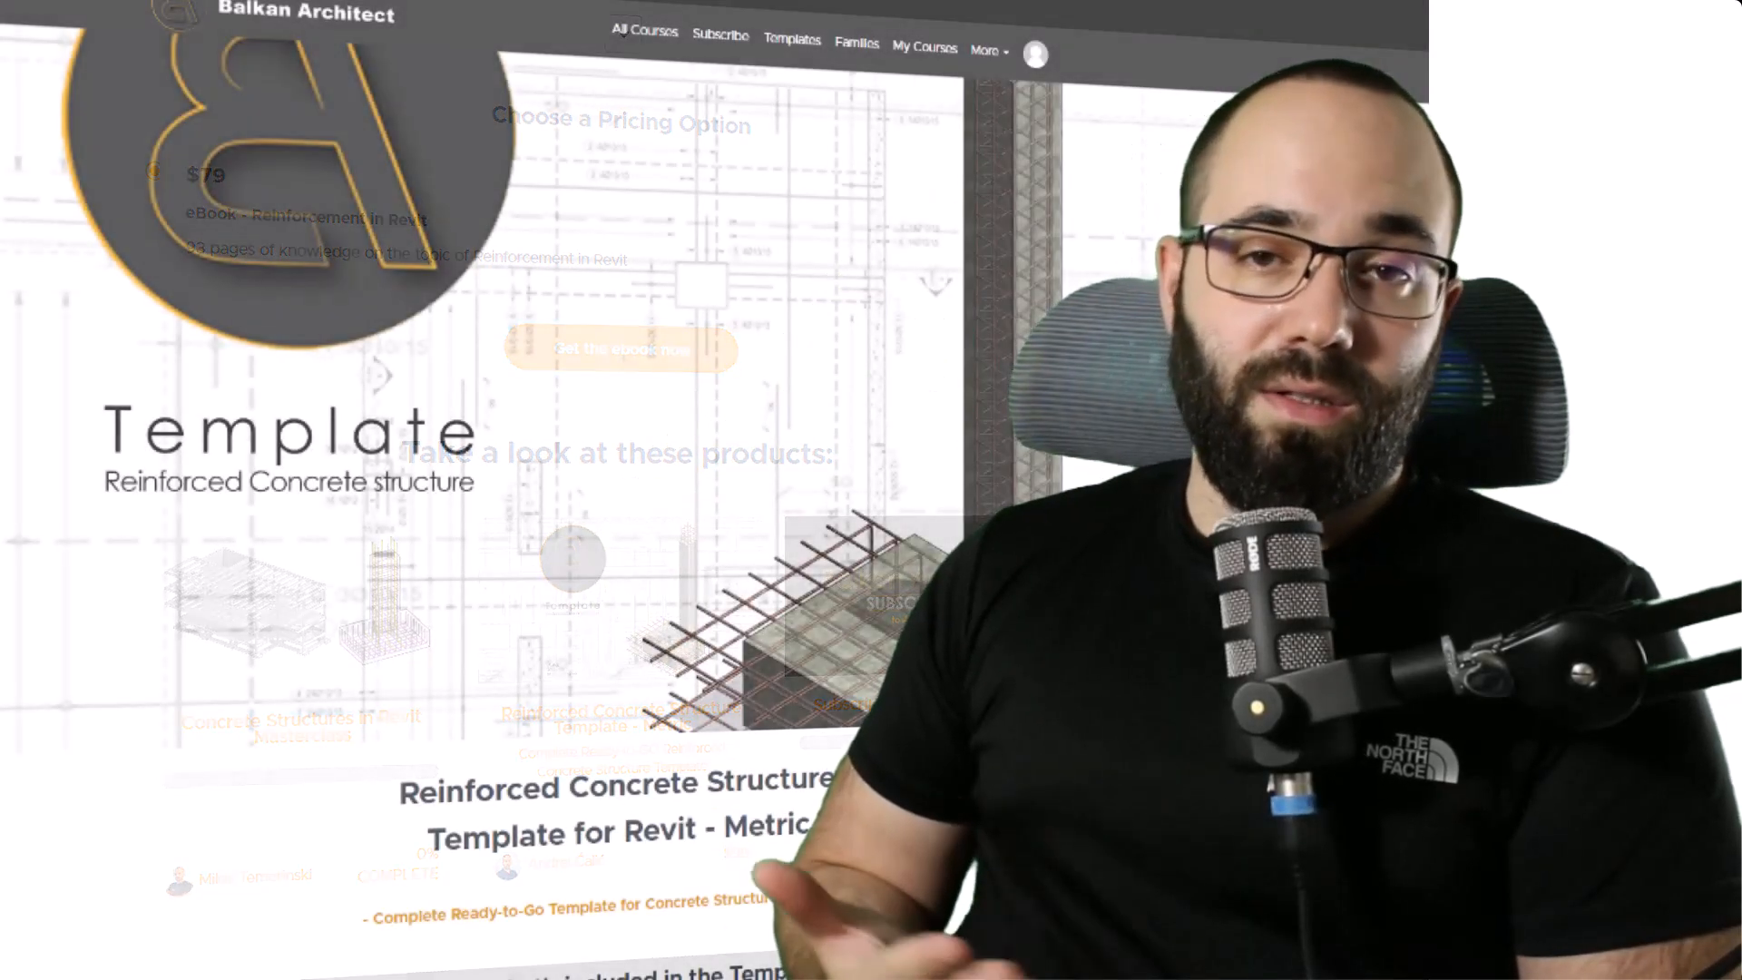
scroll("down", 3)
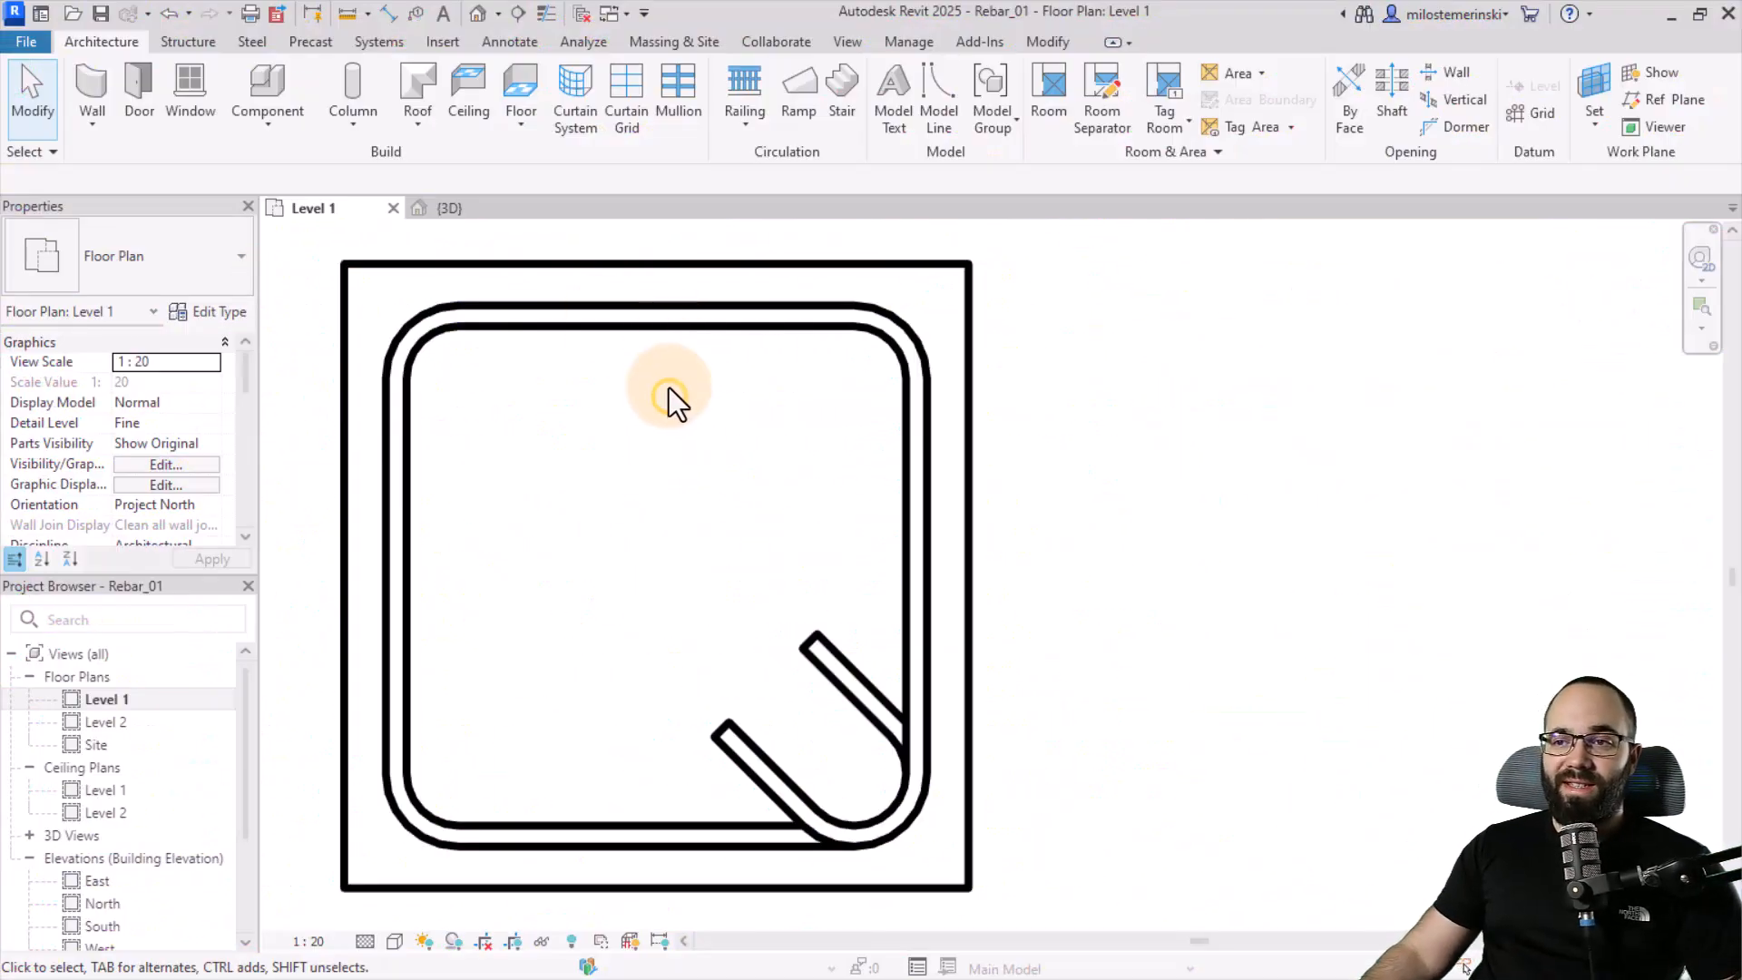
left_click(668, 392)
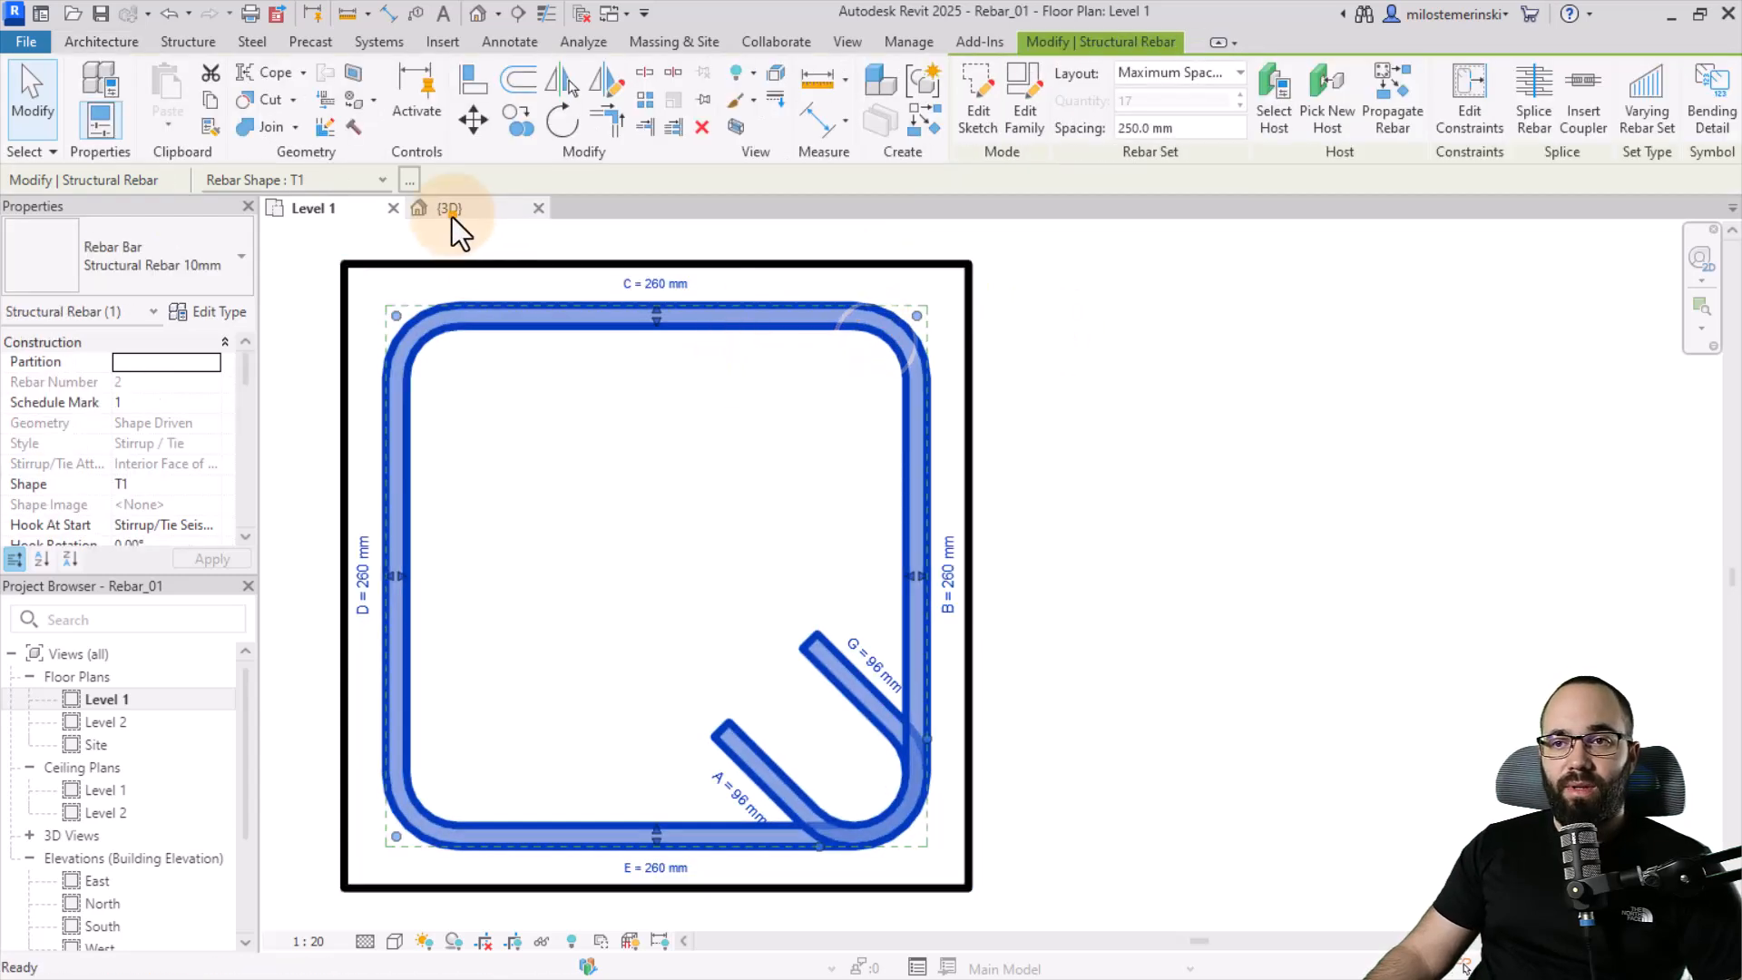
left_click(450, 207)
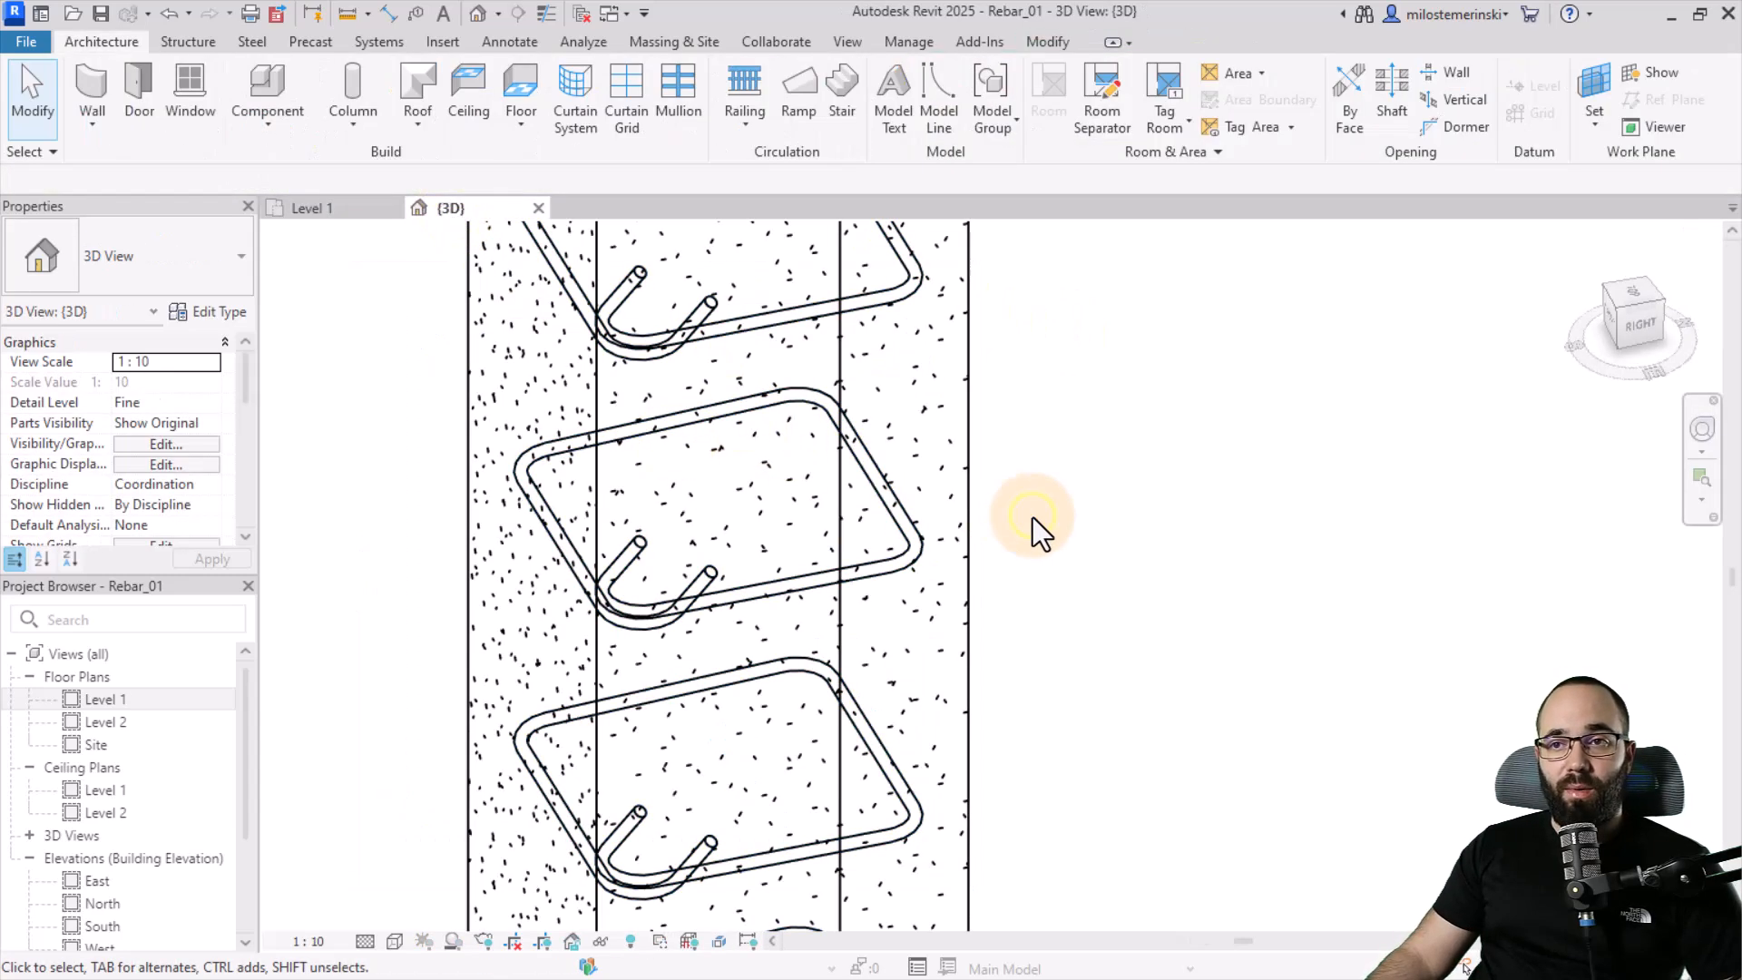
Step: Return to the Level 1 plan and select the stirrup again
left_click(311, 207)
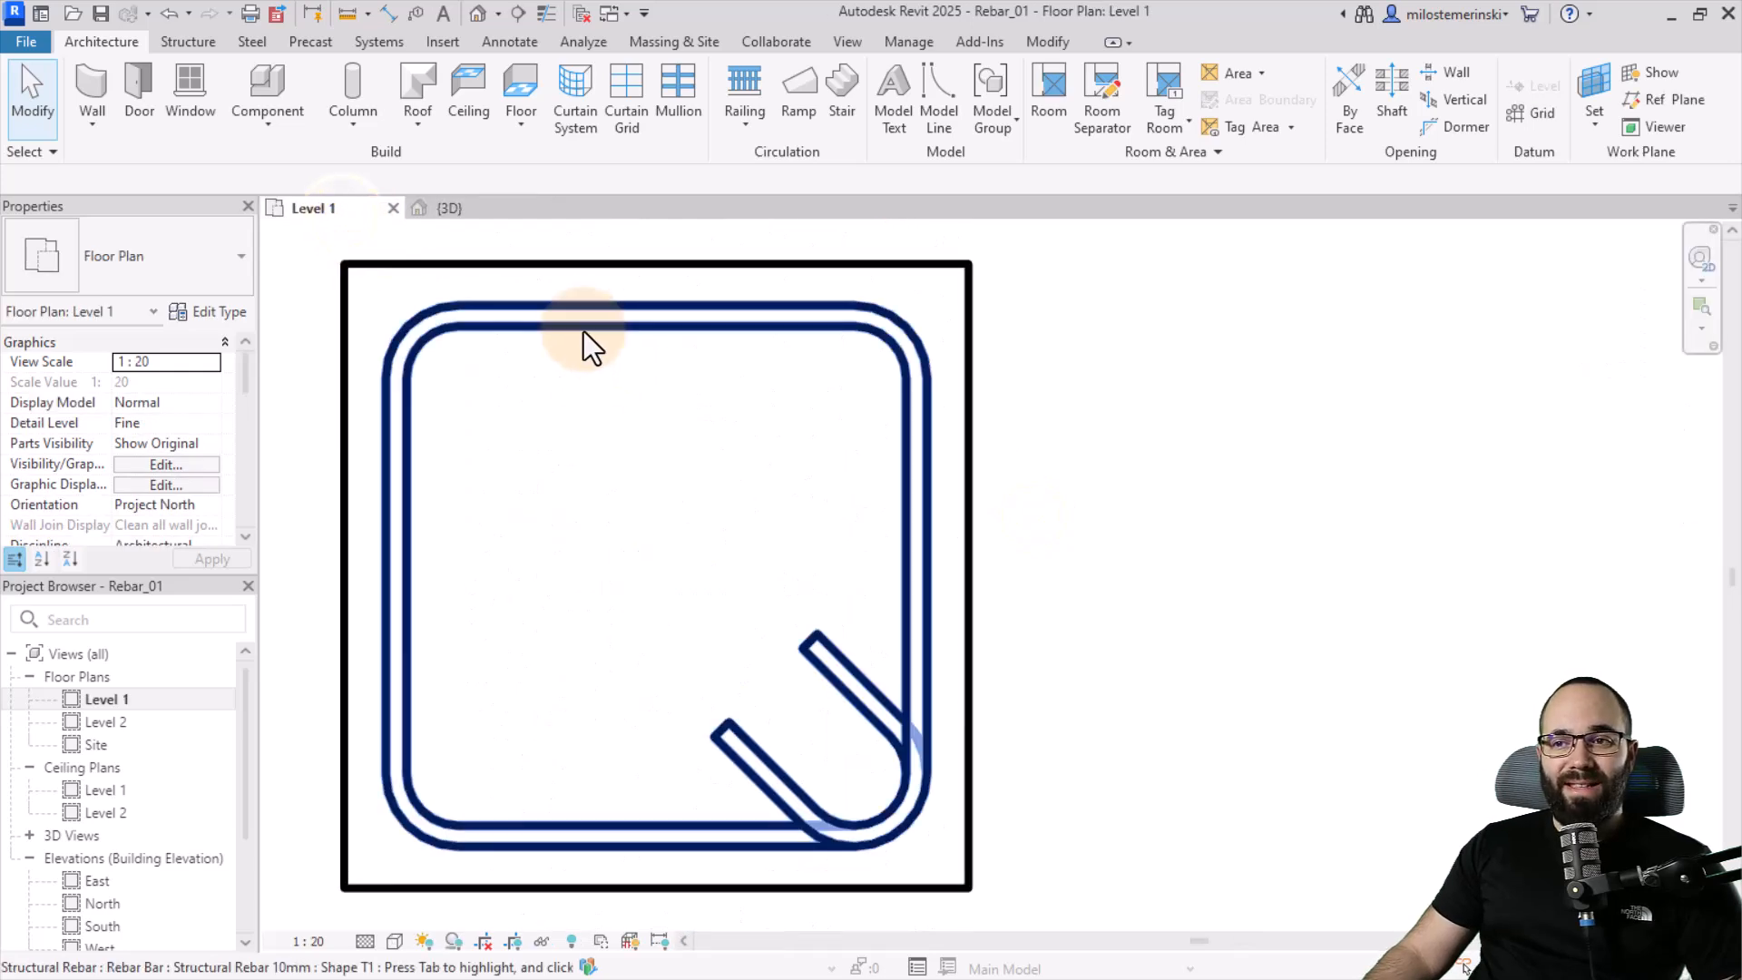
left_click(588, 323)
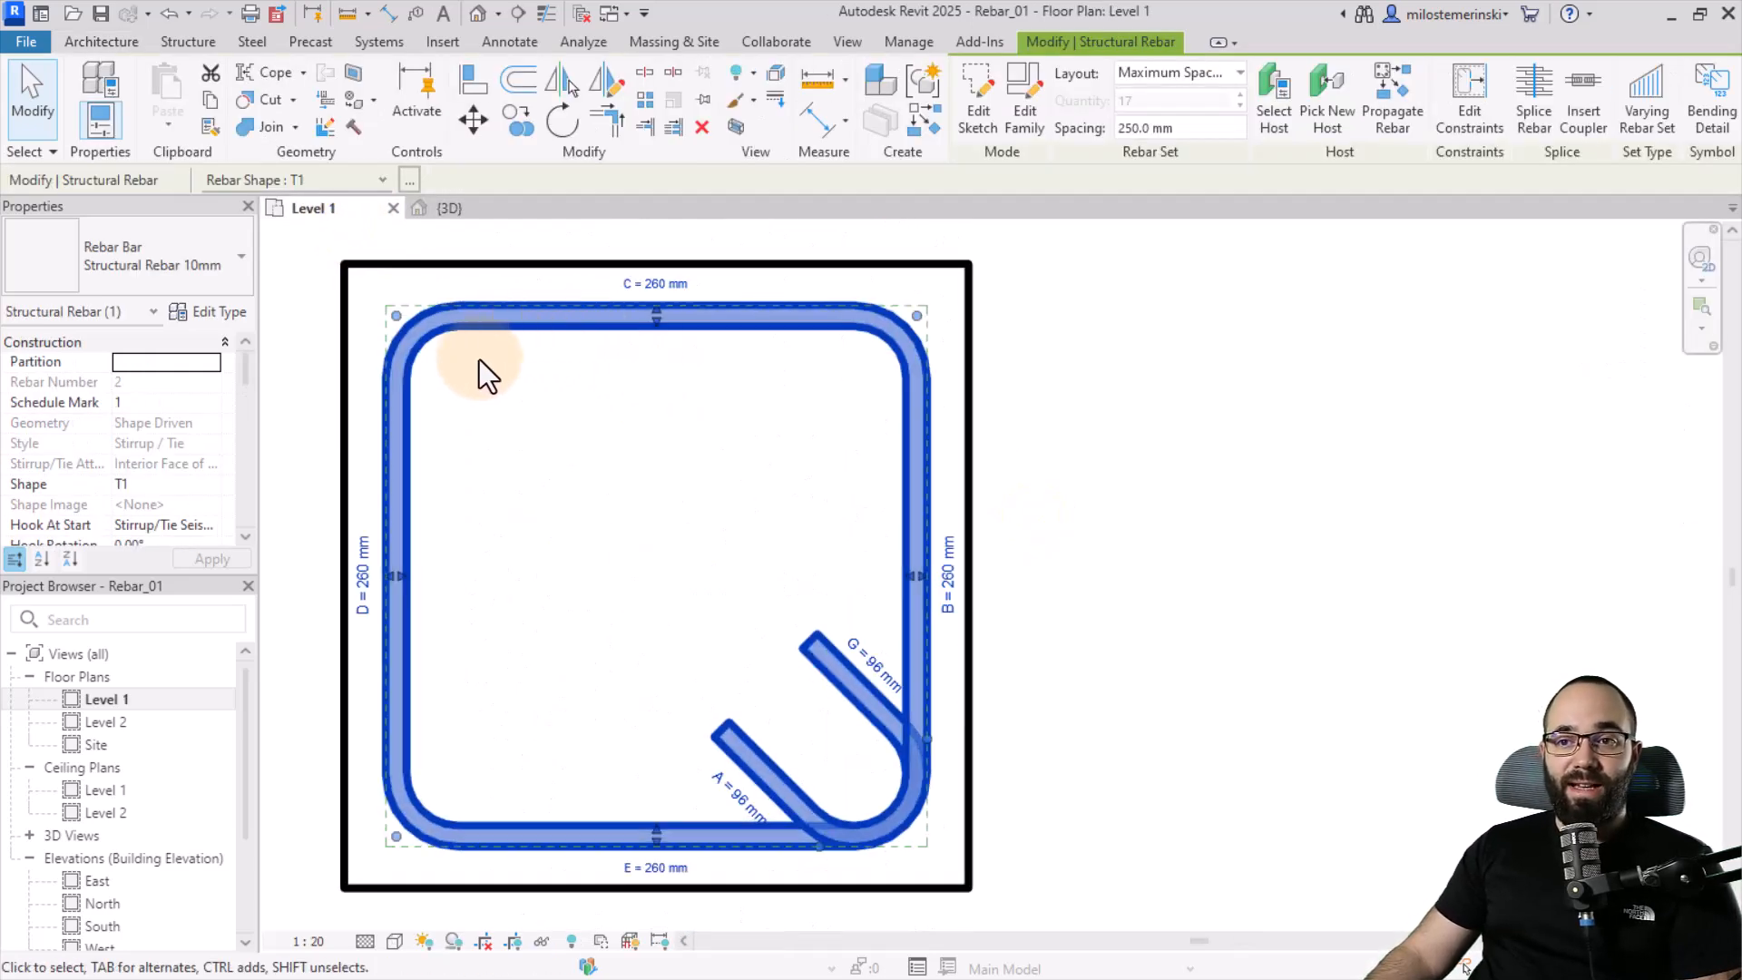
mouse_move(820, 388)
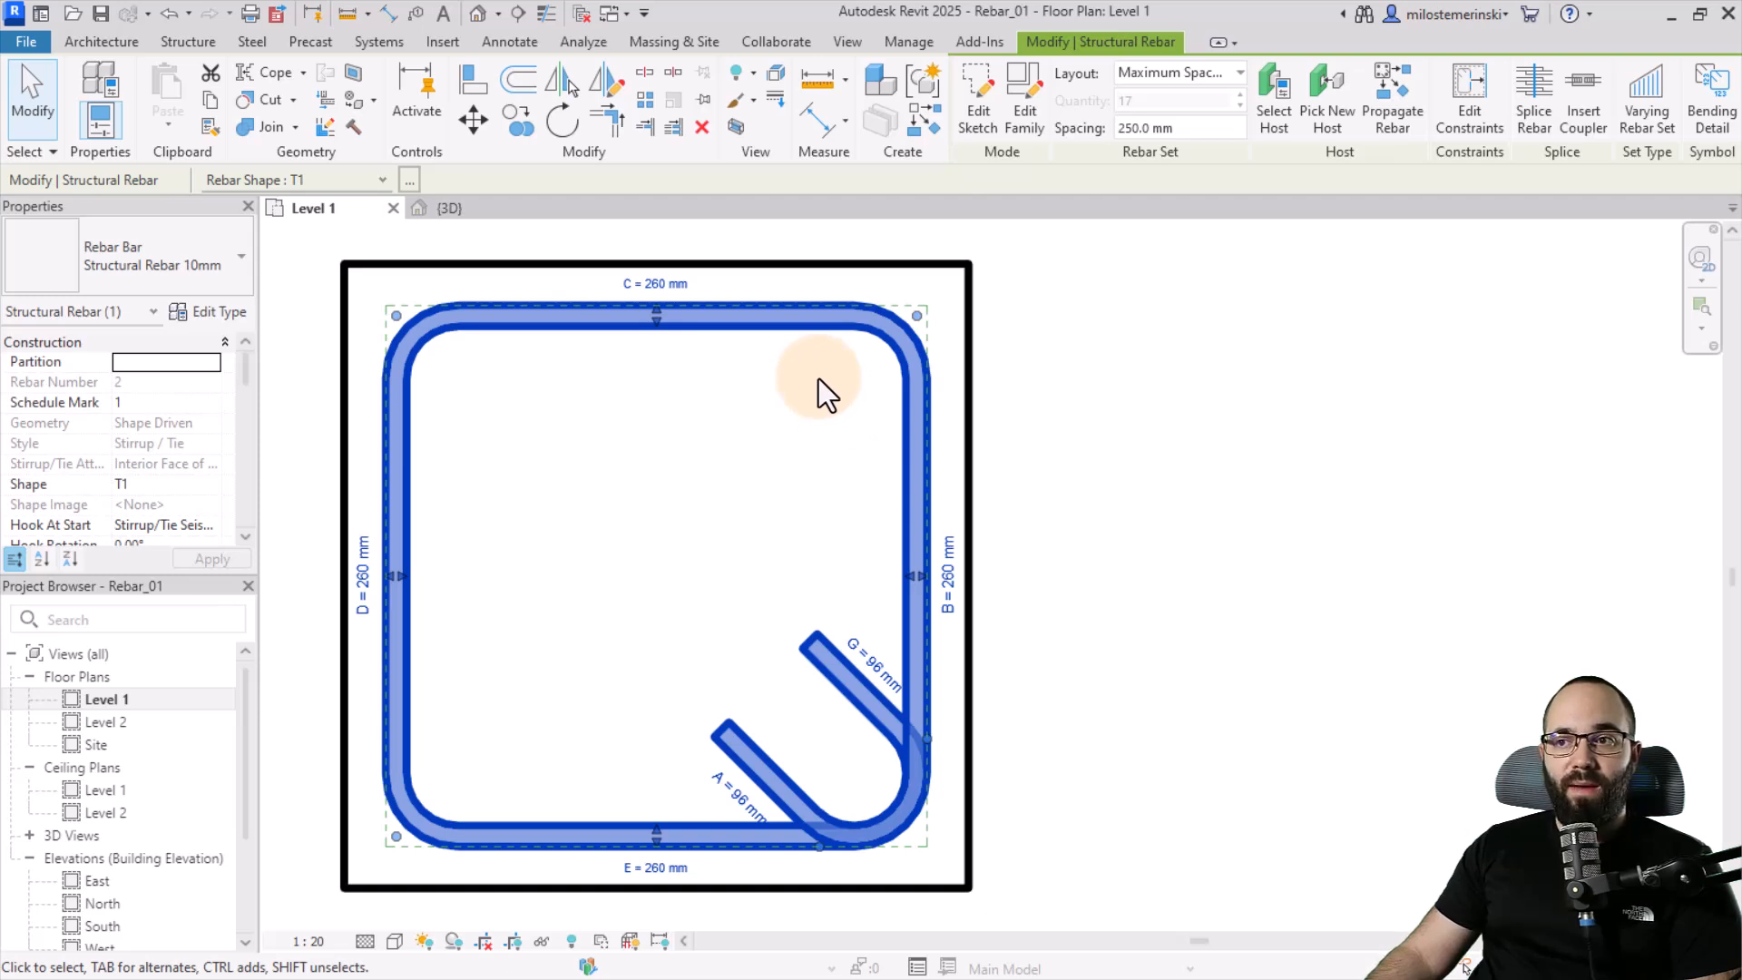
mouse_move(878, 356)
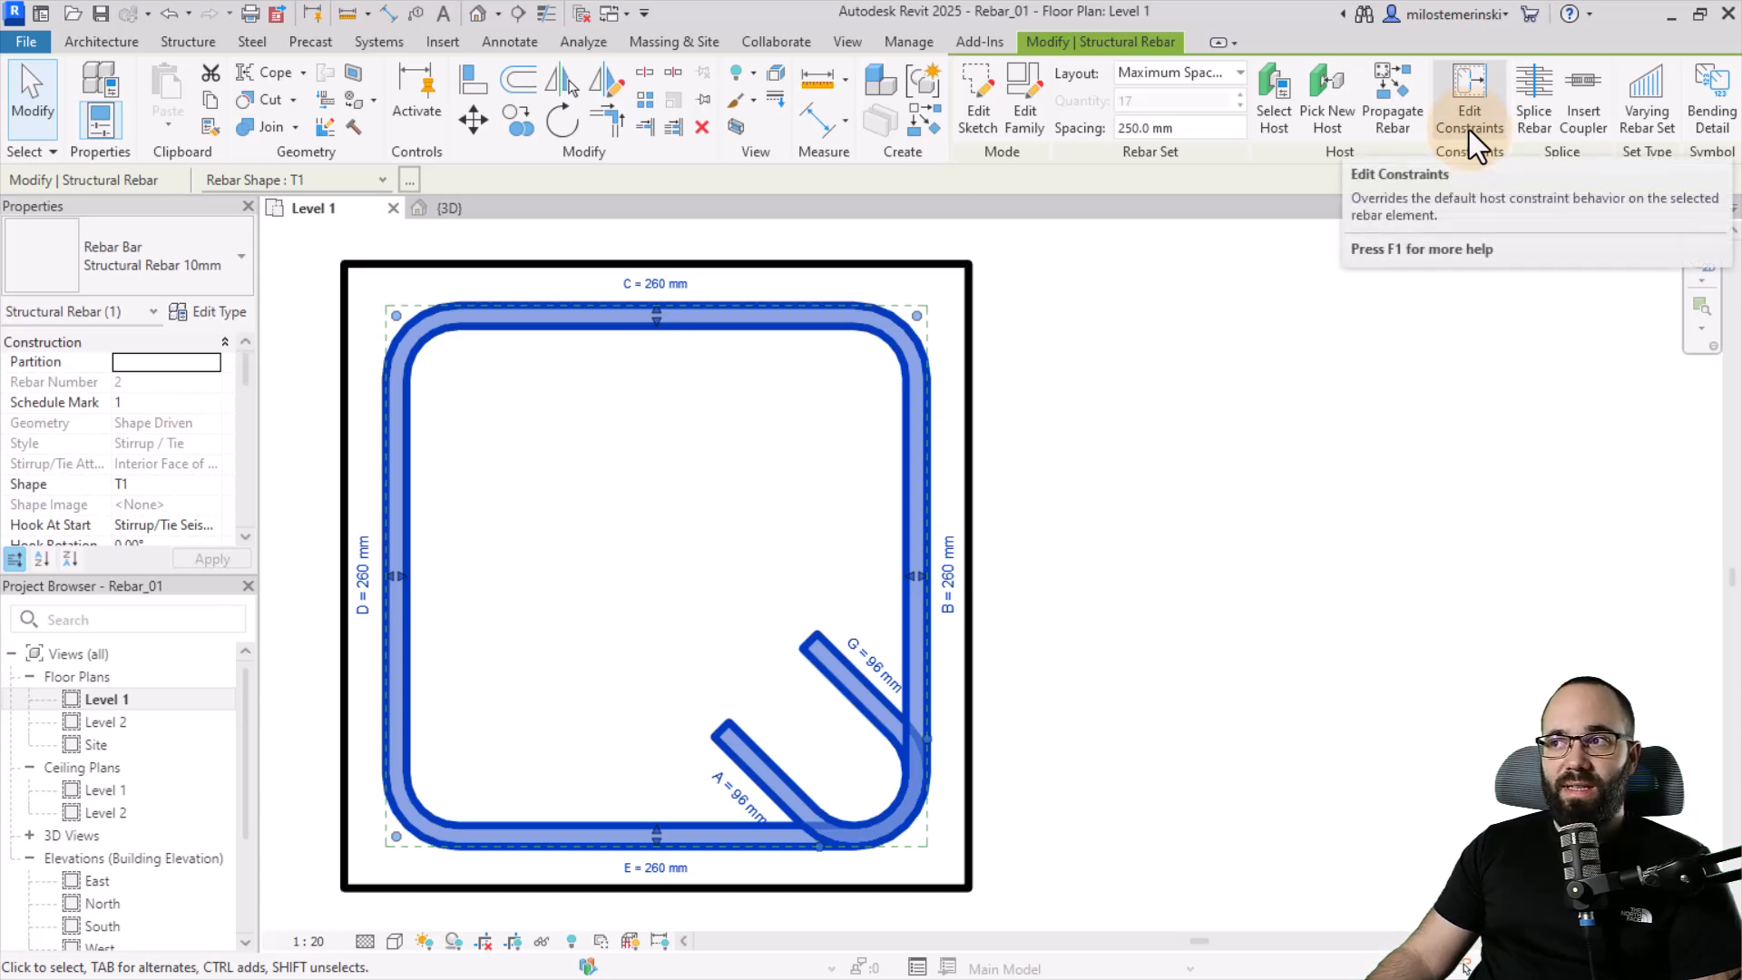
Step: Enter Edit Constraints mode for the stirrup, showing its segment offsets to the column
left_click(1469, 100)
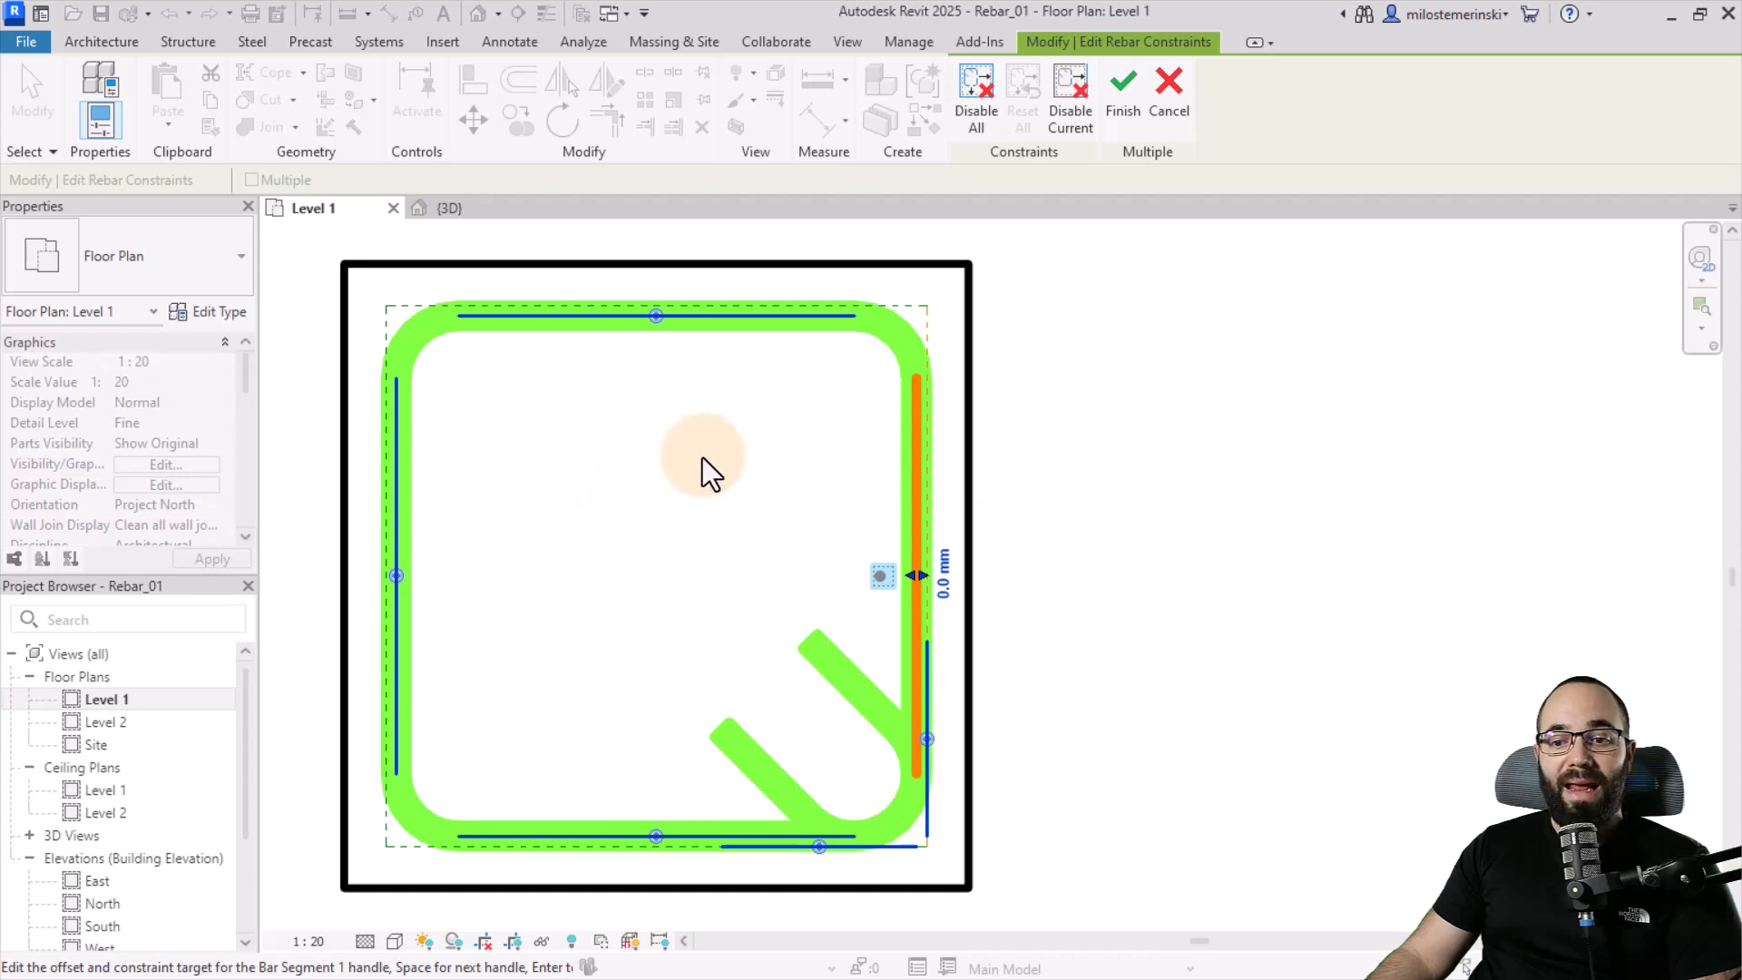
mouse_move(936, 459)
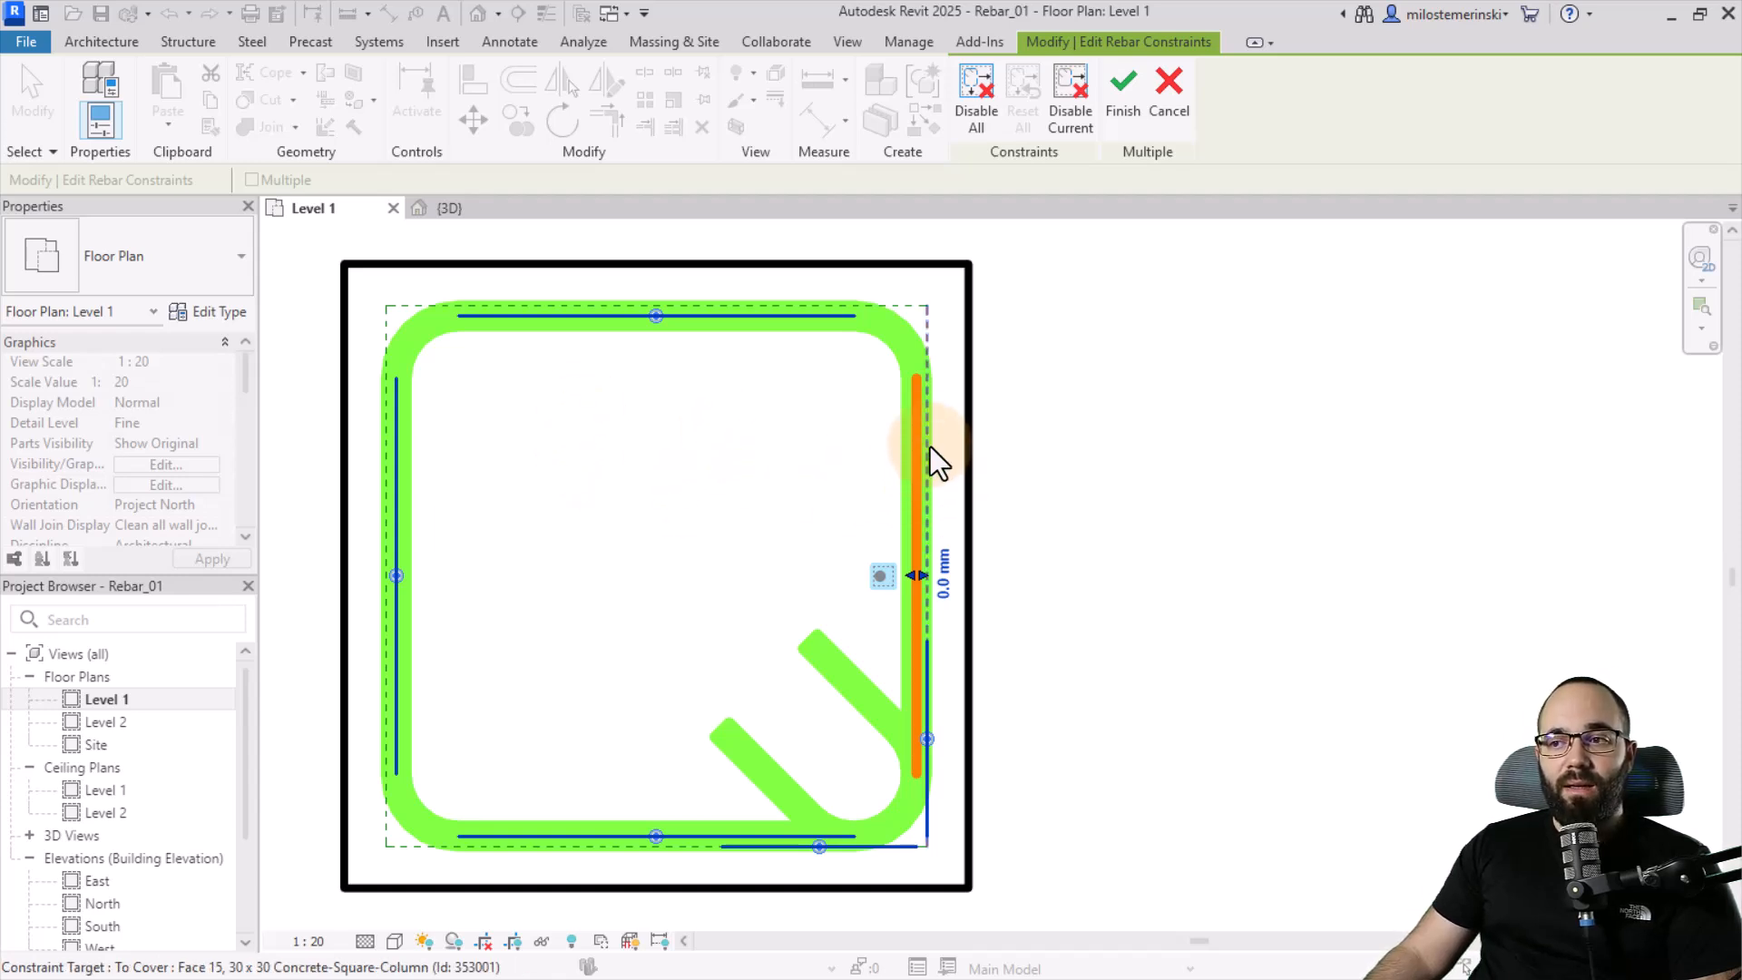
mouse_move(932, 433)
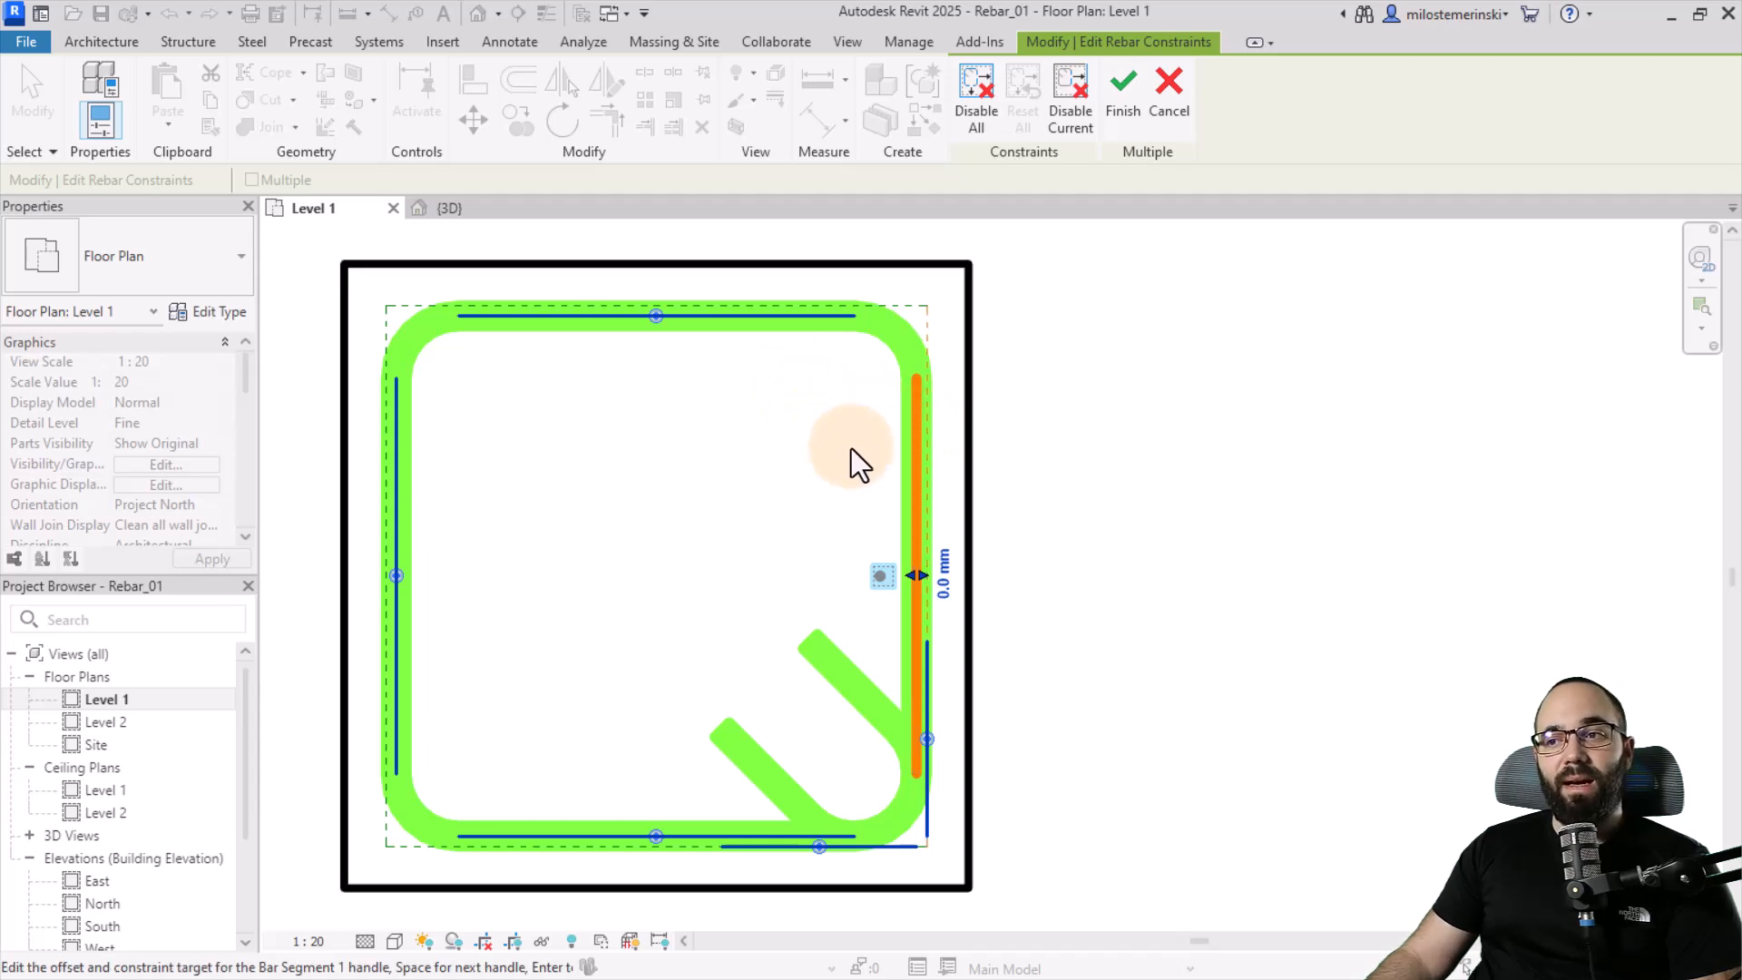
mouse_move(894, 423)
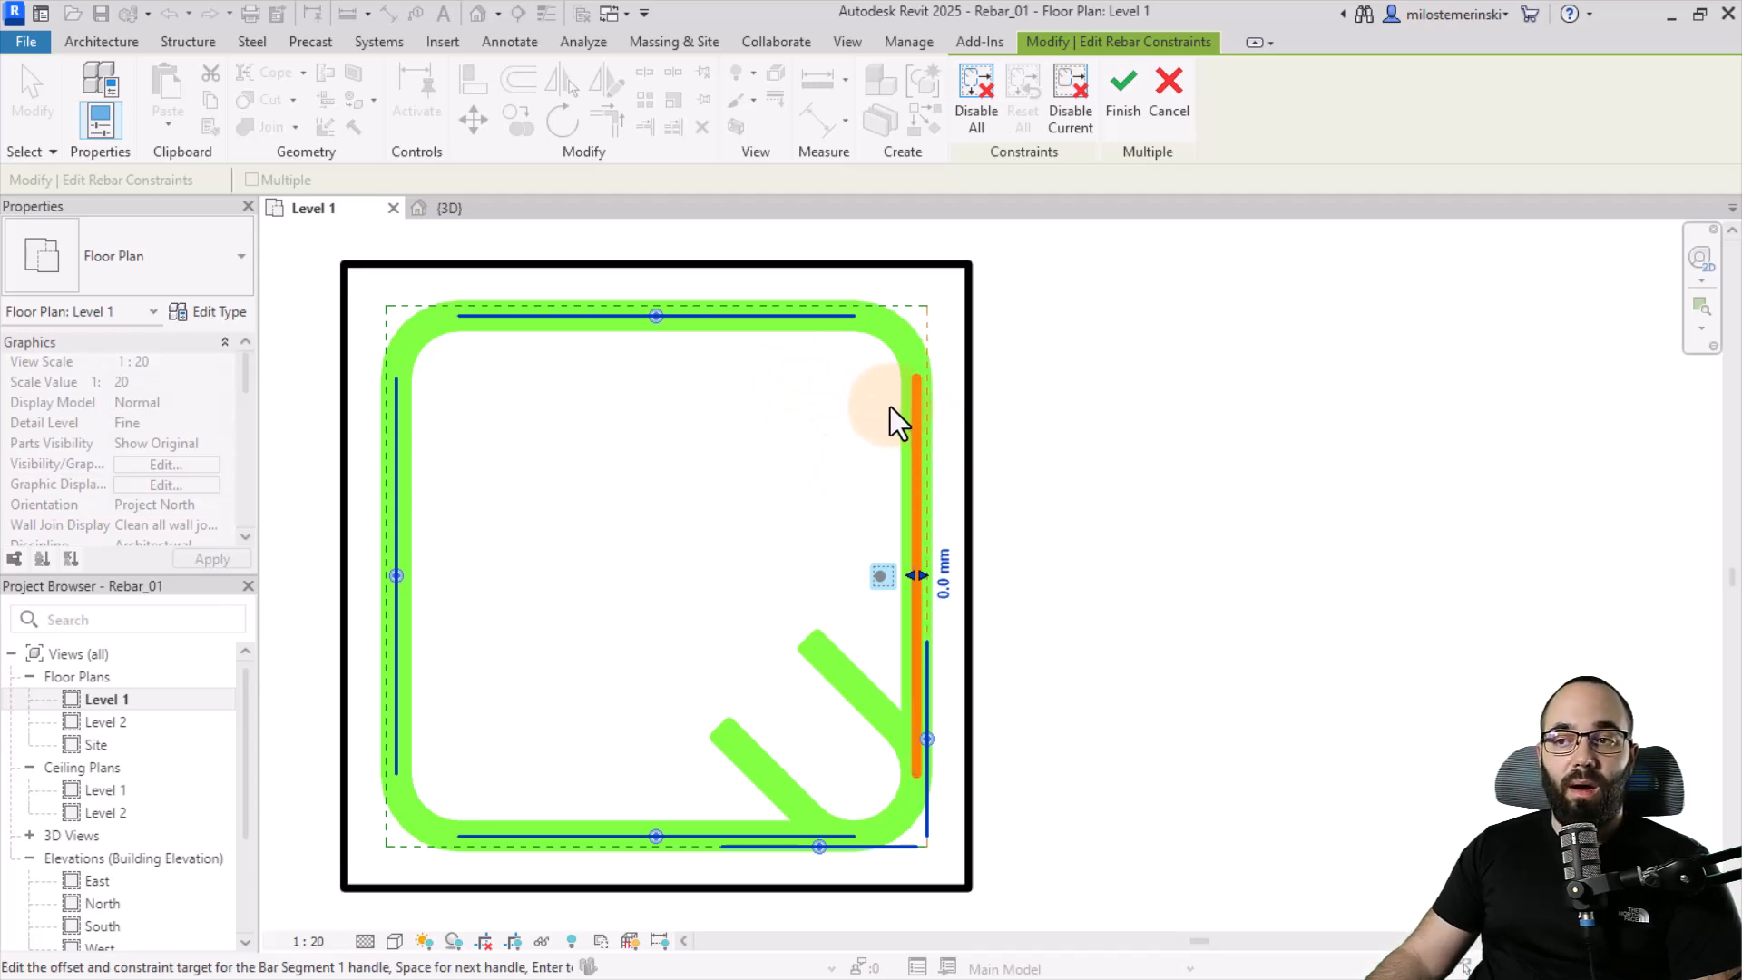
mouse_move(755, 398)
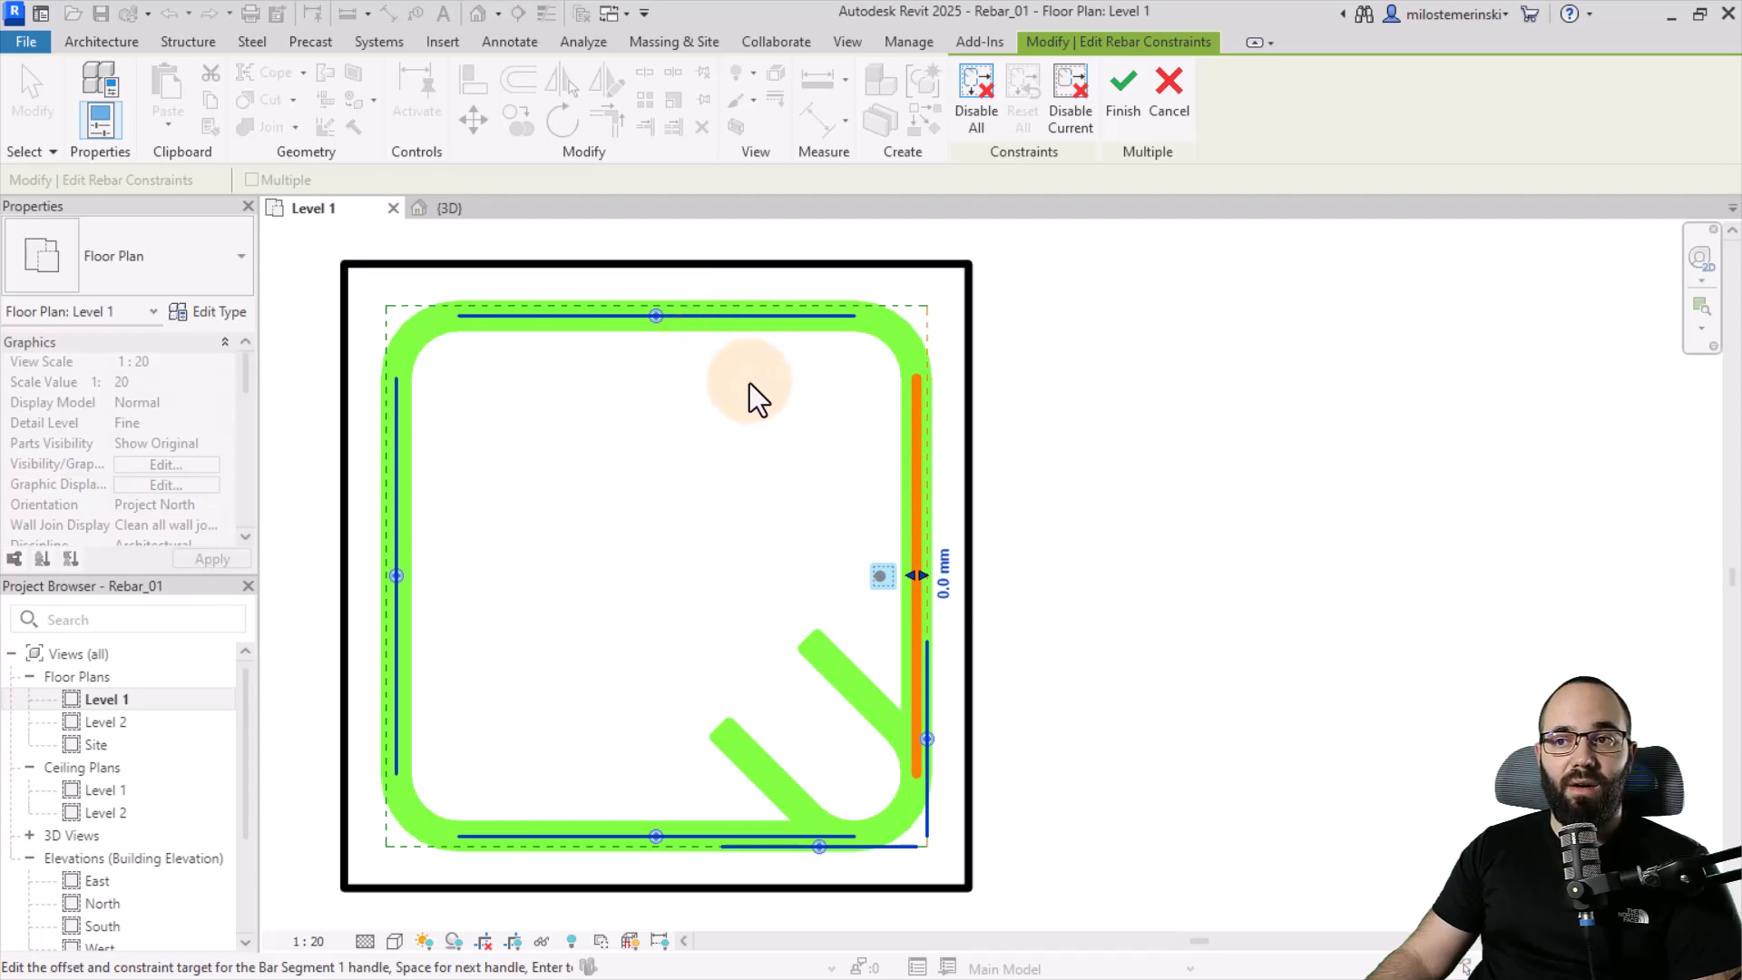
mouse_move(809, 467)
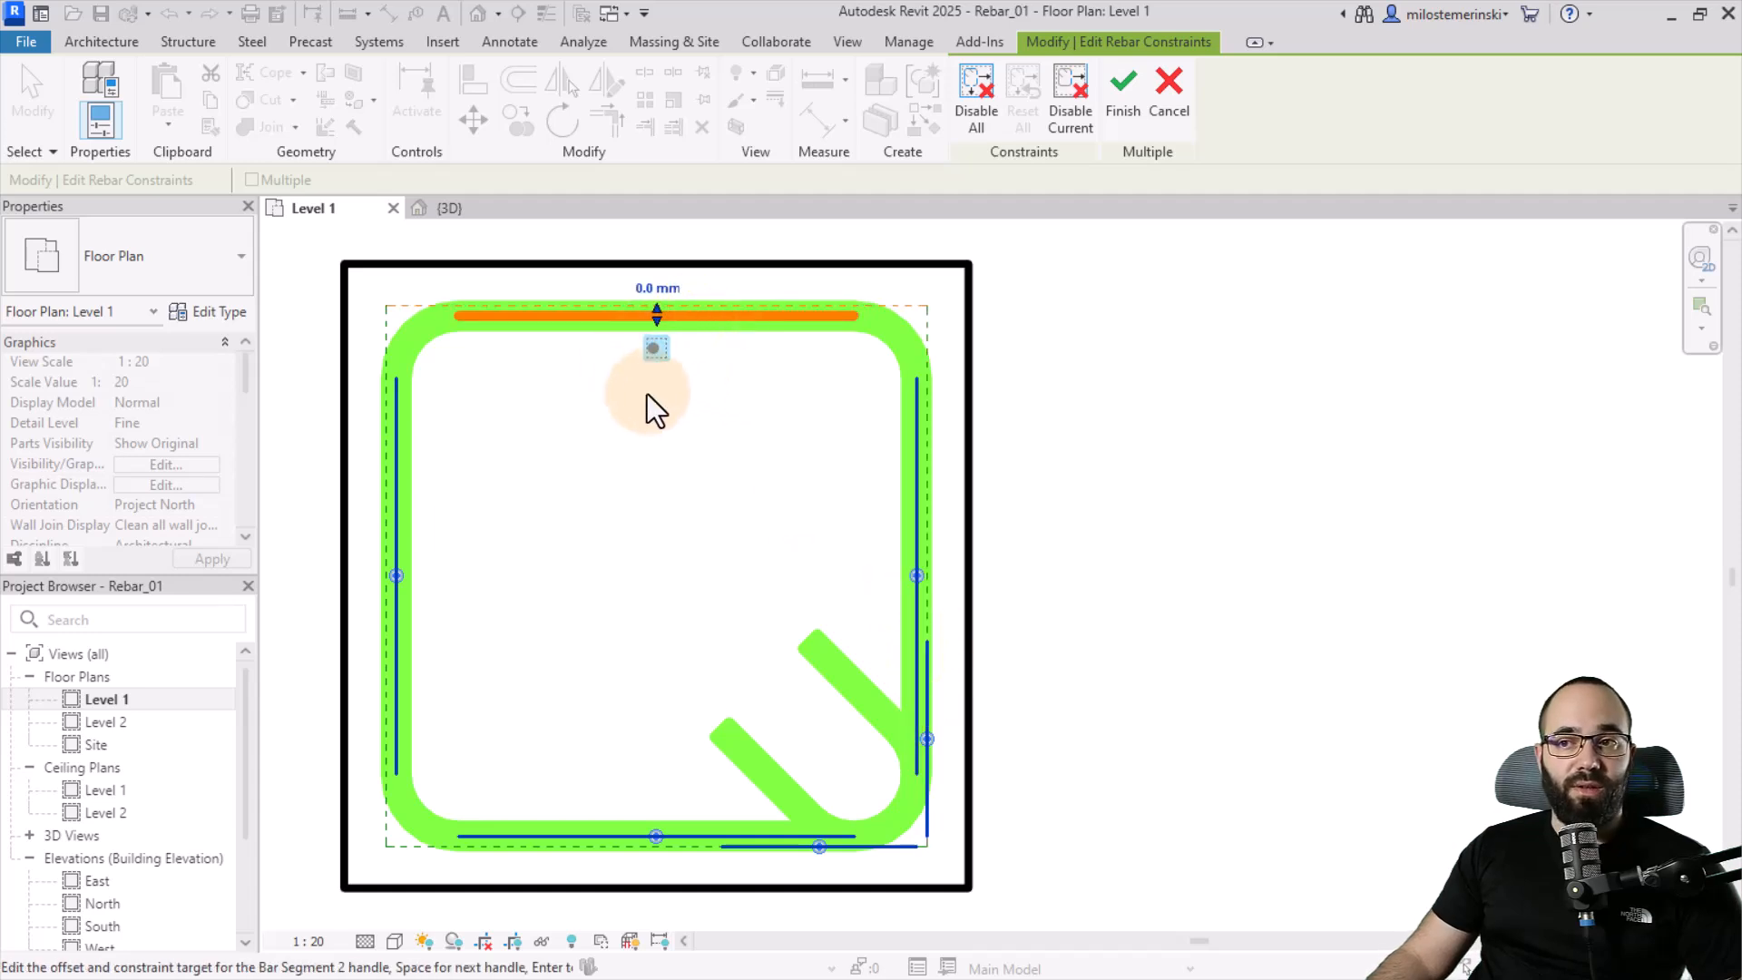
mouse_move(639, 345)
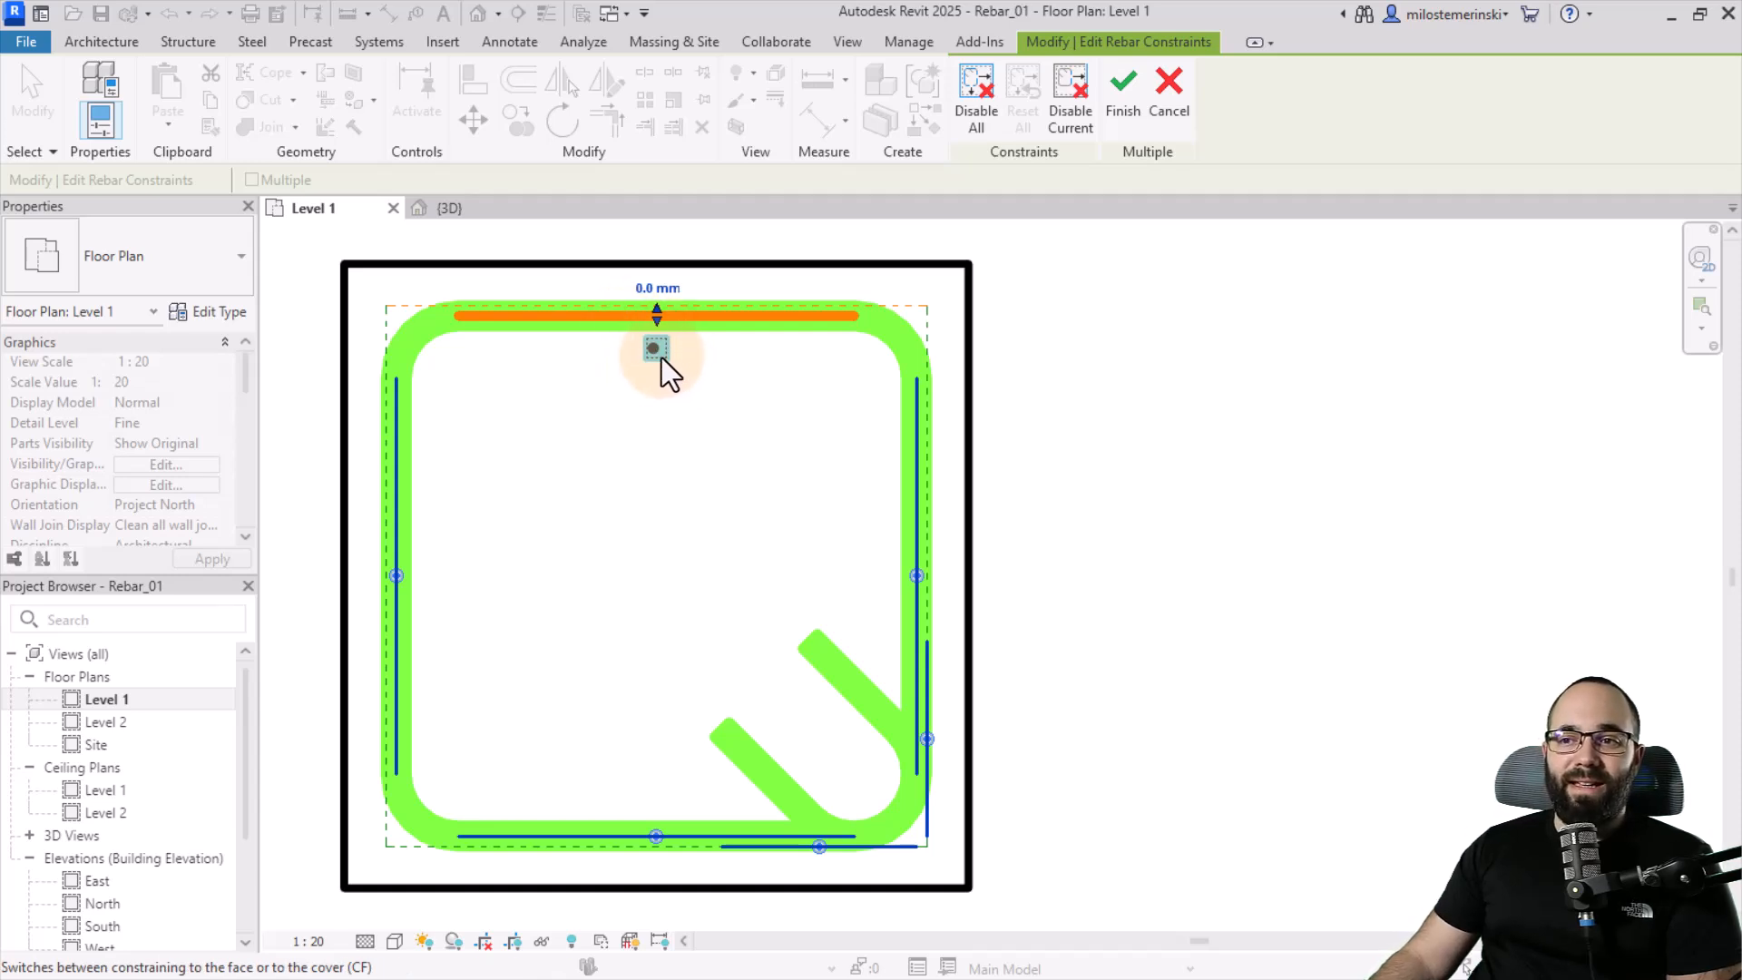
mouse_move(617, 328)
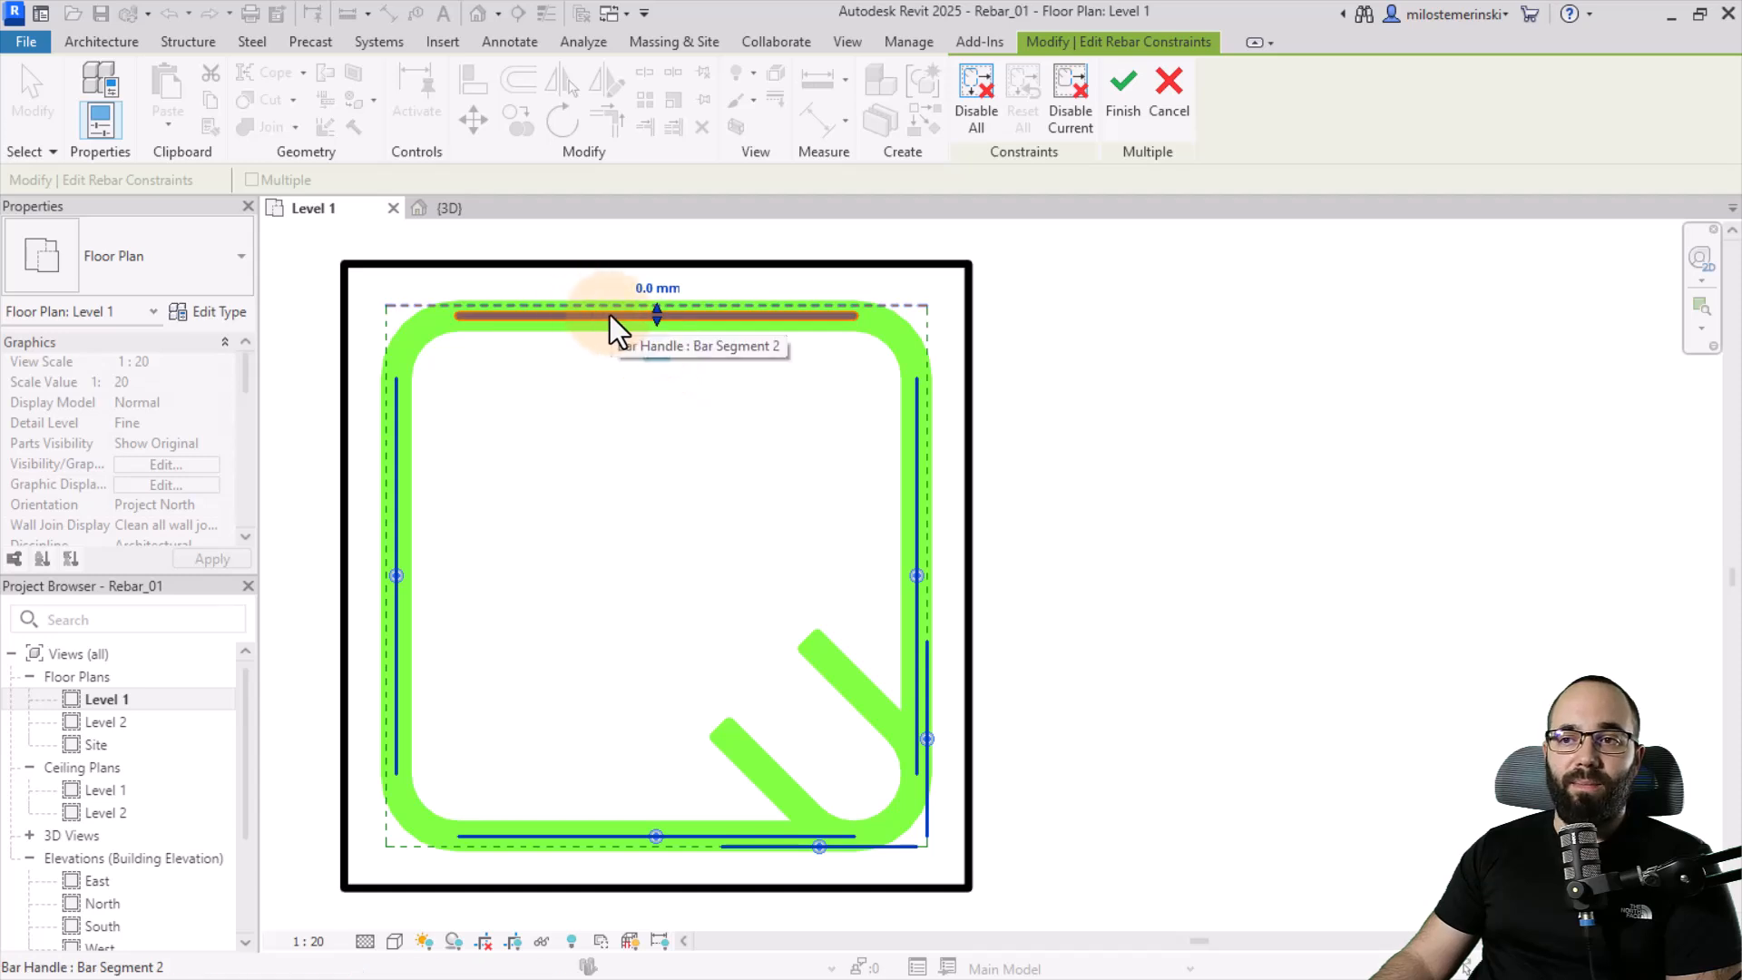
Step: Constrain the stirrup's top segment to the column's top face and retype its offset
left_click(655, 316)
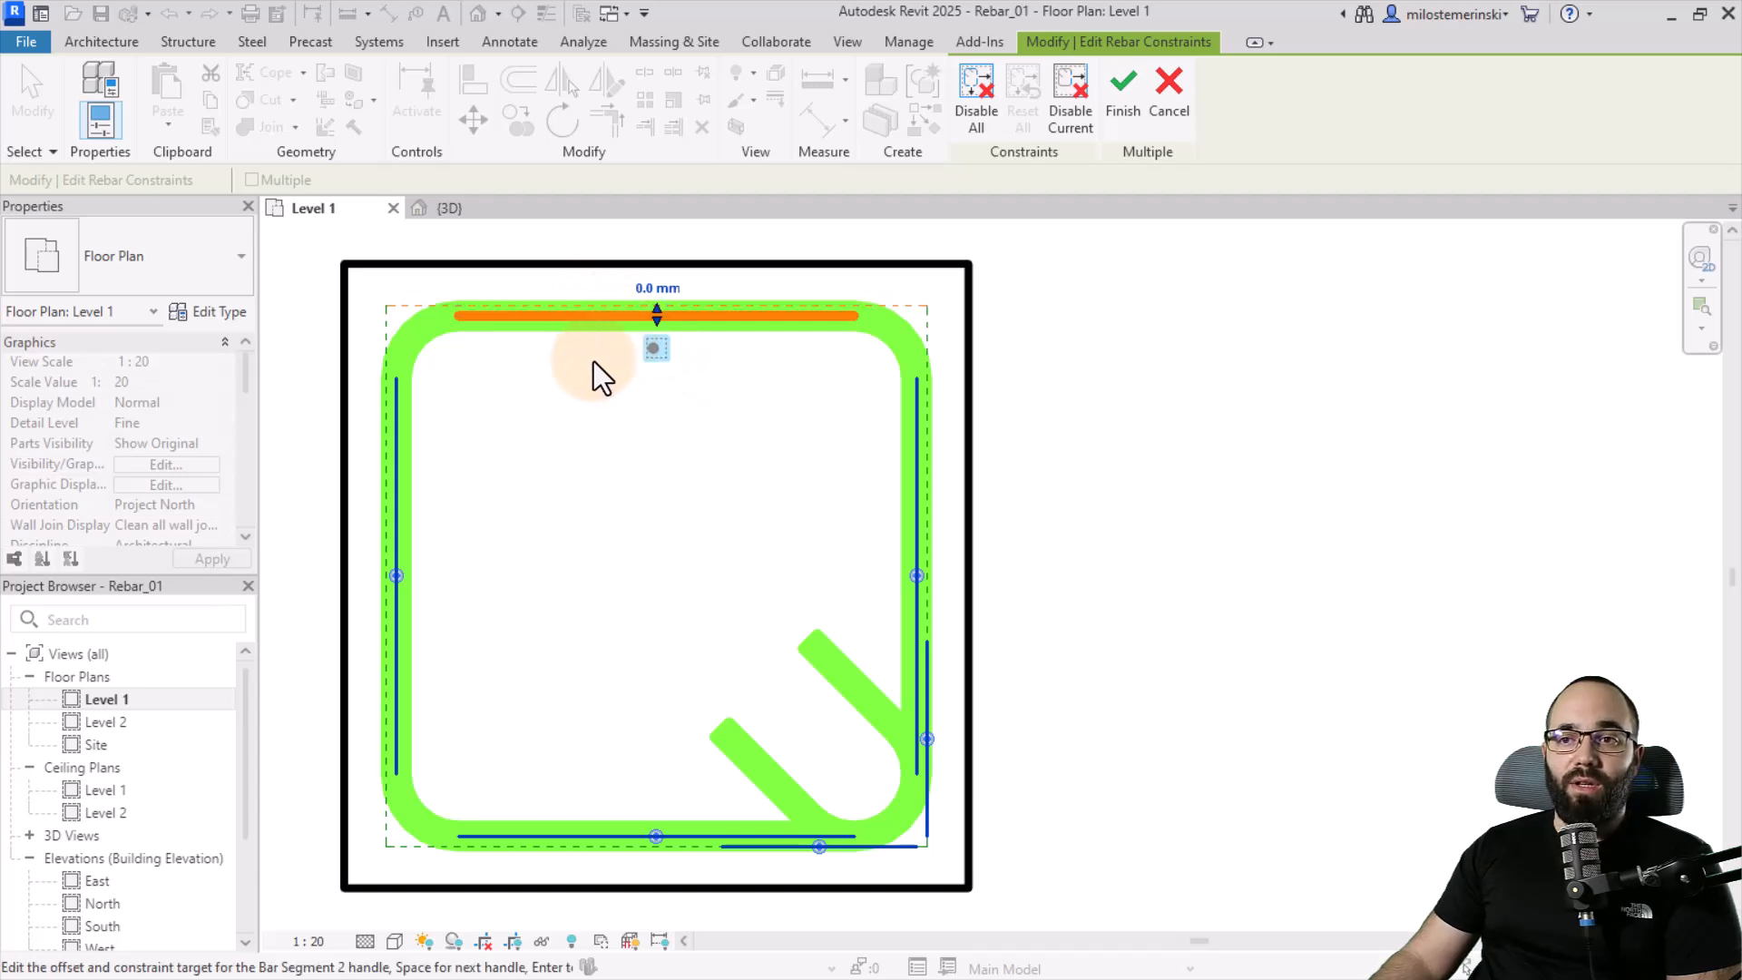
mouse_move(423, 323)
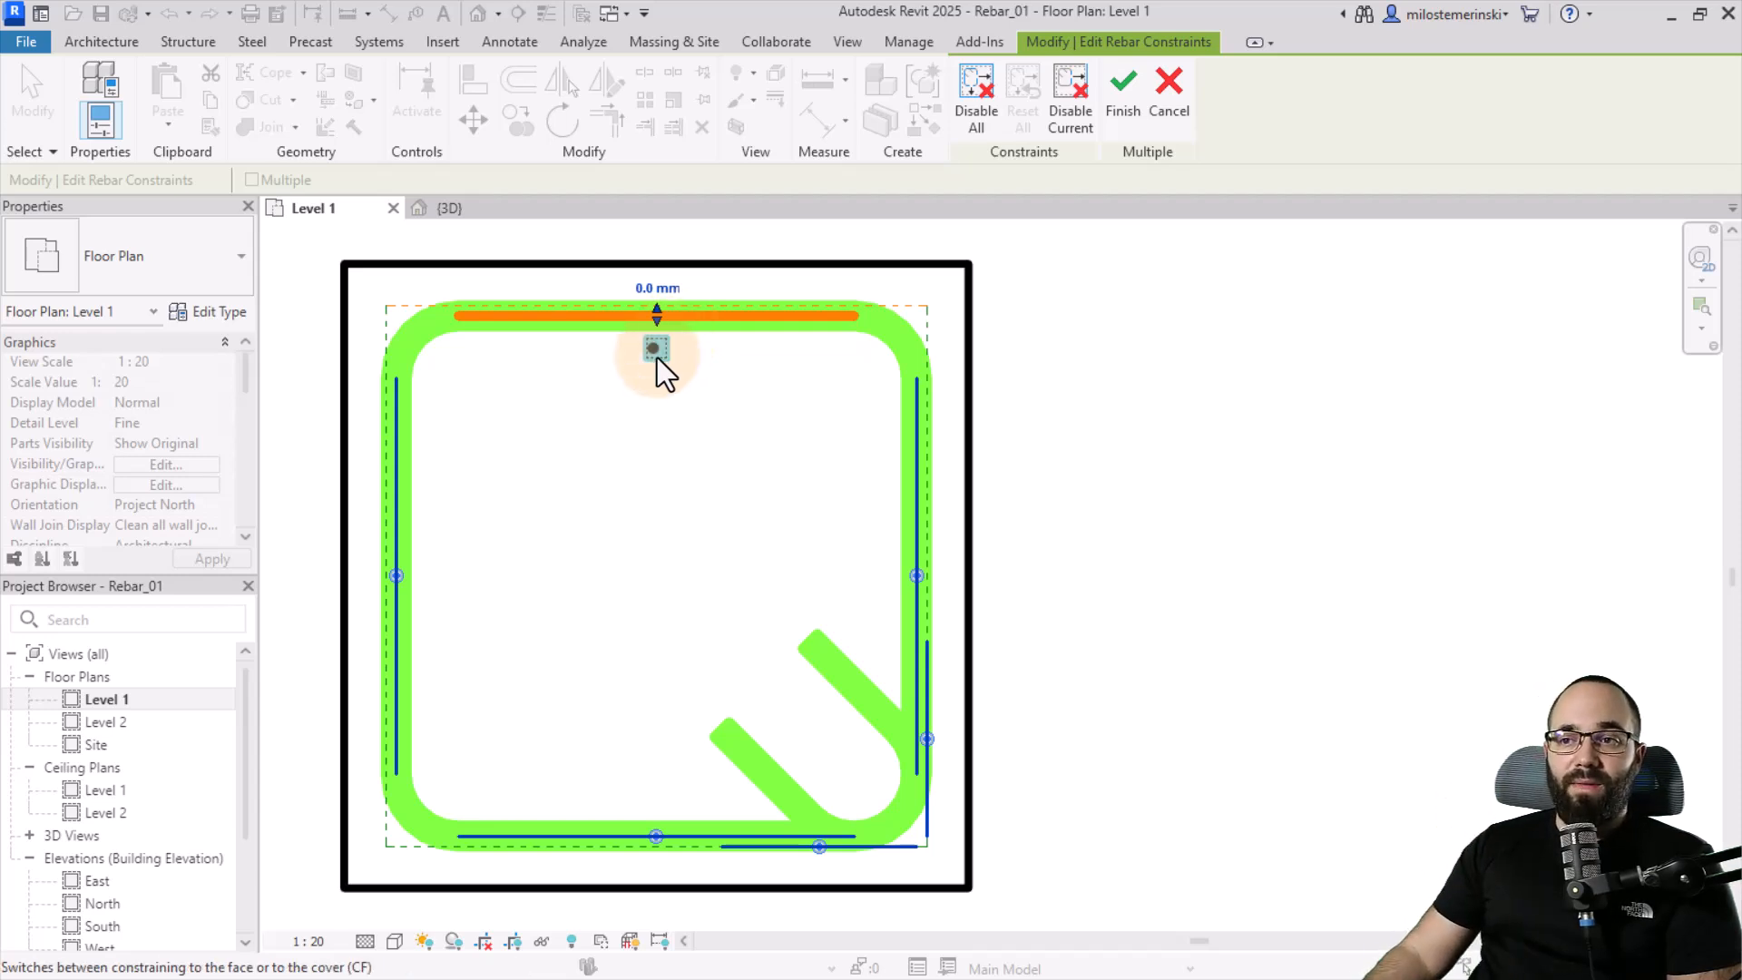
mouse_move(655, 350)
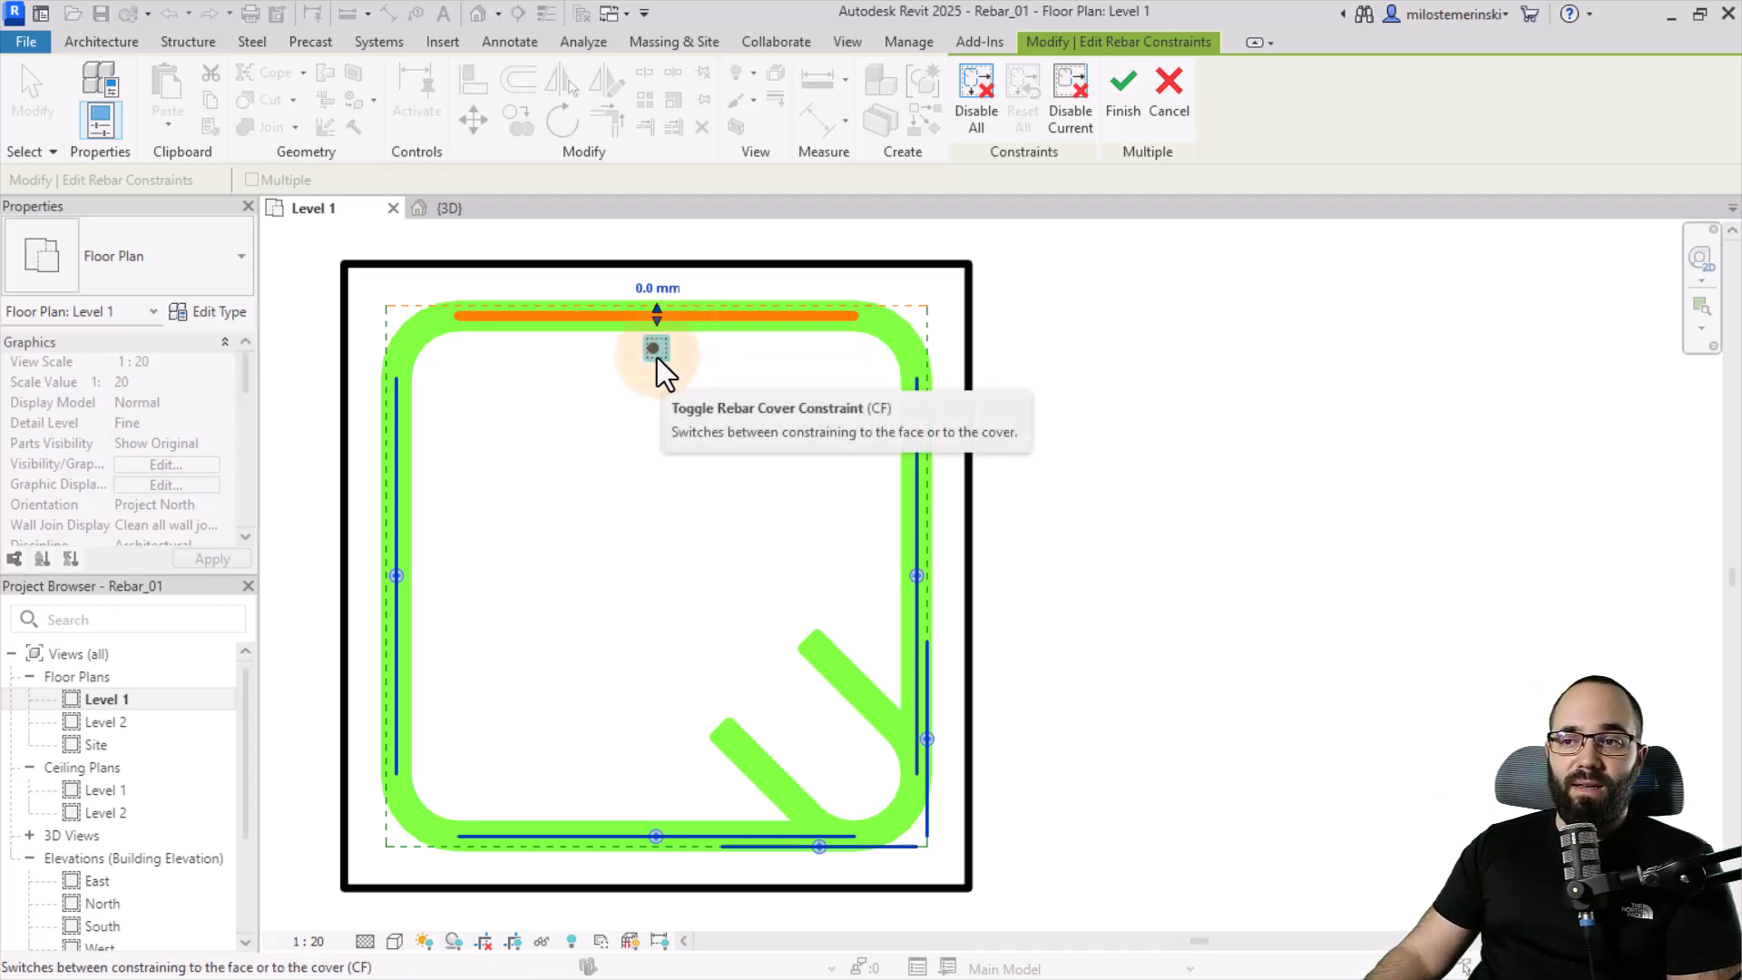
left_click(656, 349)
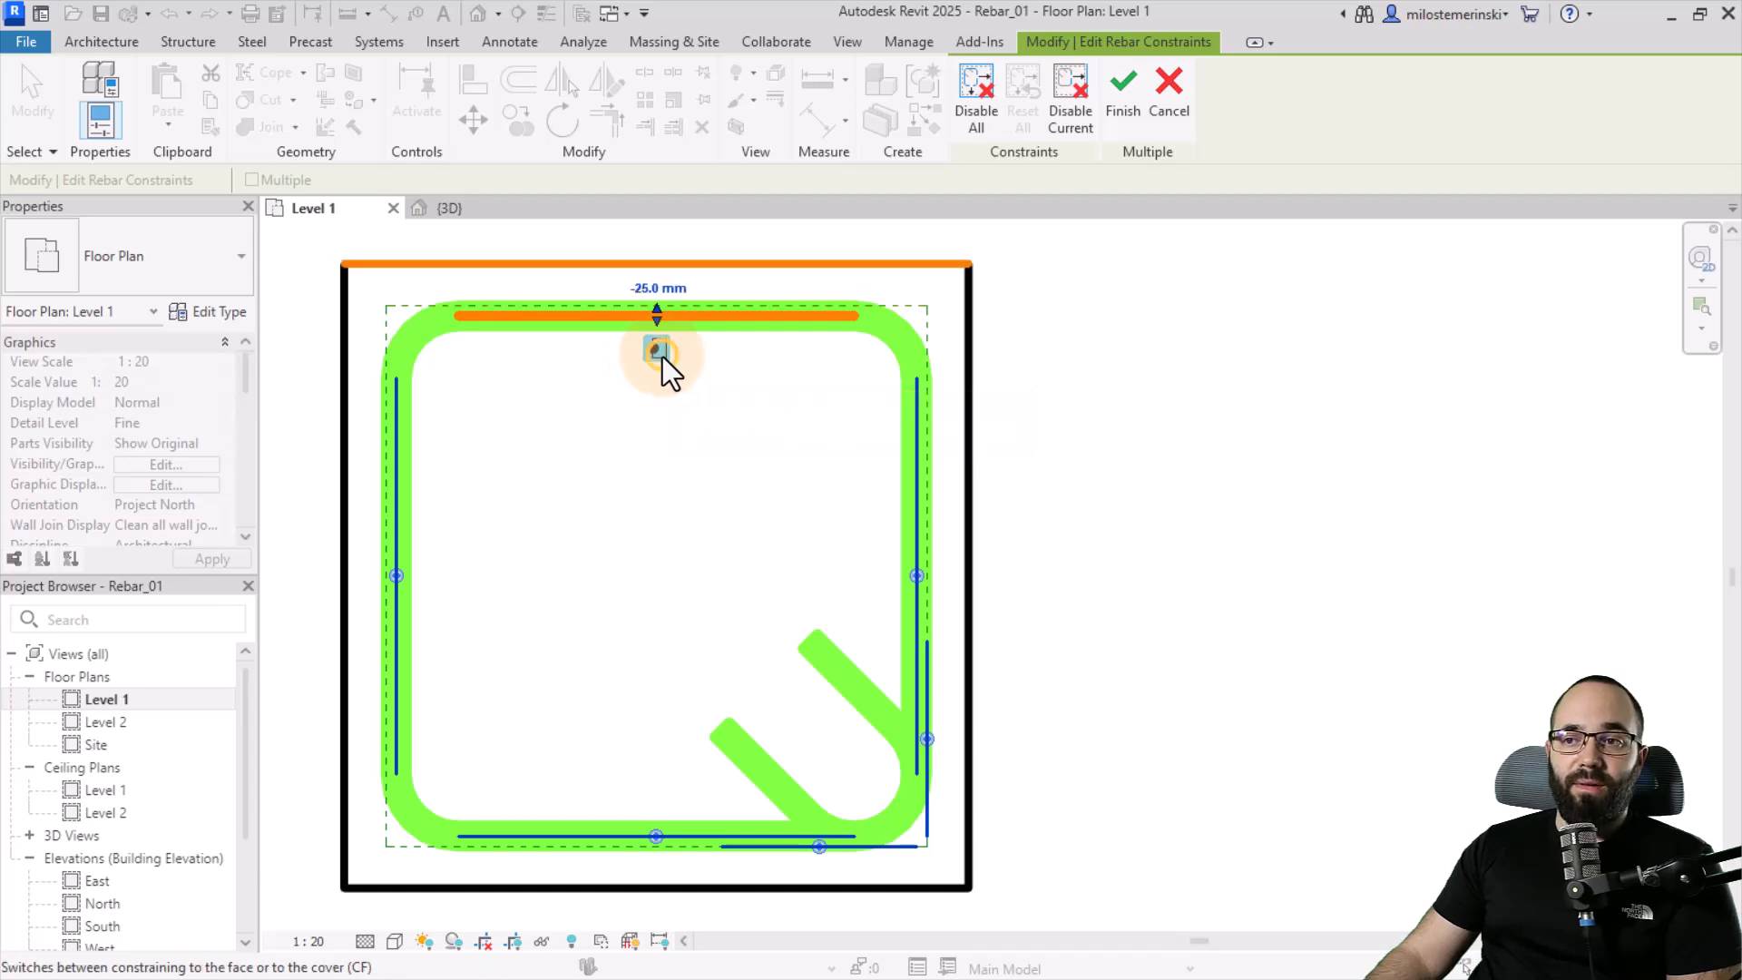
mouse_move(657, 349)
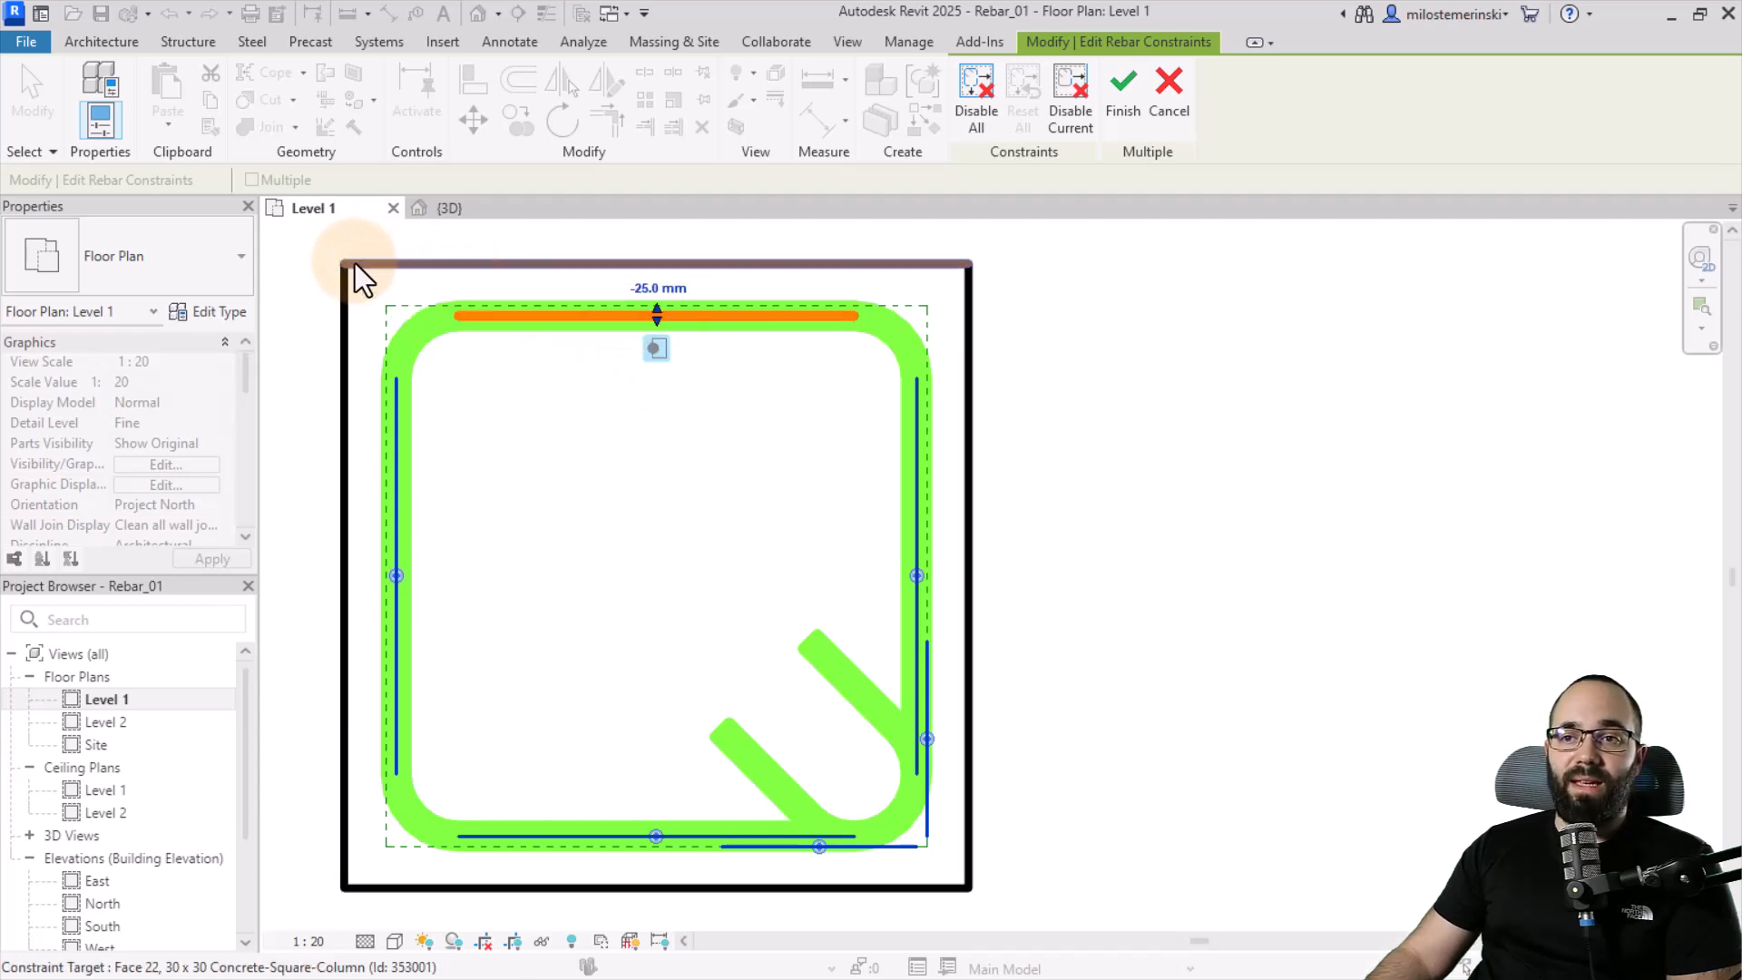
mouse_move(972, 278)
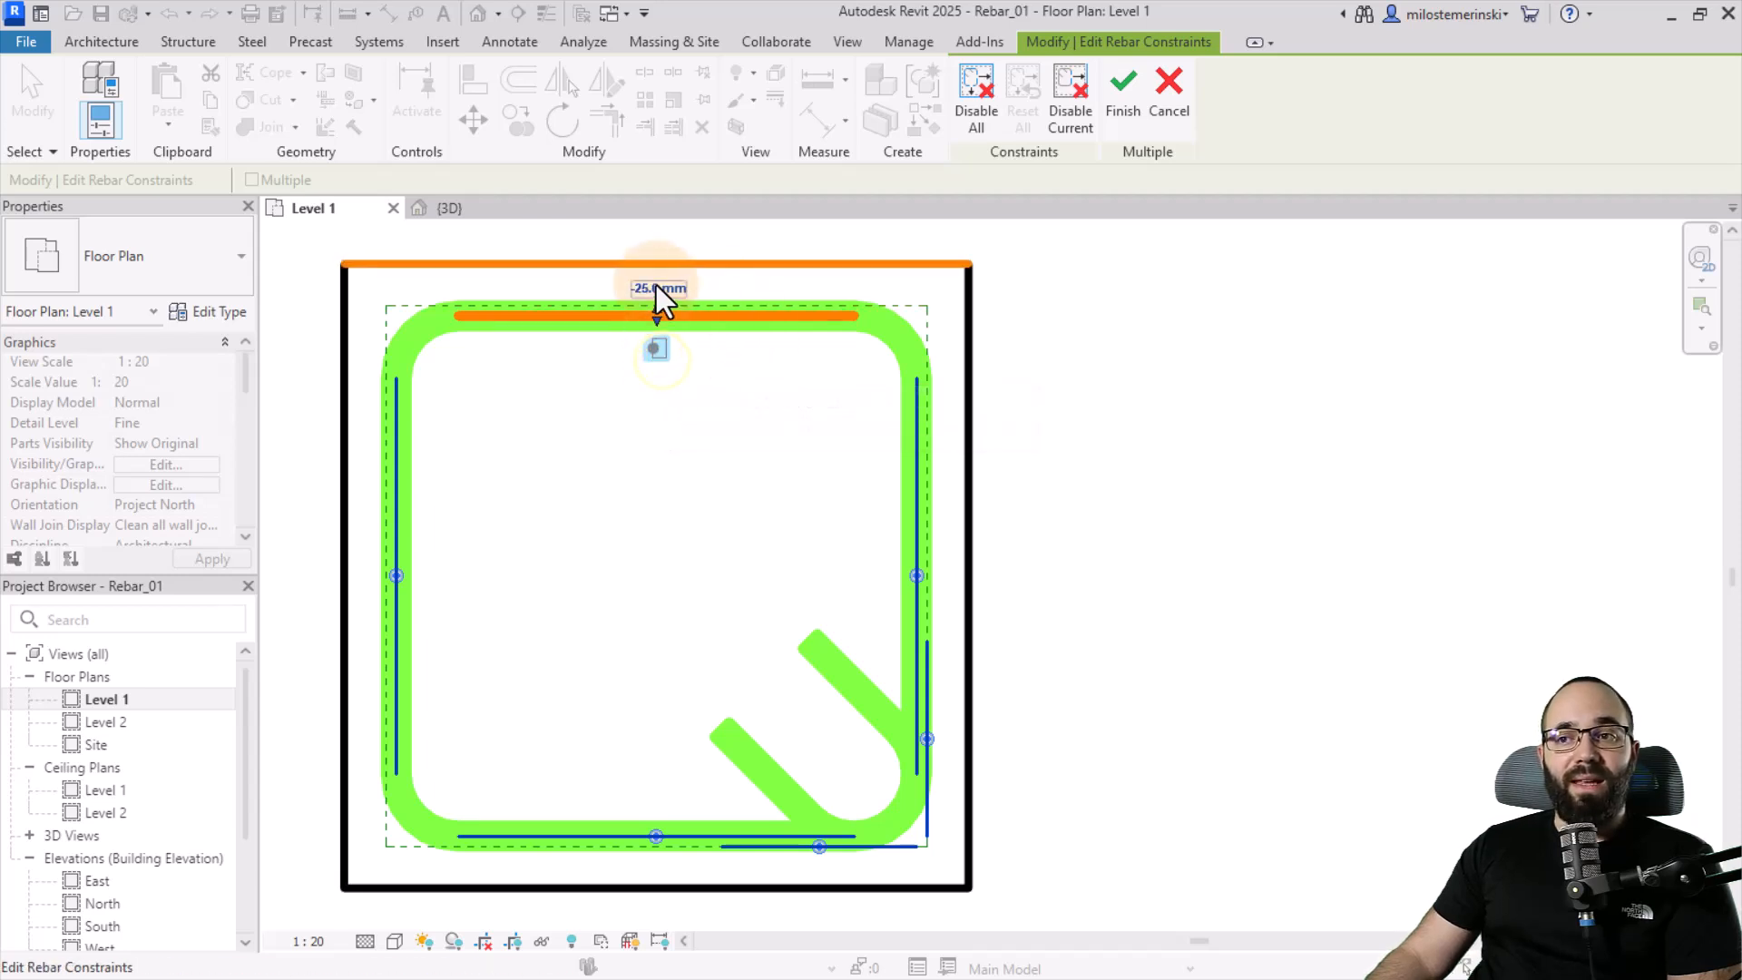
type("-250 mm")
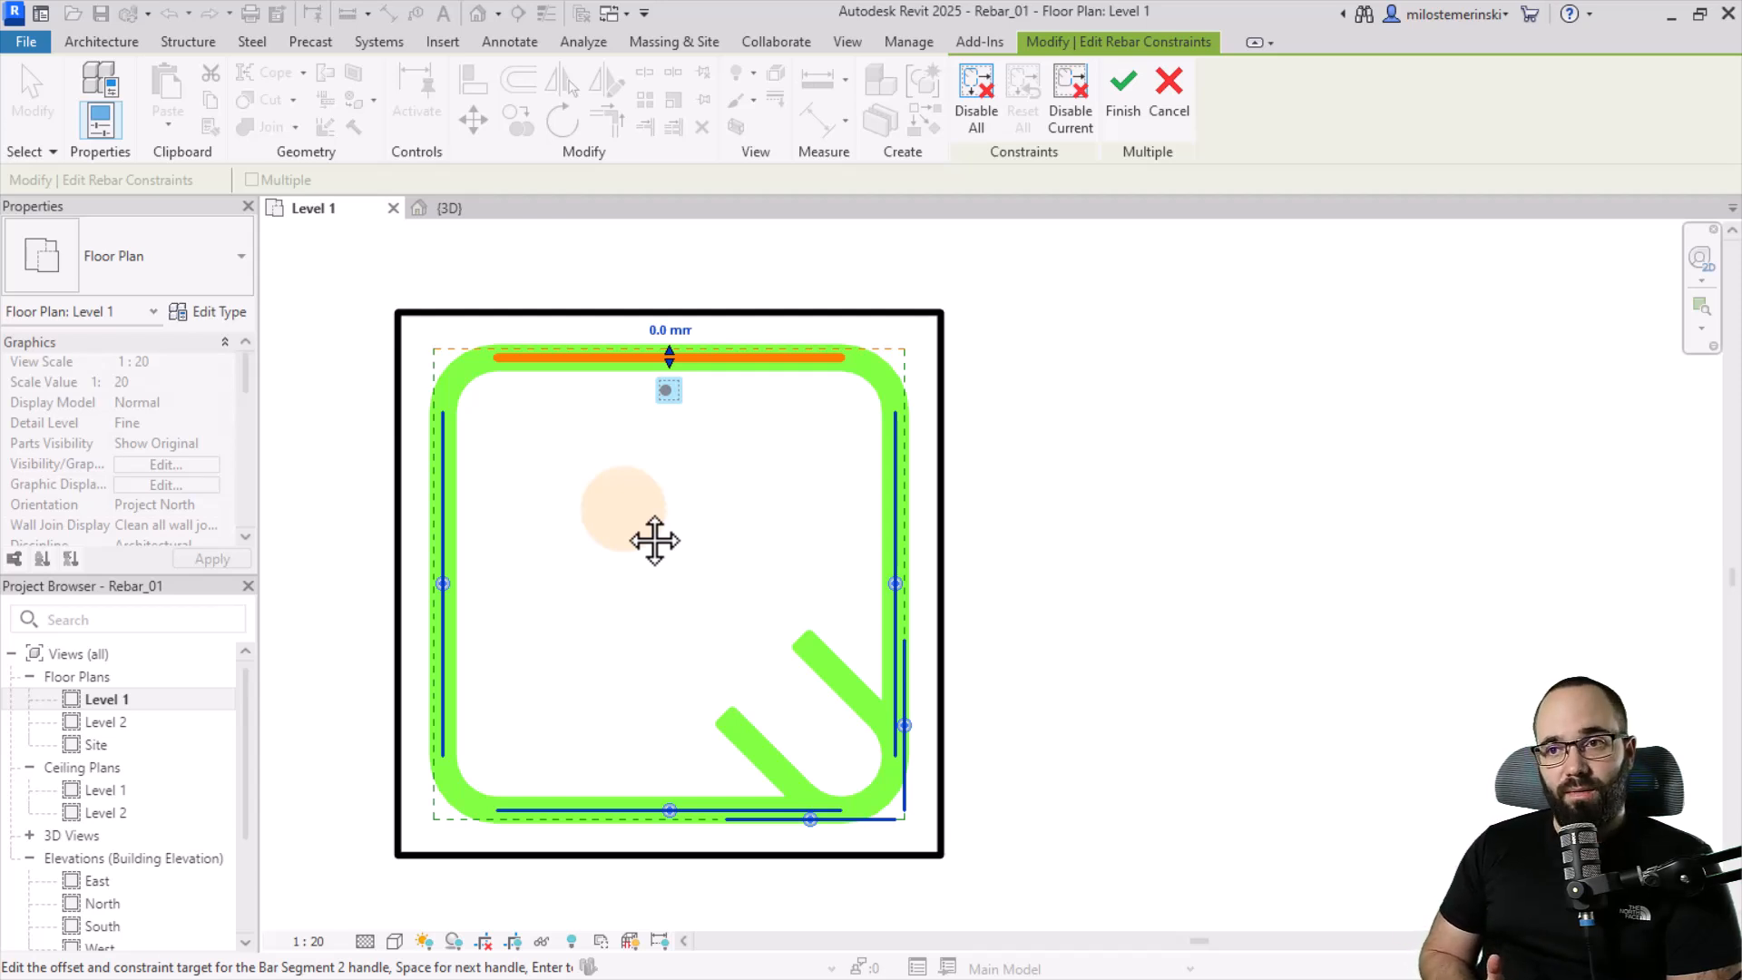
mouse_move(583, 372)
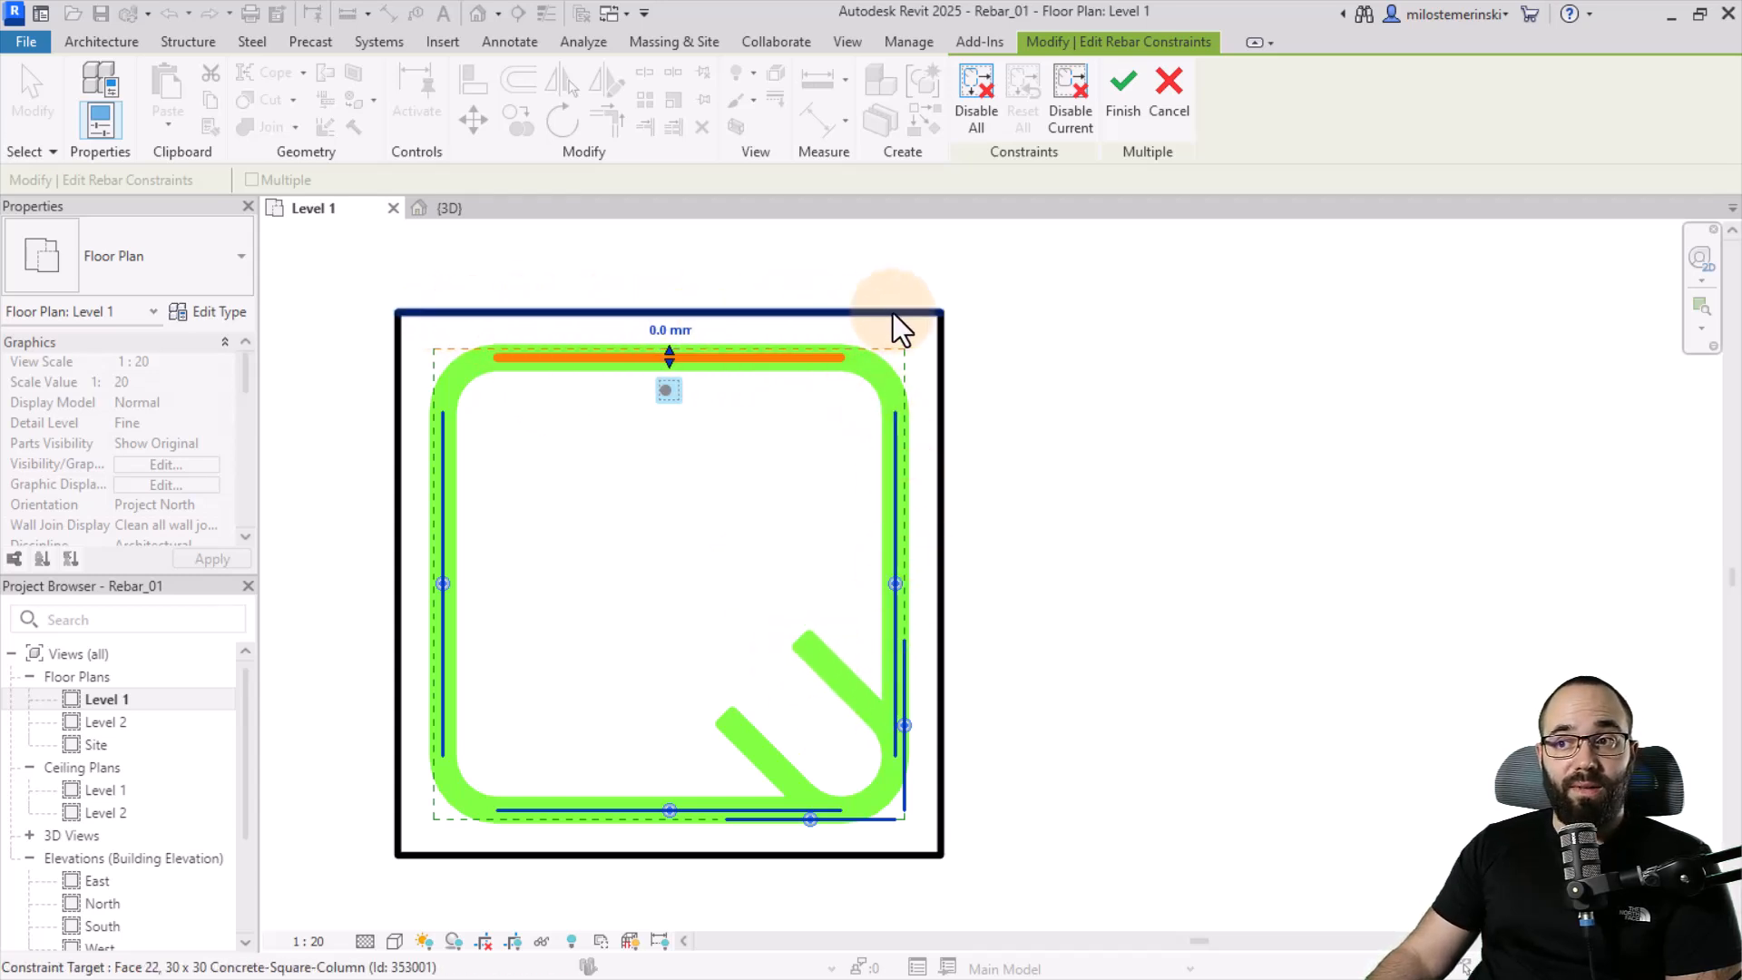
mouse_move(944, 334)
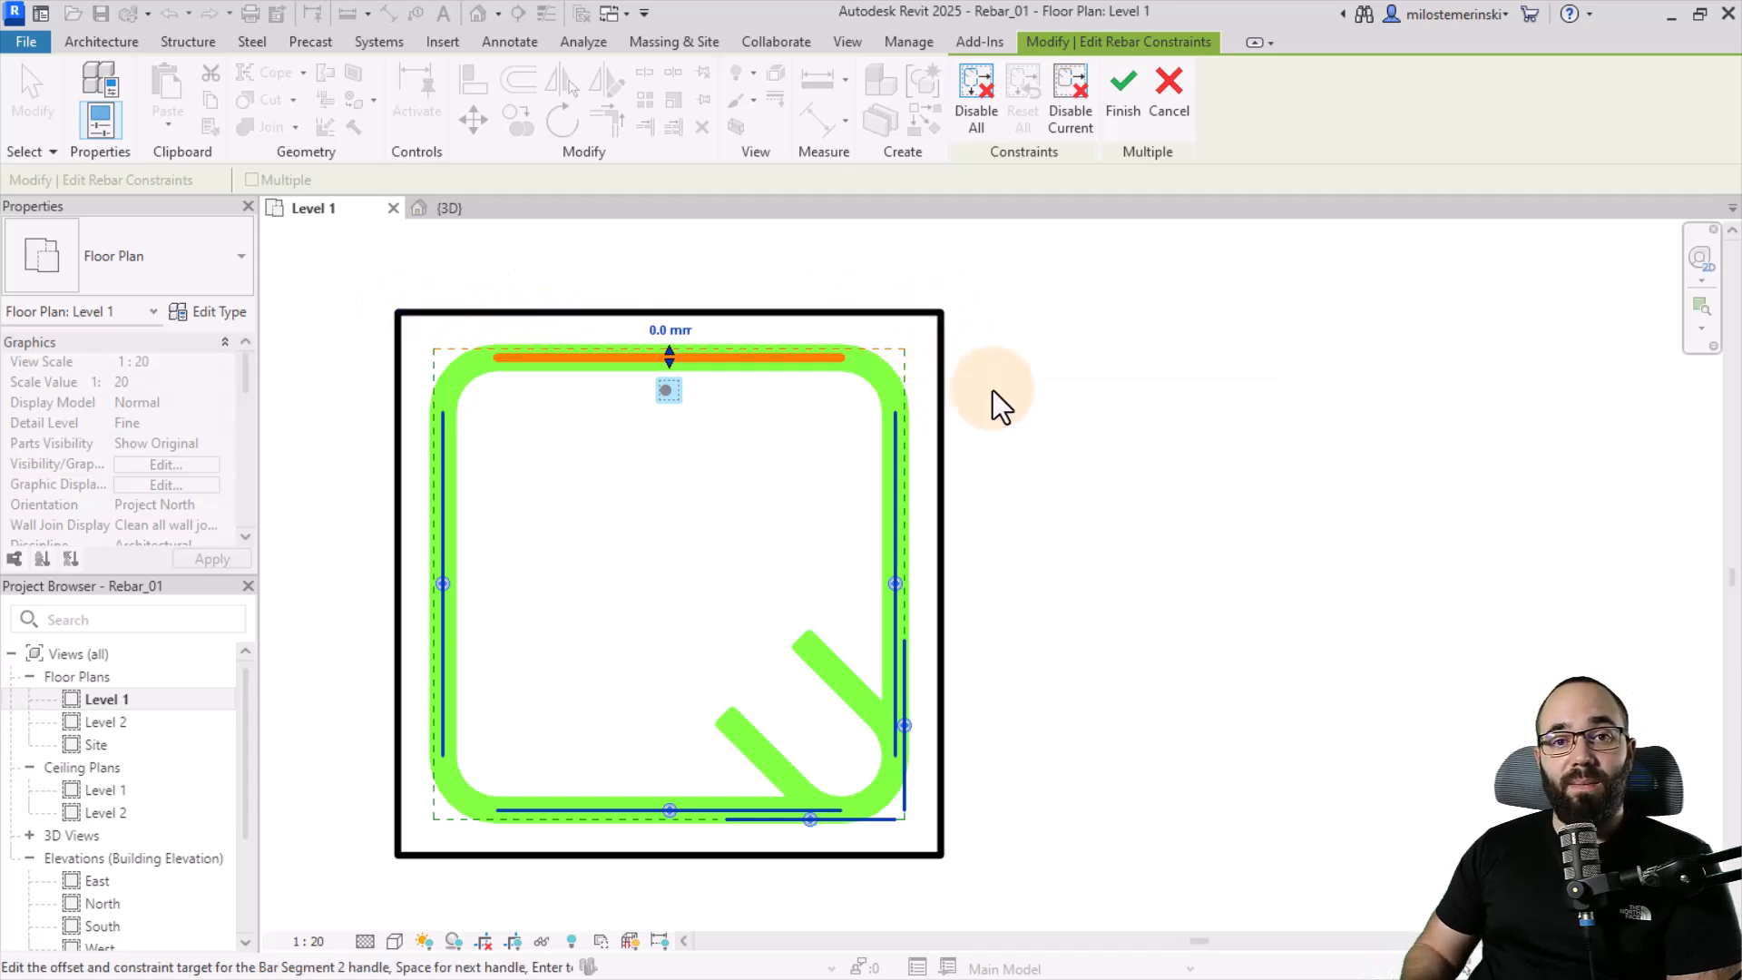
mouse_move(668, 356)
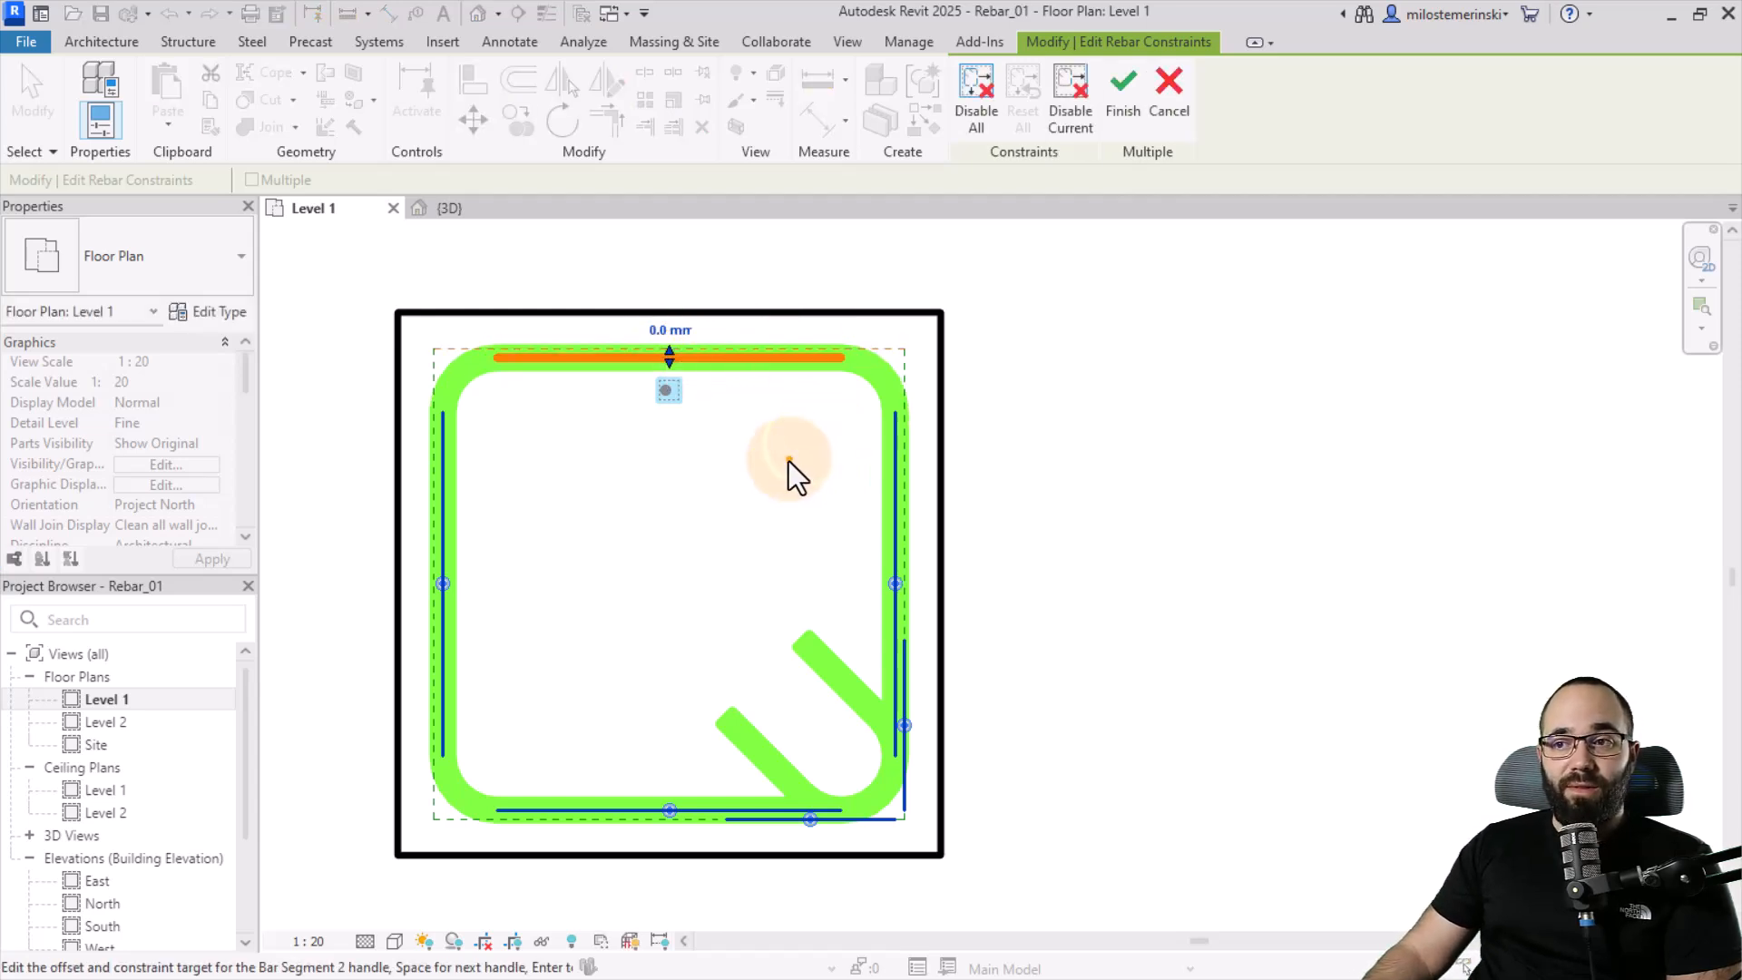
mouse_move(809, 388)
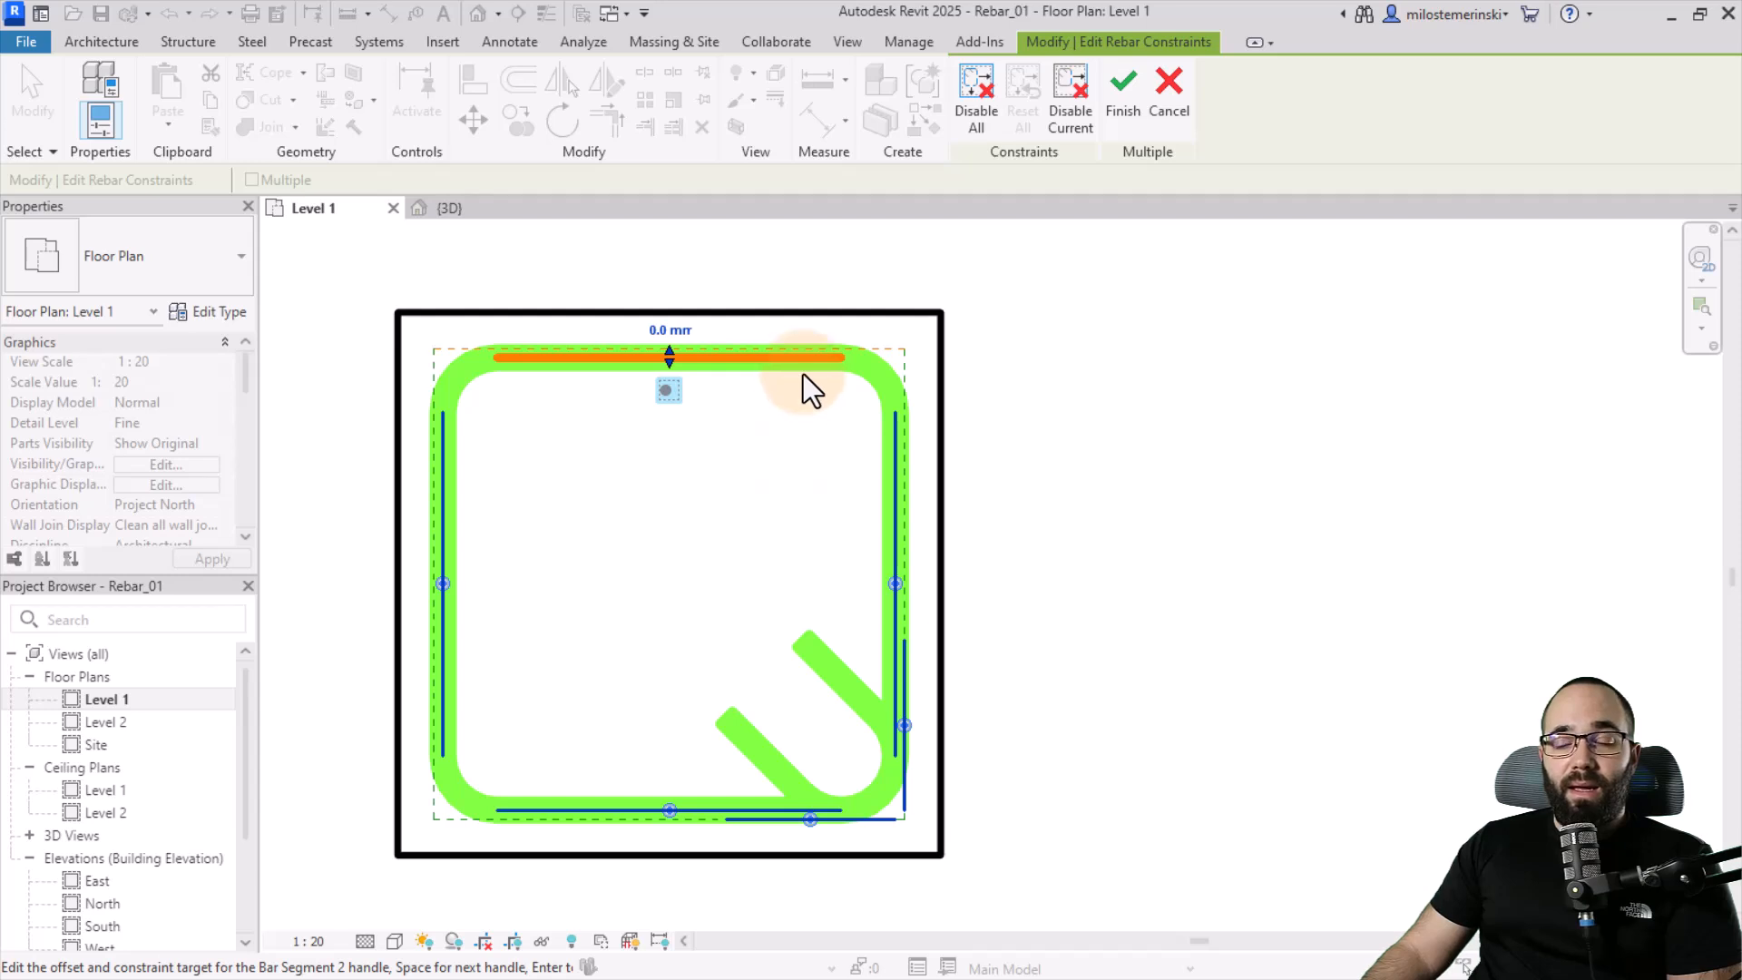
mouse_move(810, 691)
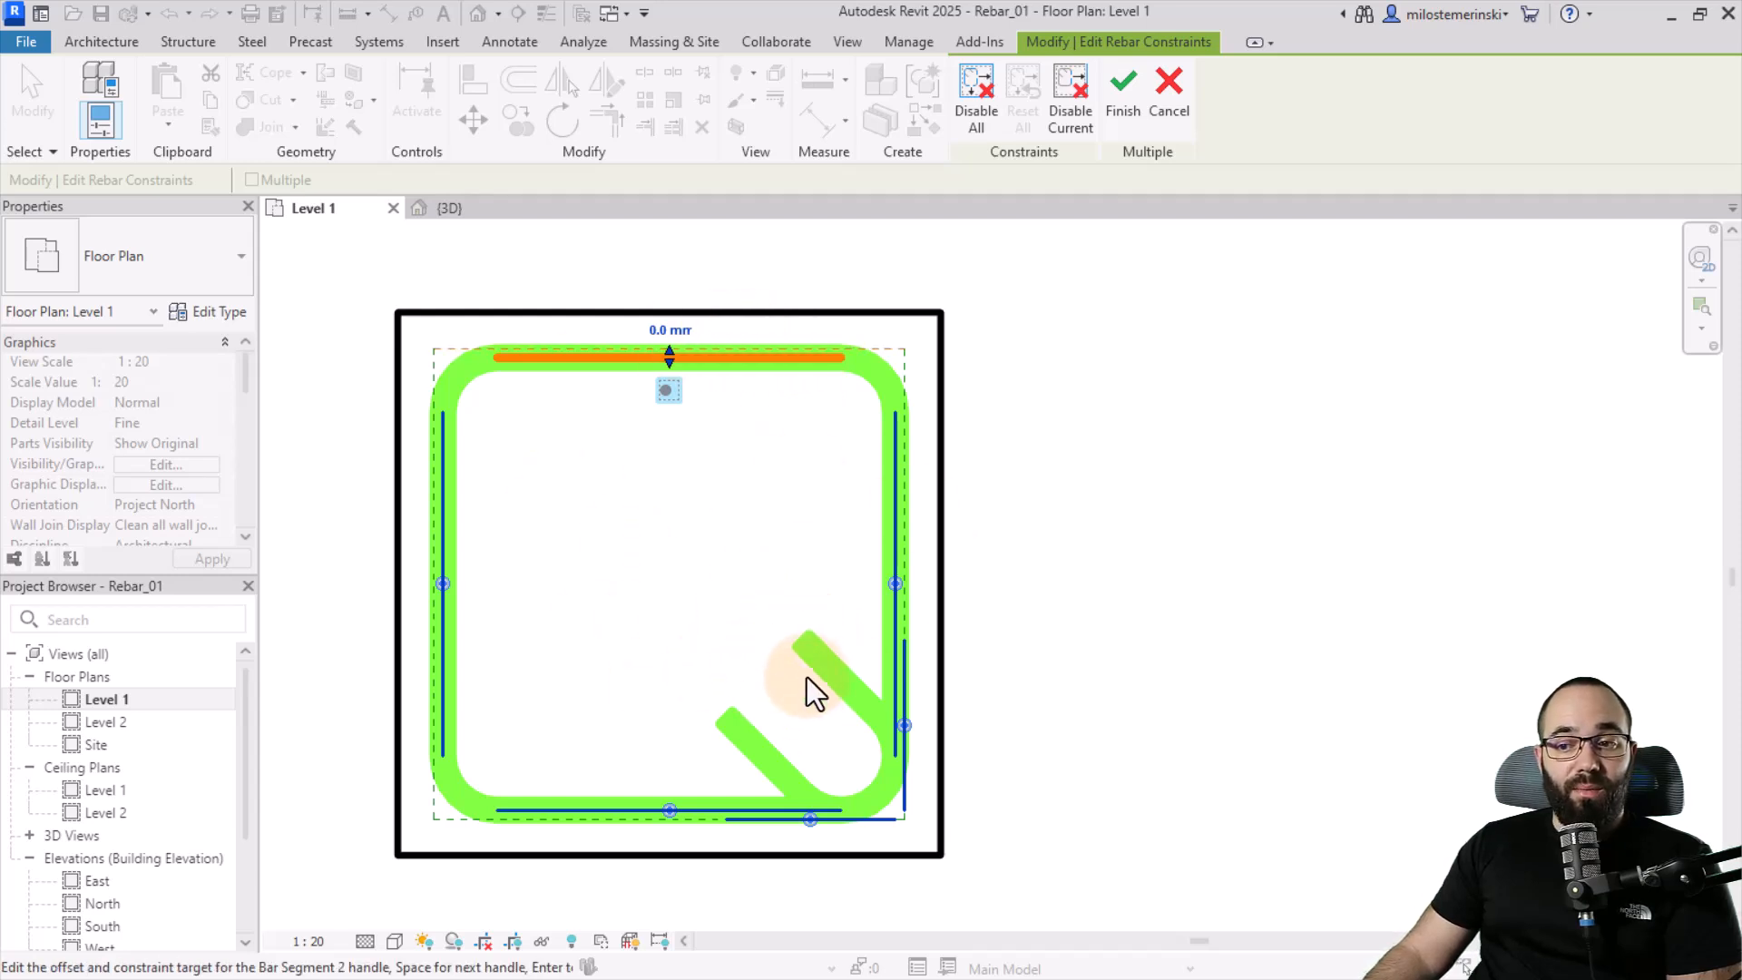
mouse_move(1122, 100)
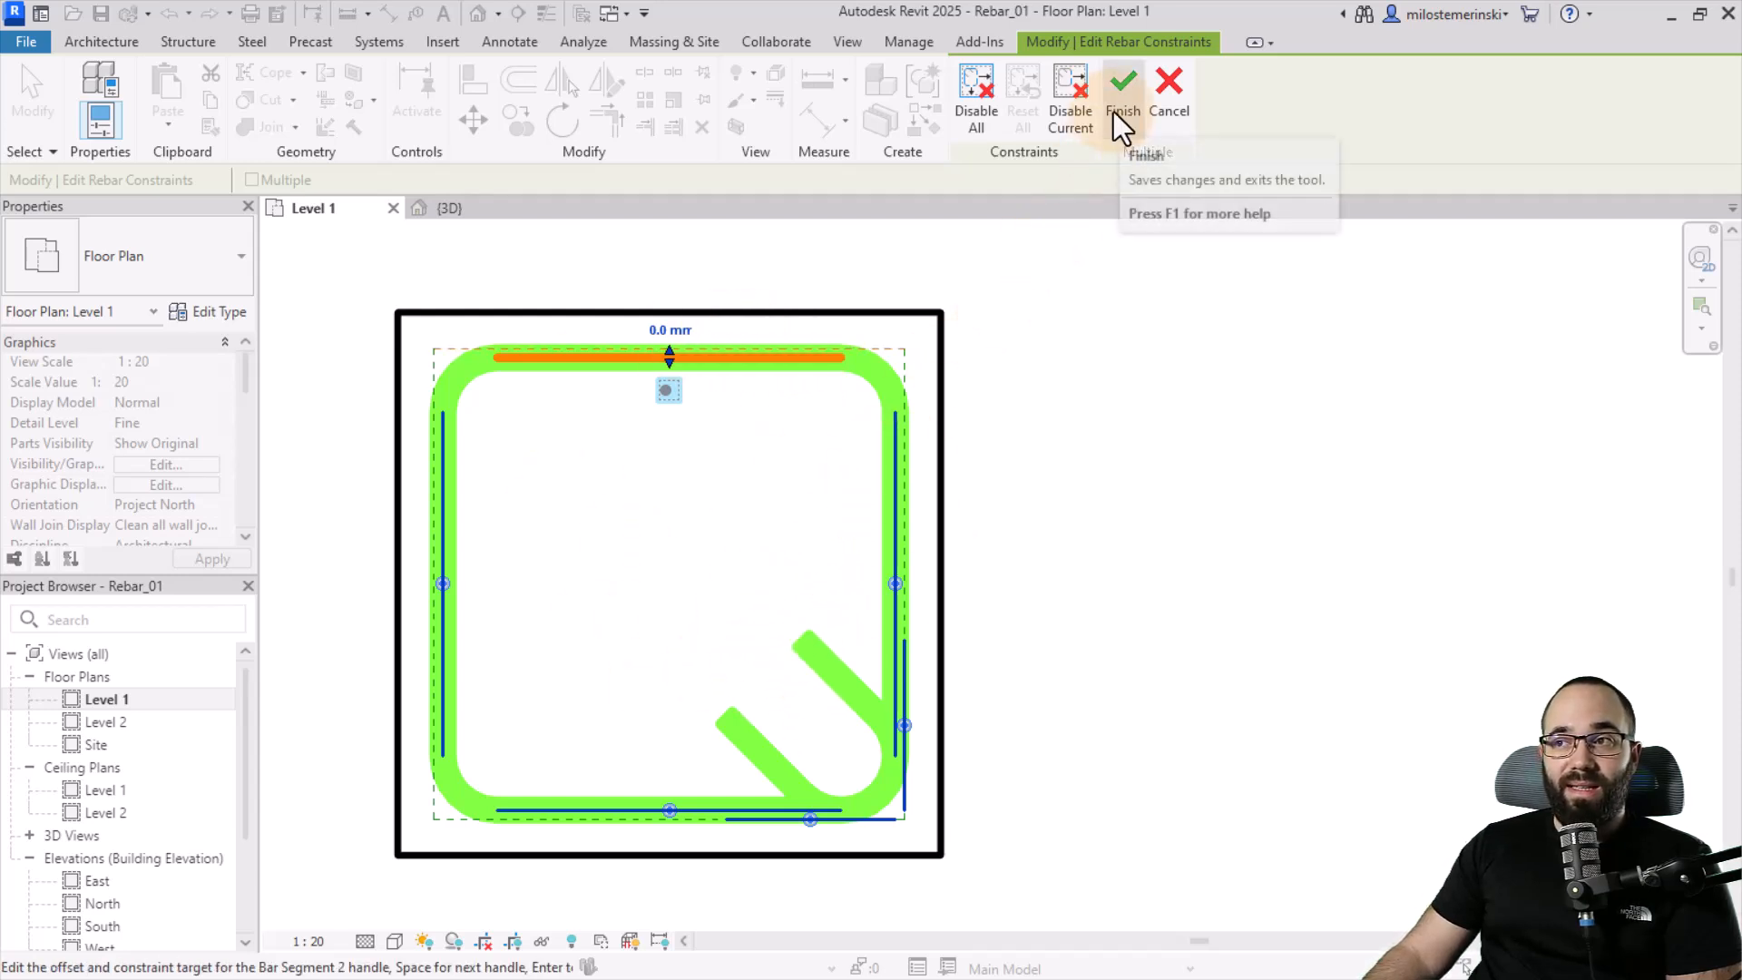
Step: Finish the stirrup constraints and begin editing constraints for the top three-bar rebar set
left_click(1123, 95)
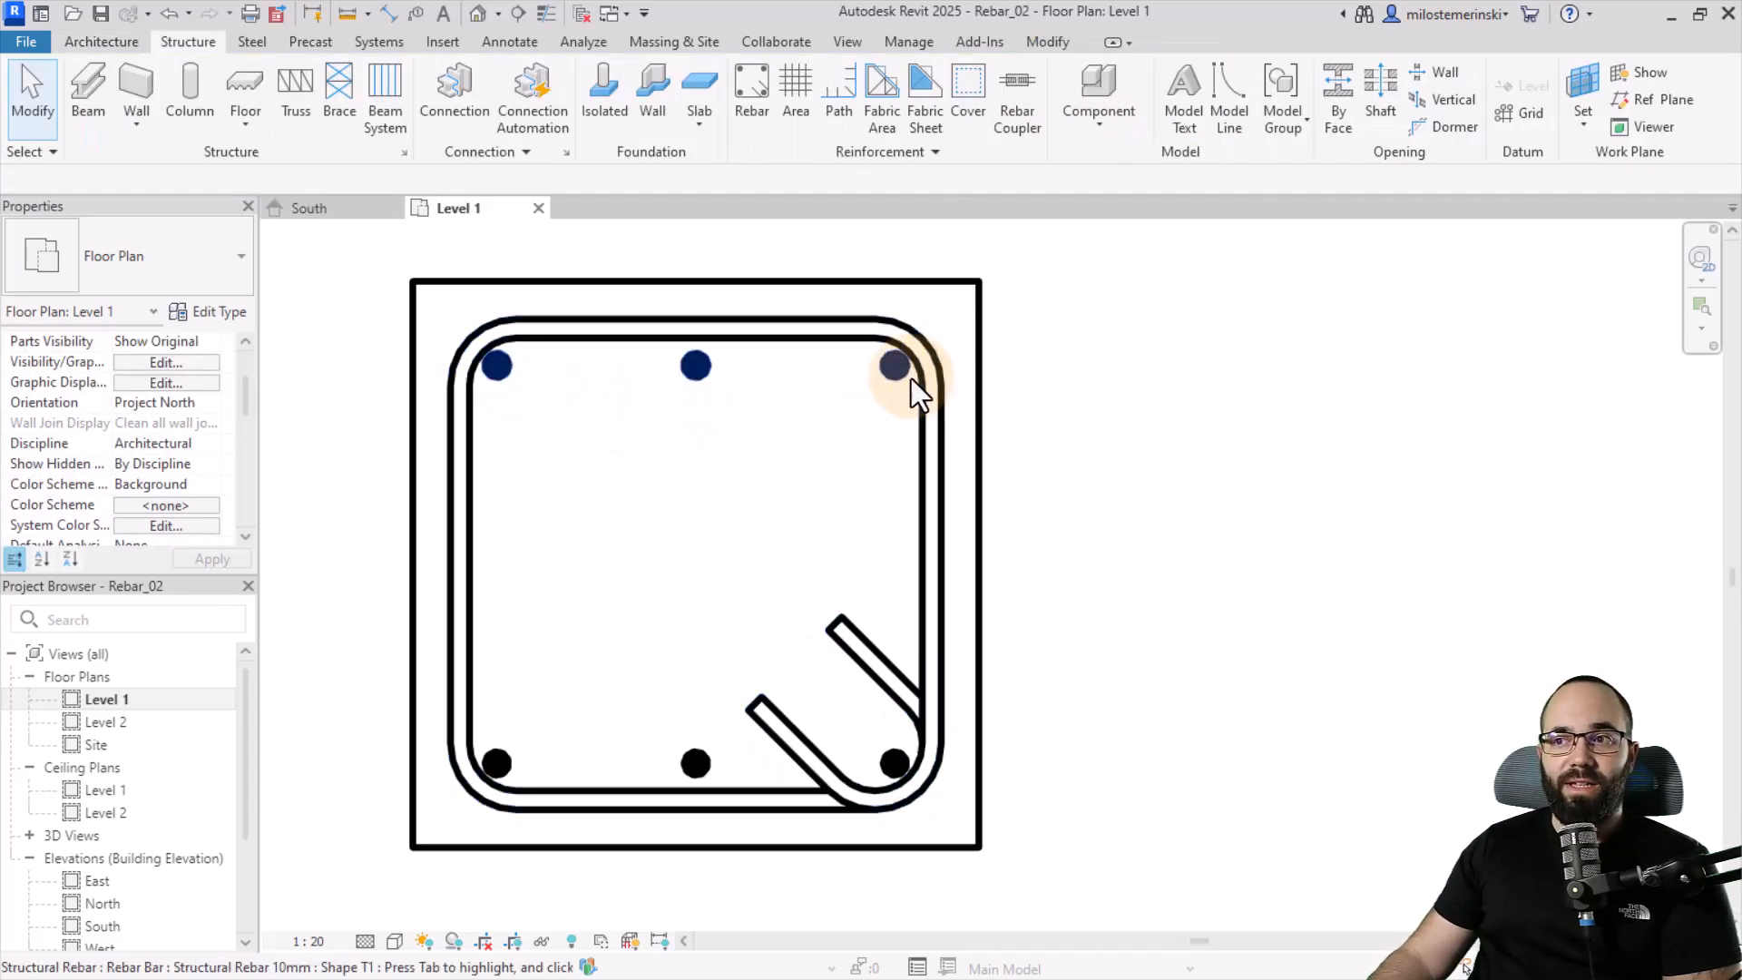
left_click(894, 366)
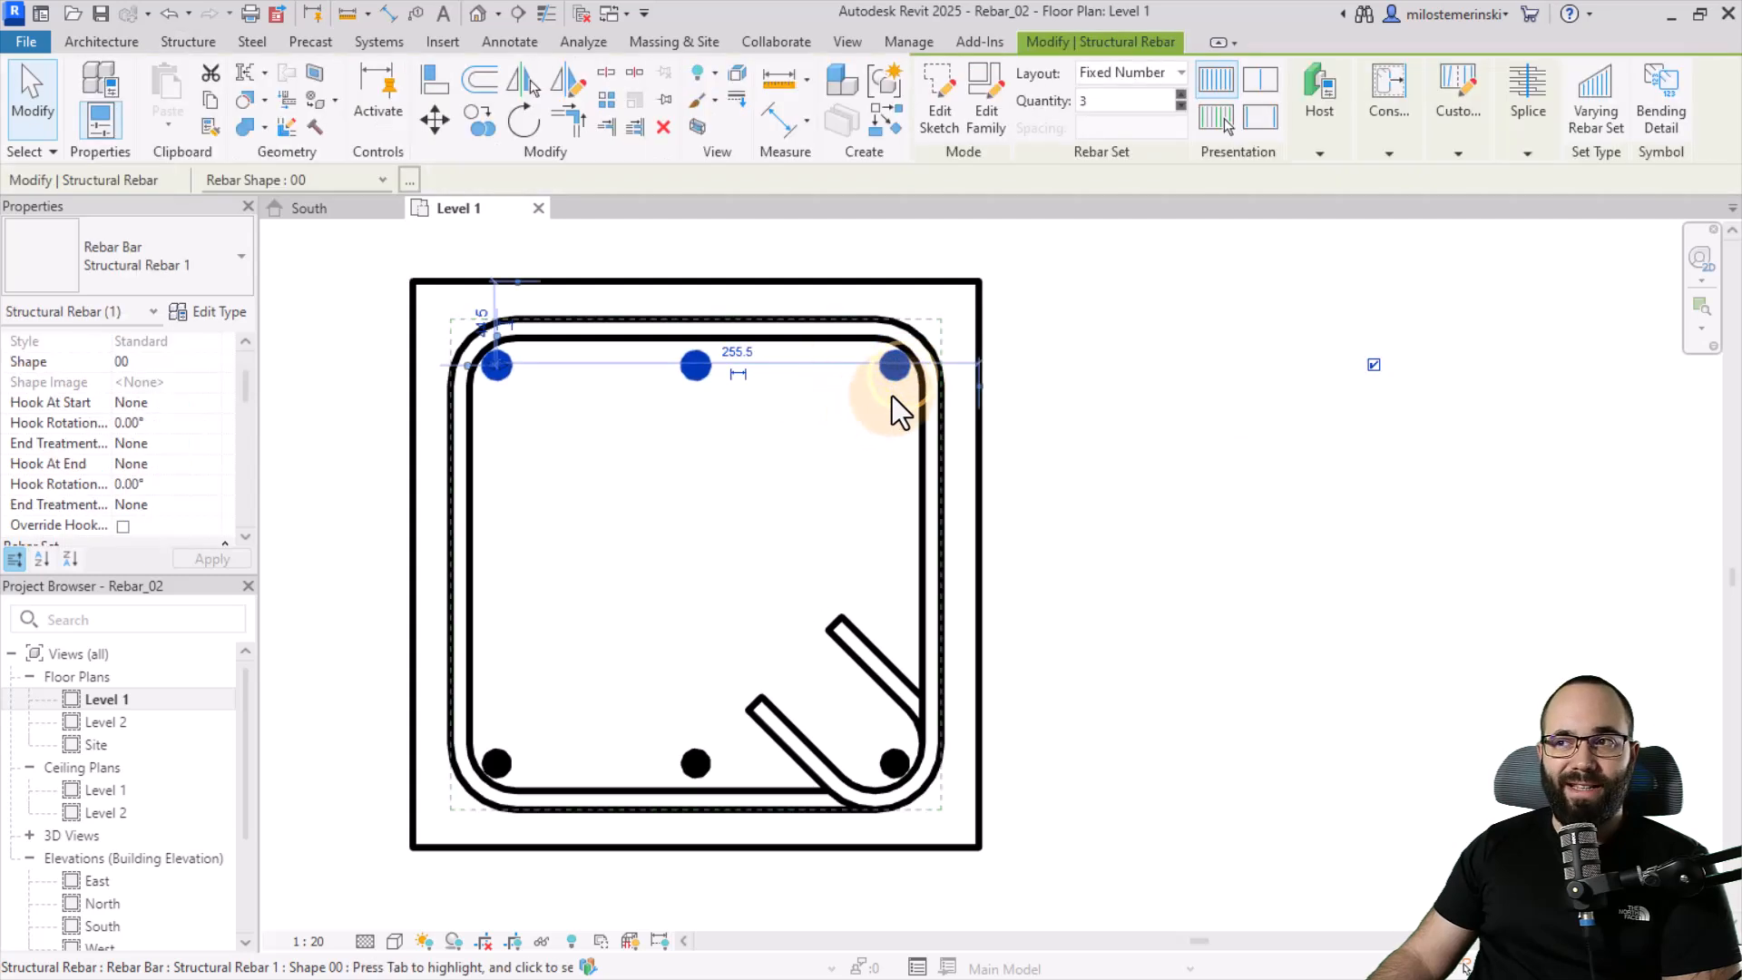
left_click(1388, 100)
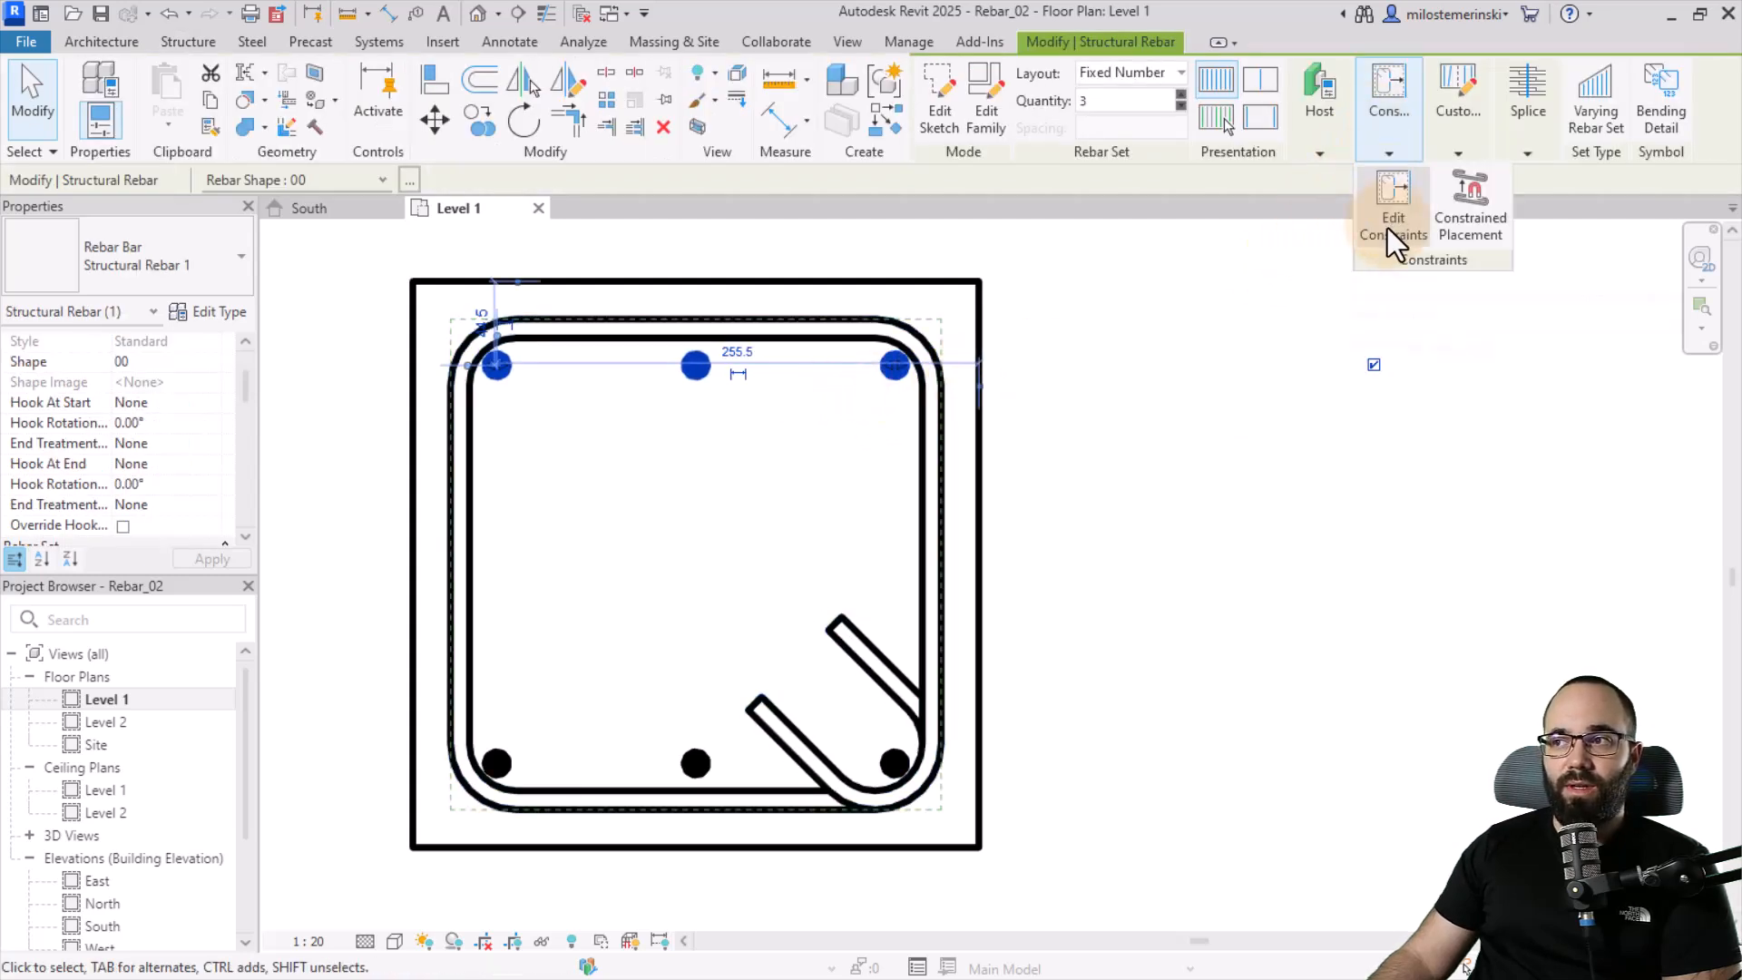
left_click(1392, 210)
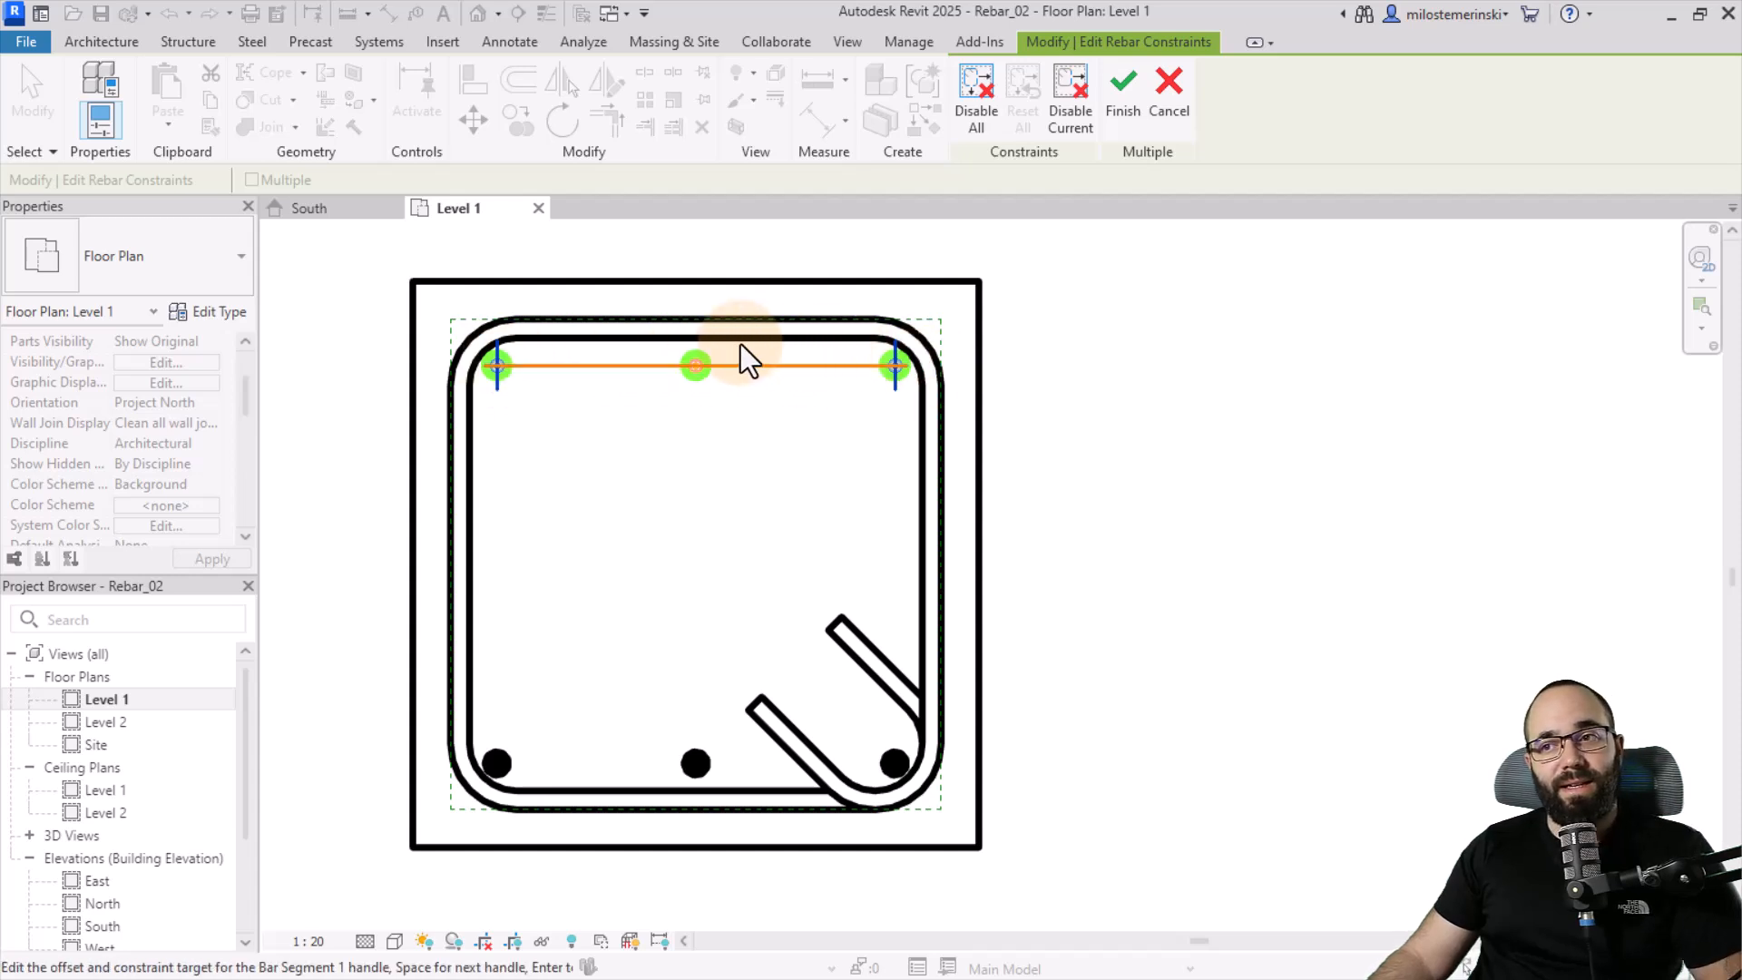
mouse_move(595, 343)
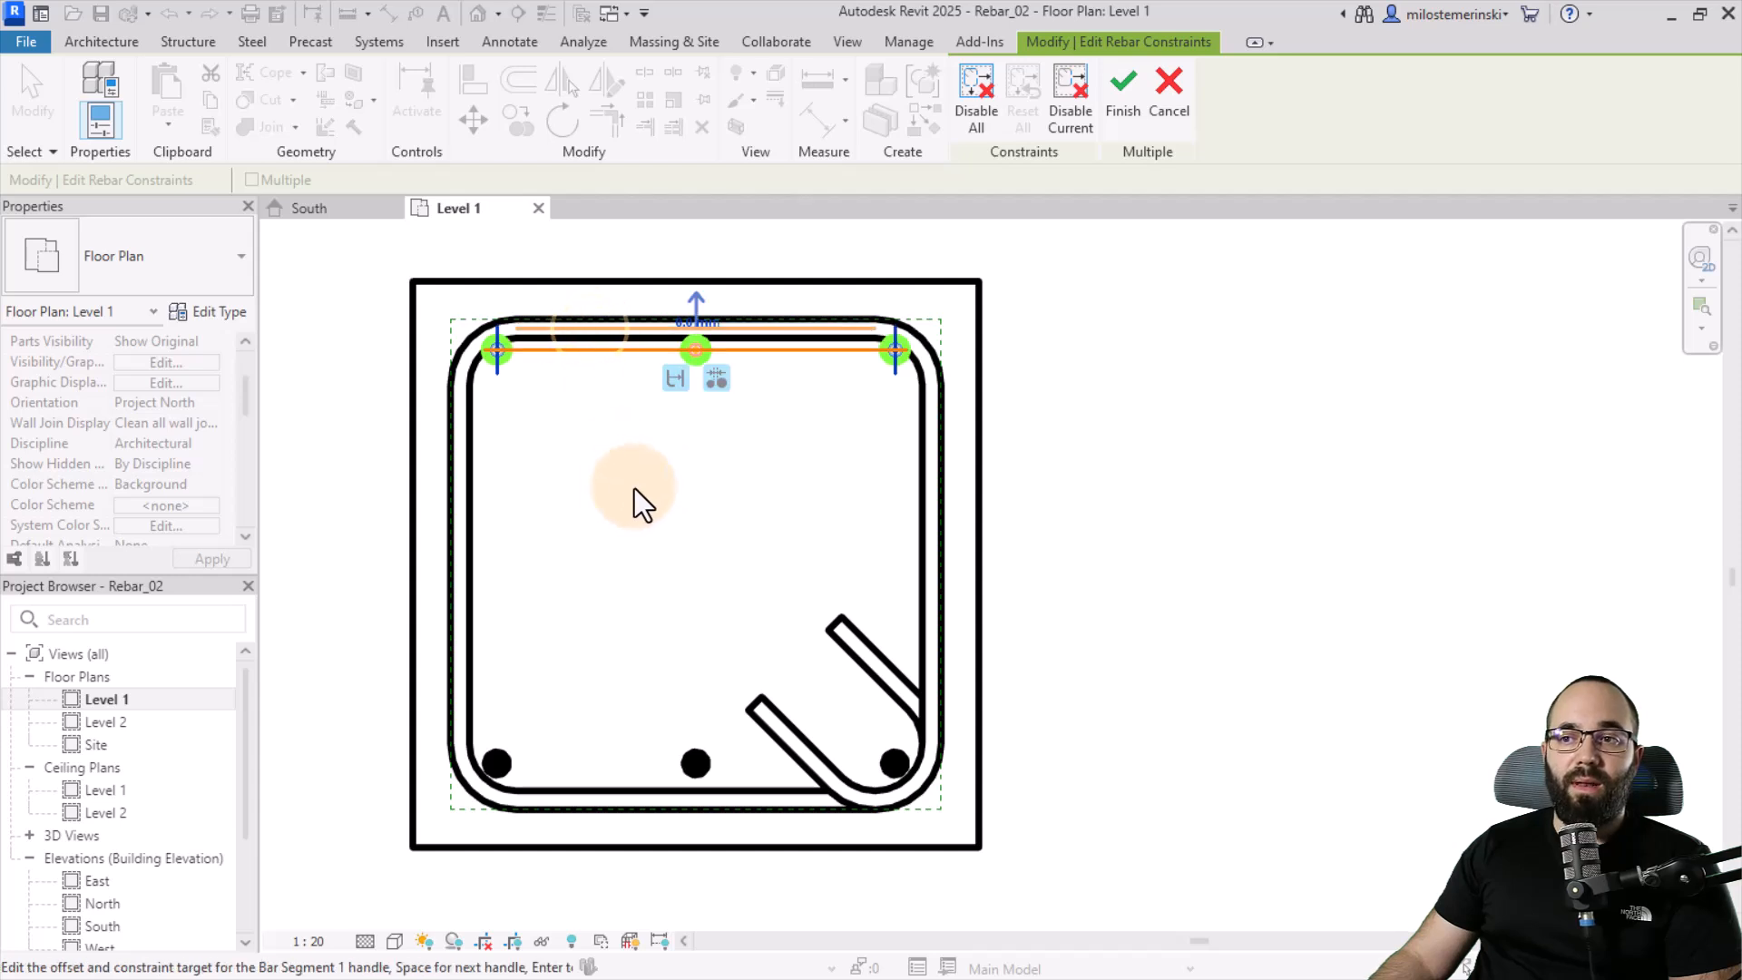
mouse_move(706, 439)
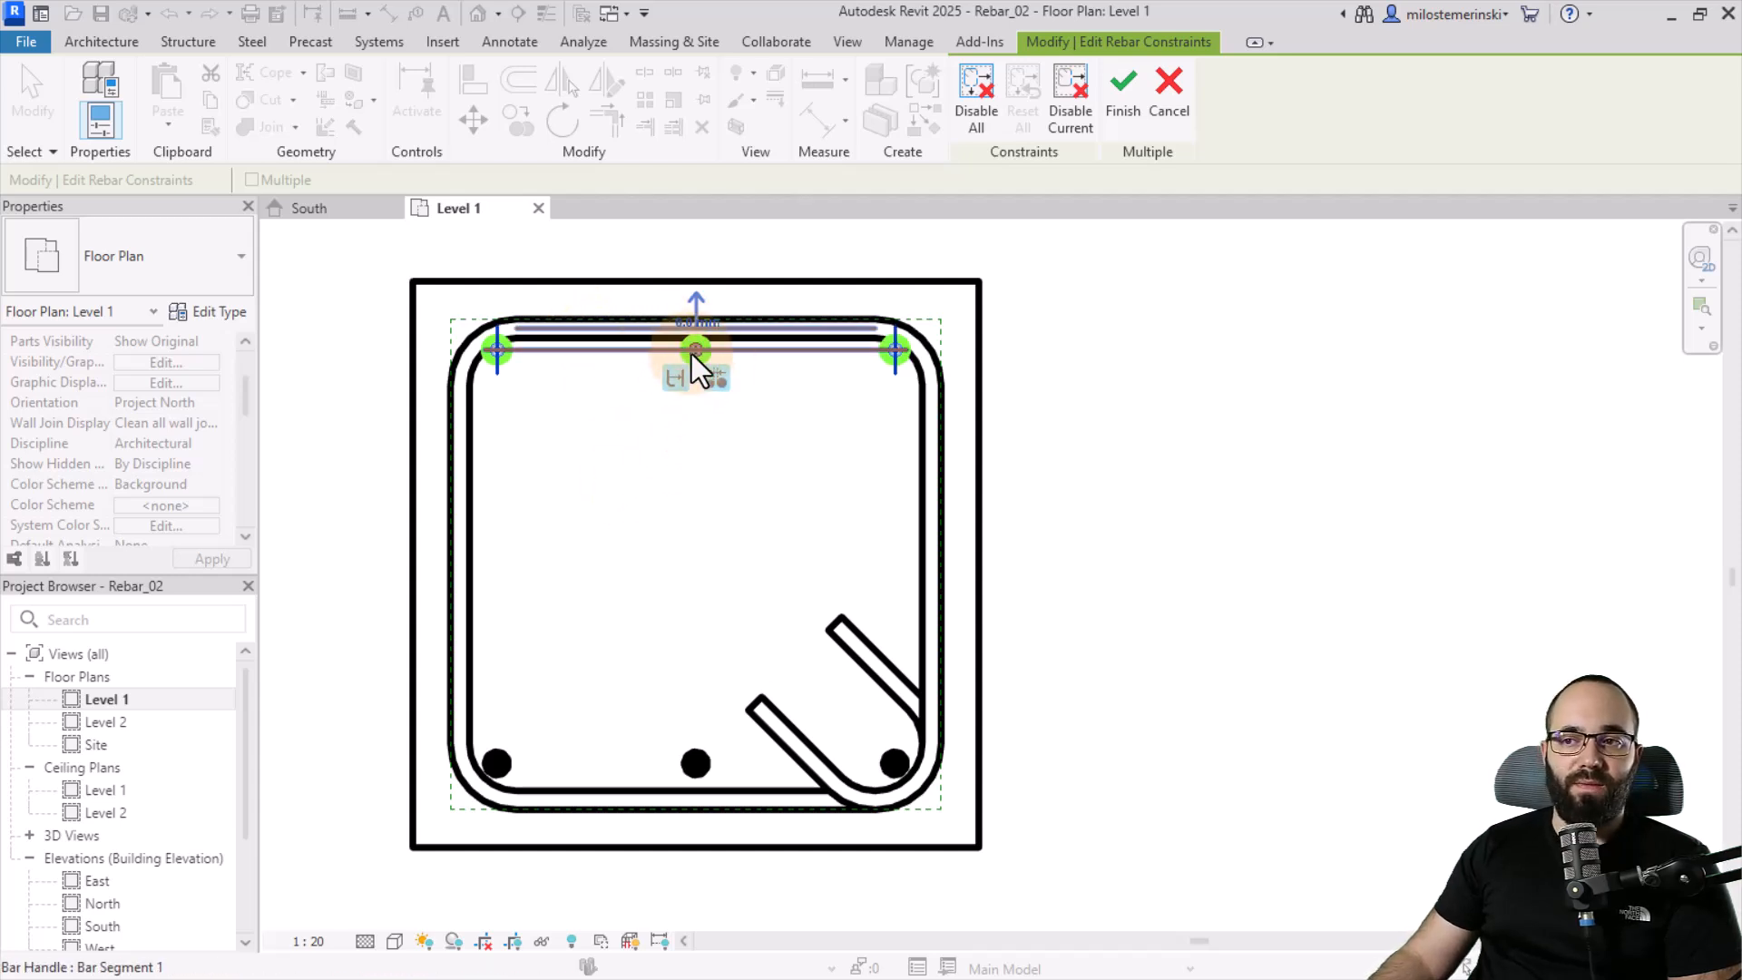
Step: Select the bar set's Bar Segment 1 handle and toggle between clear spacing and center-to-center distance
left_click(697, 350)
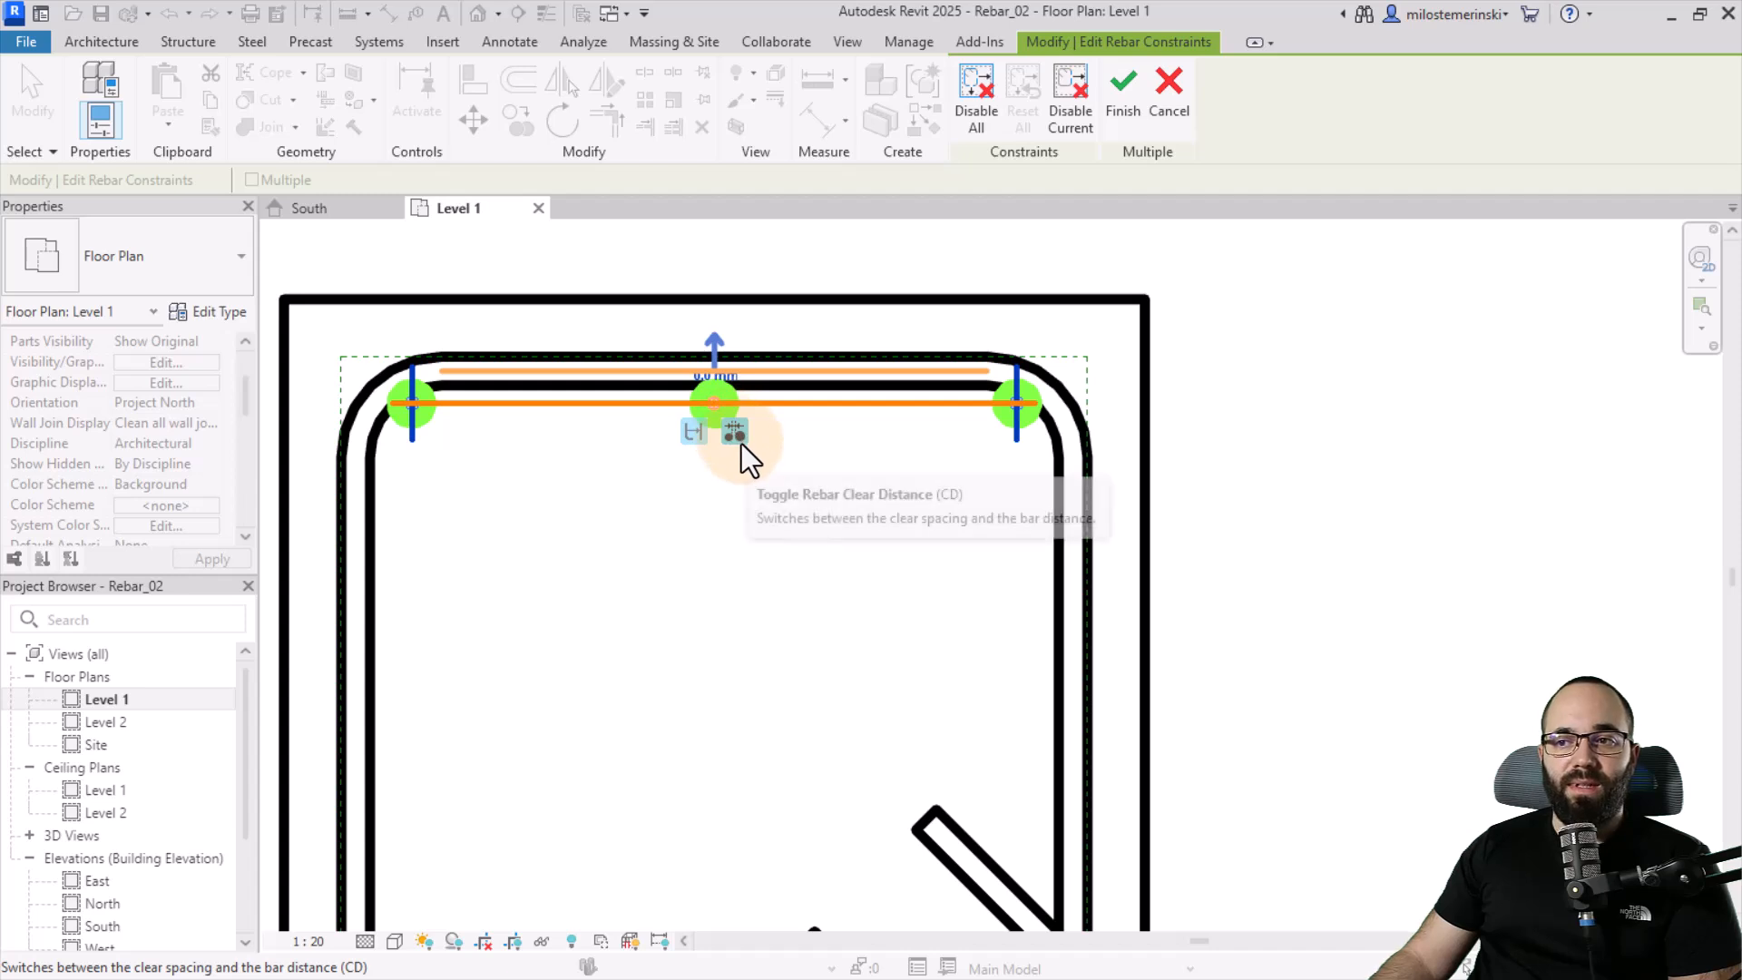
mouse_move(735, 432)
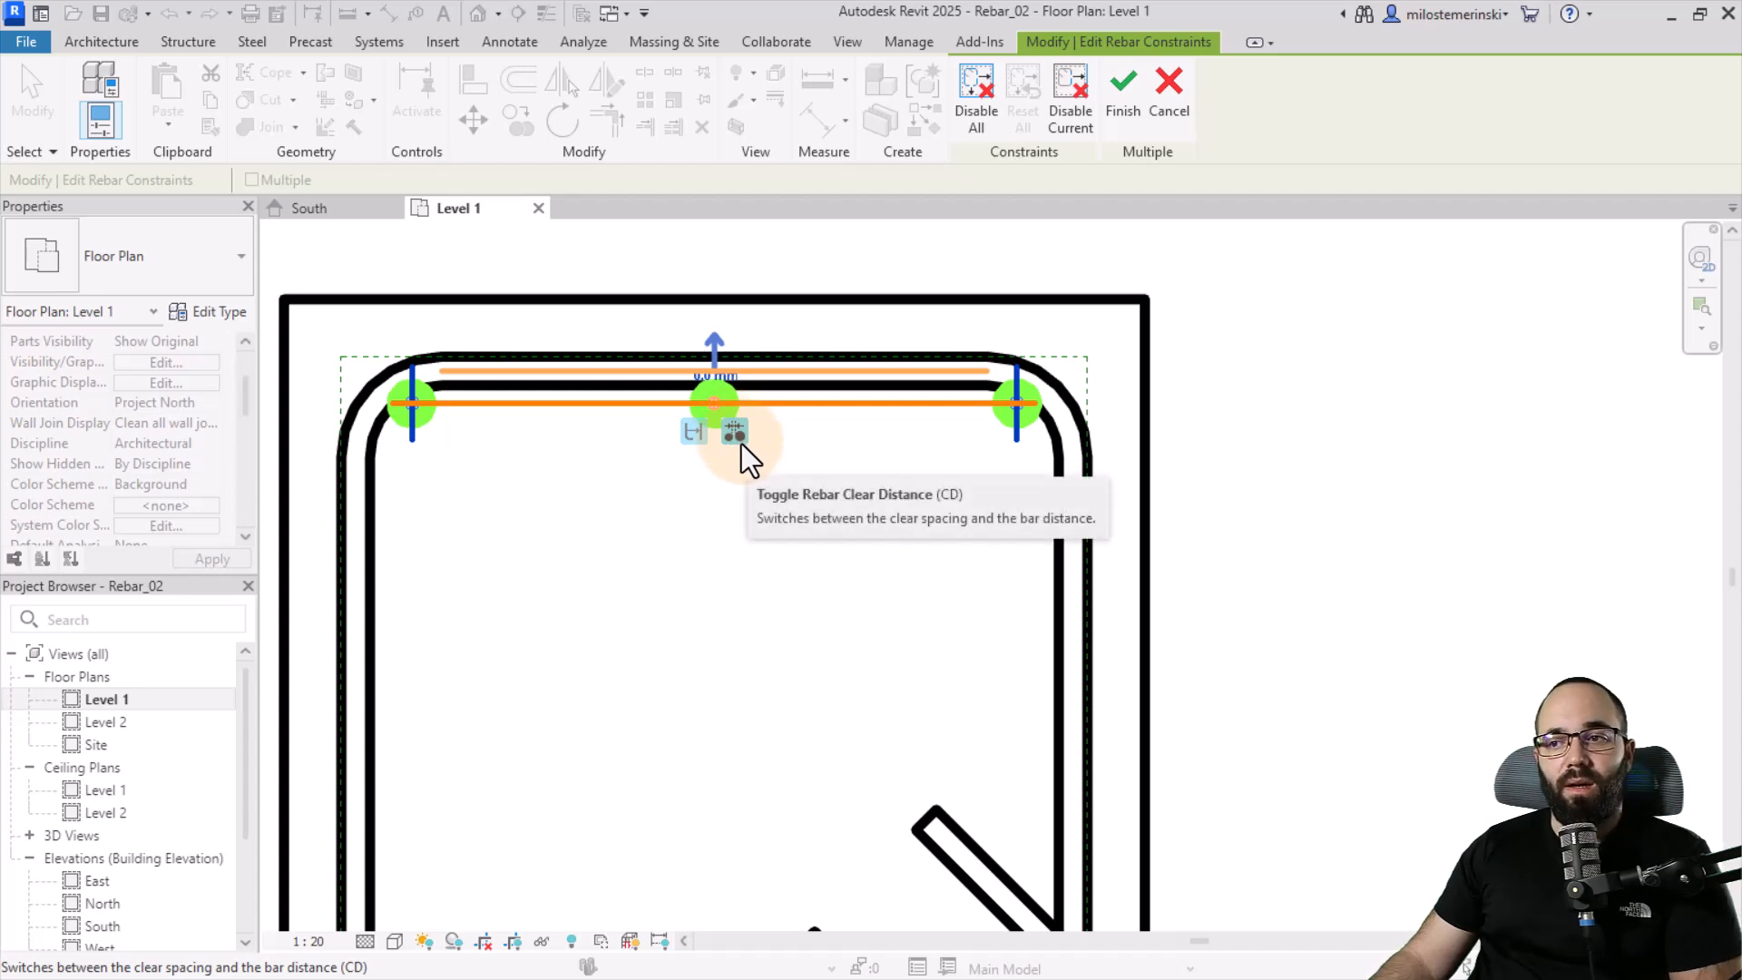
mouse_move(735, 432)
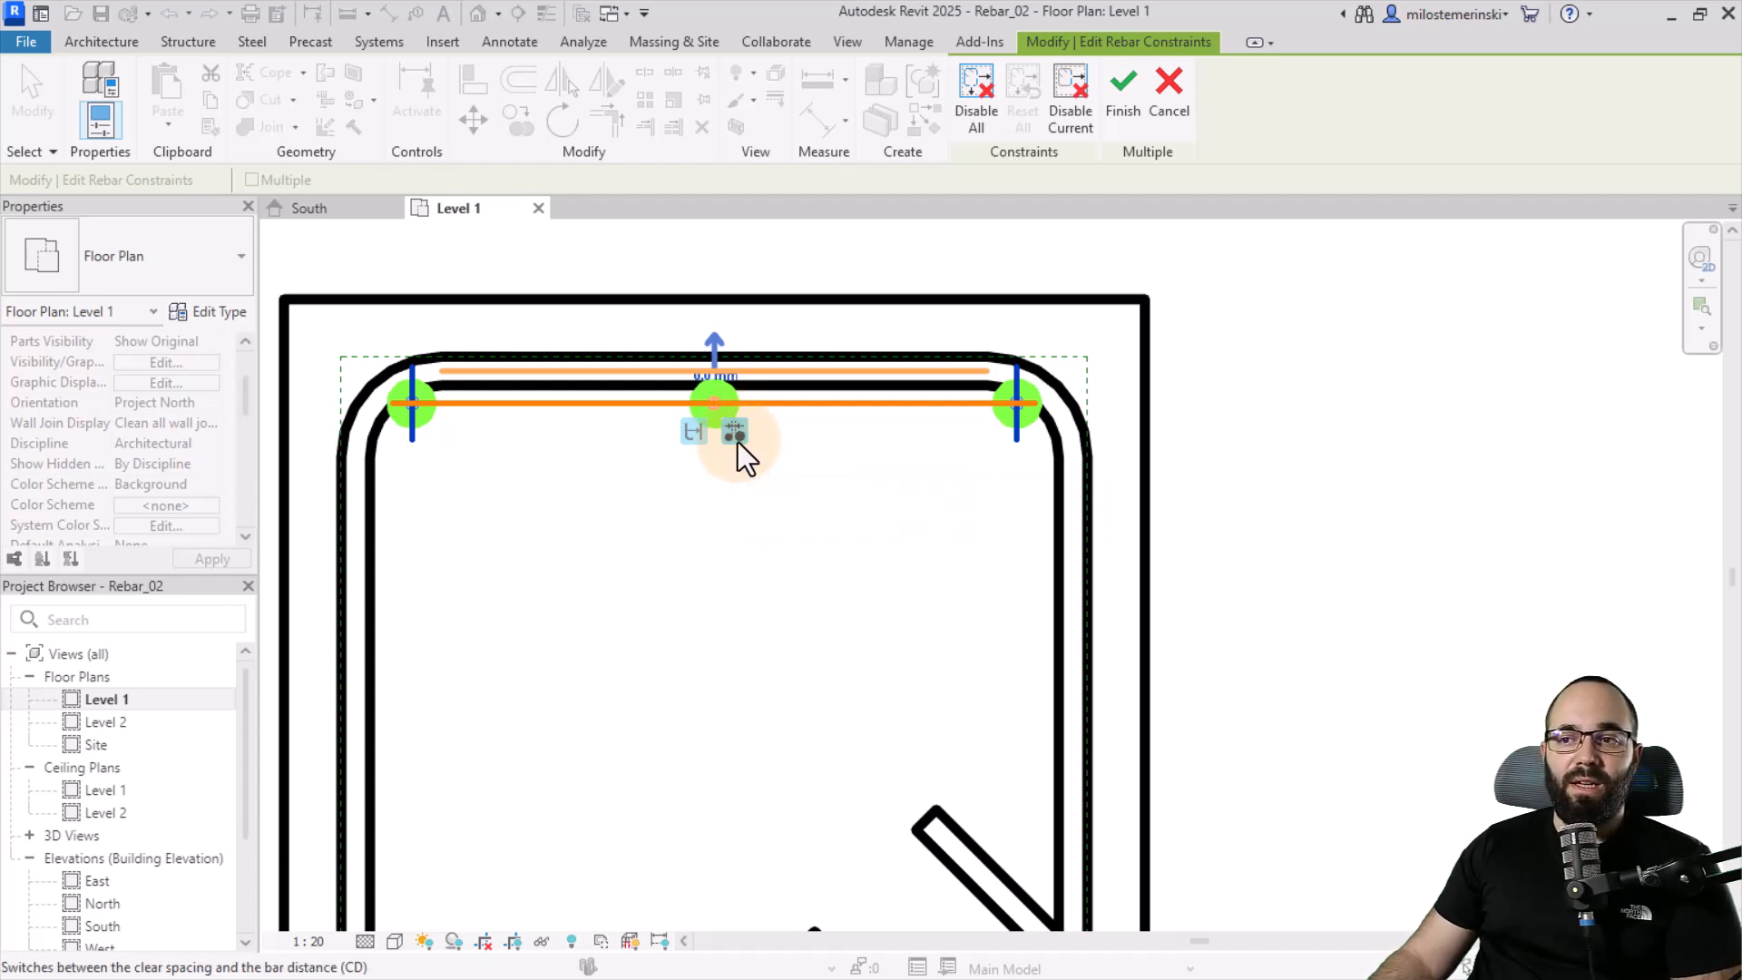
mouse_move(733, 432)
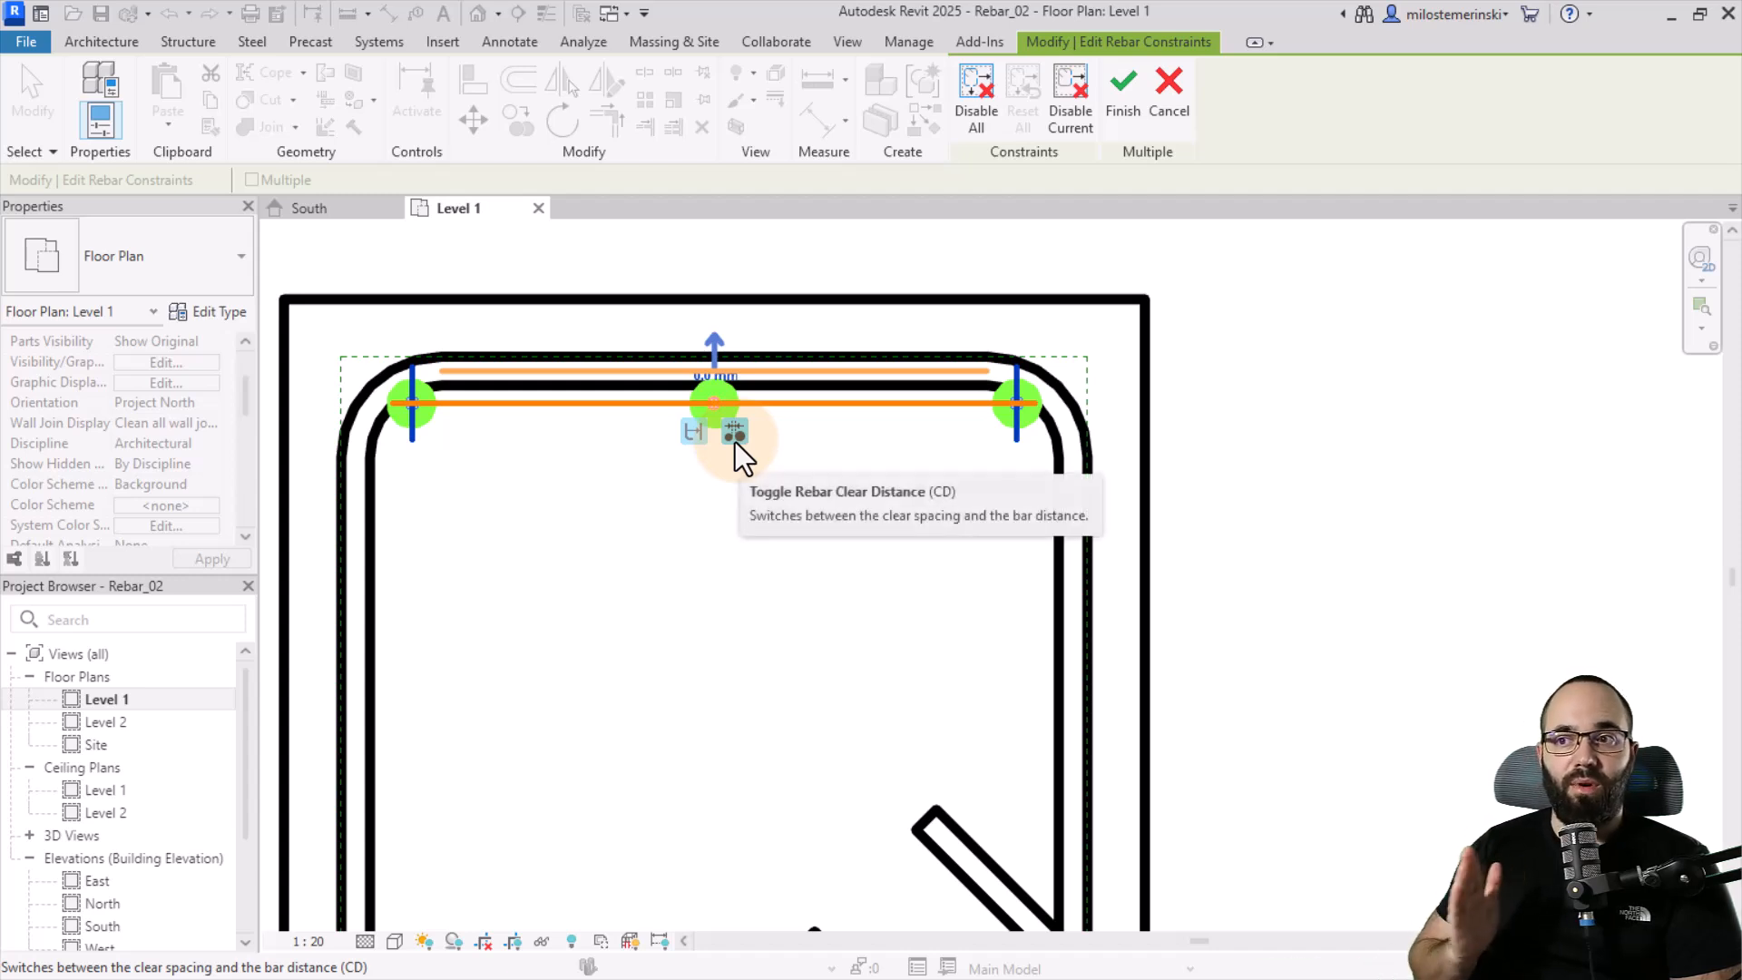
left_click(735, 432)
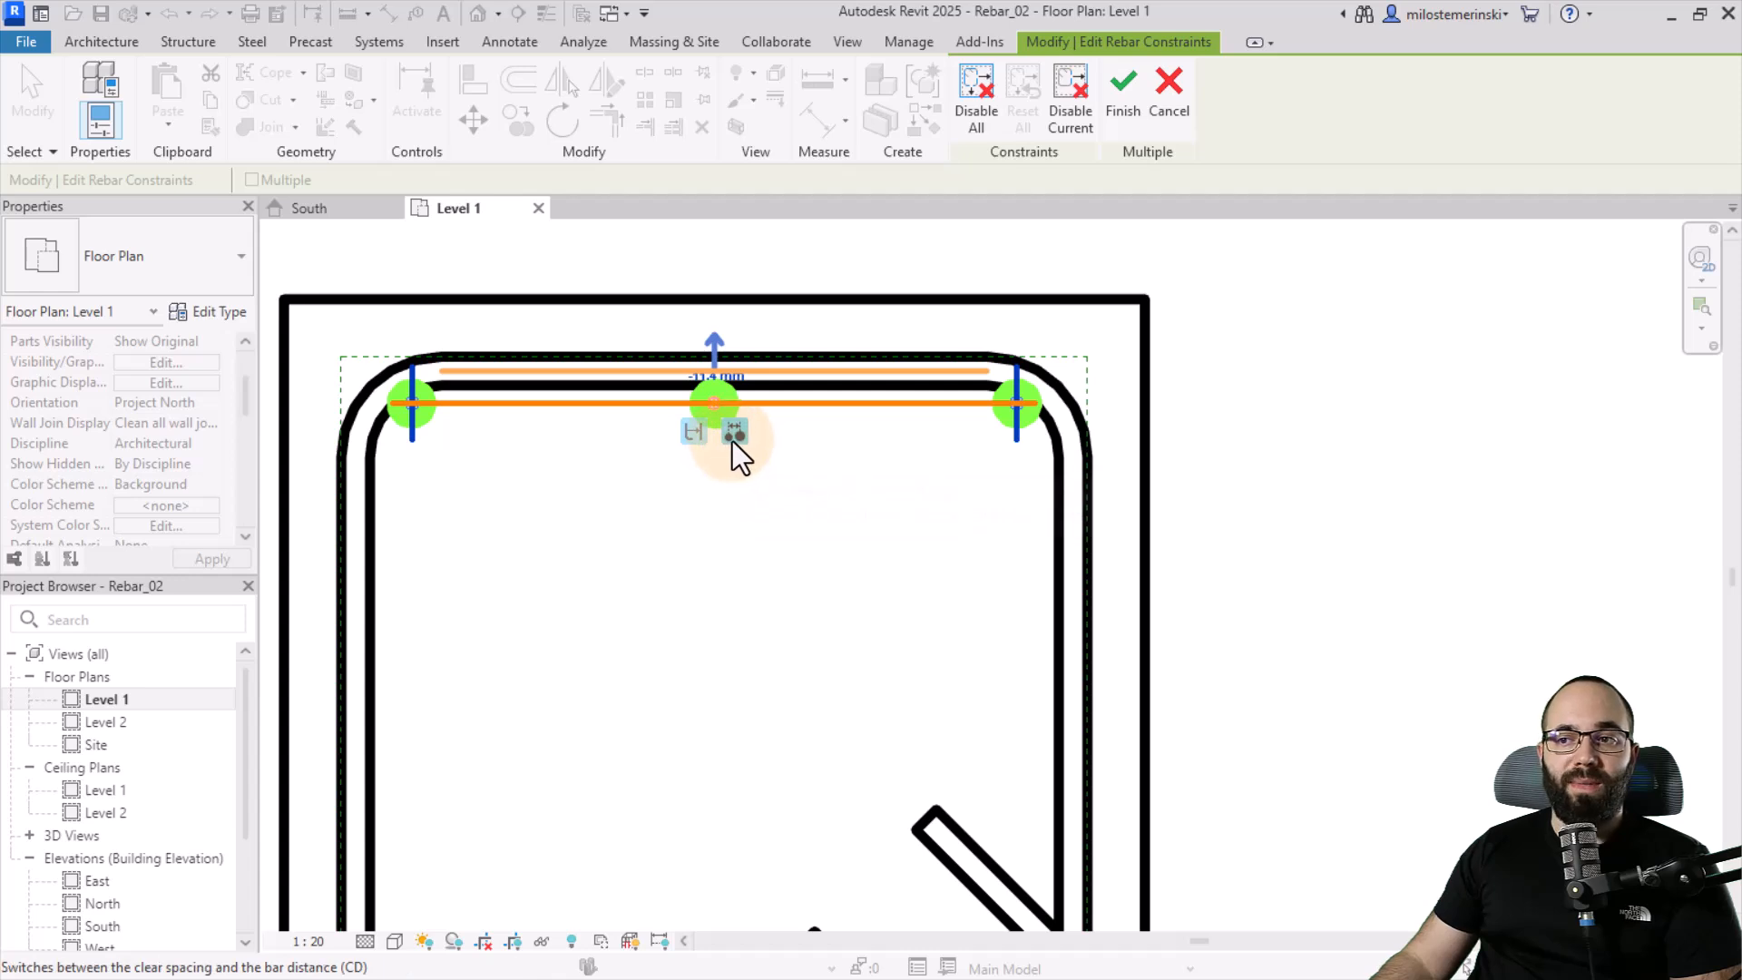
mouse_move(733, 432)
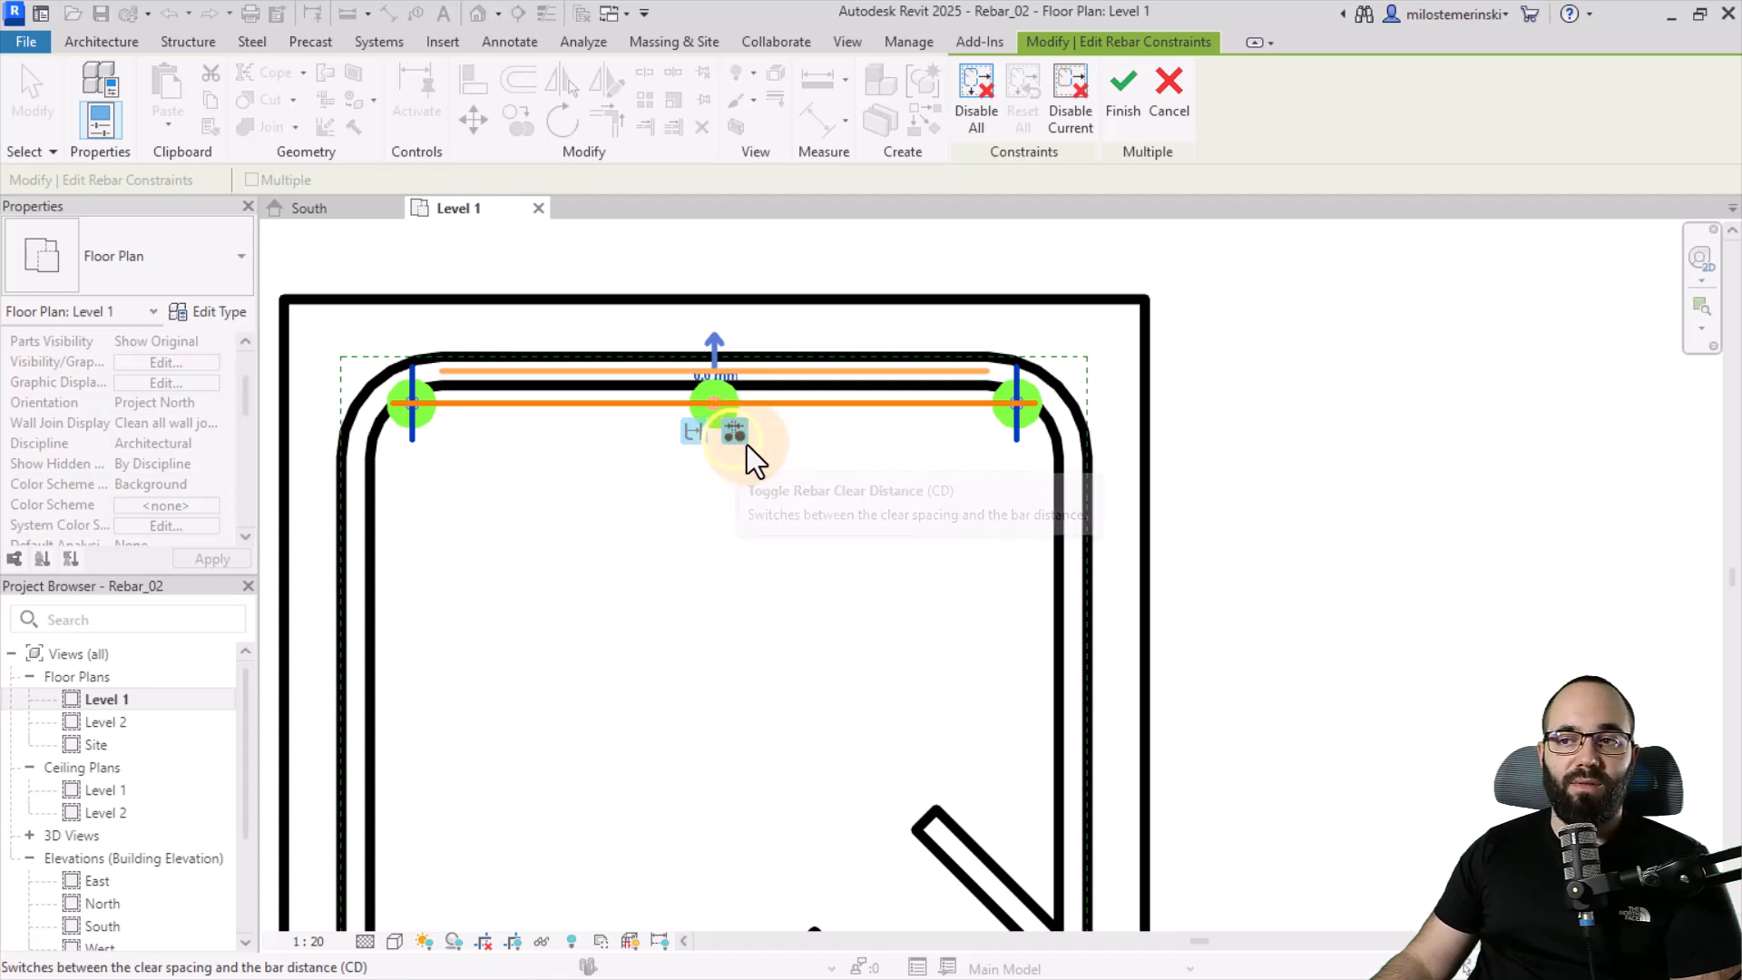
left_click(733, 432)
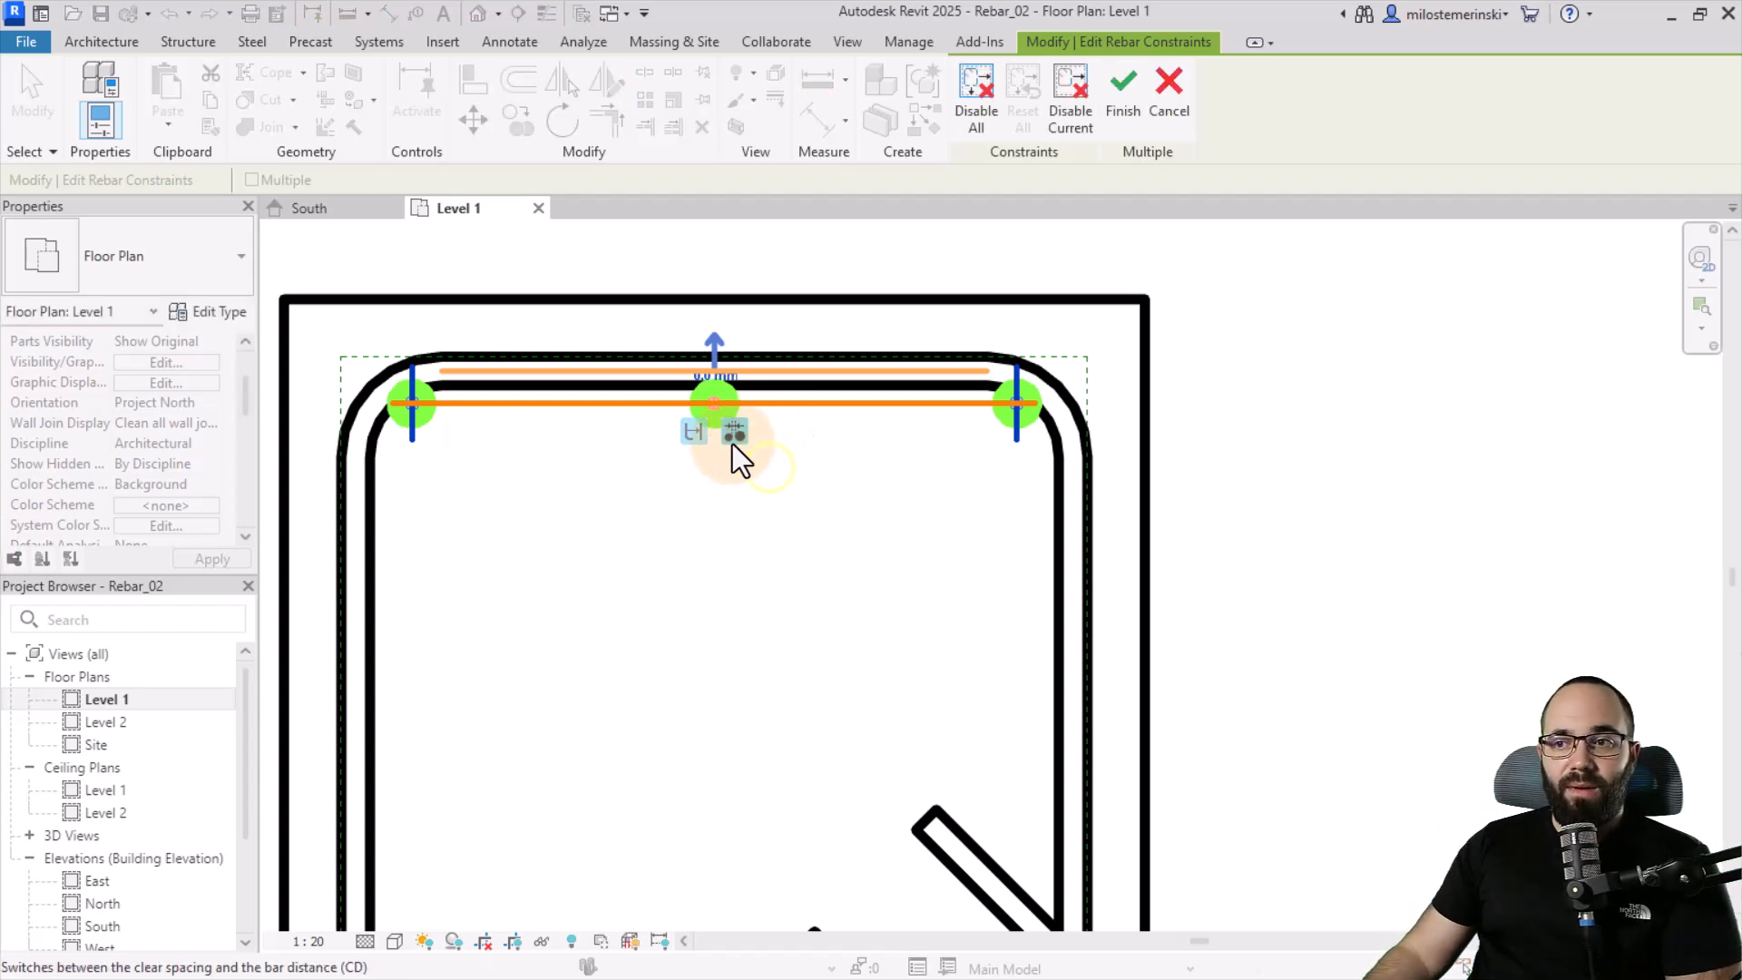
mouse_move(733, 434)
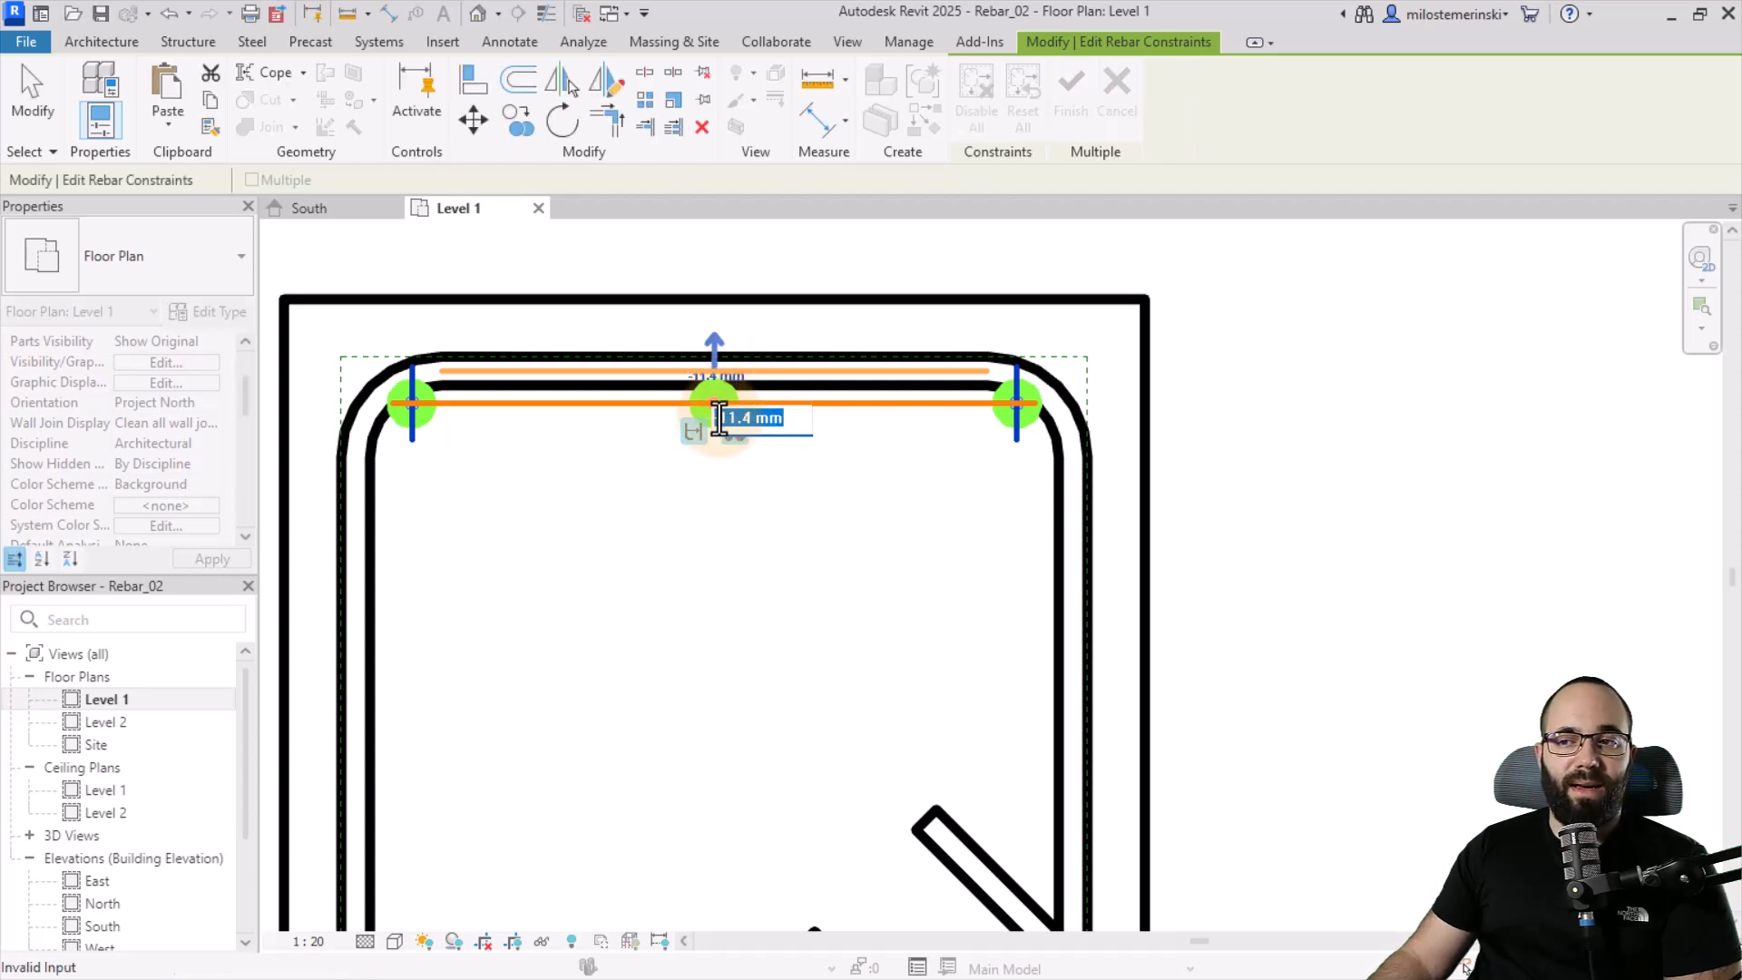
Step: Retype the top bar set's offset to -5.0 mm from the stirrup and select the bar-plane side handle
type("-1")
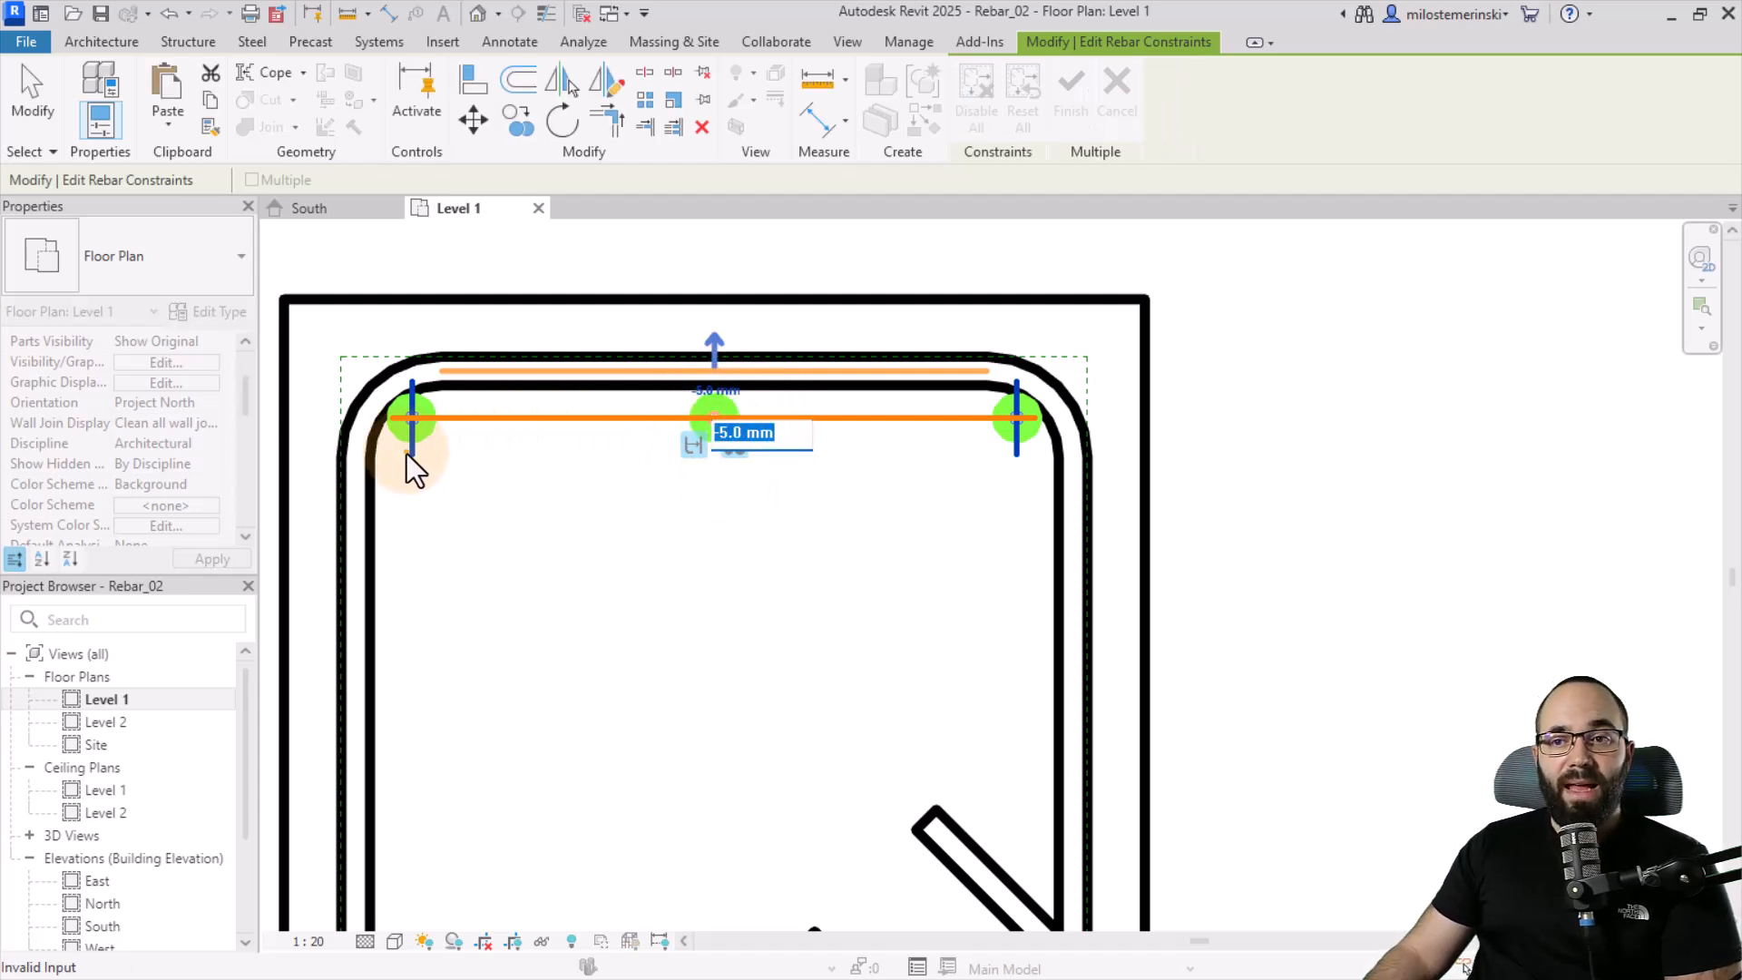
left_click(412, 417)
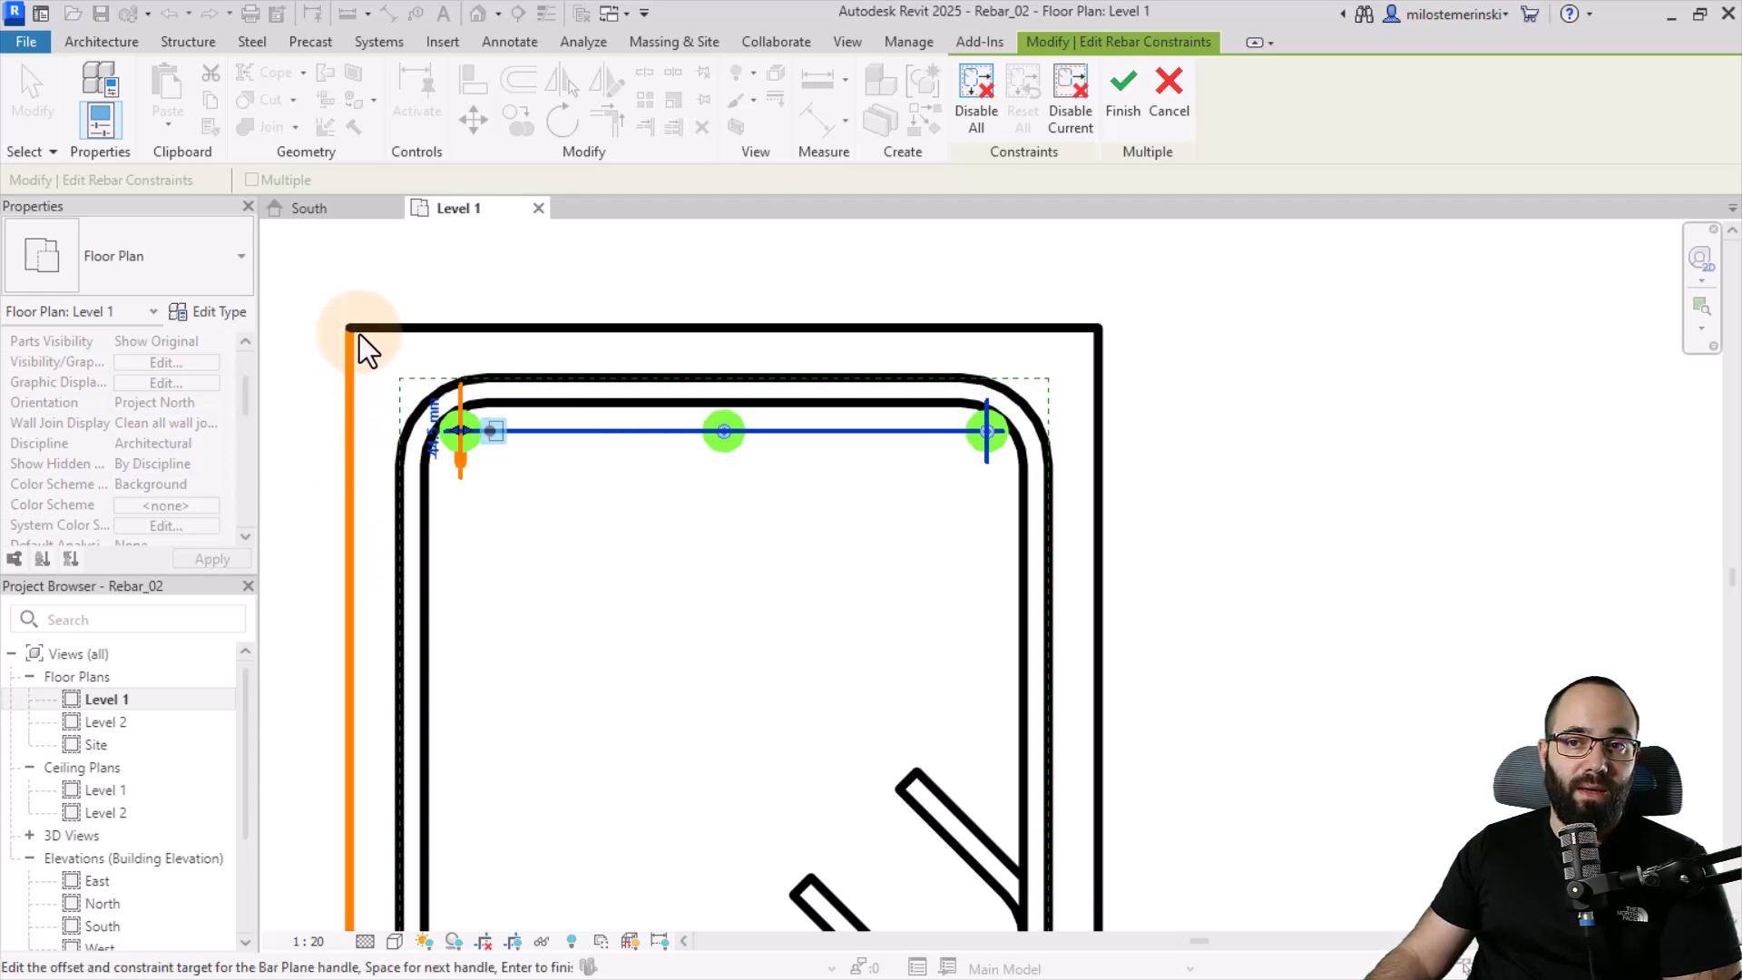
mouse_move(506, 456)
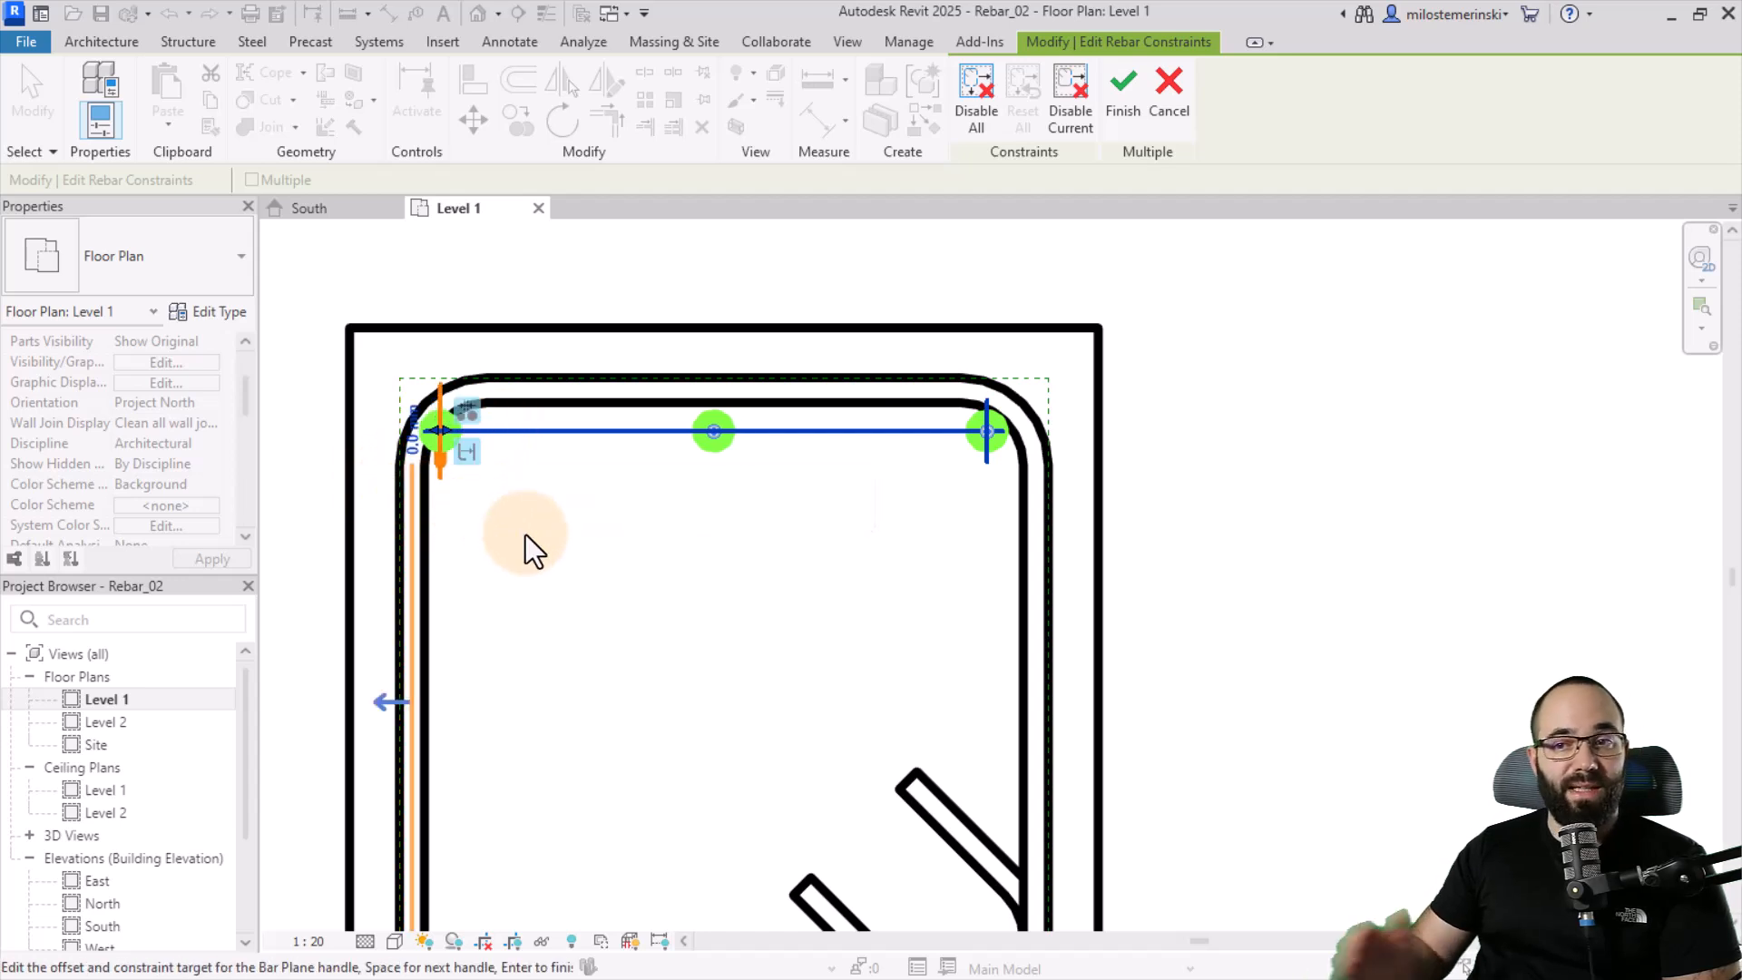
mouse_move(506, 572)
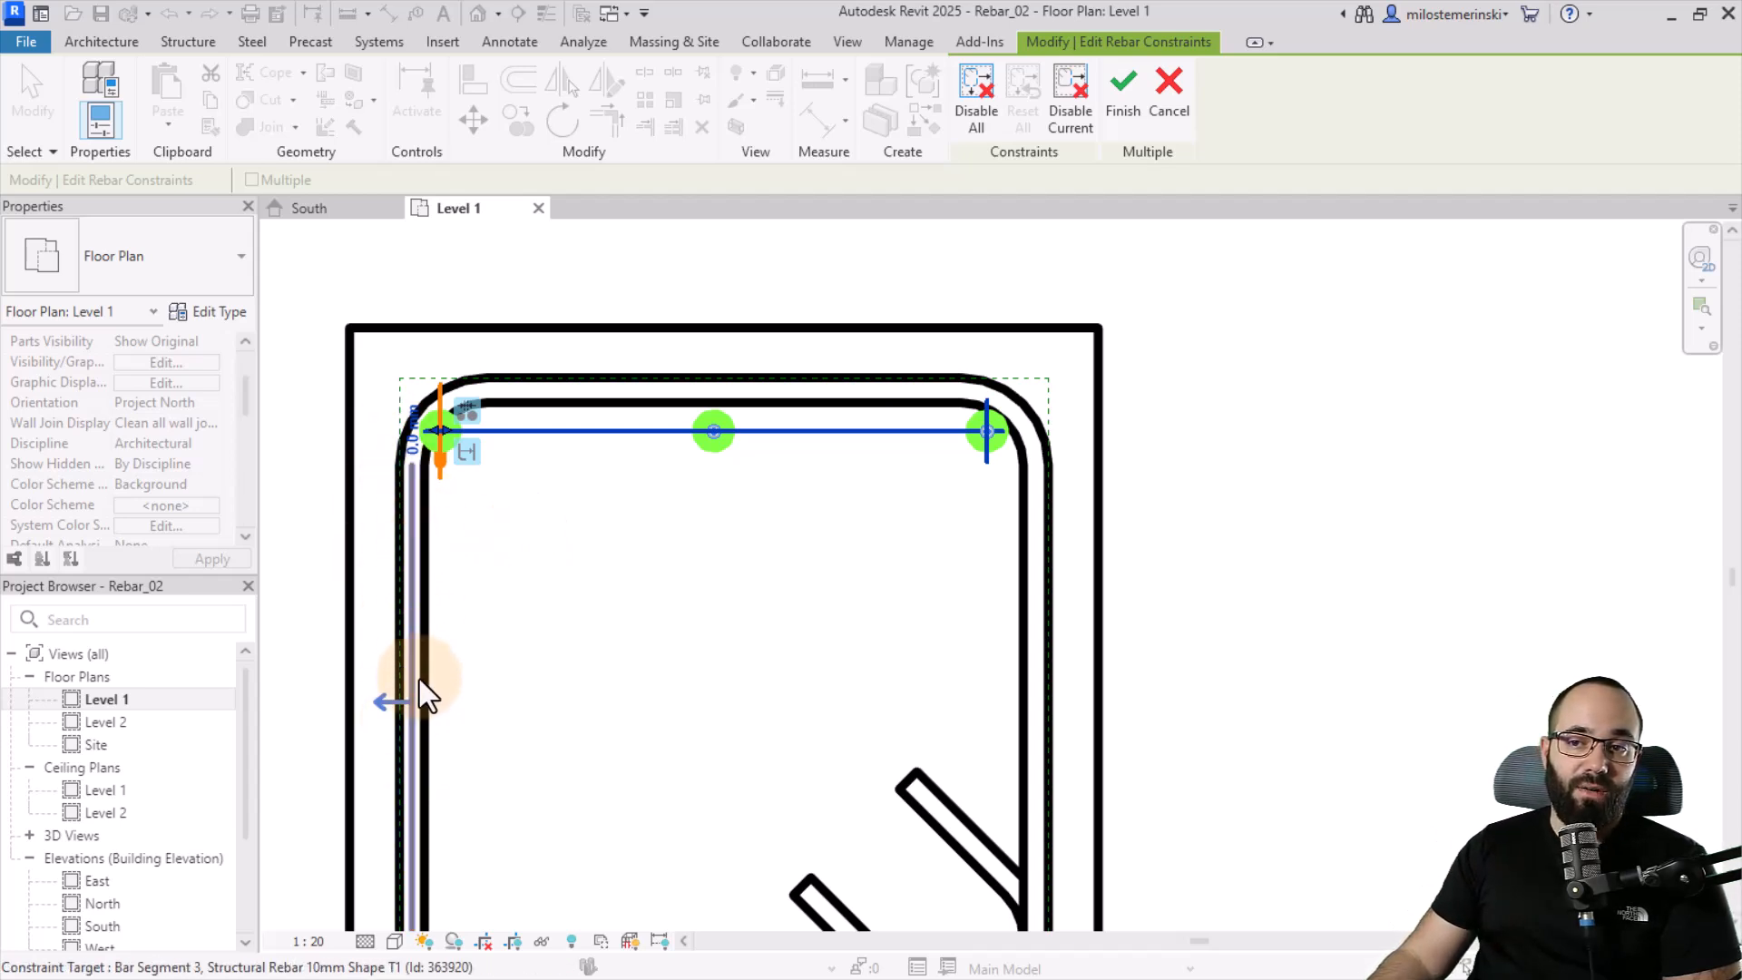
scroll("down", 3)
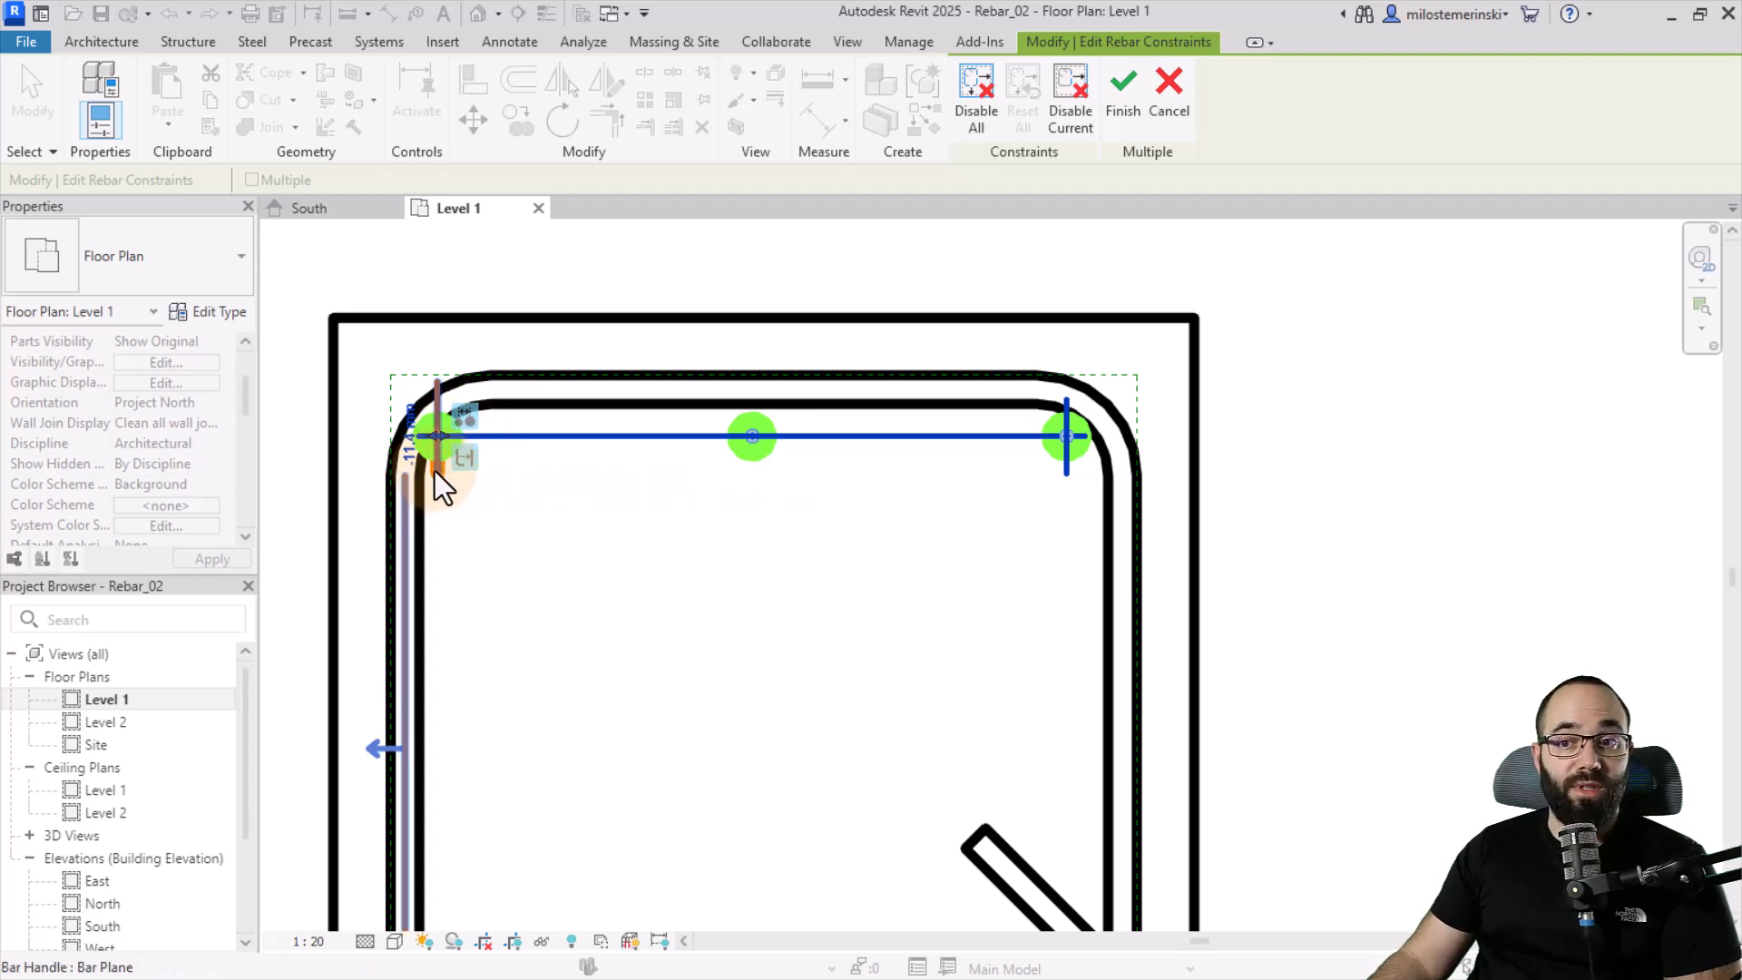
mouse_move(466, 429)
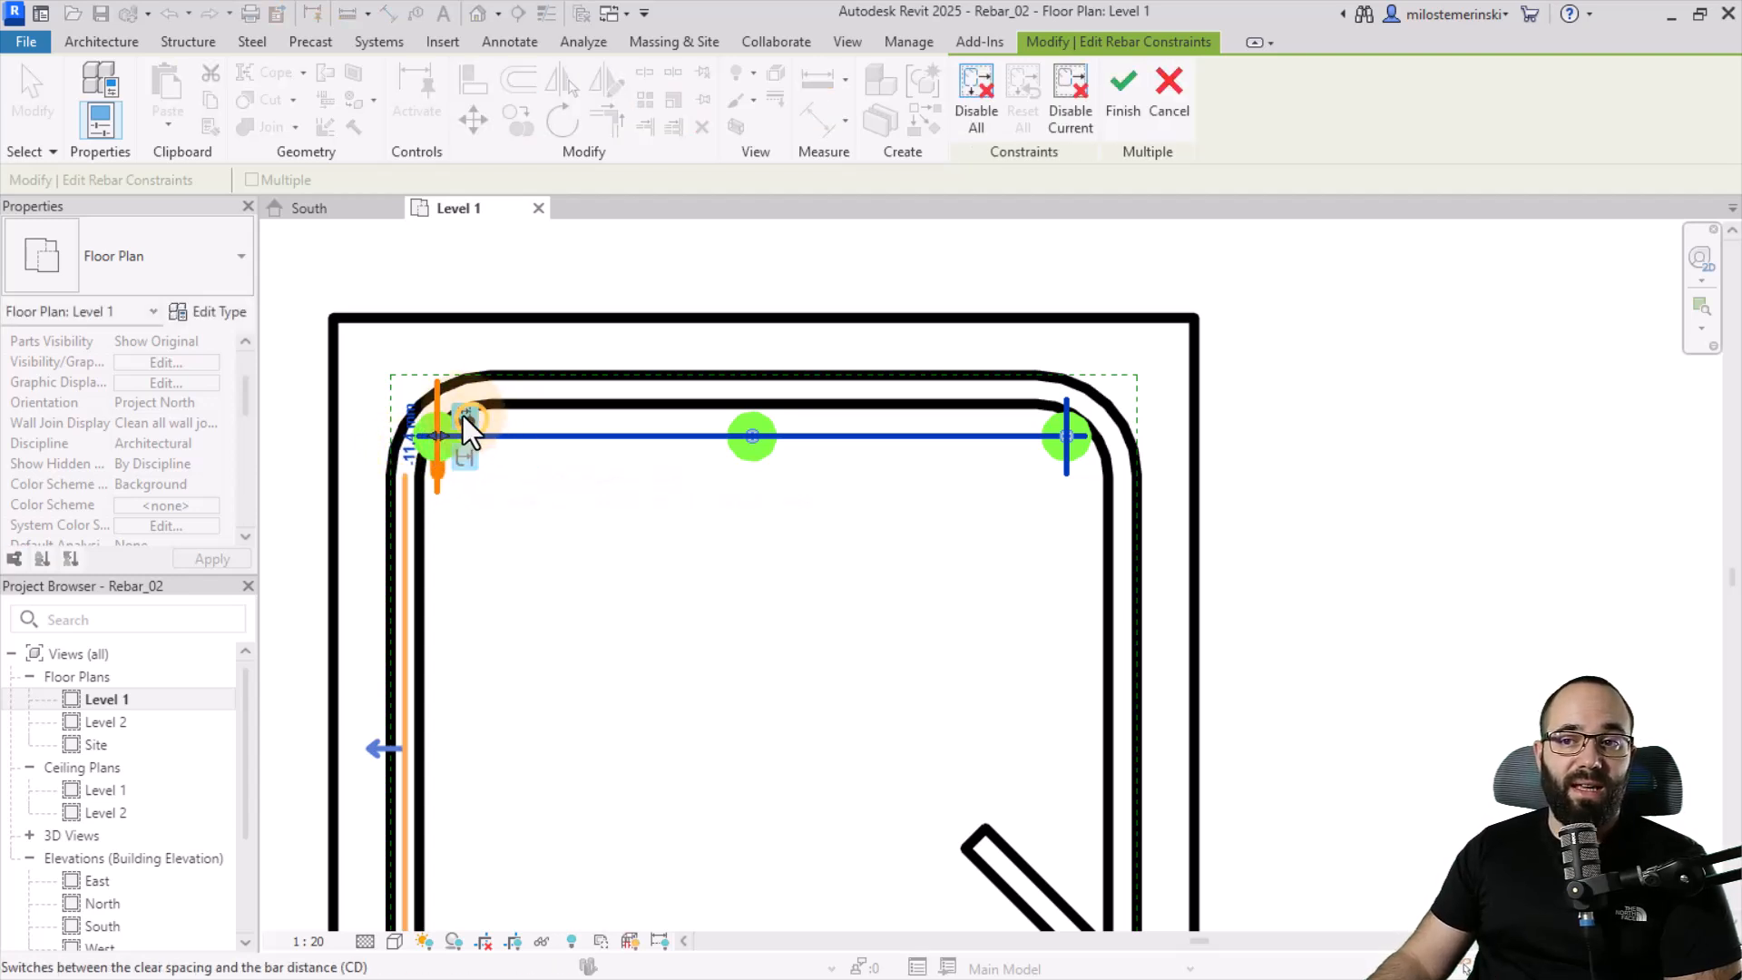
left_click(467, 417)
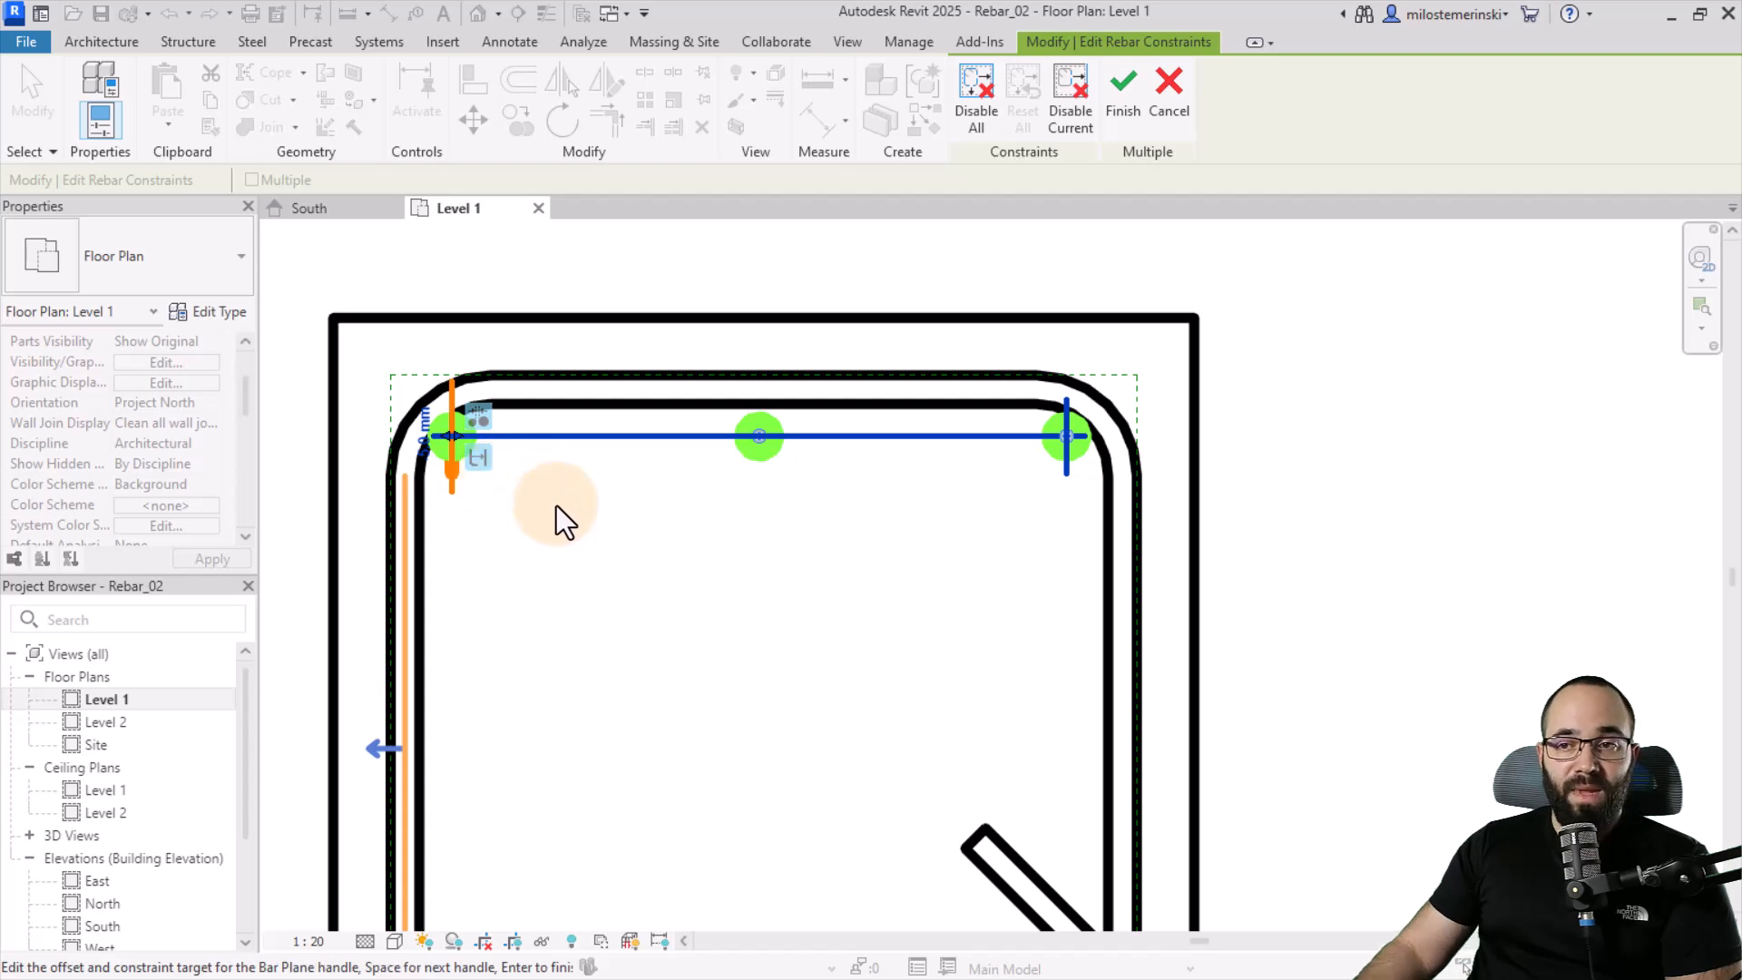
mouse_move(417, 583)
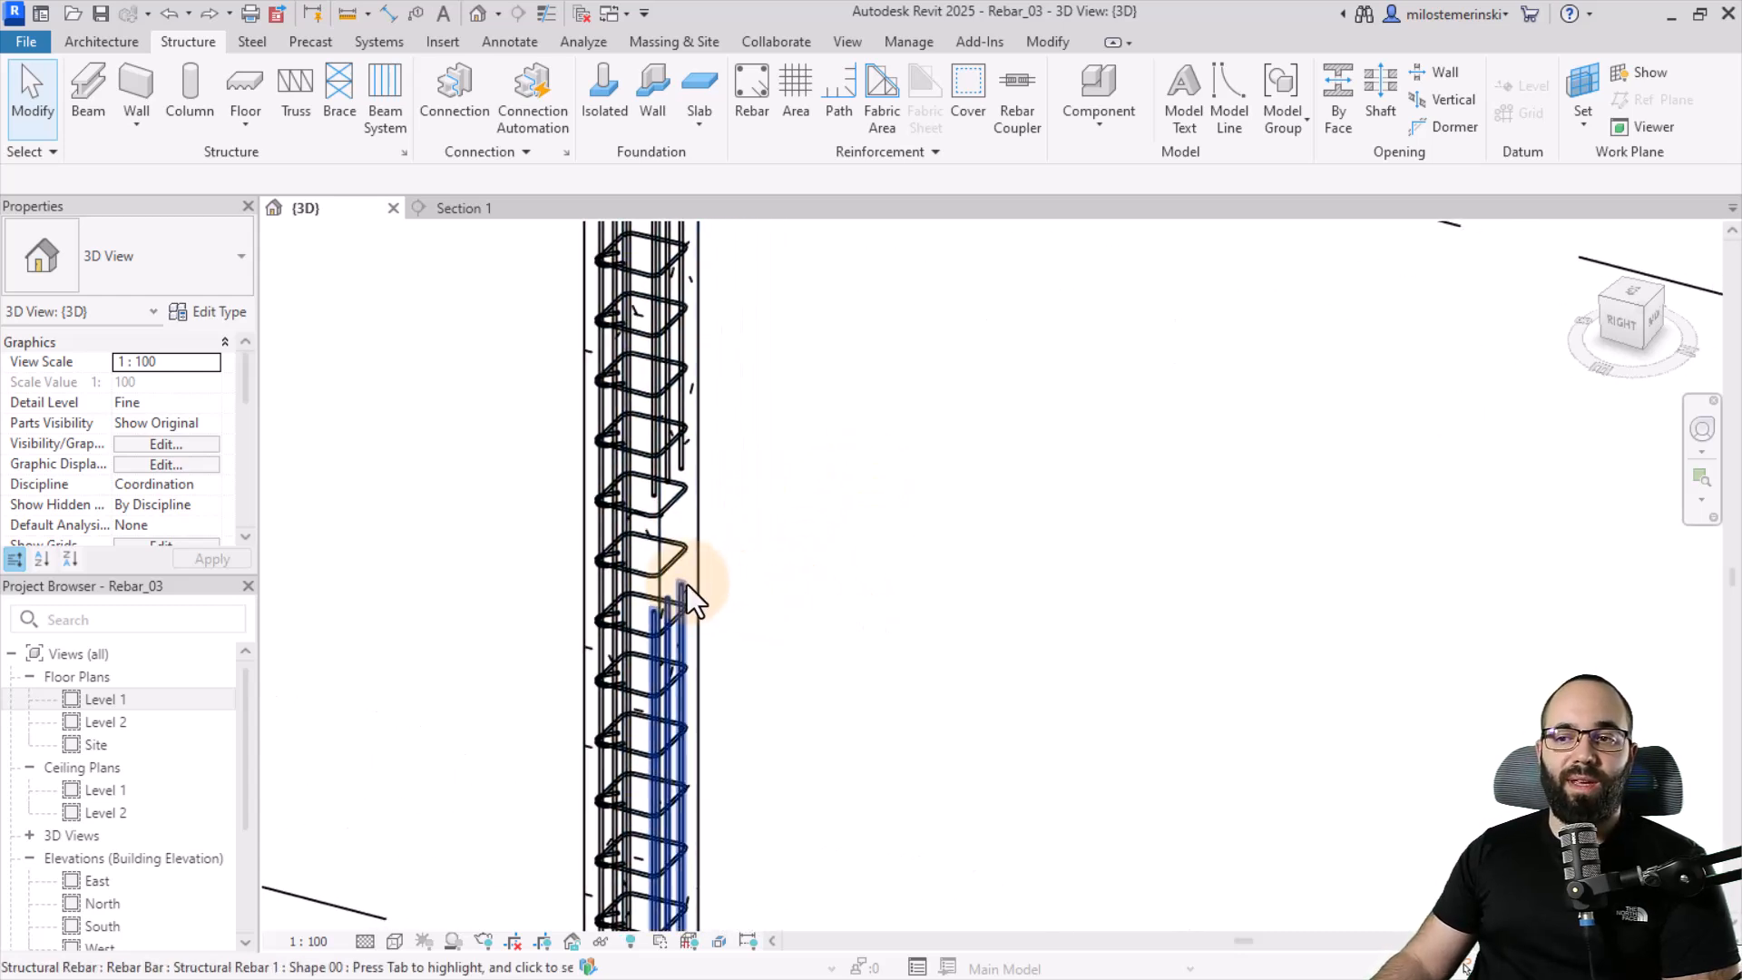
mouse_move(690, 494)
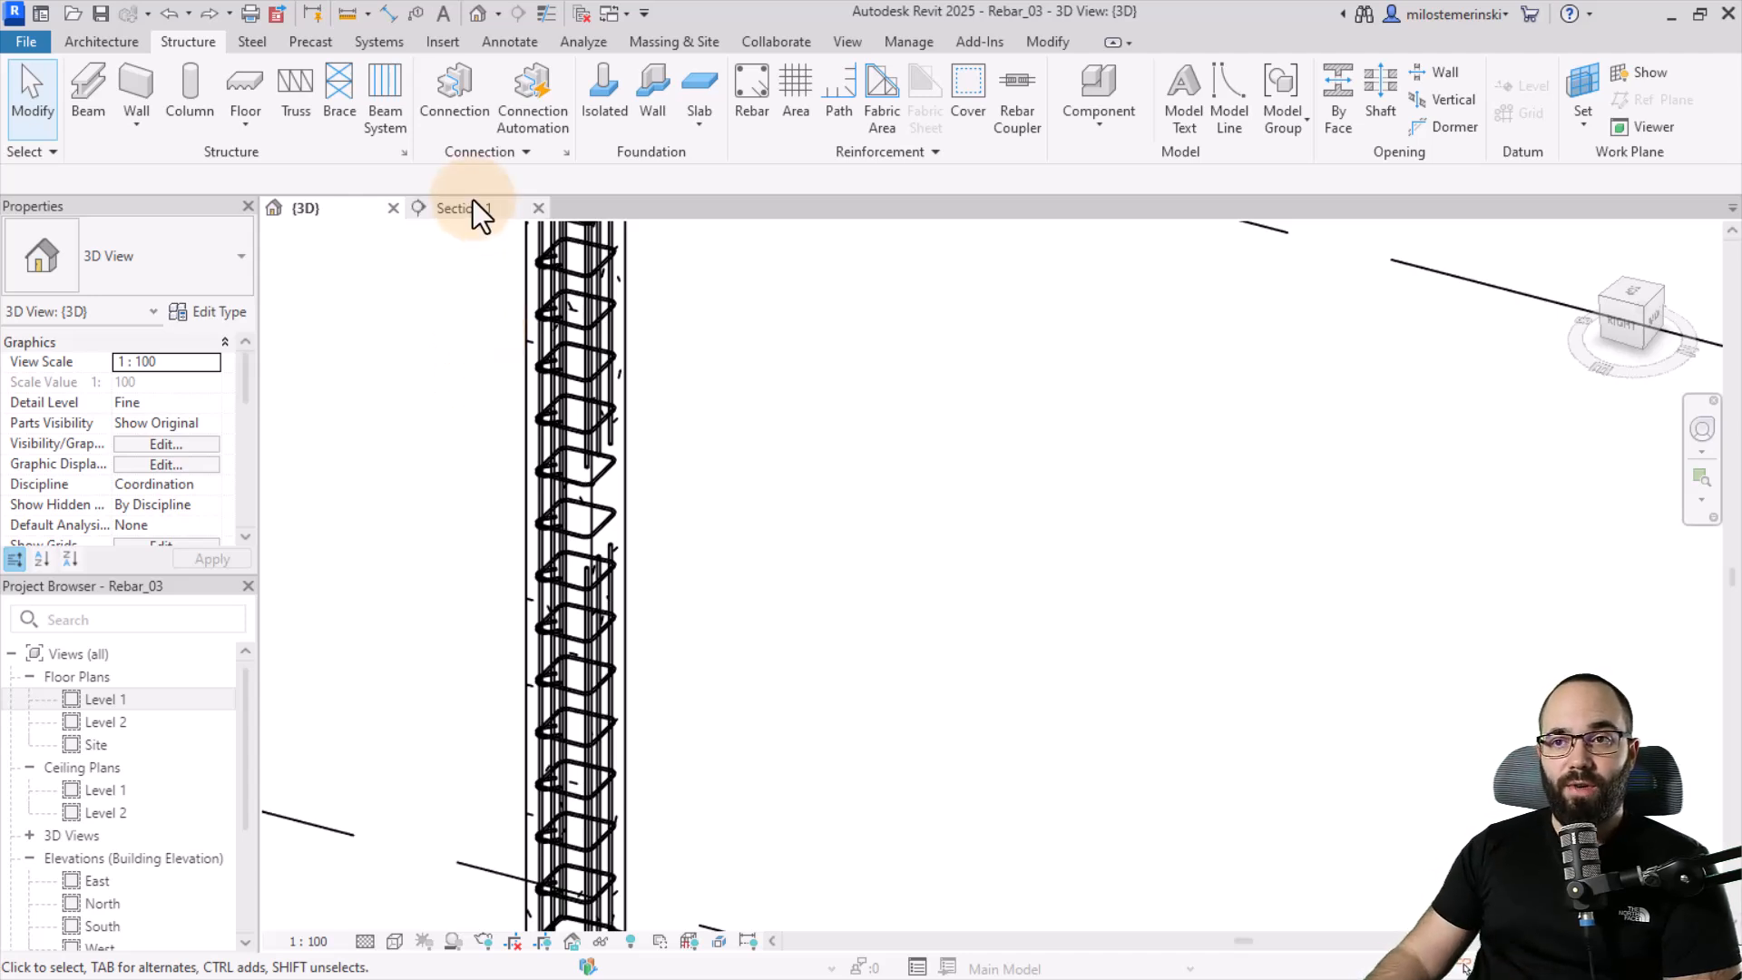
Step: Switch to Section 1 and begin editing the lower vertical bar set's constraints
left_click(461, 207)
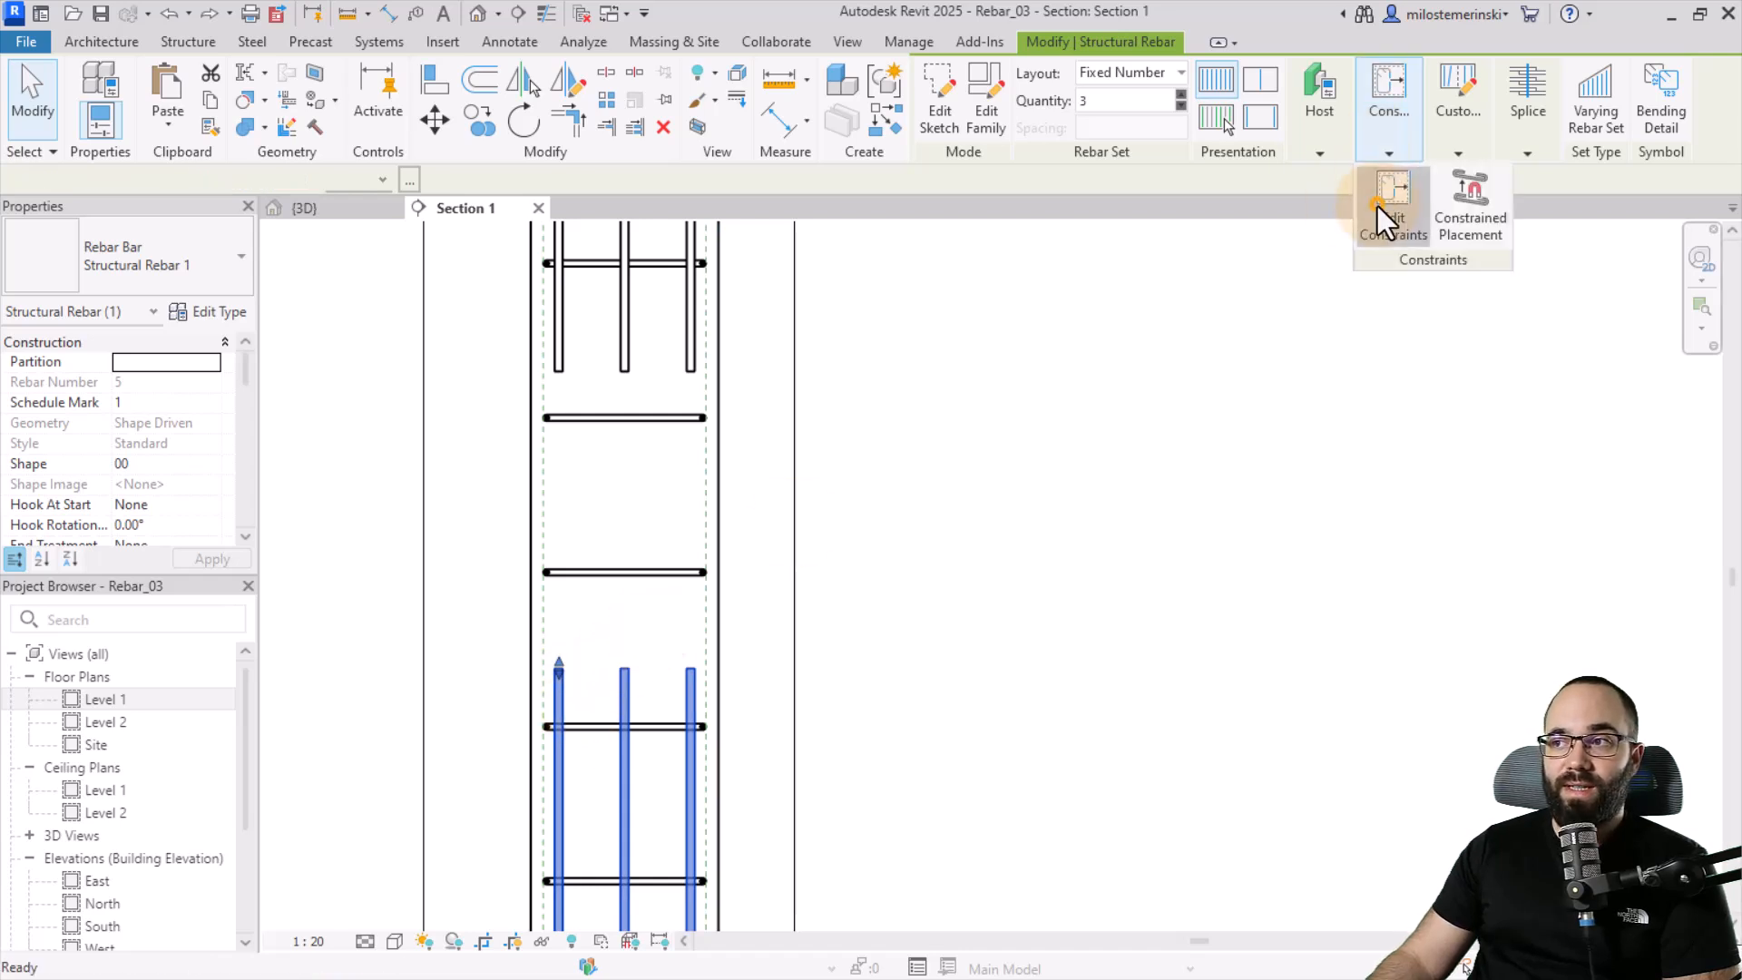
left_click(1390, 210)
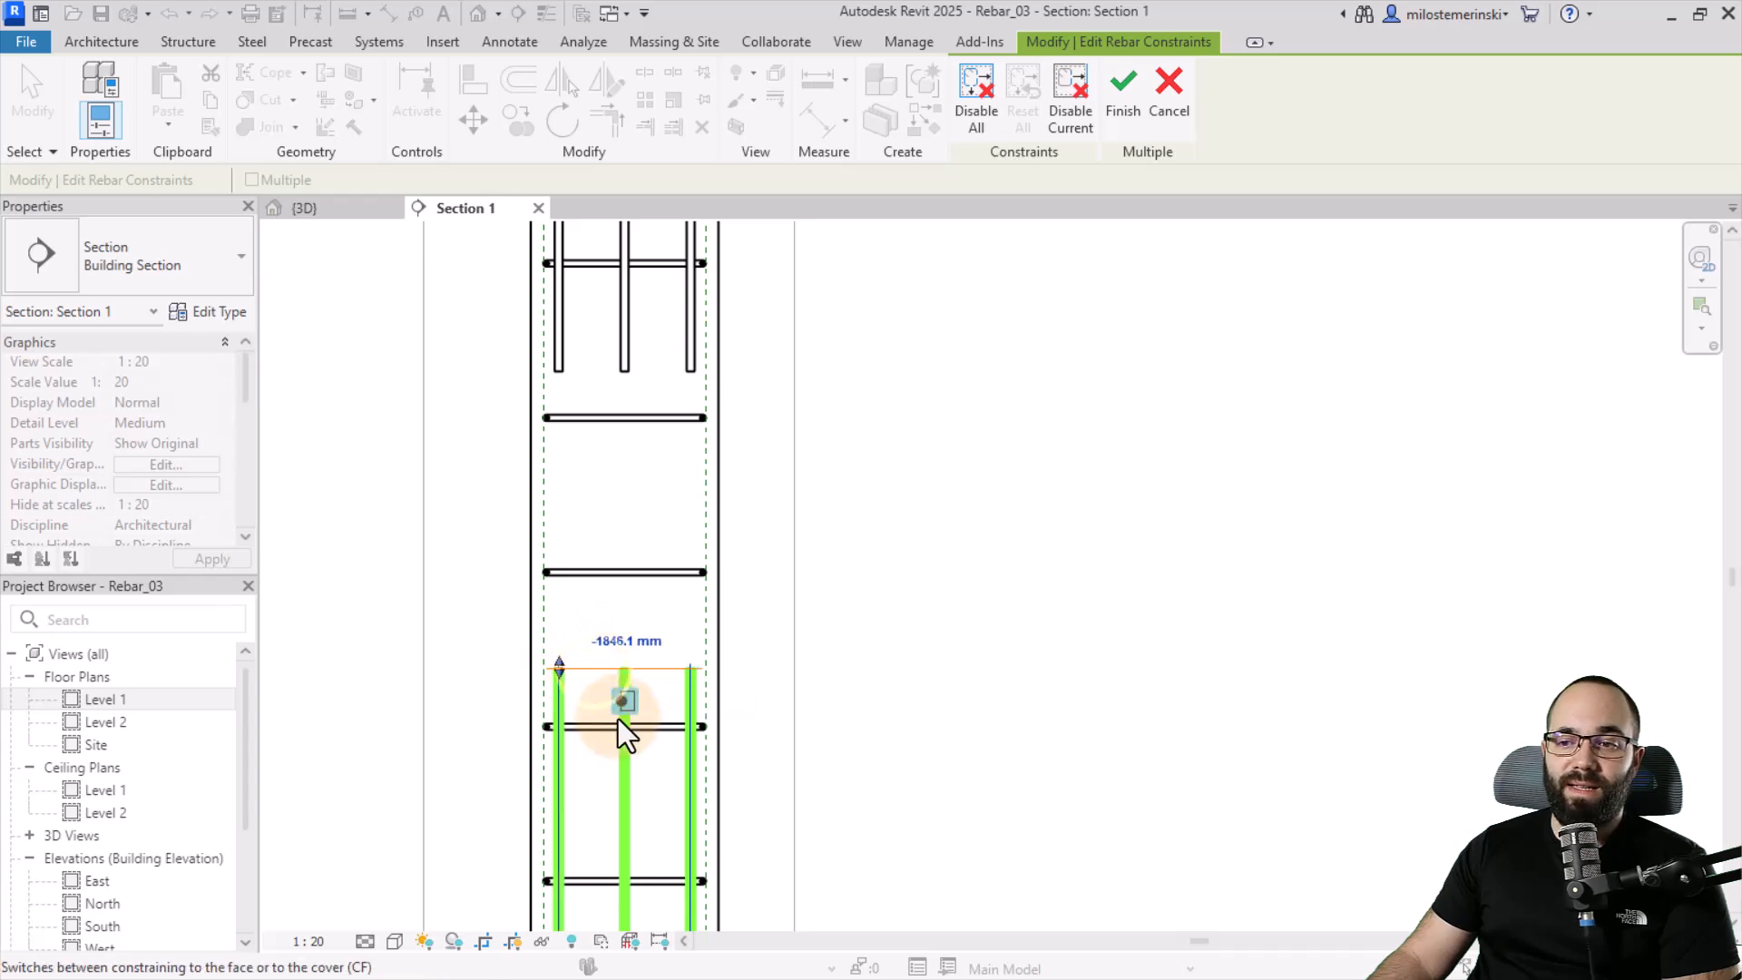
mouse_move(625, 701)
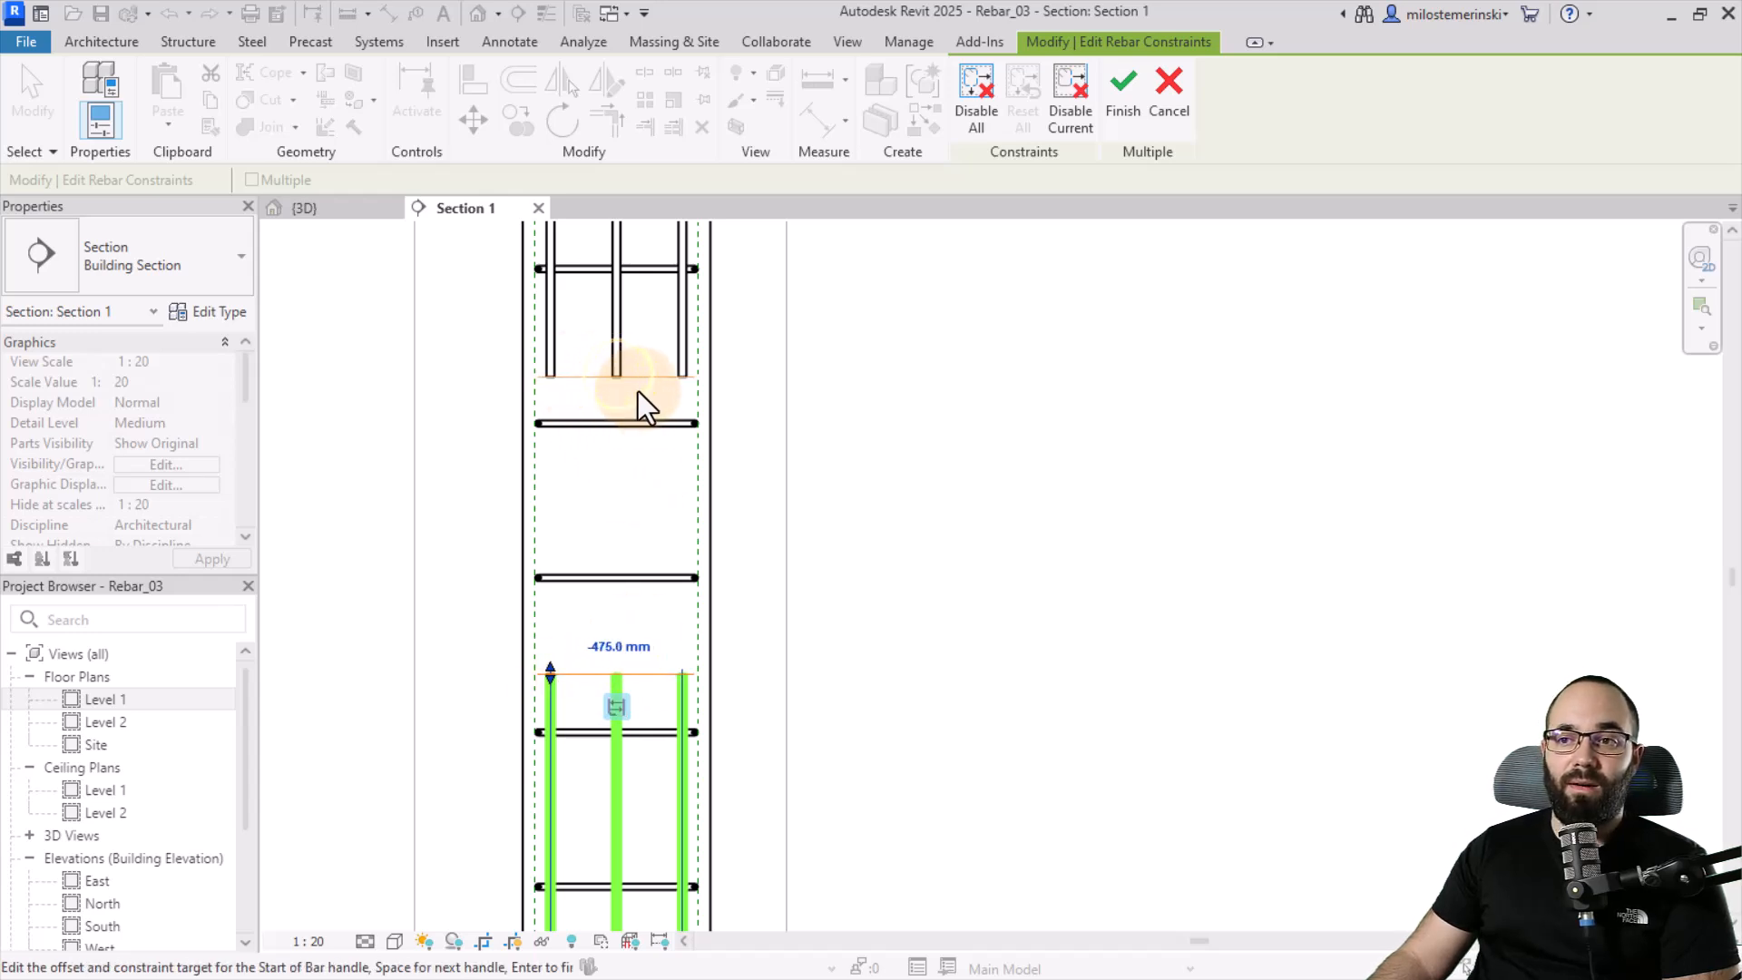
mouse_move(588, 666)
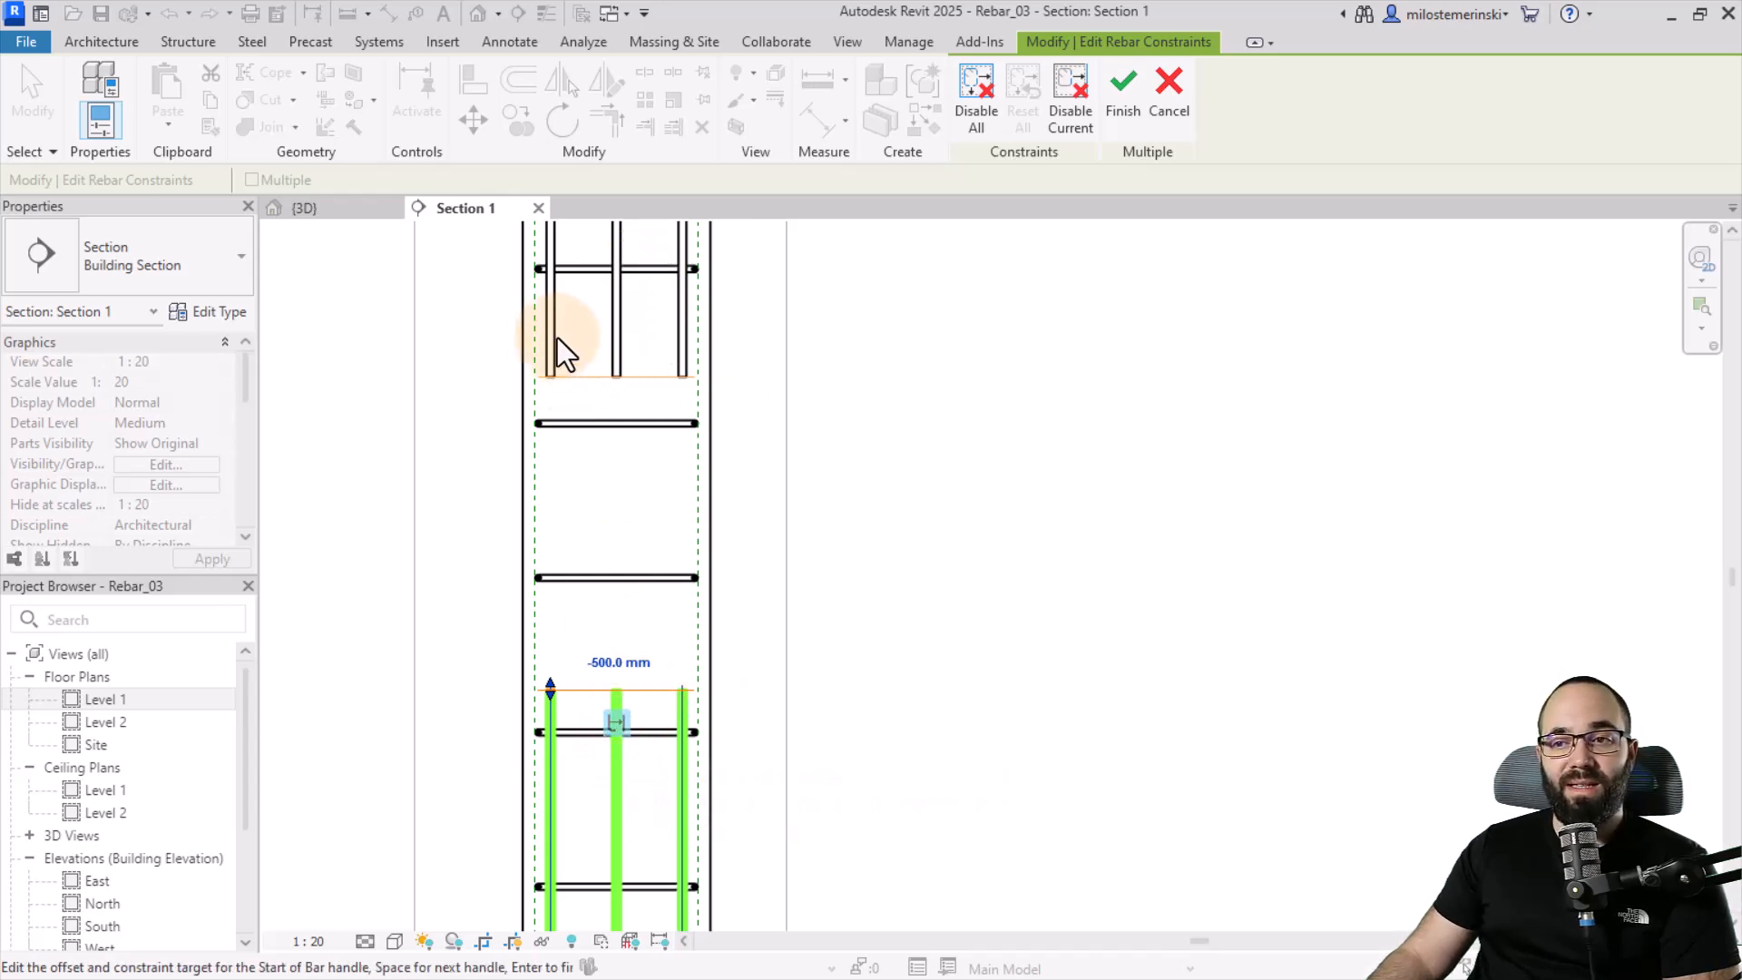
mouse_move(588, 749)
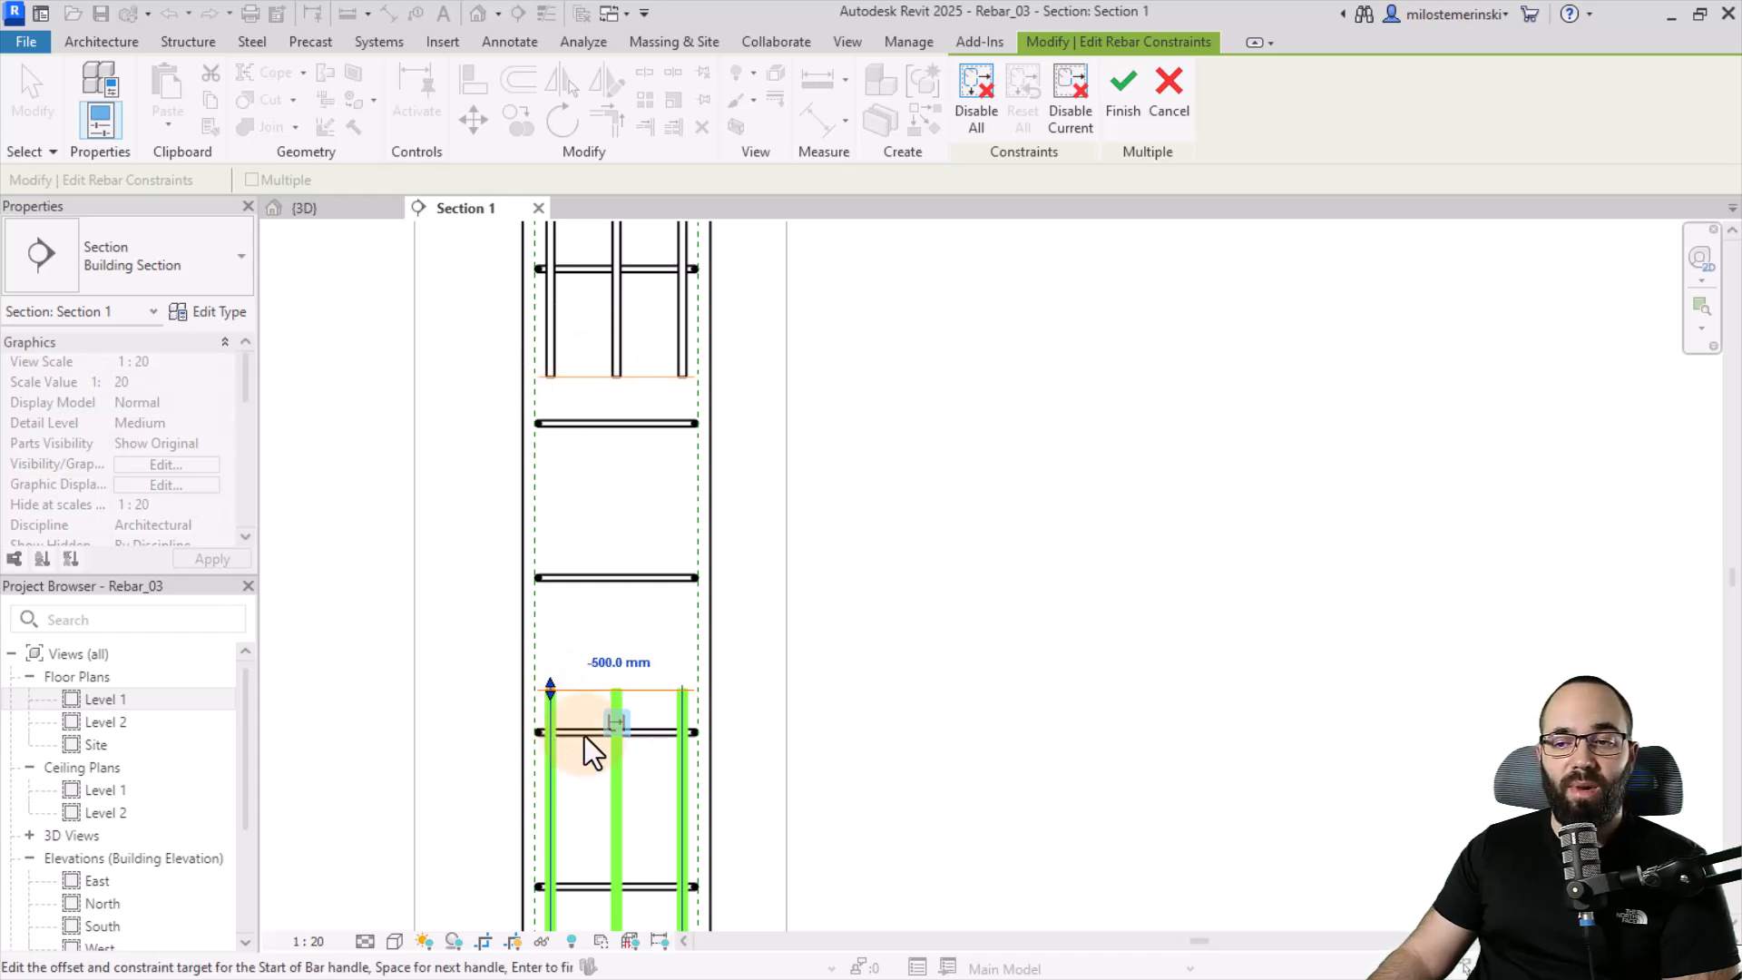
mouse_move(577, 372)
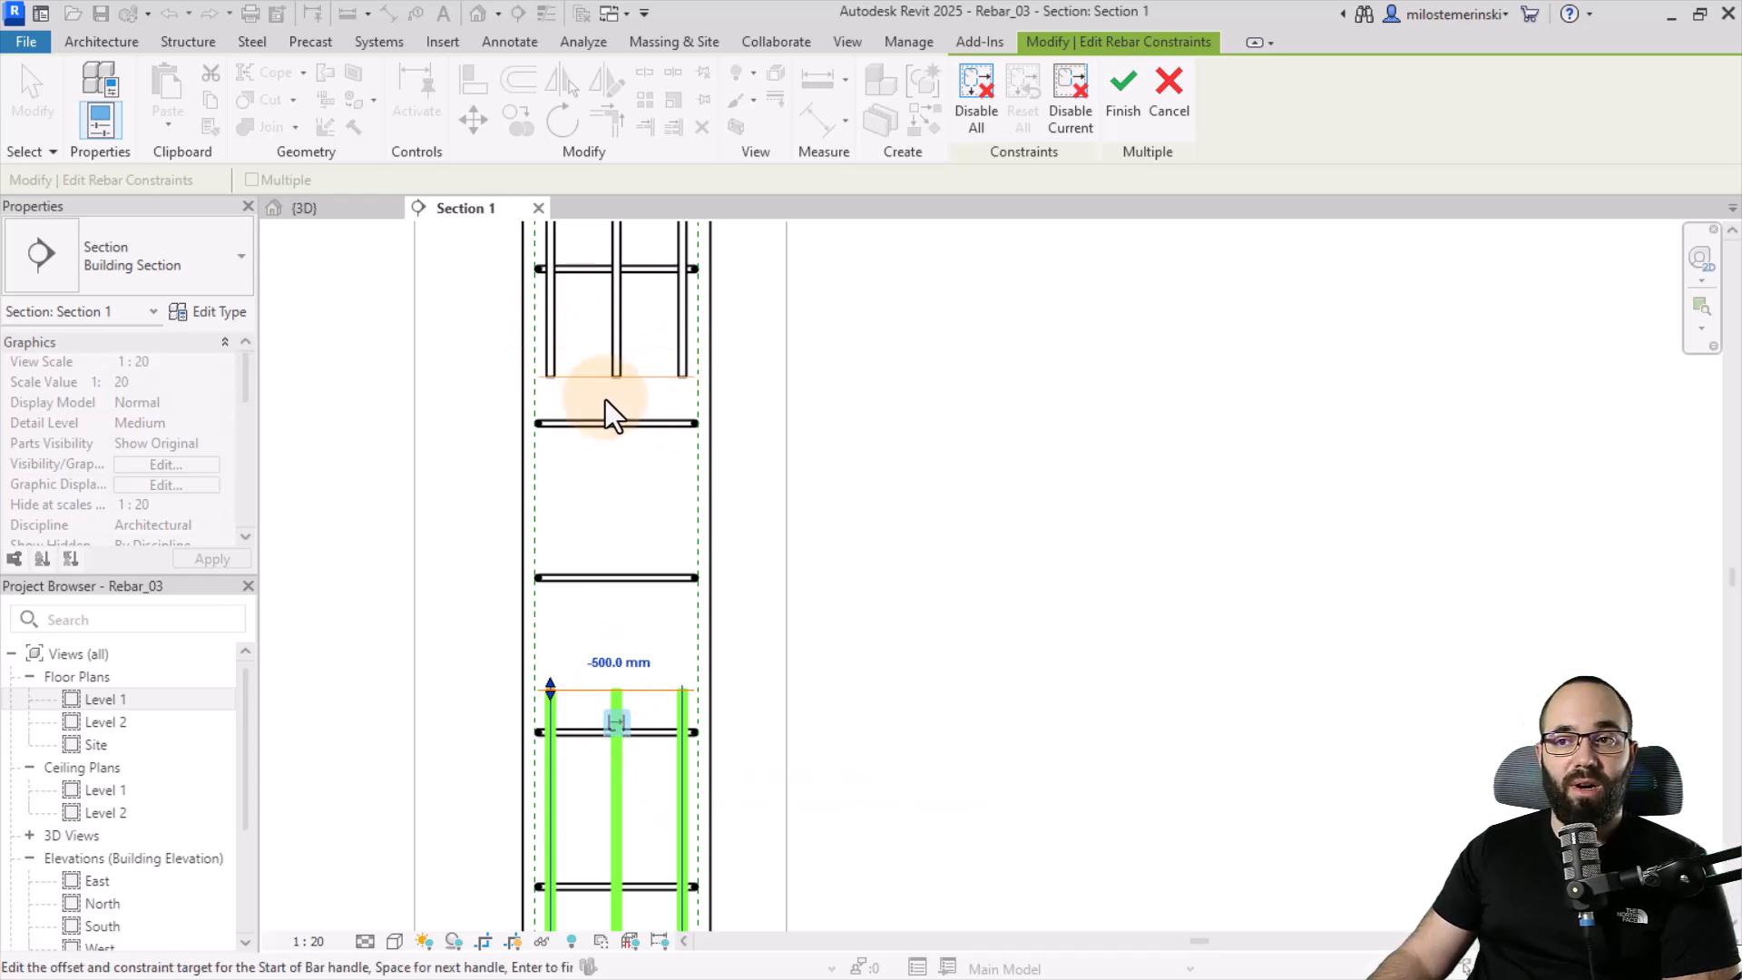
mouse_move(555, 689)
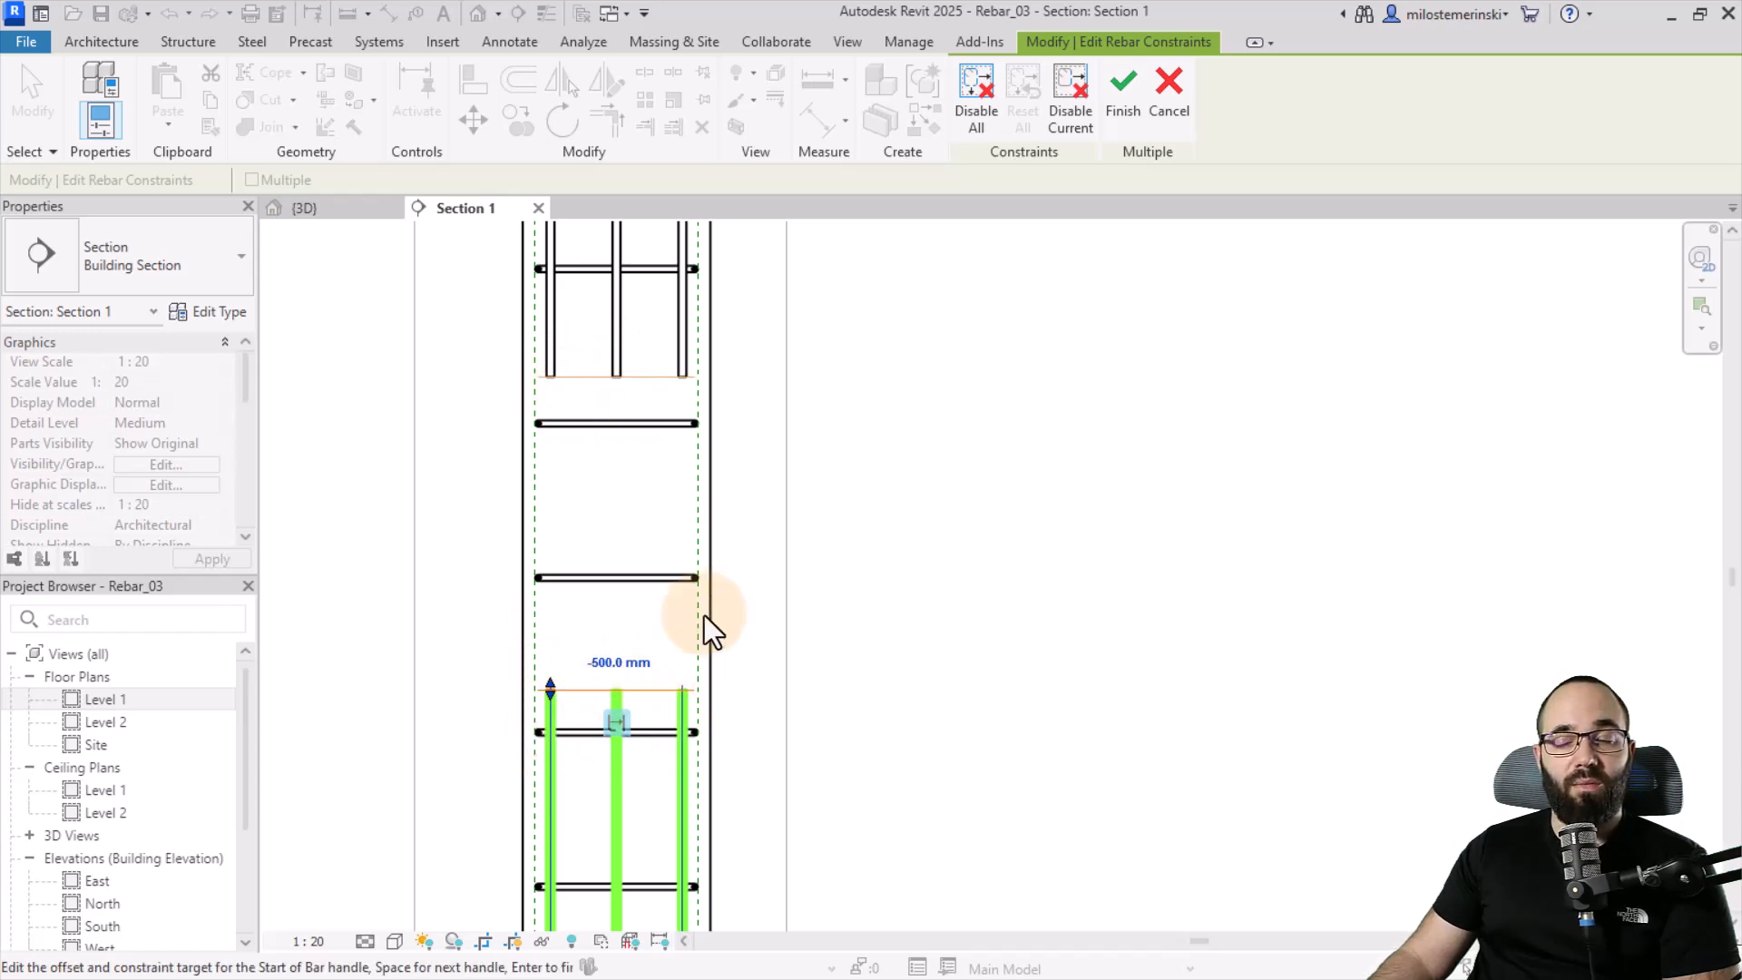
mouse_move(1105, 122)
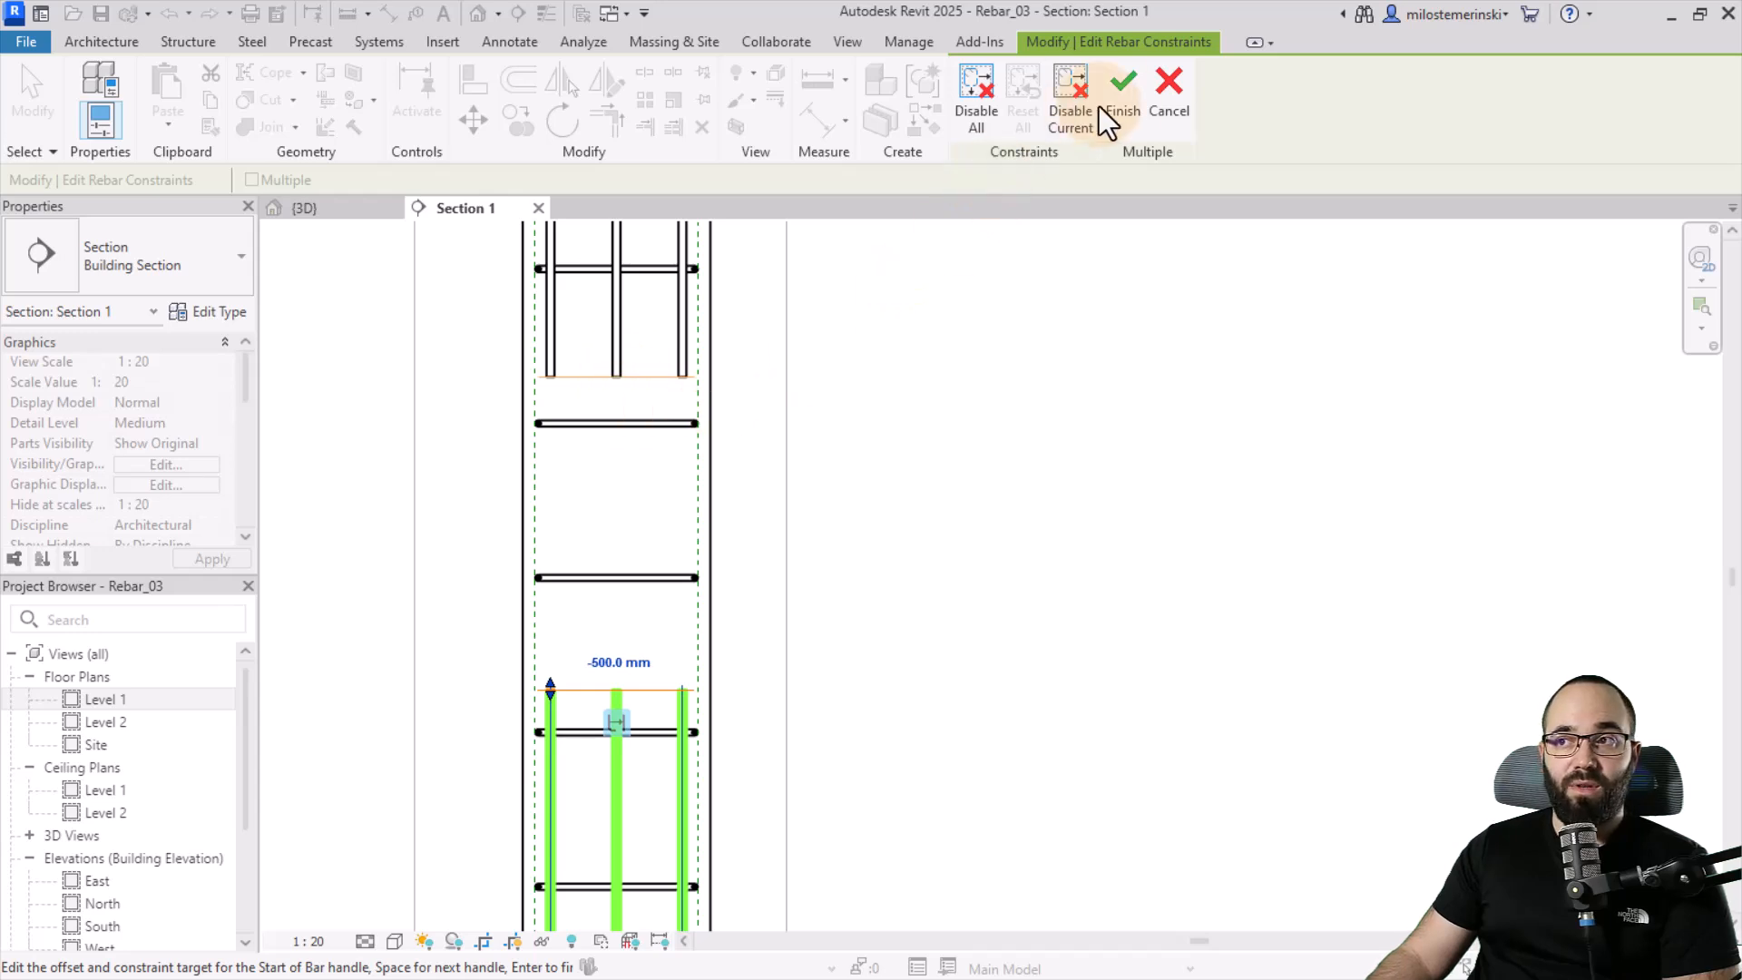
Step: Finish editing so the lower bar set starts -500.0 mm from the upper bars' end
left_click(1122, 89)
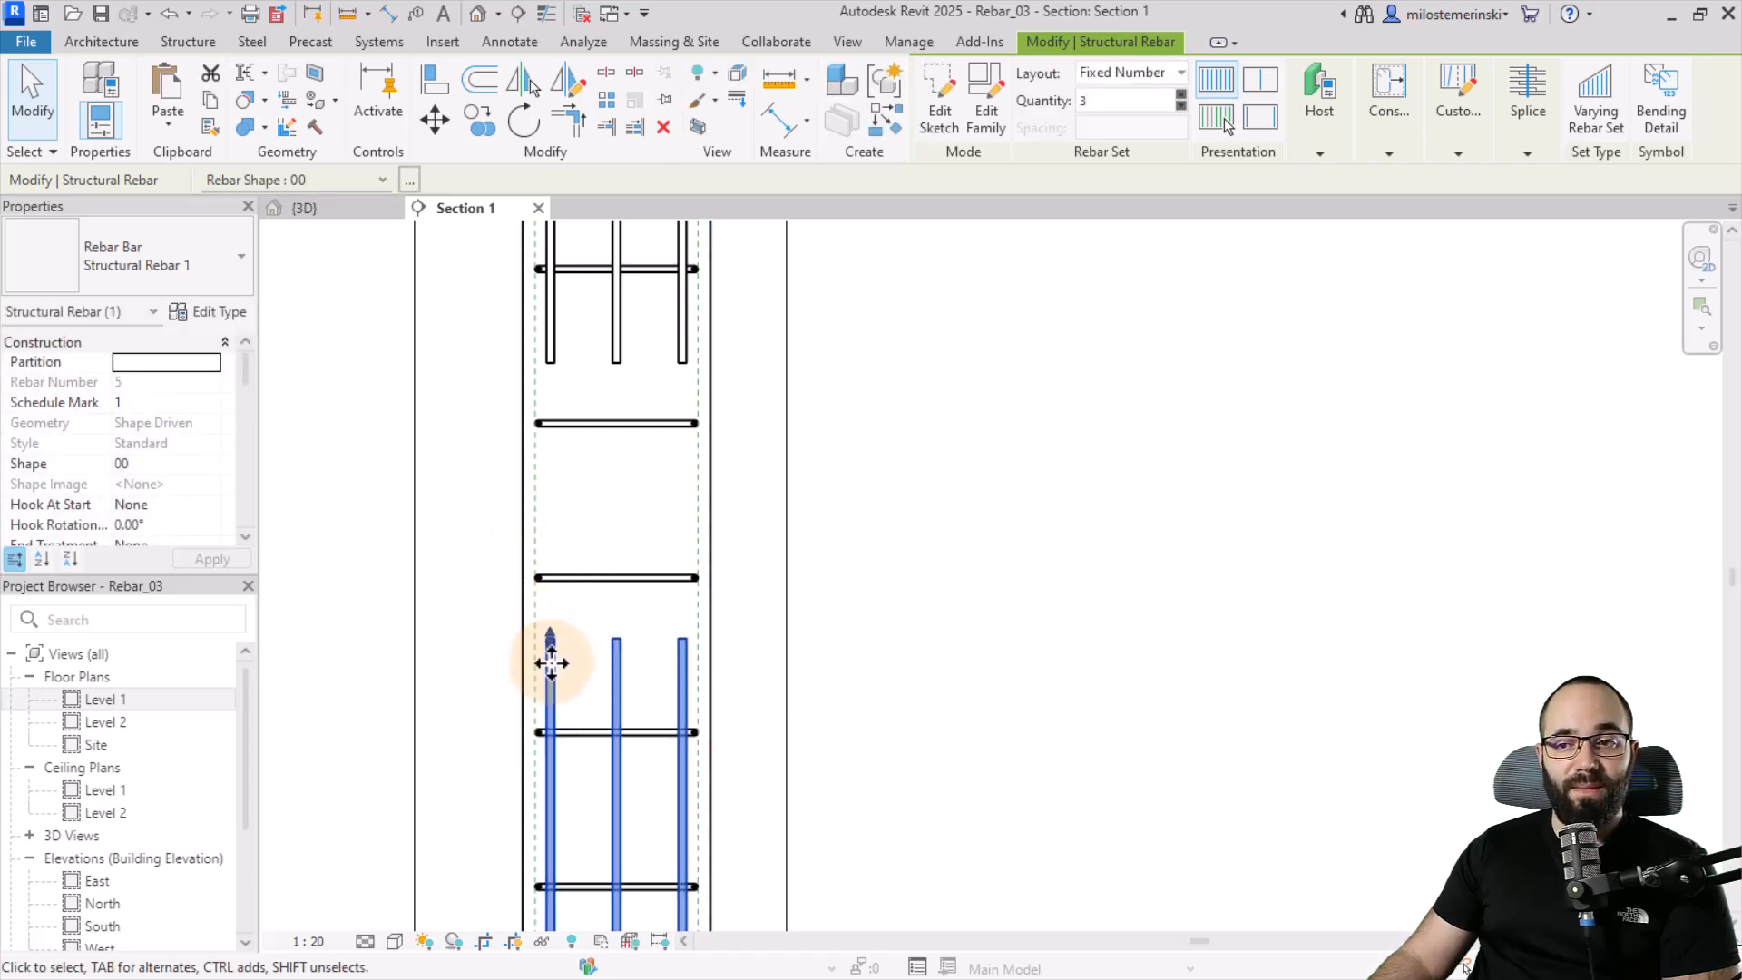
mouse_move(572, 695)
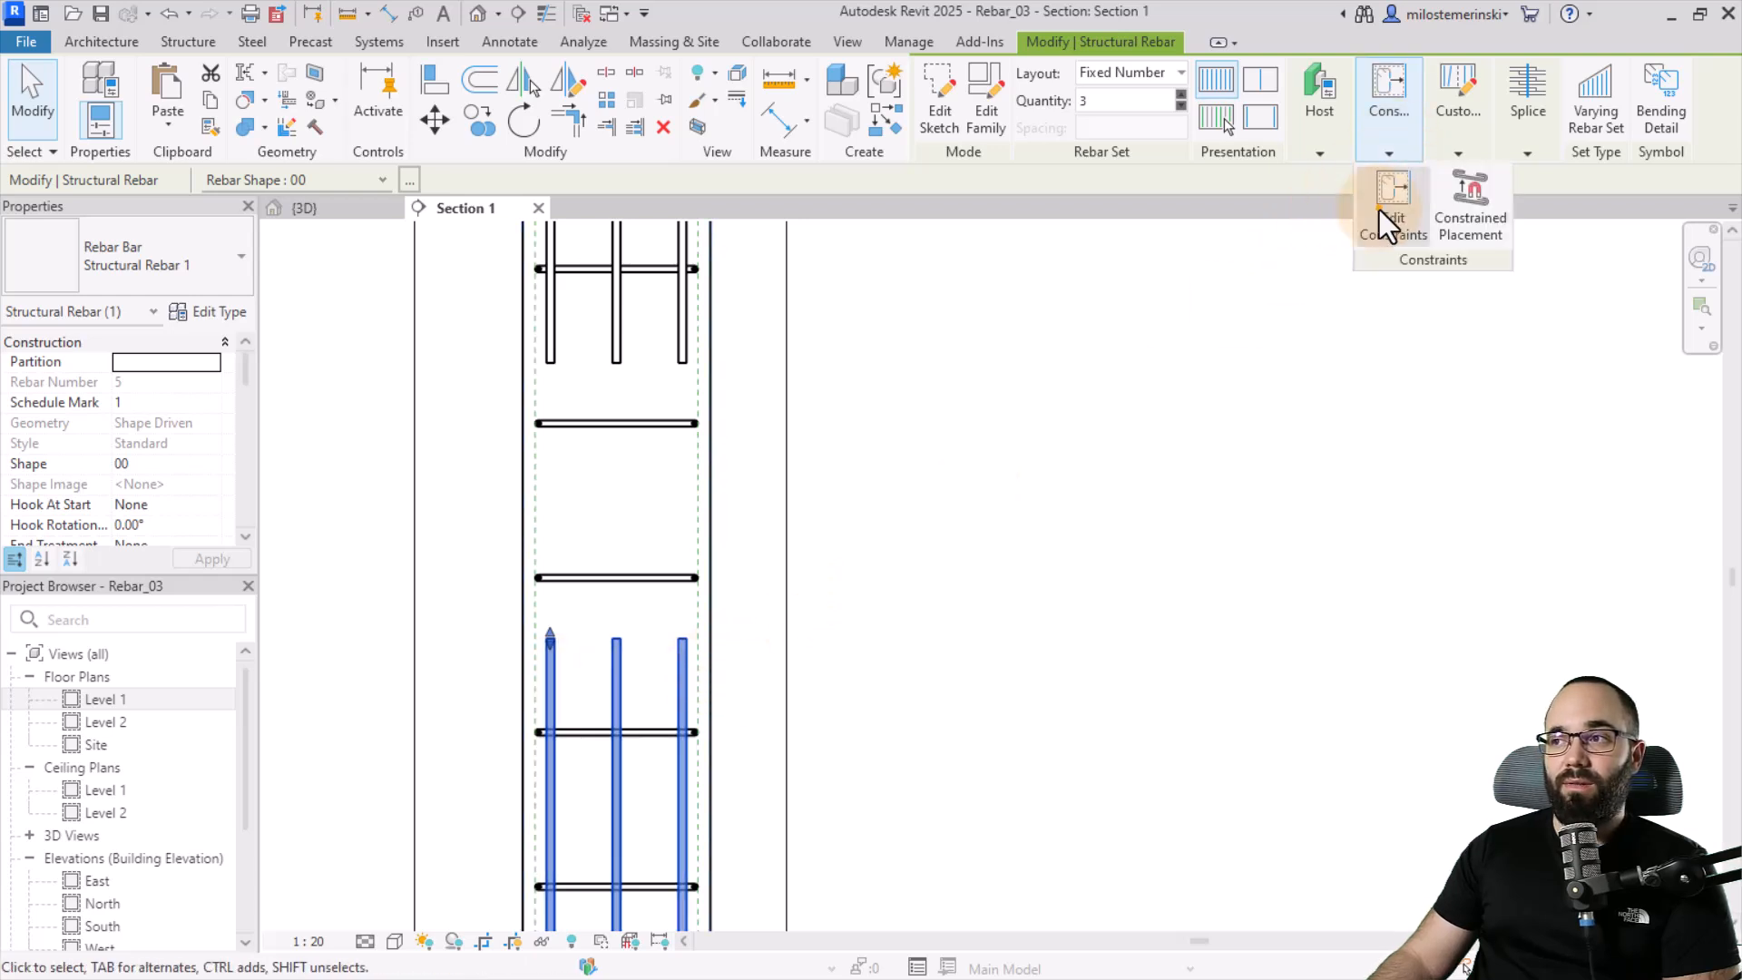
Step: Reopen the lower bar set's constraints, confirm the start offset at -500.0 mm and finish
left_click(1392, 211)
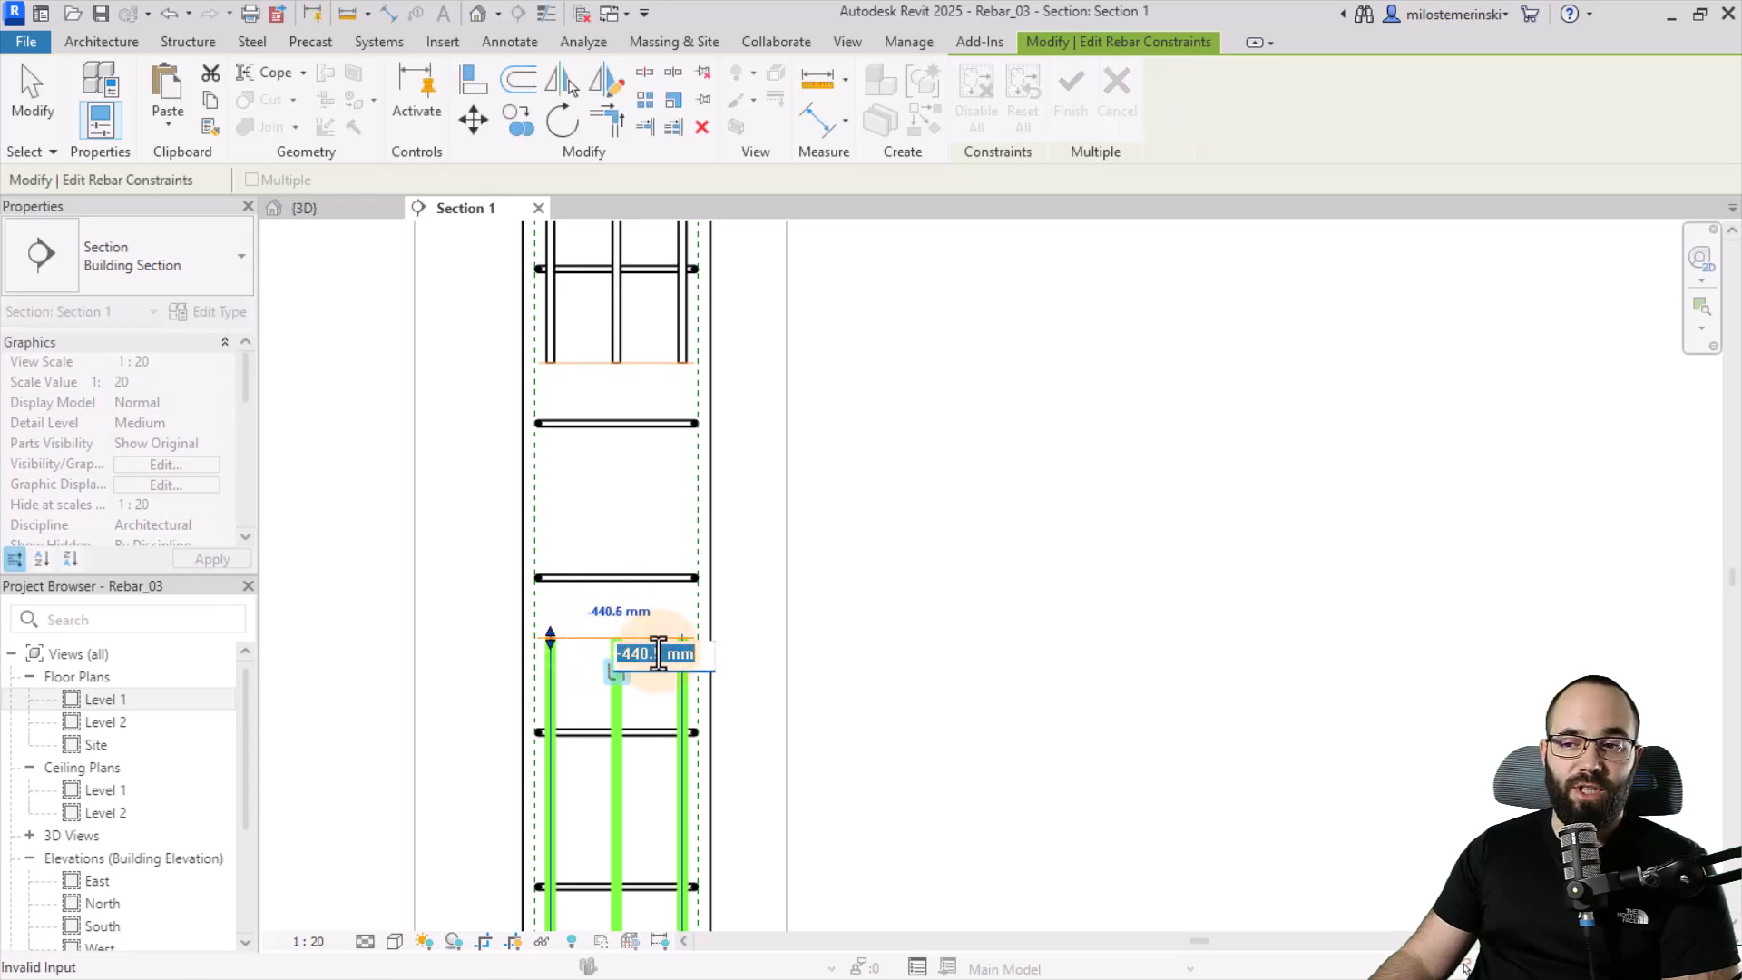
type("500")
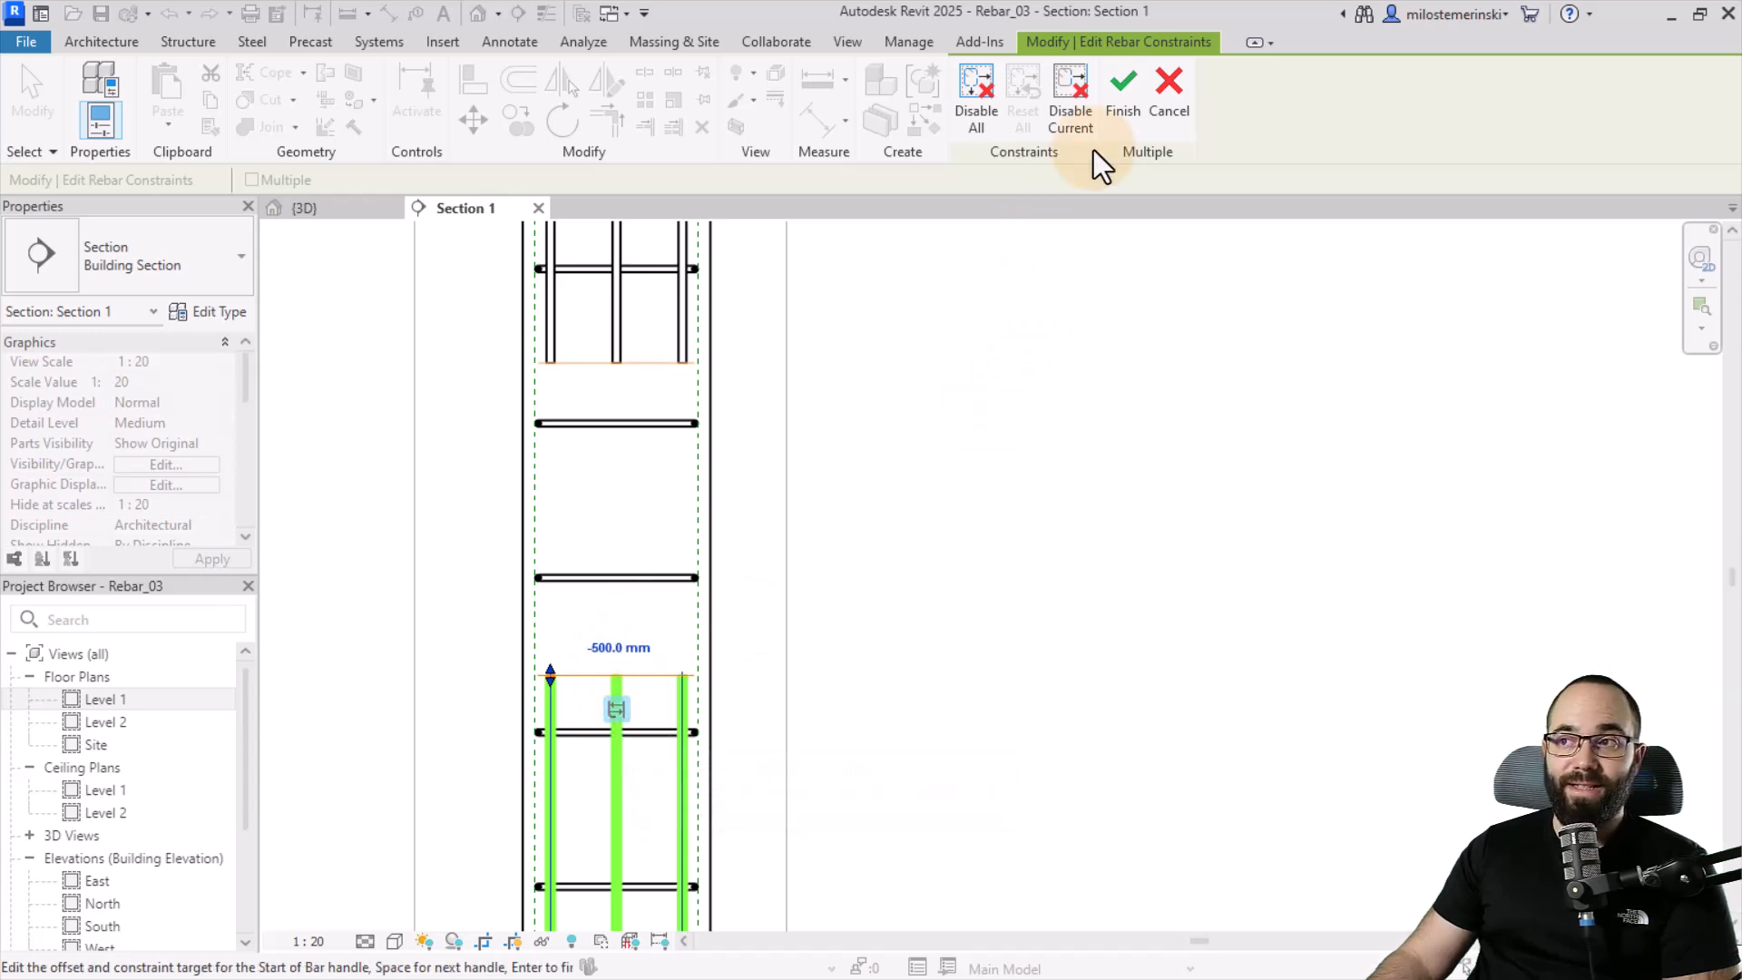
left_click(1122, 89)
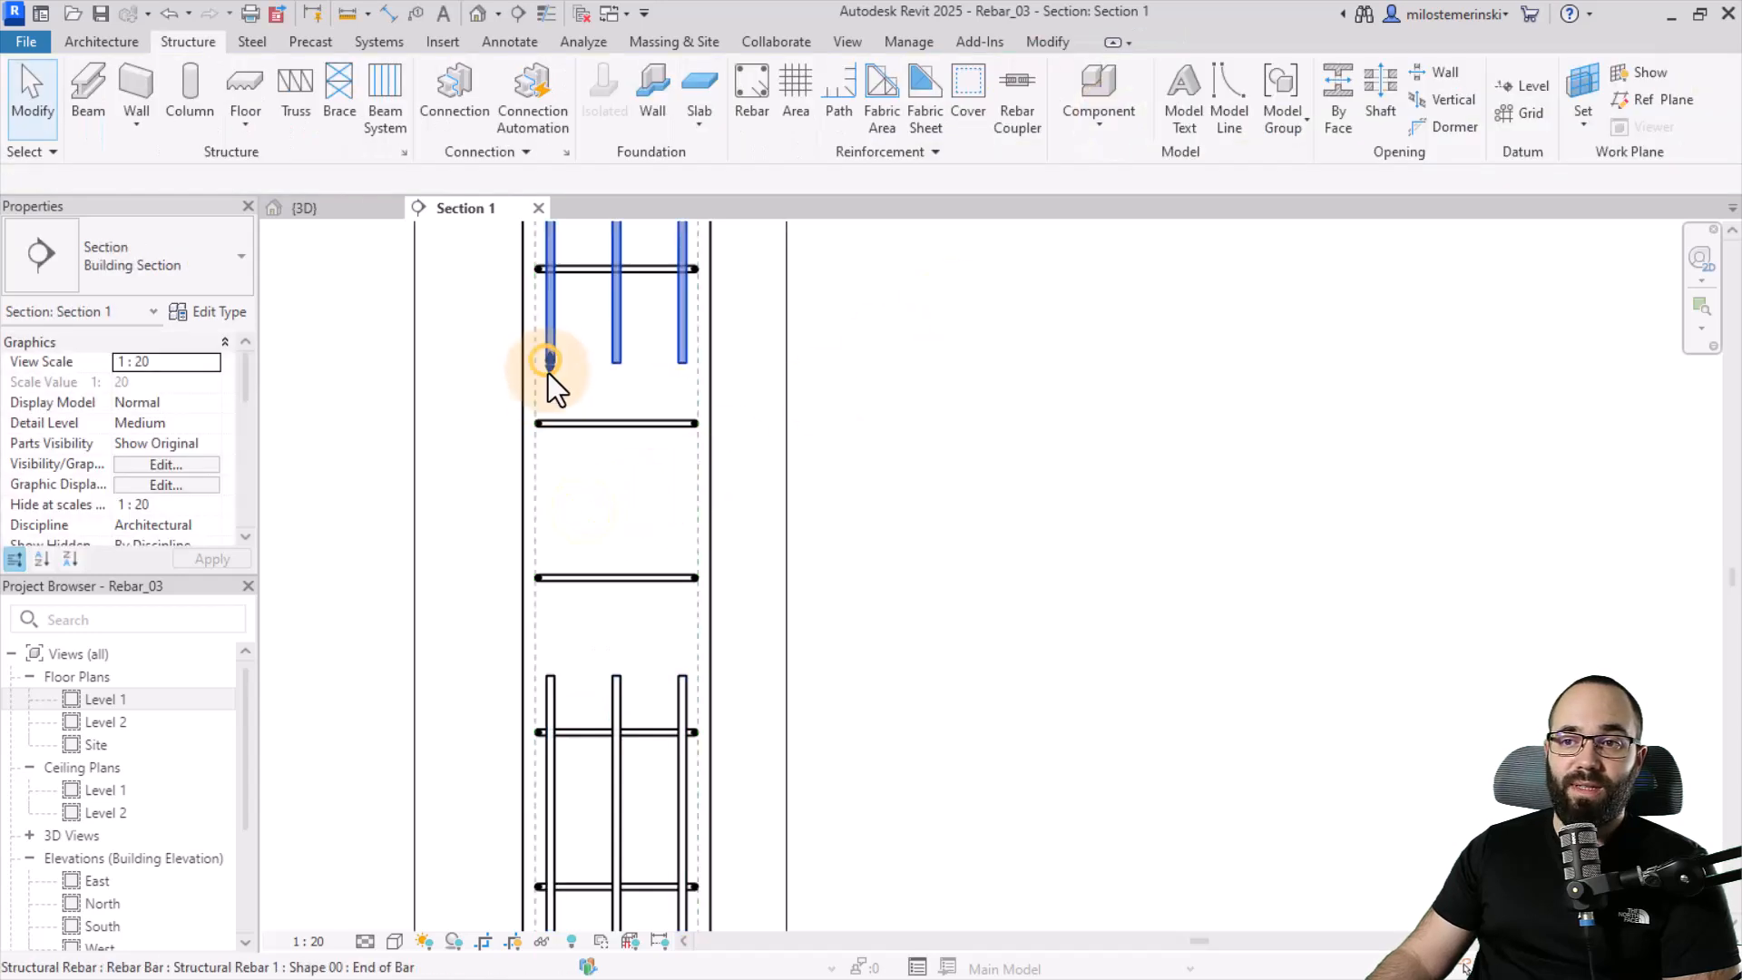
left_click(548, 358)
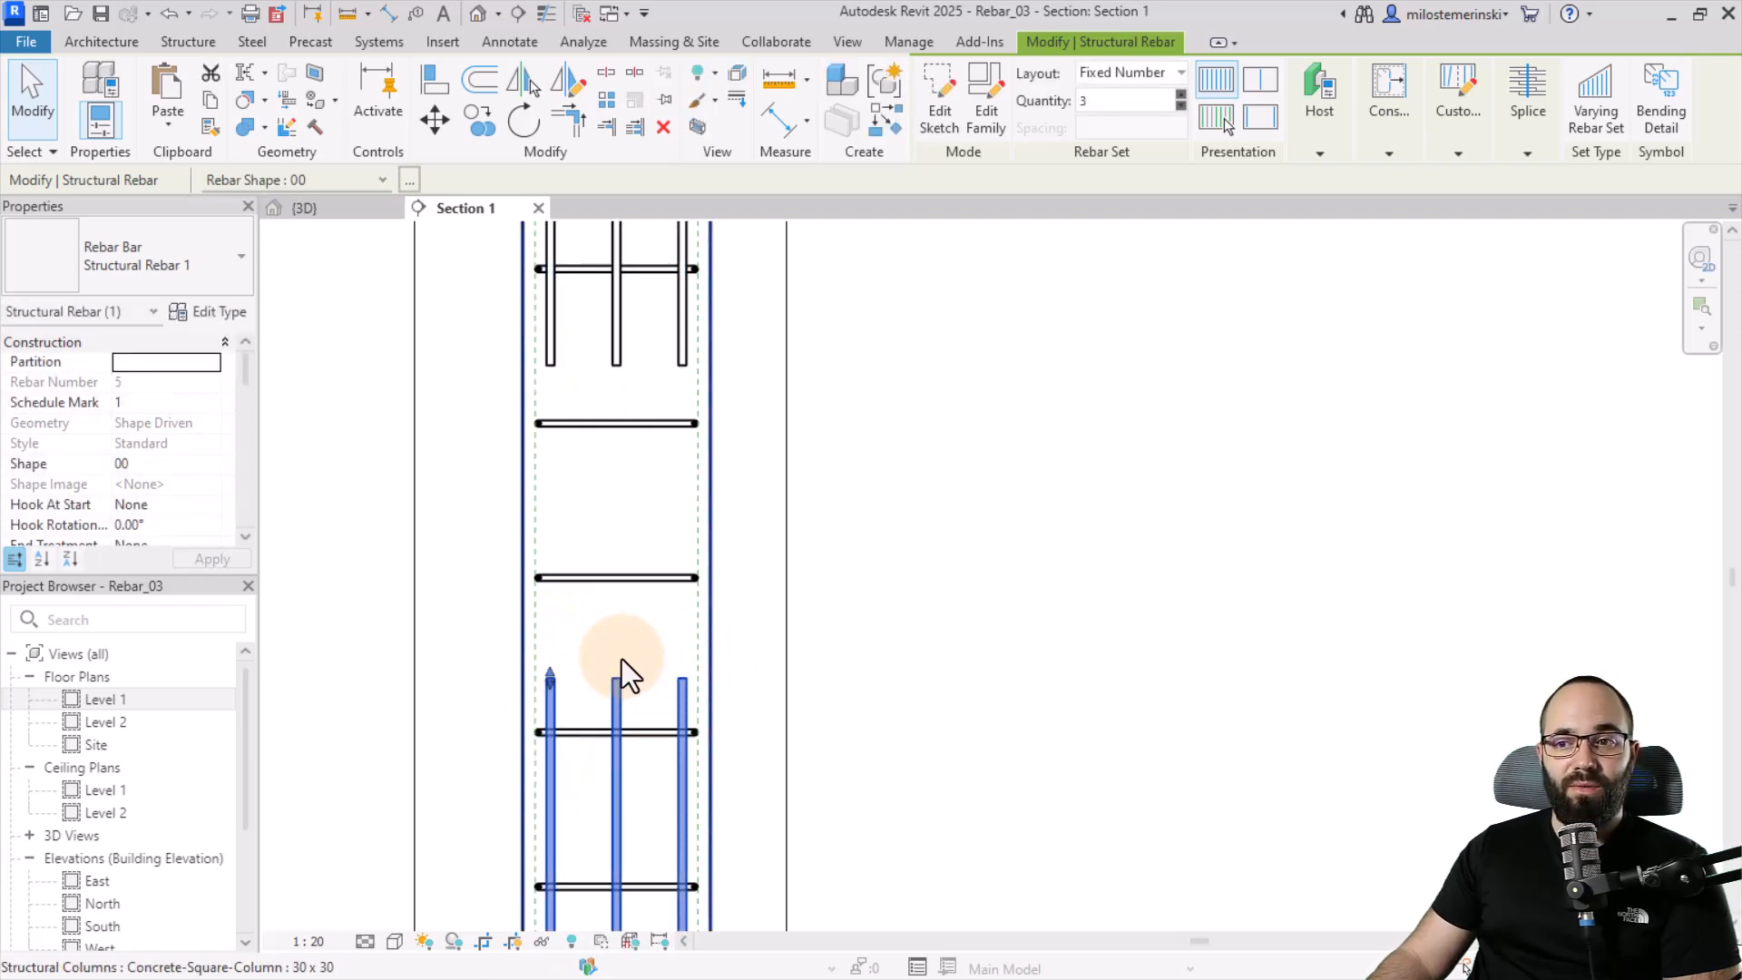
mouse_move(633, 645)
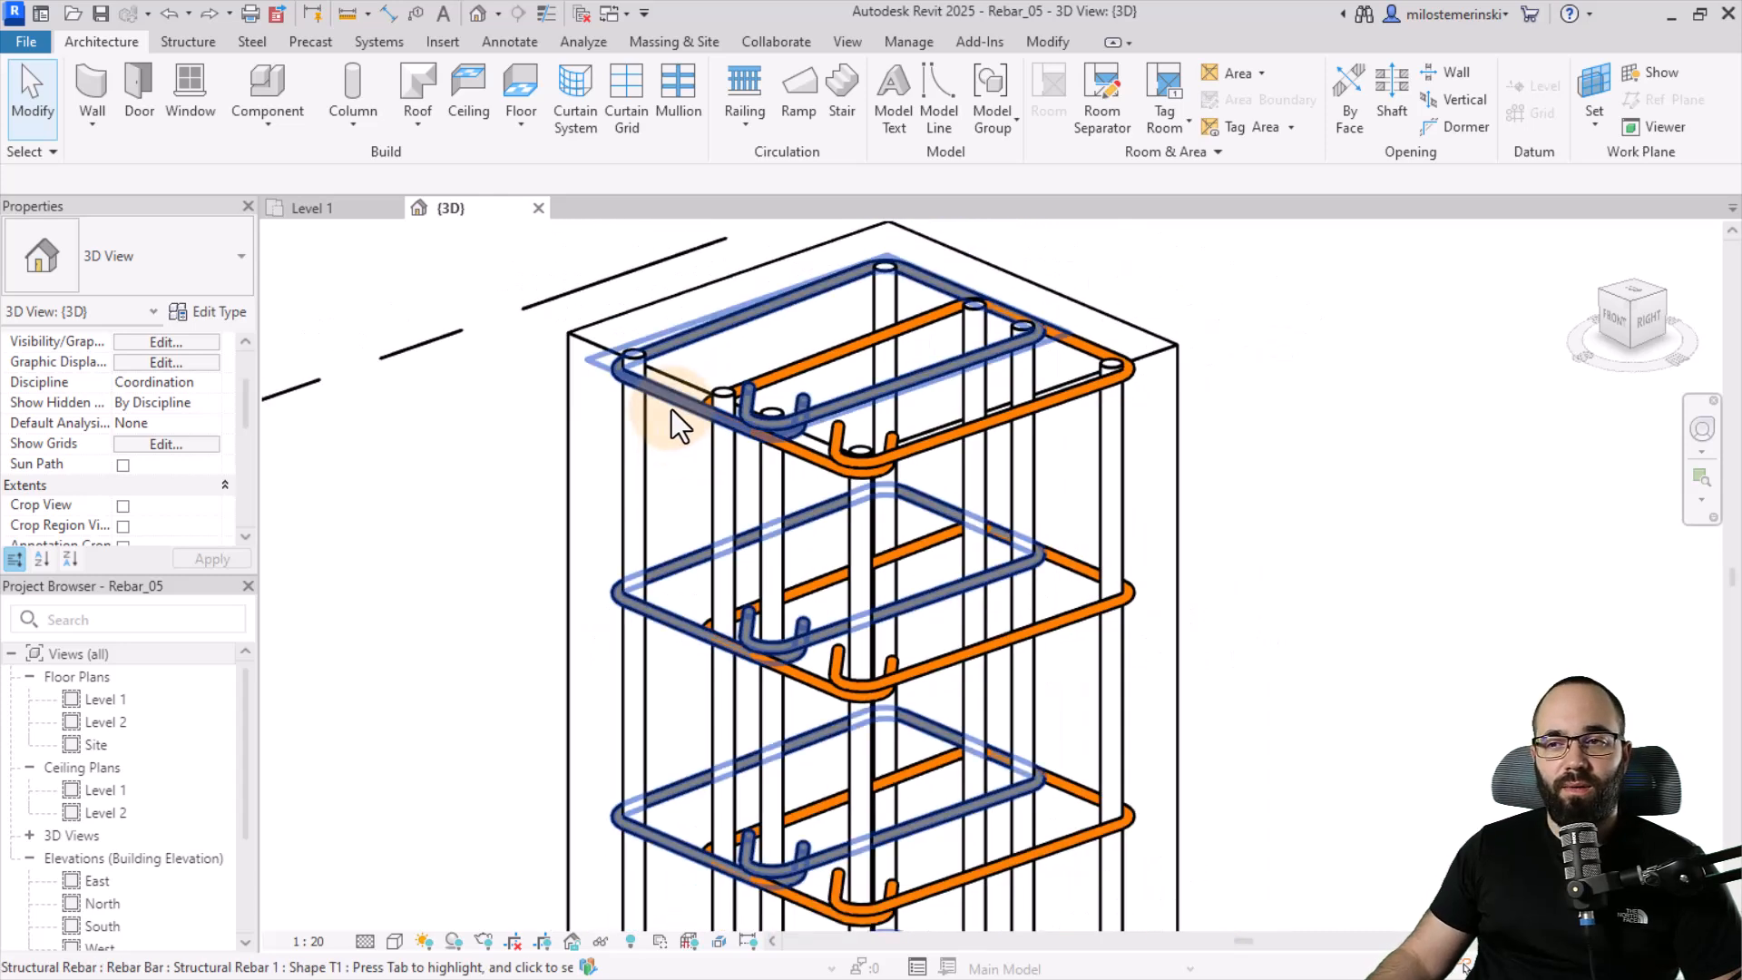
Step: Select Rebar_05's blue stirrup set and bring up its Constraints options
left_click(666, 428)
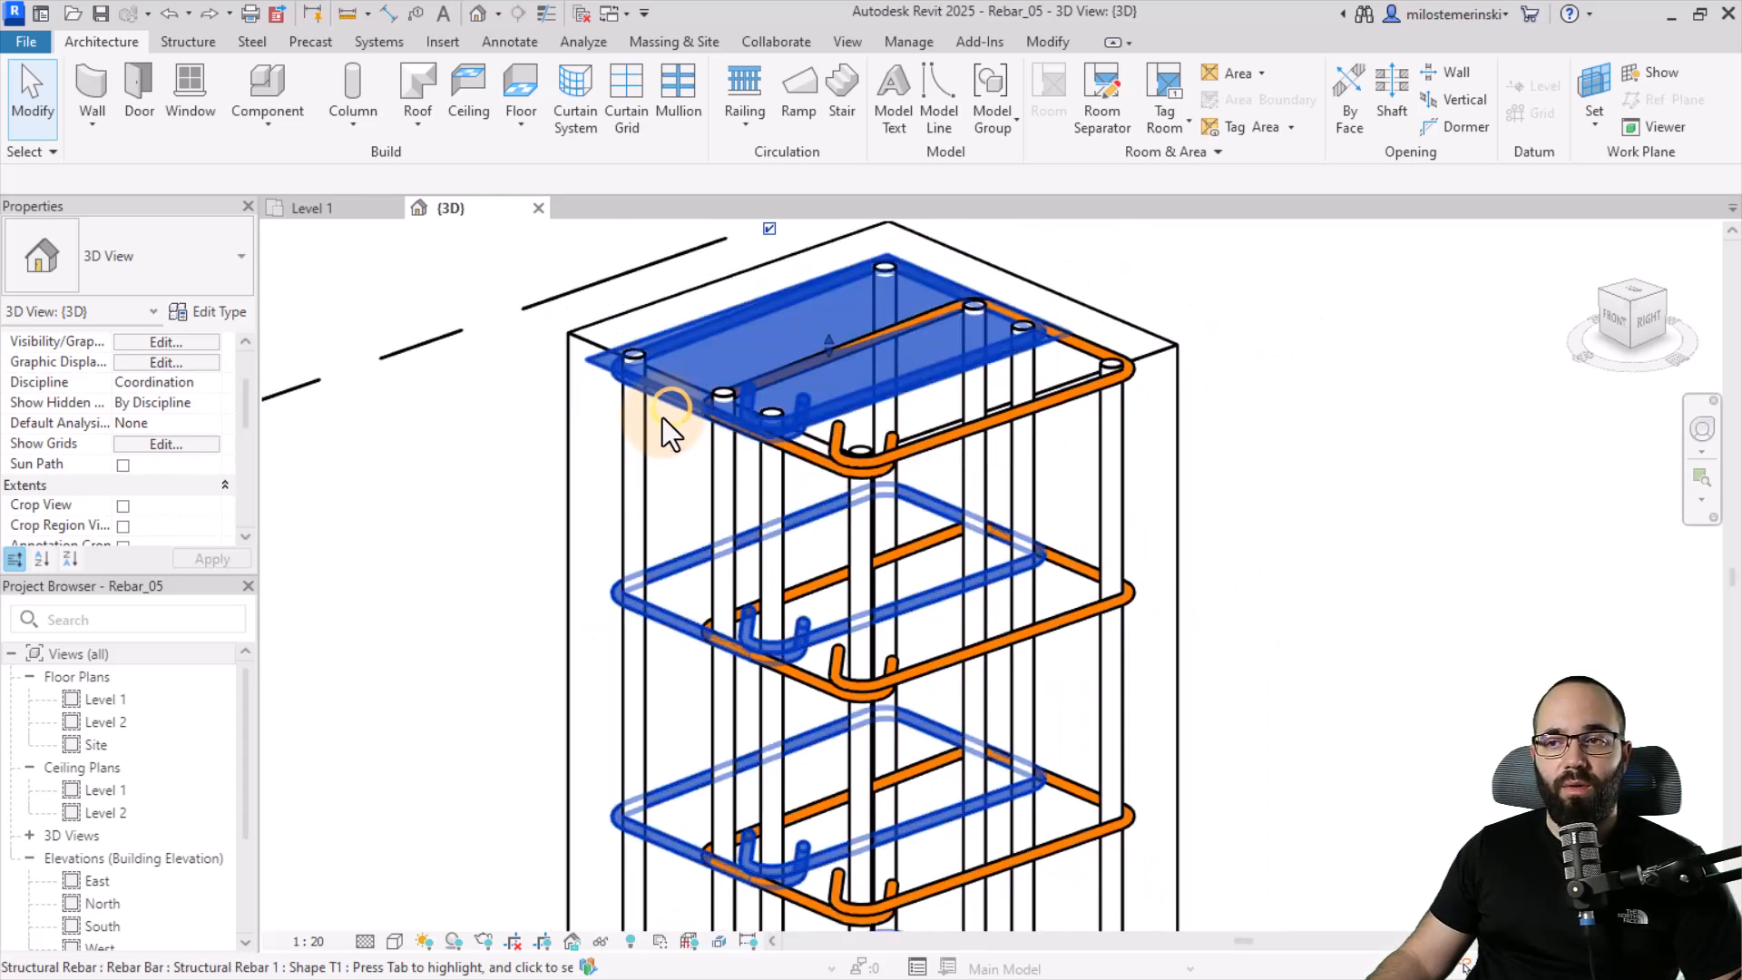
left_click(666, 429)
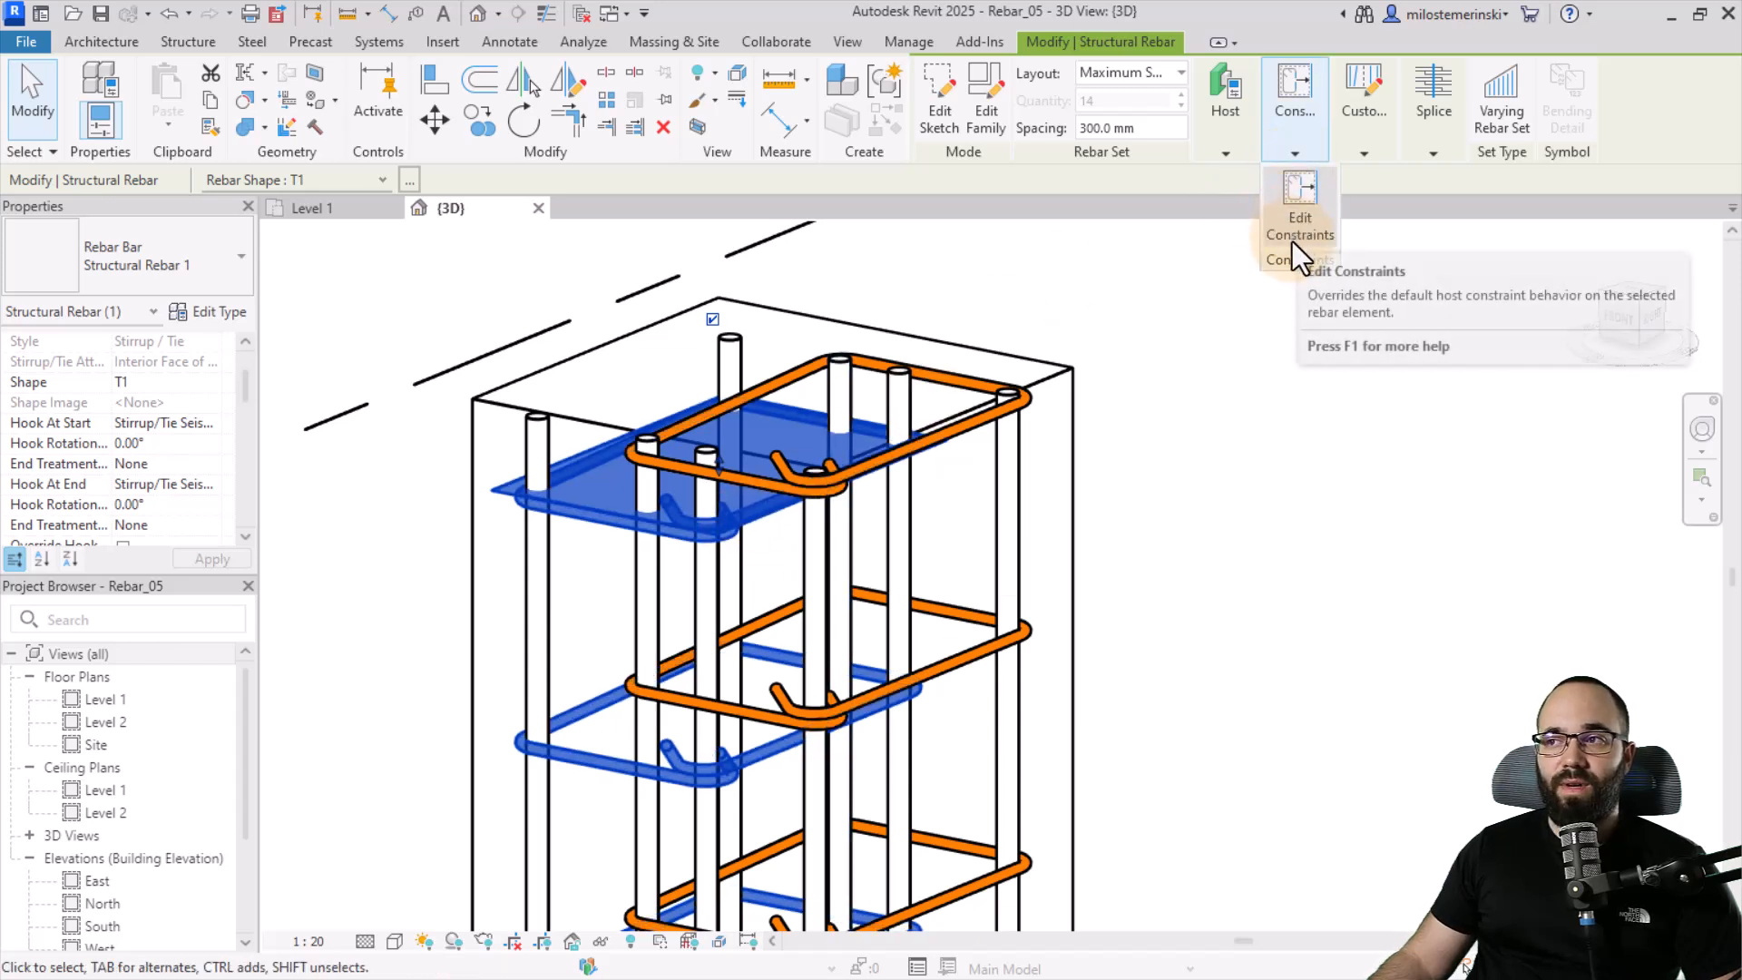
Step: Edit the blue stirrup set's start constraint: toggle clear spacing/bar distance and target the orange stirrup
left_click(1300, 216)
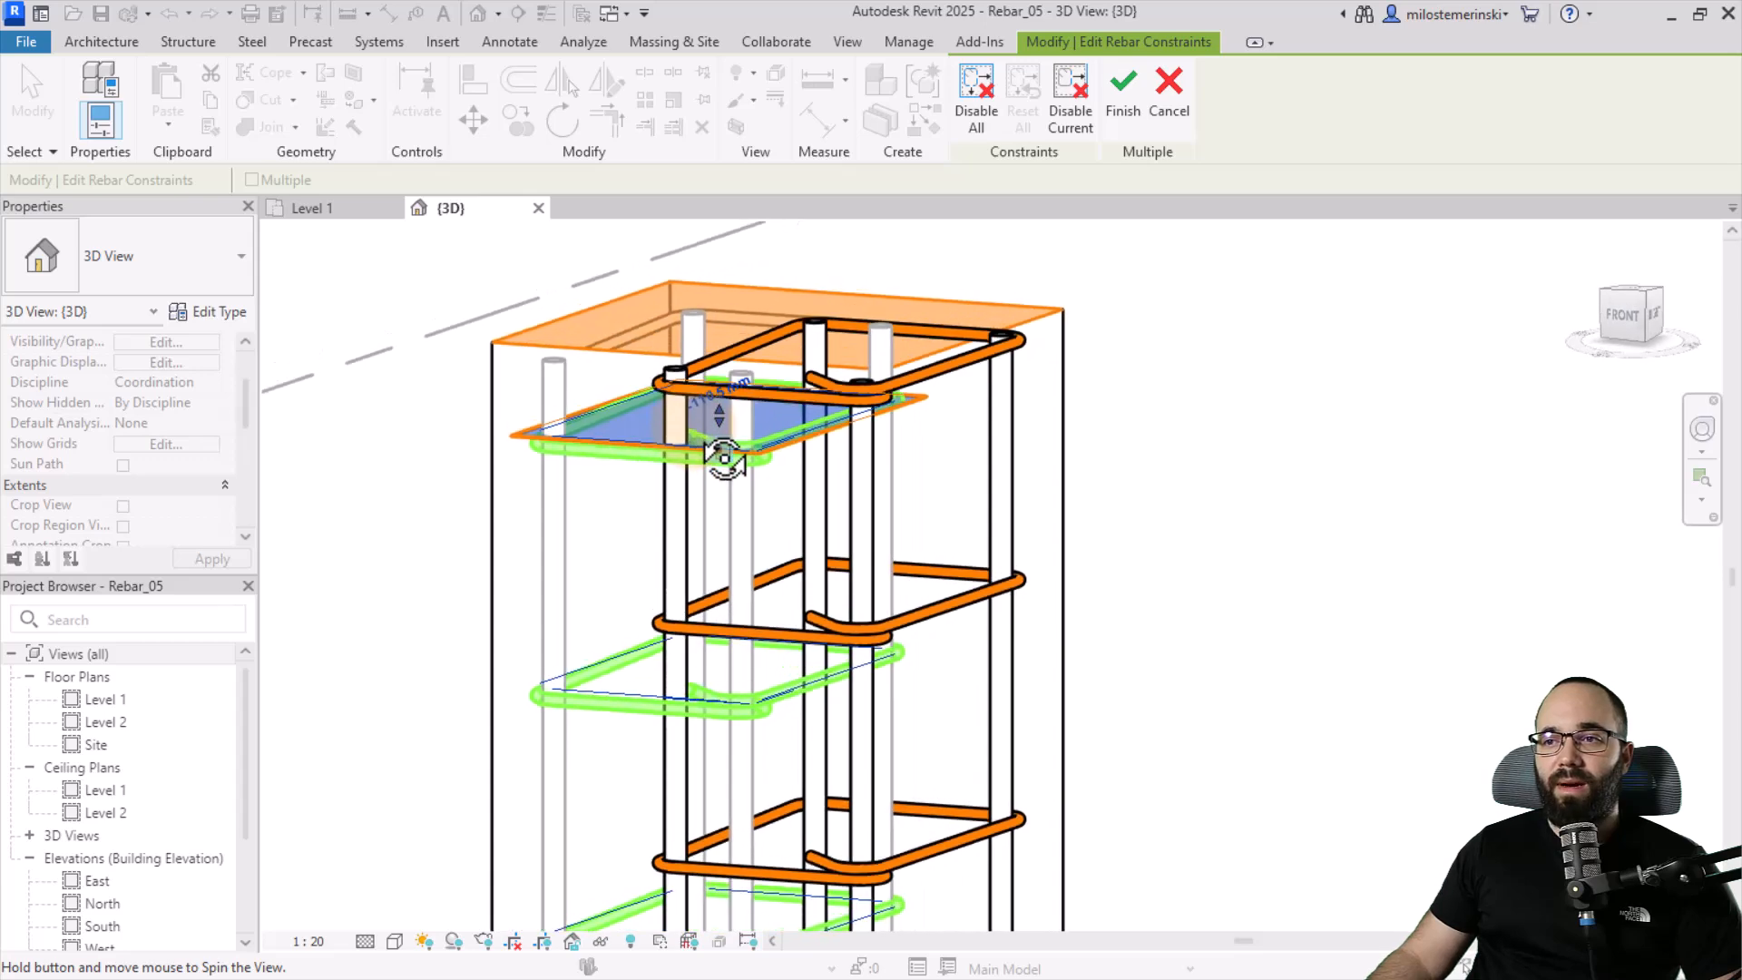
mouse_move(962, 388)
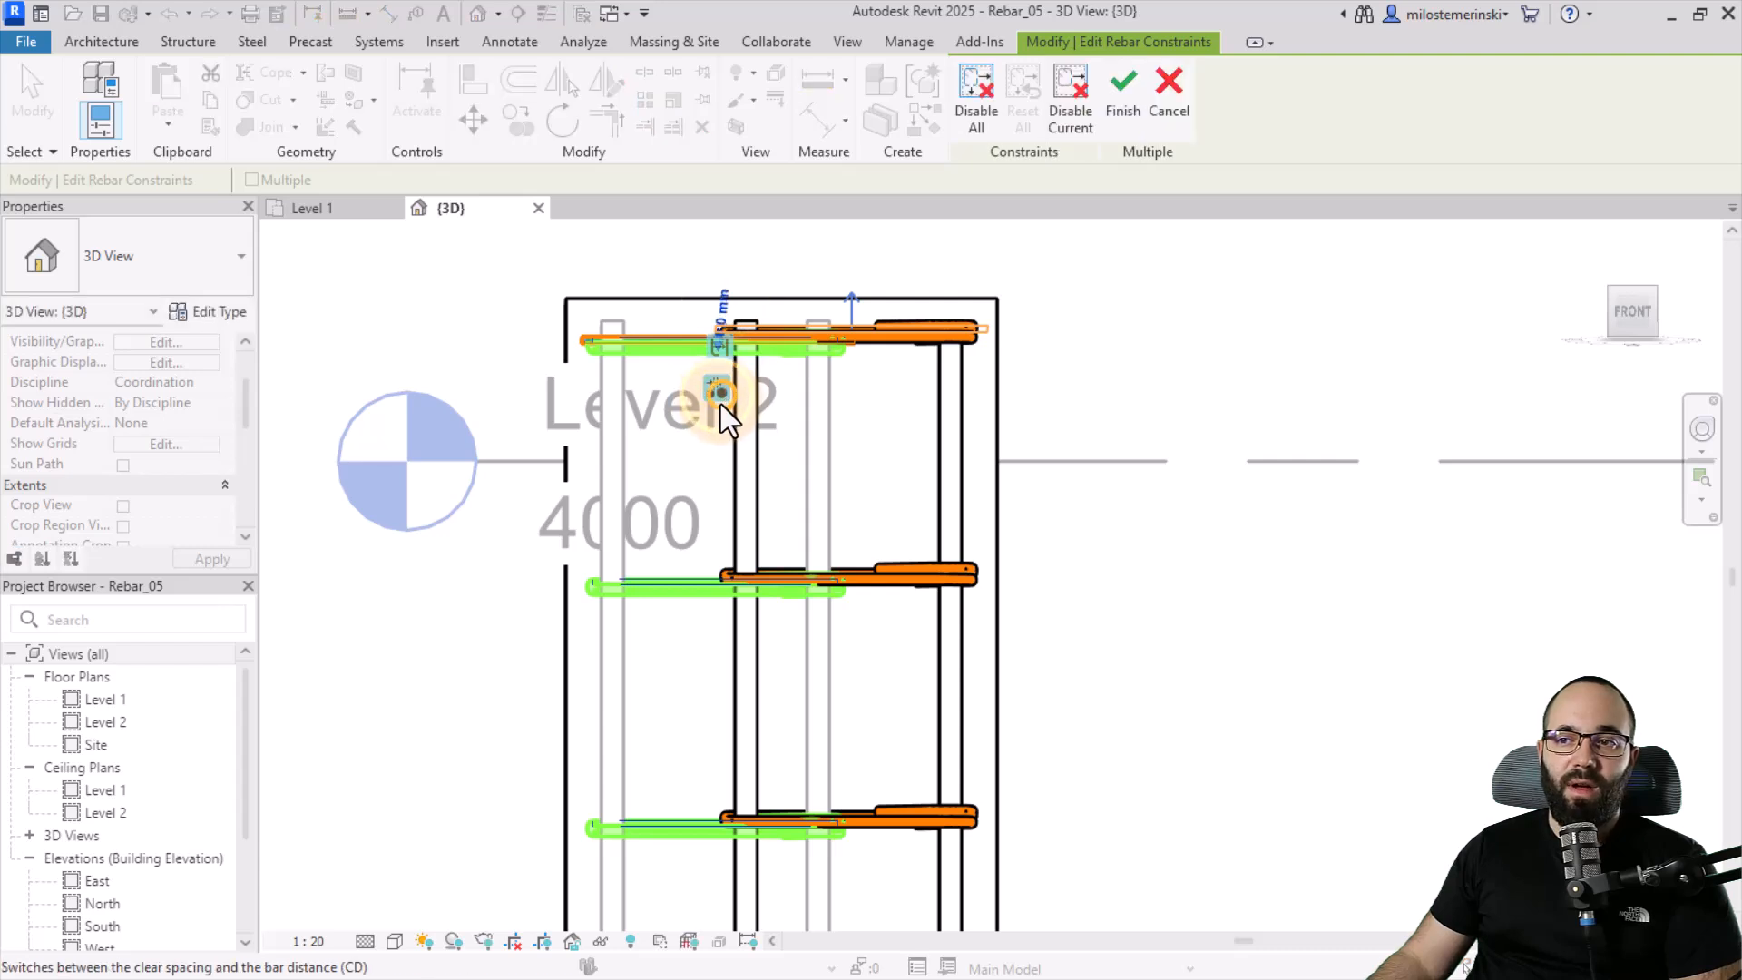
left_click(720, 389)
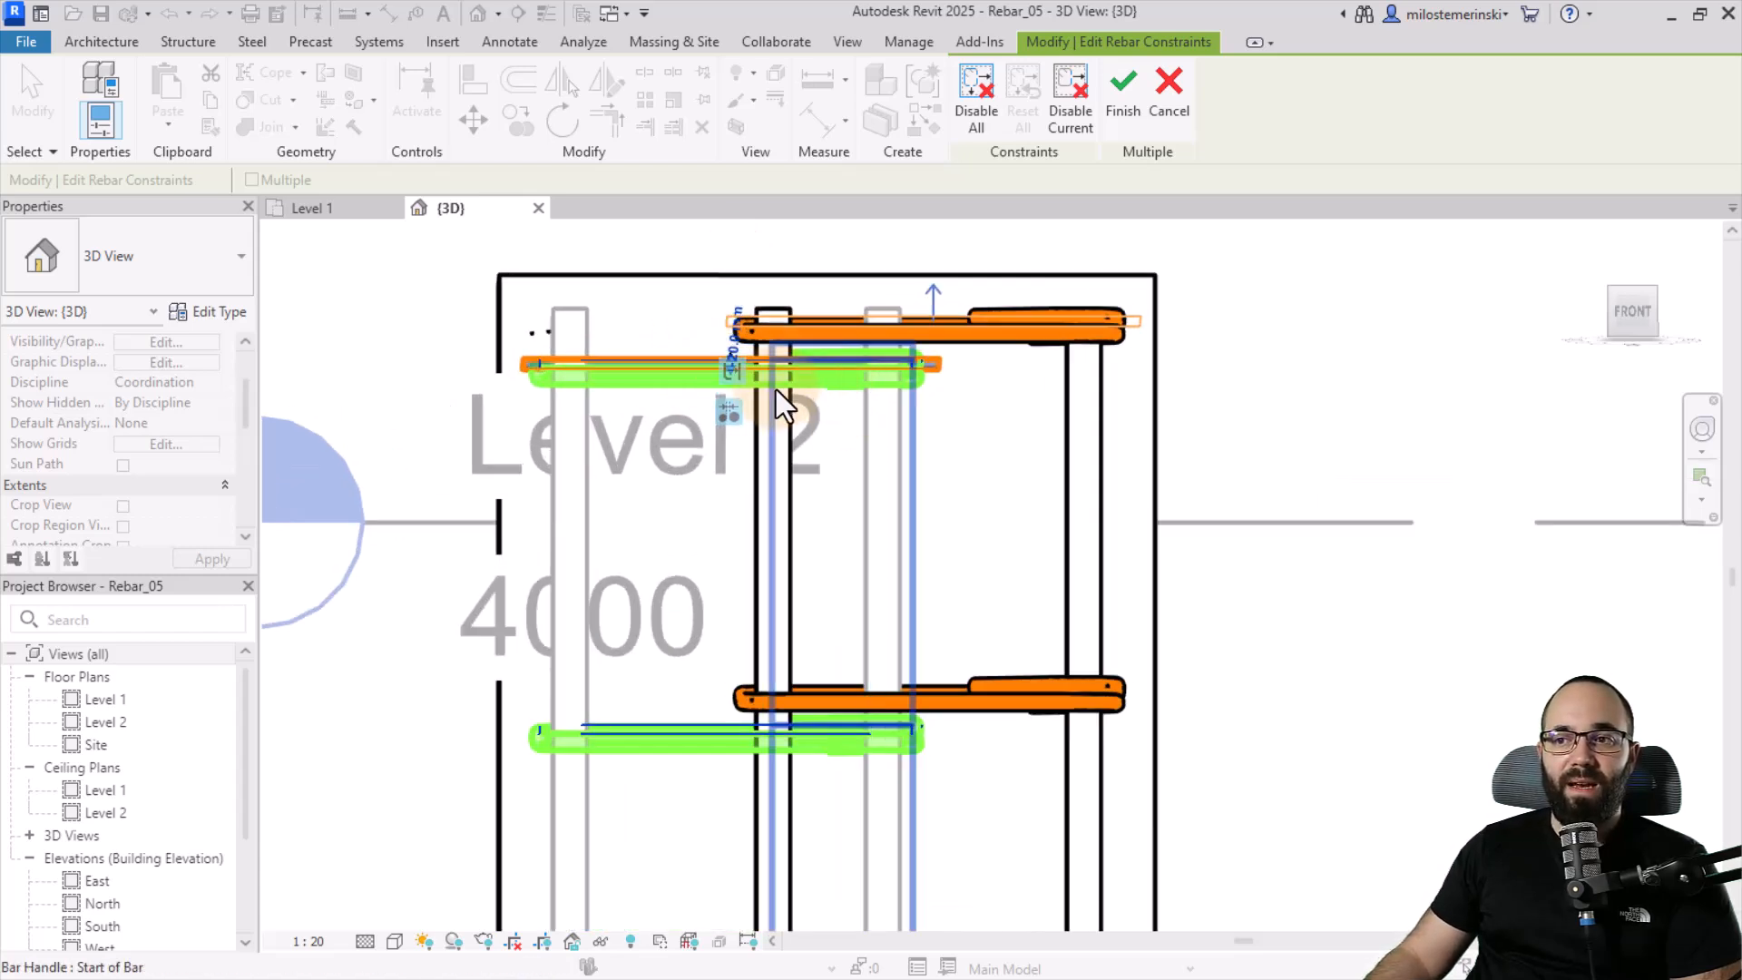
mouse_move(733, 383)
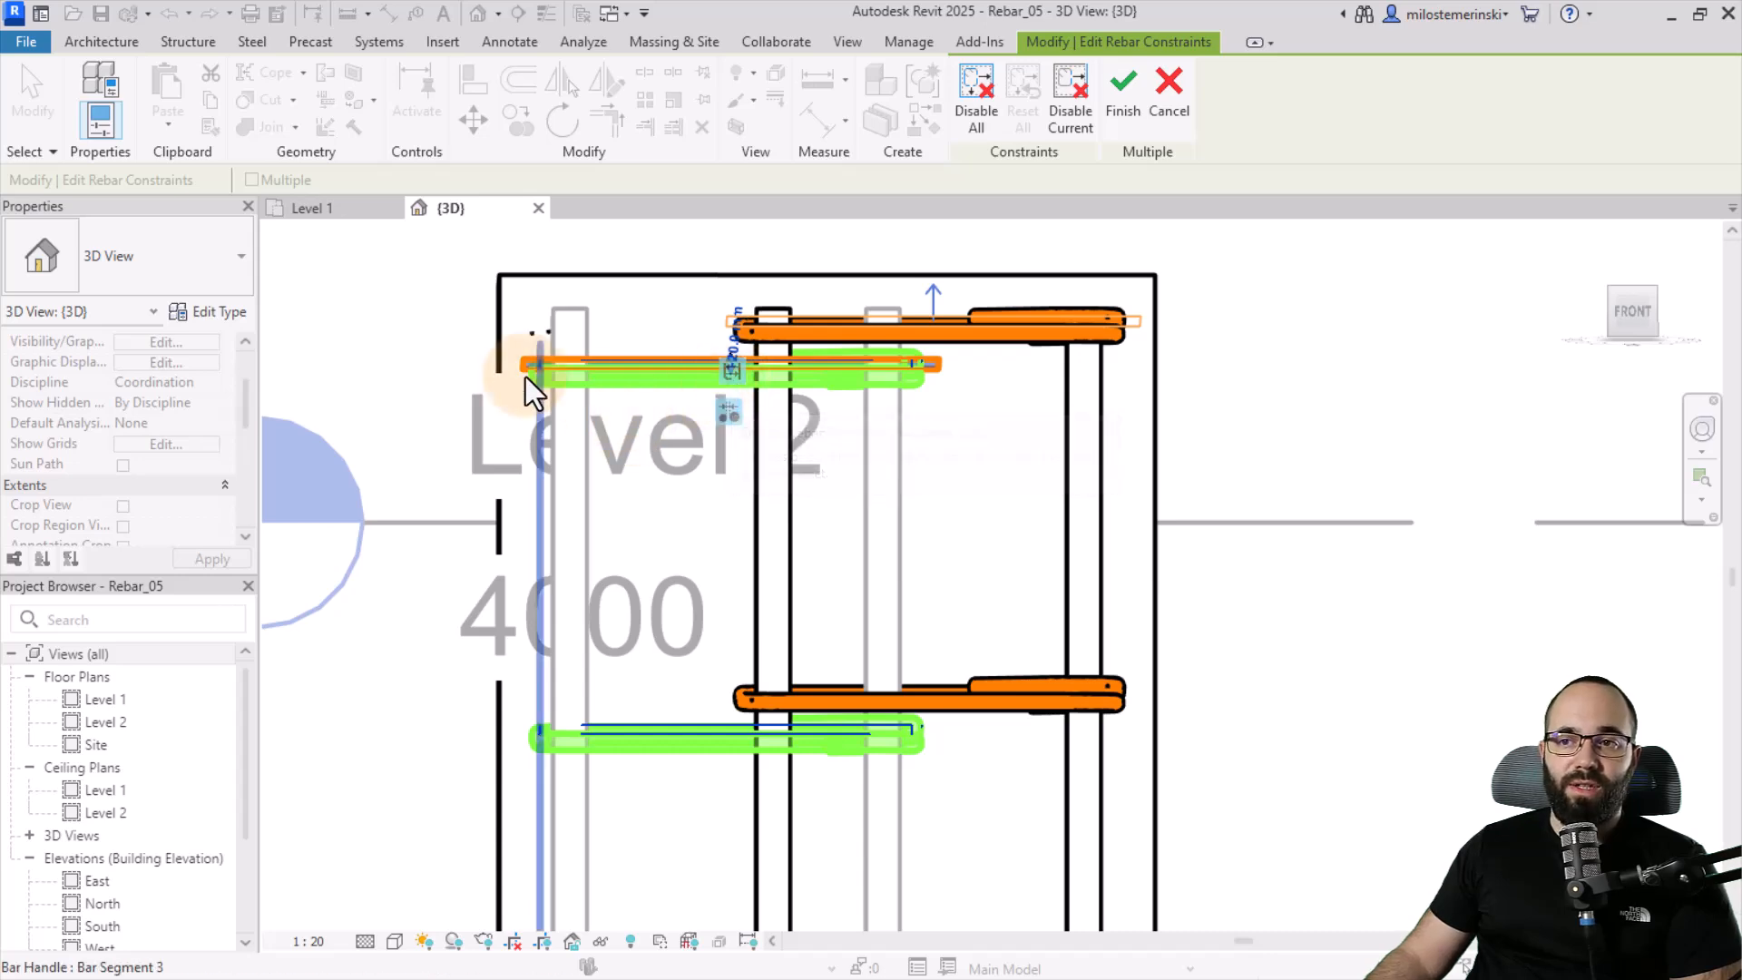
left_click(1122, 94)
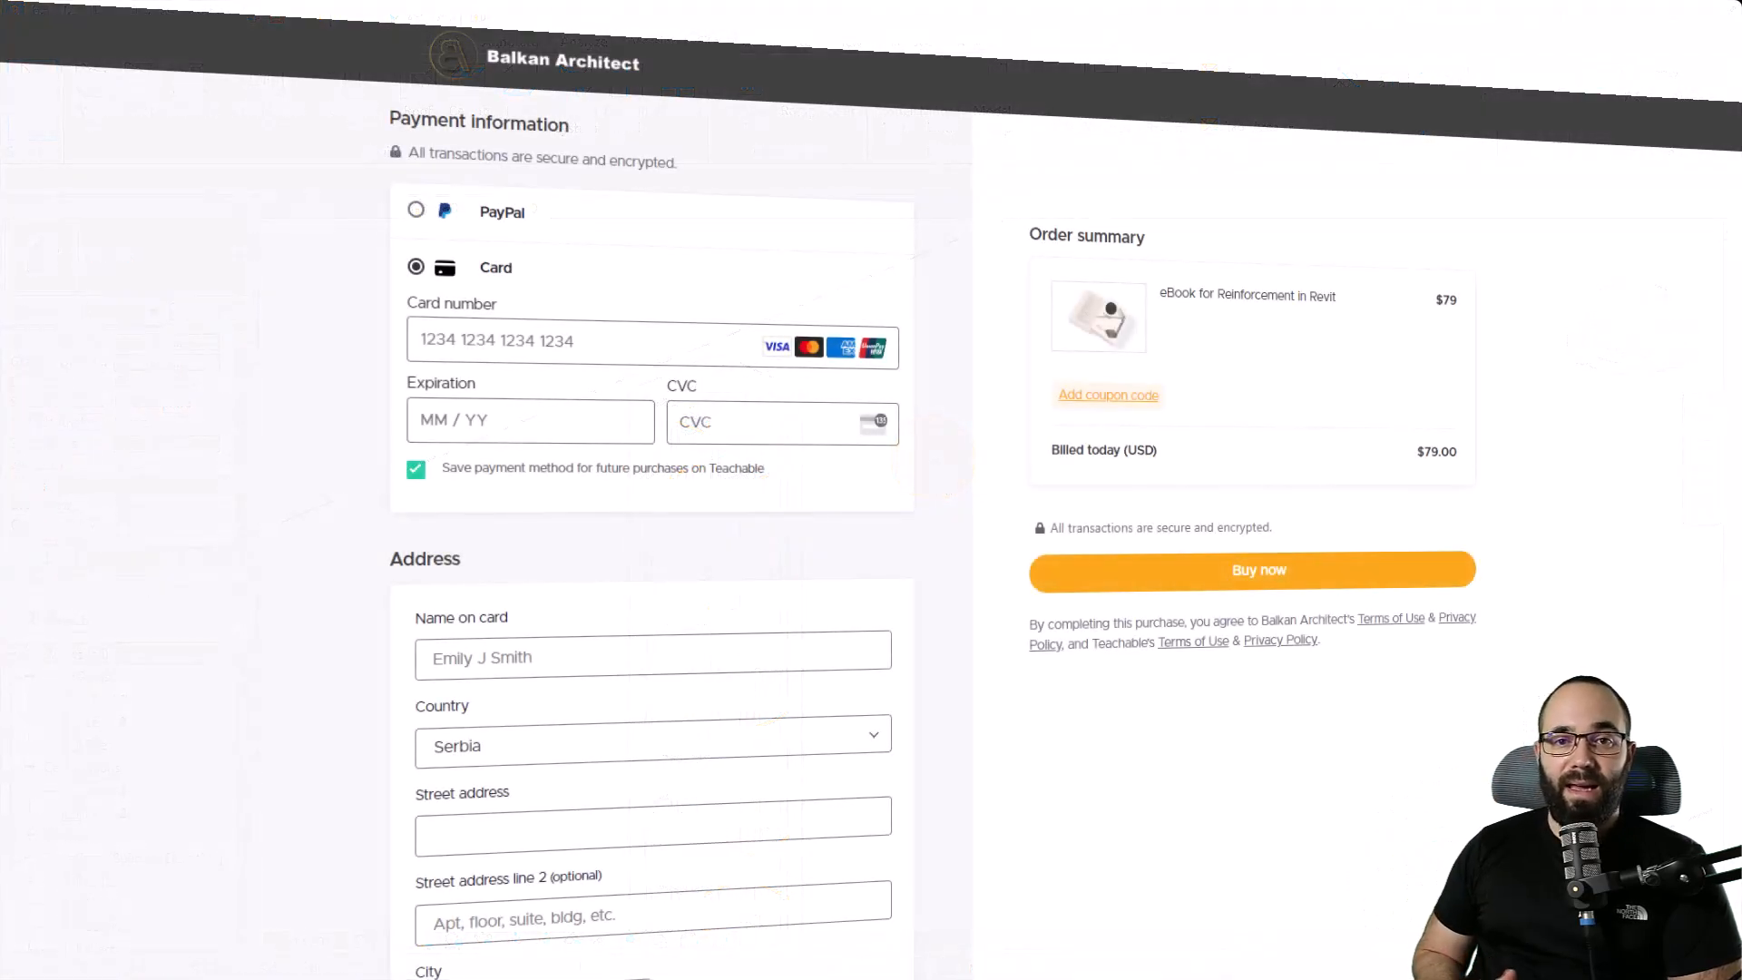
Step: Scroll the checkout page through payment, address, the $69 template bonus offer and course contents
scroll("down", 3)
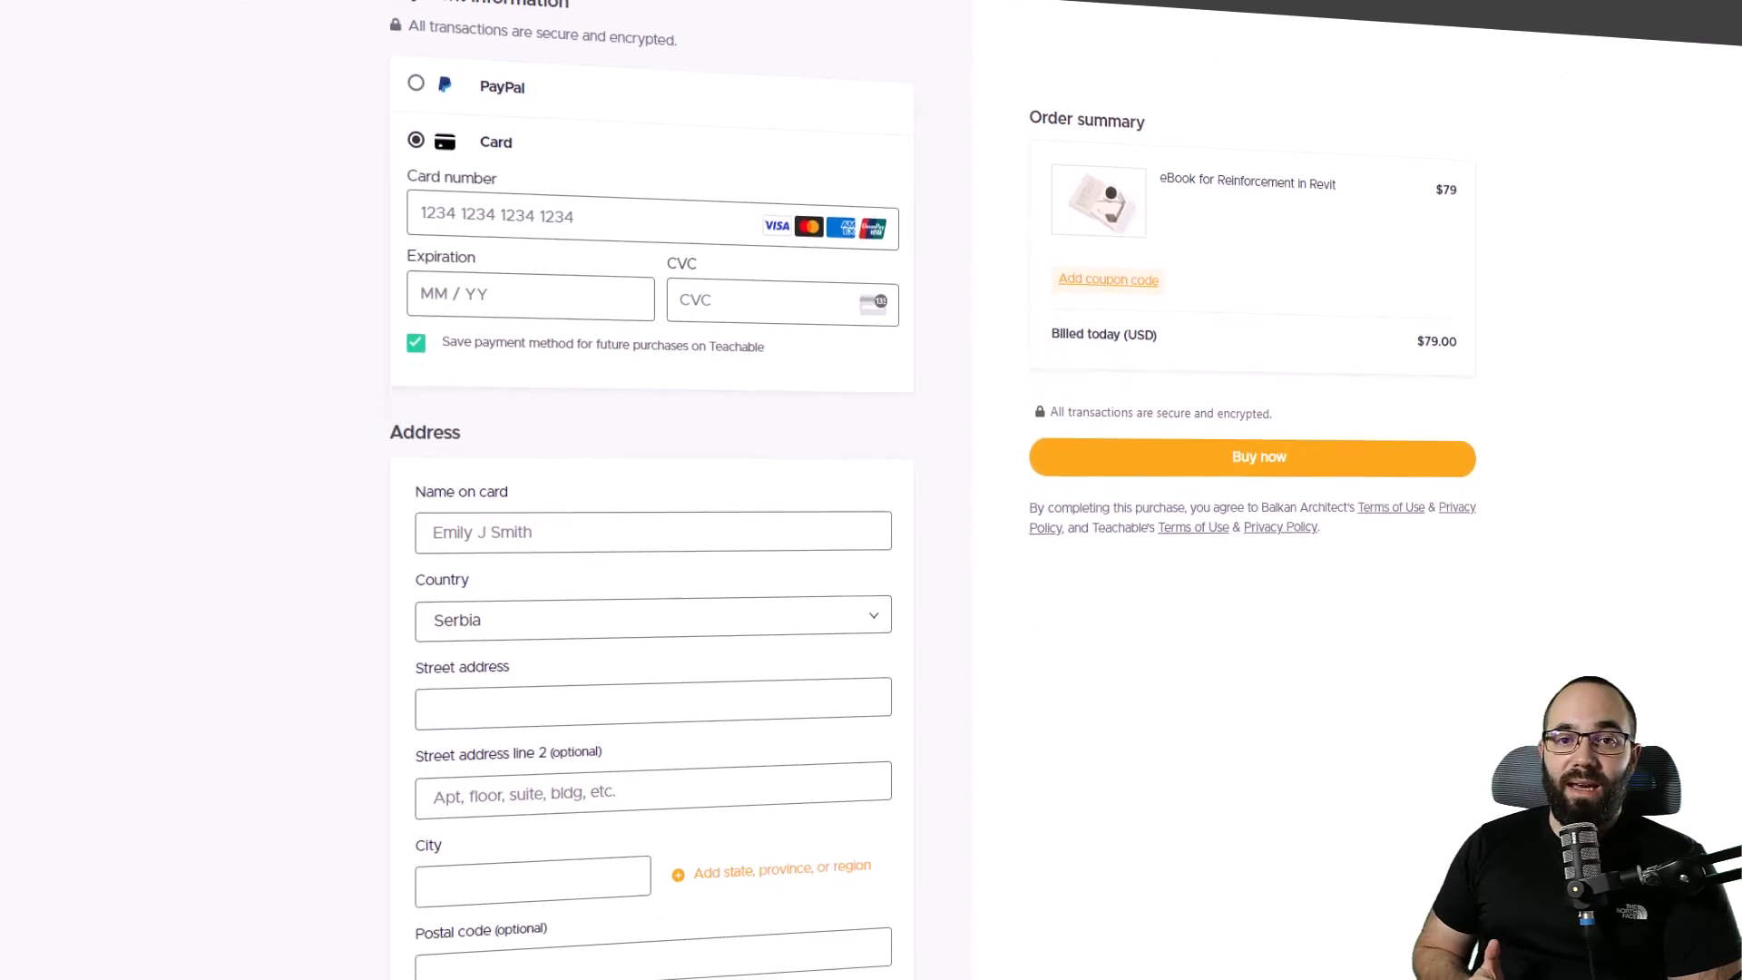
scroll("down", 3)
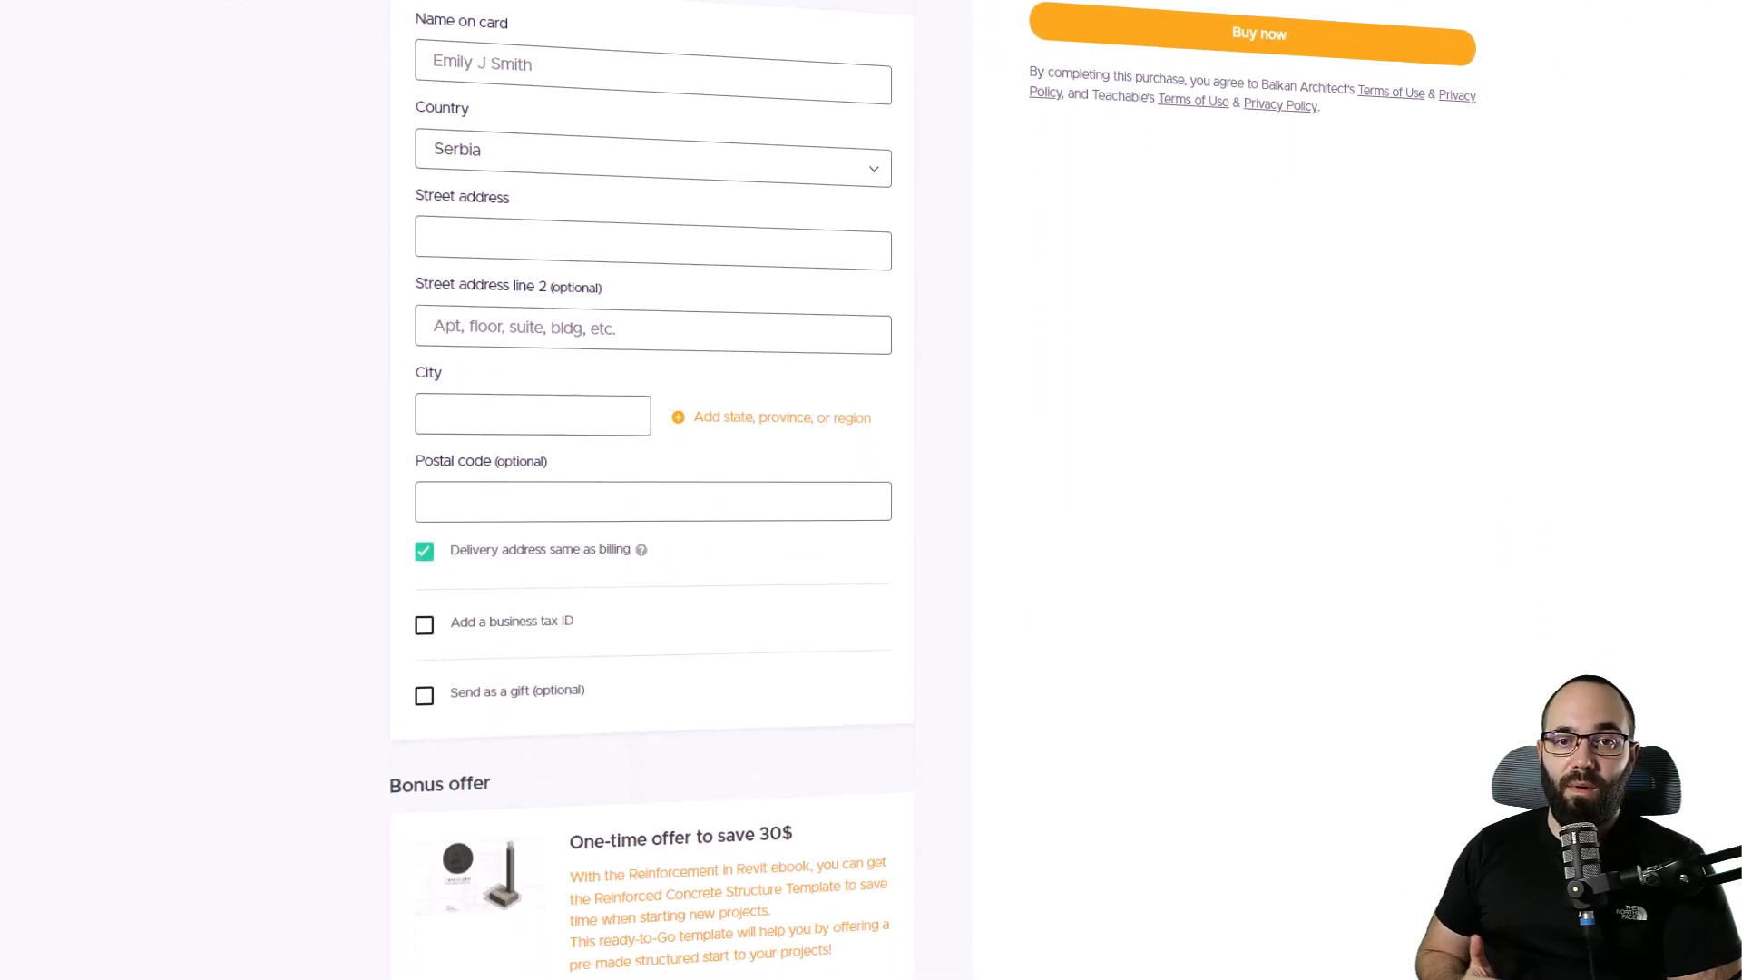
scroll("down", 3)
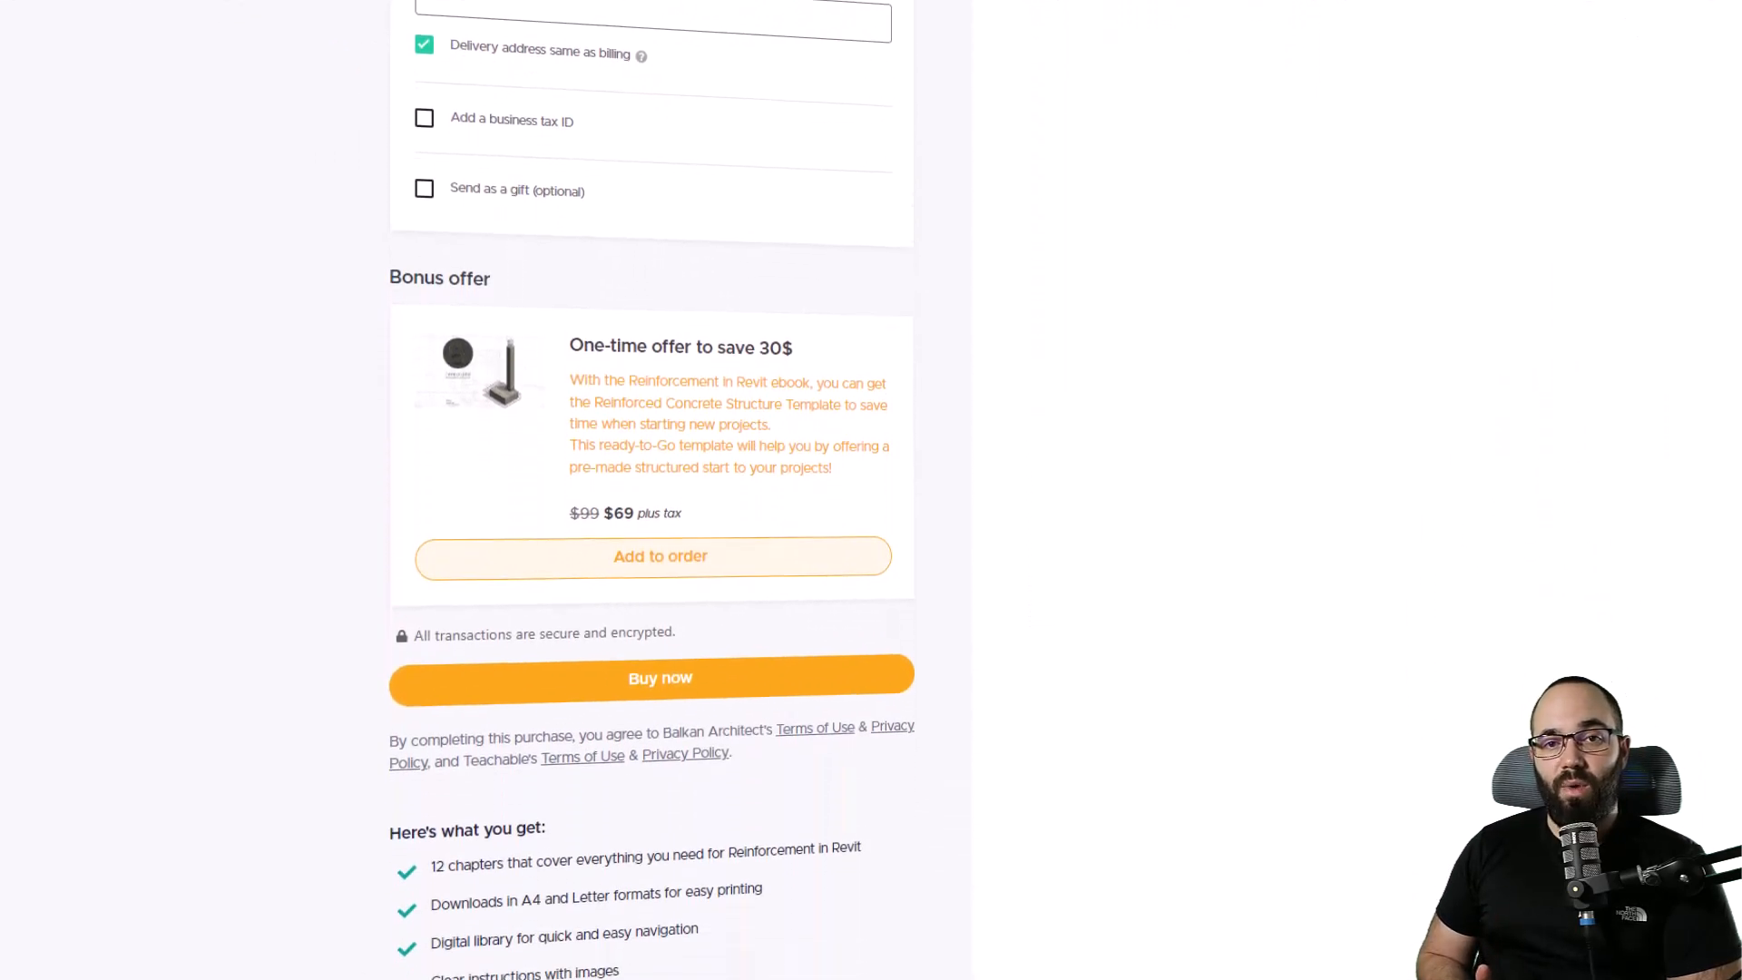
scroll("down", 3)
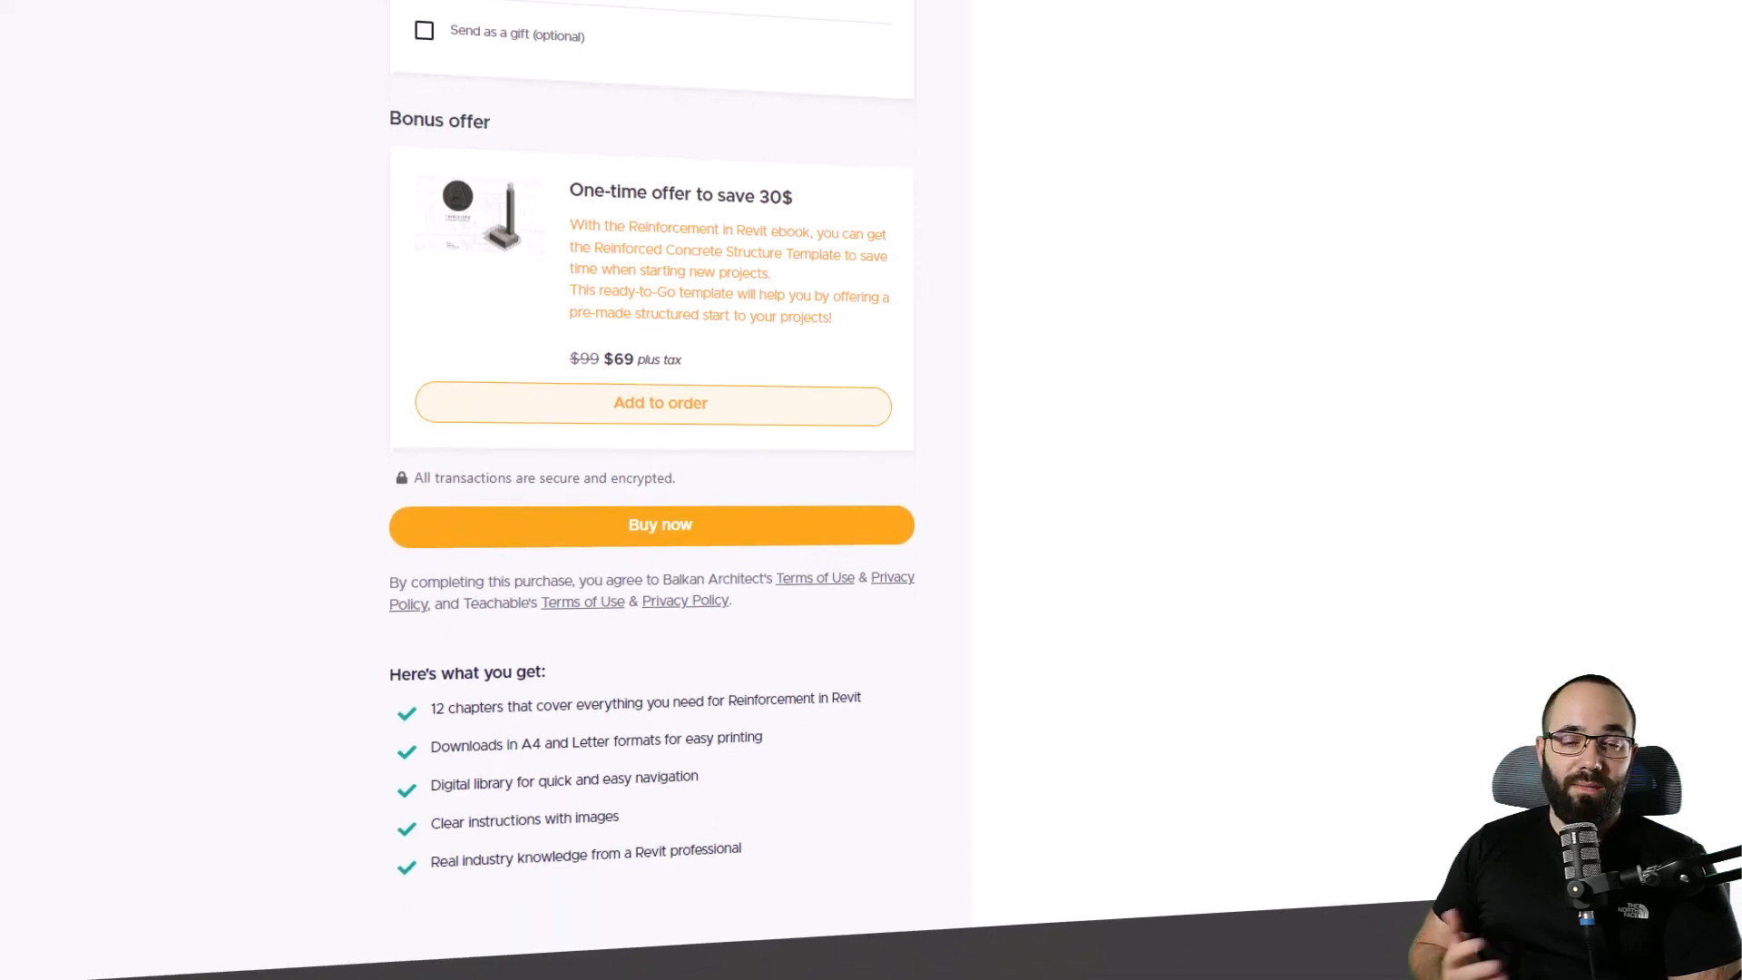